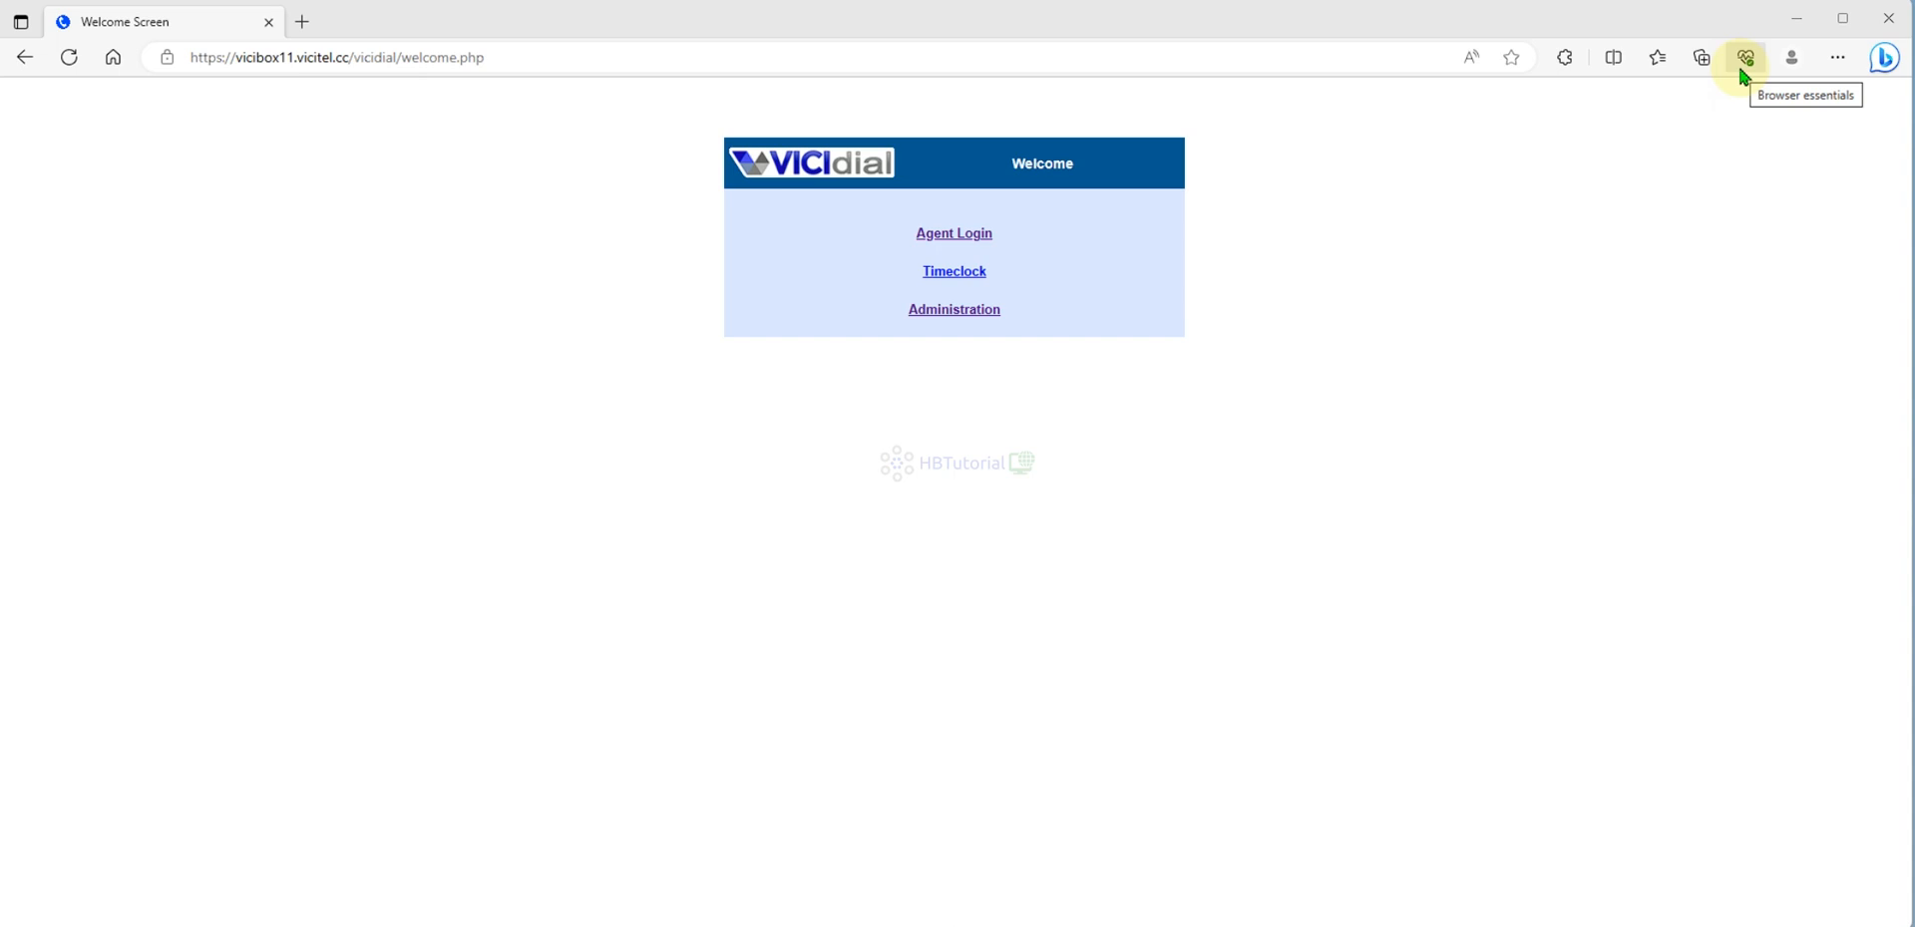
pyautogui.moveTo(1877, 7)
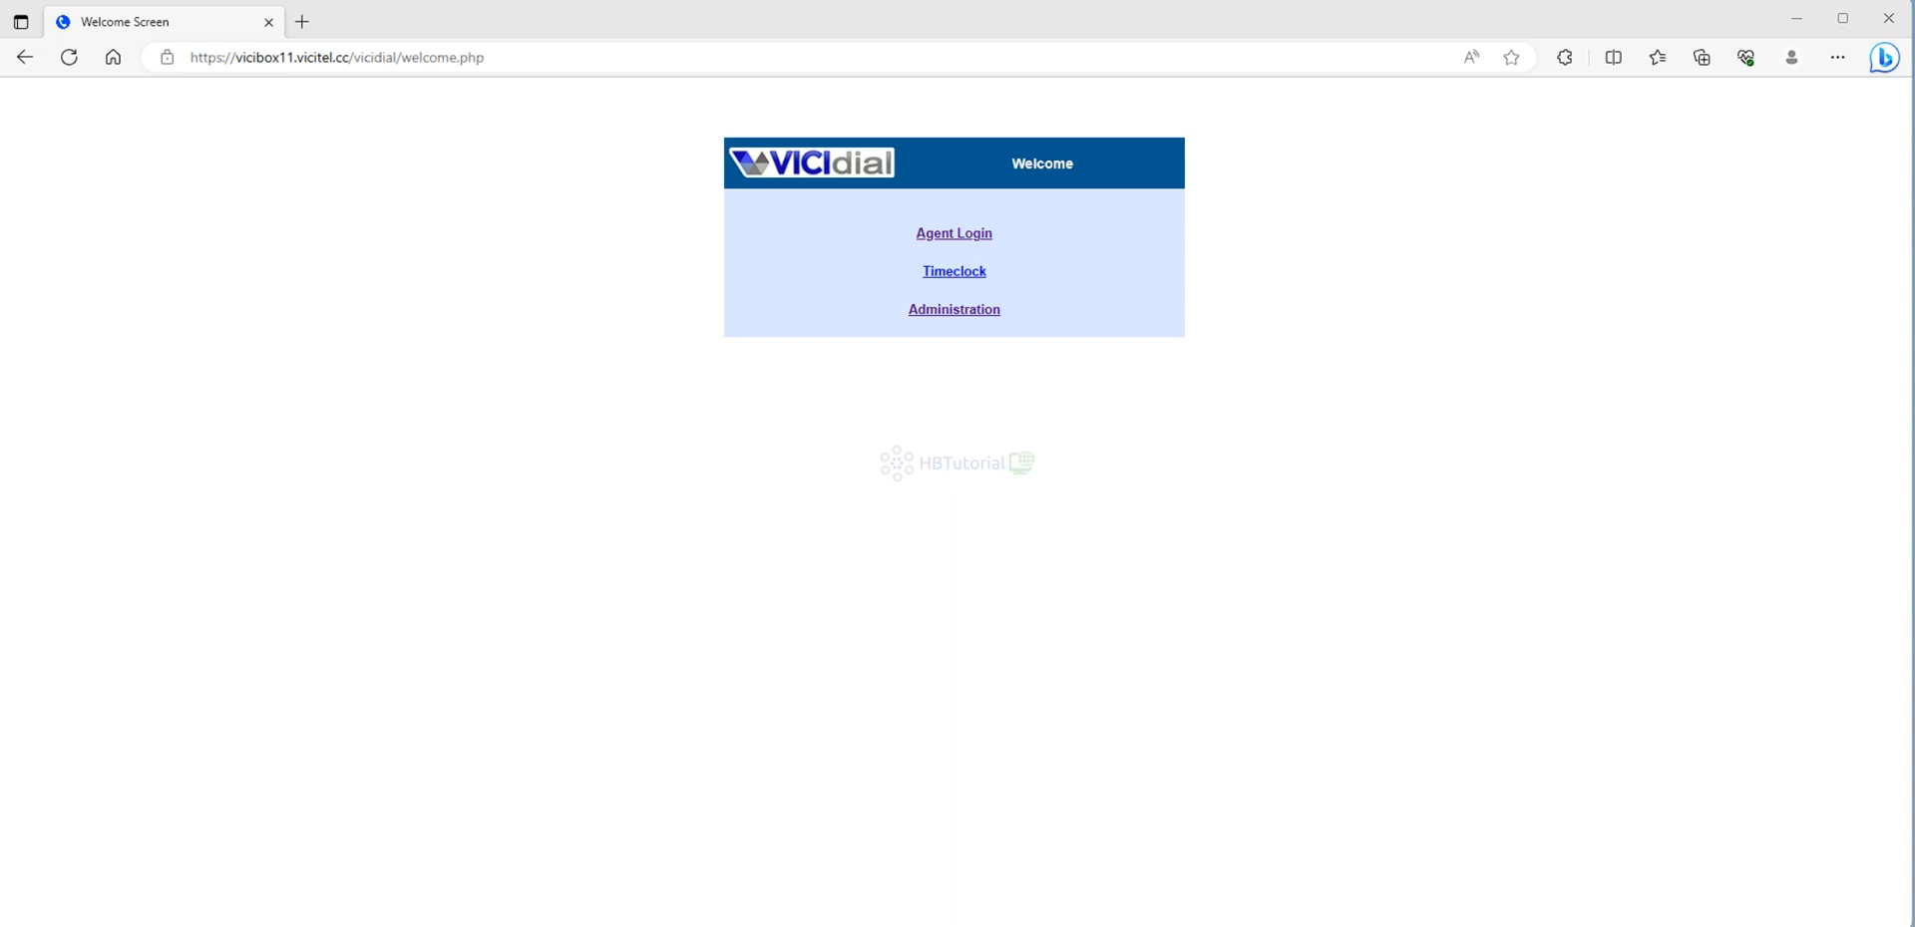
pyautogui.moveTo(1527, 217)
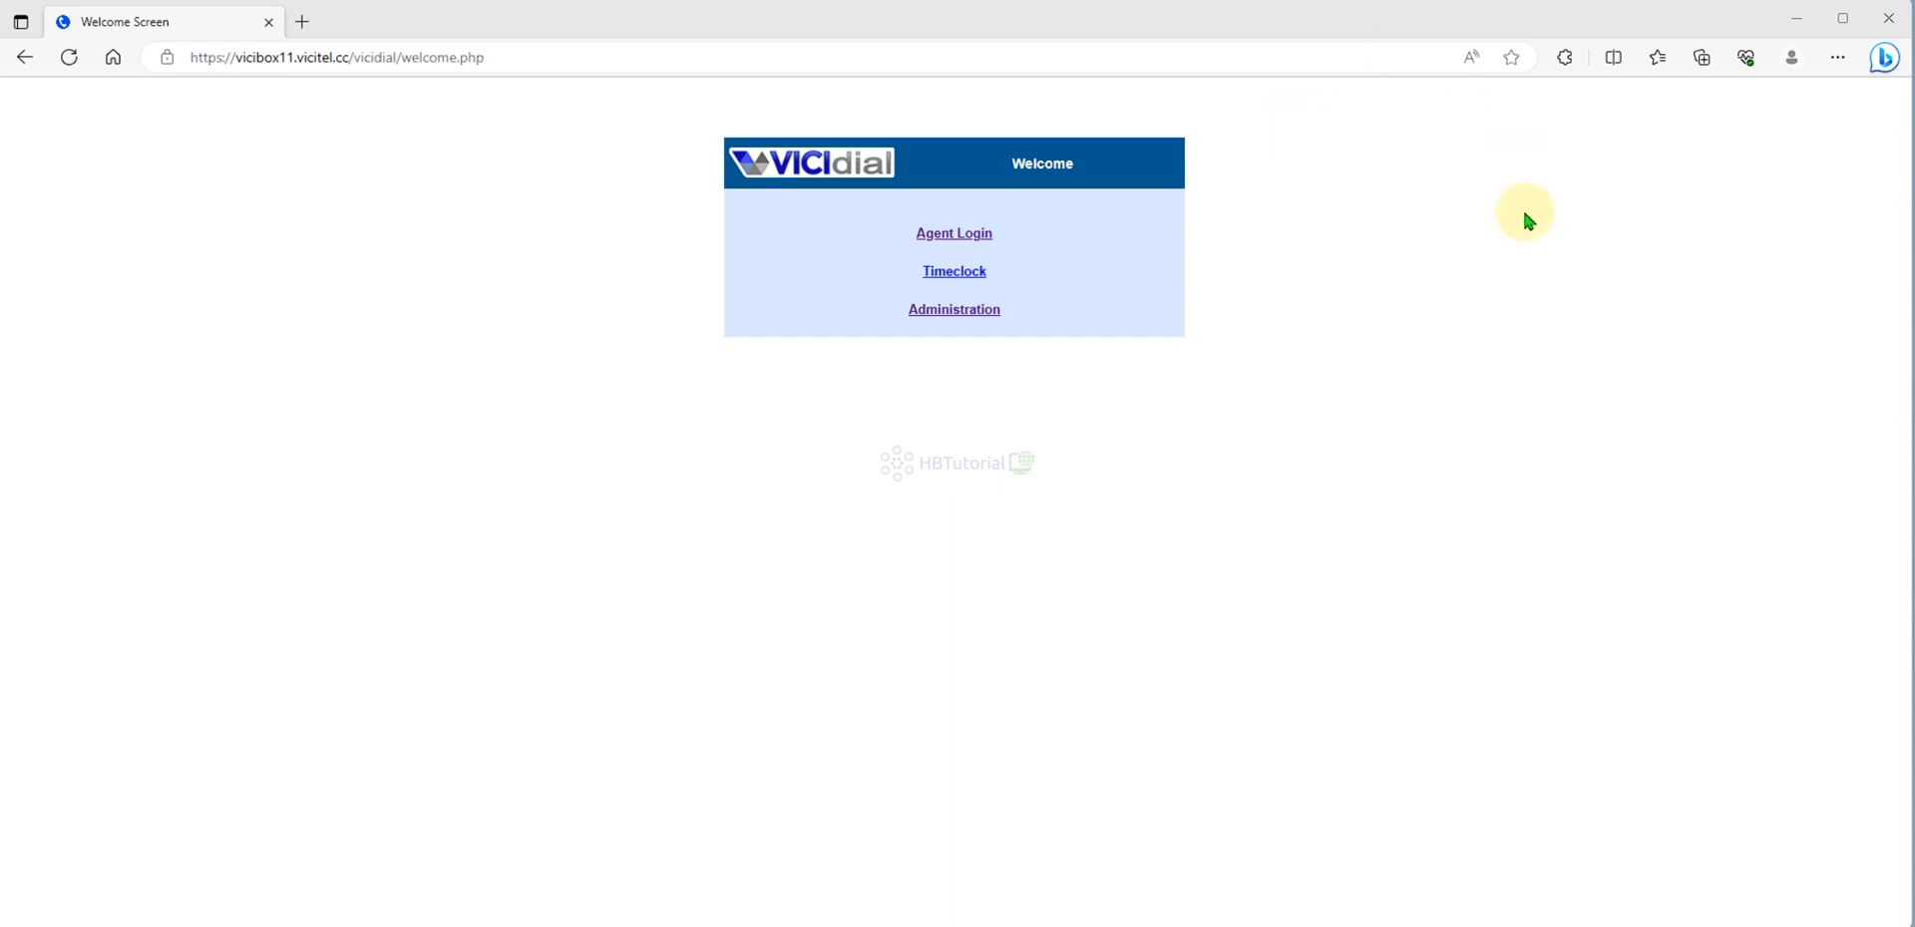
pyautogui.moveTo(385, 442)
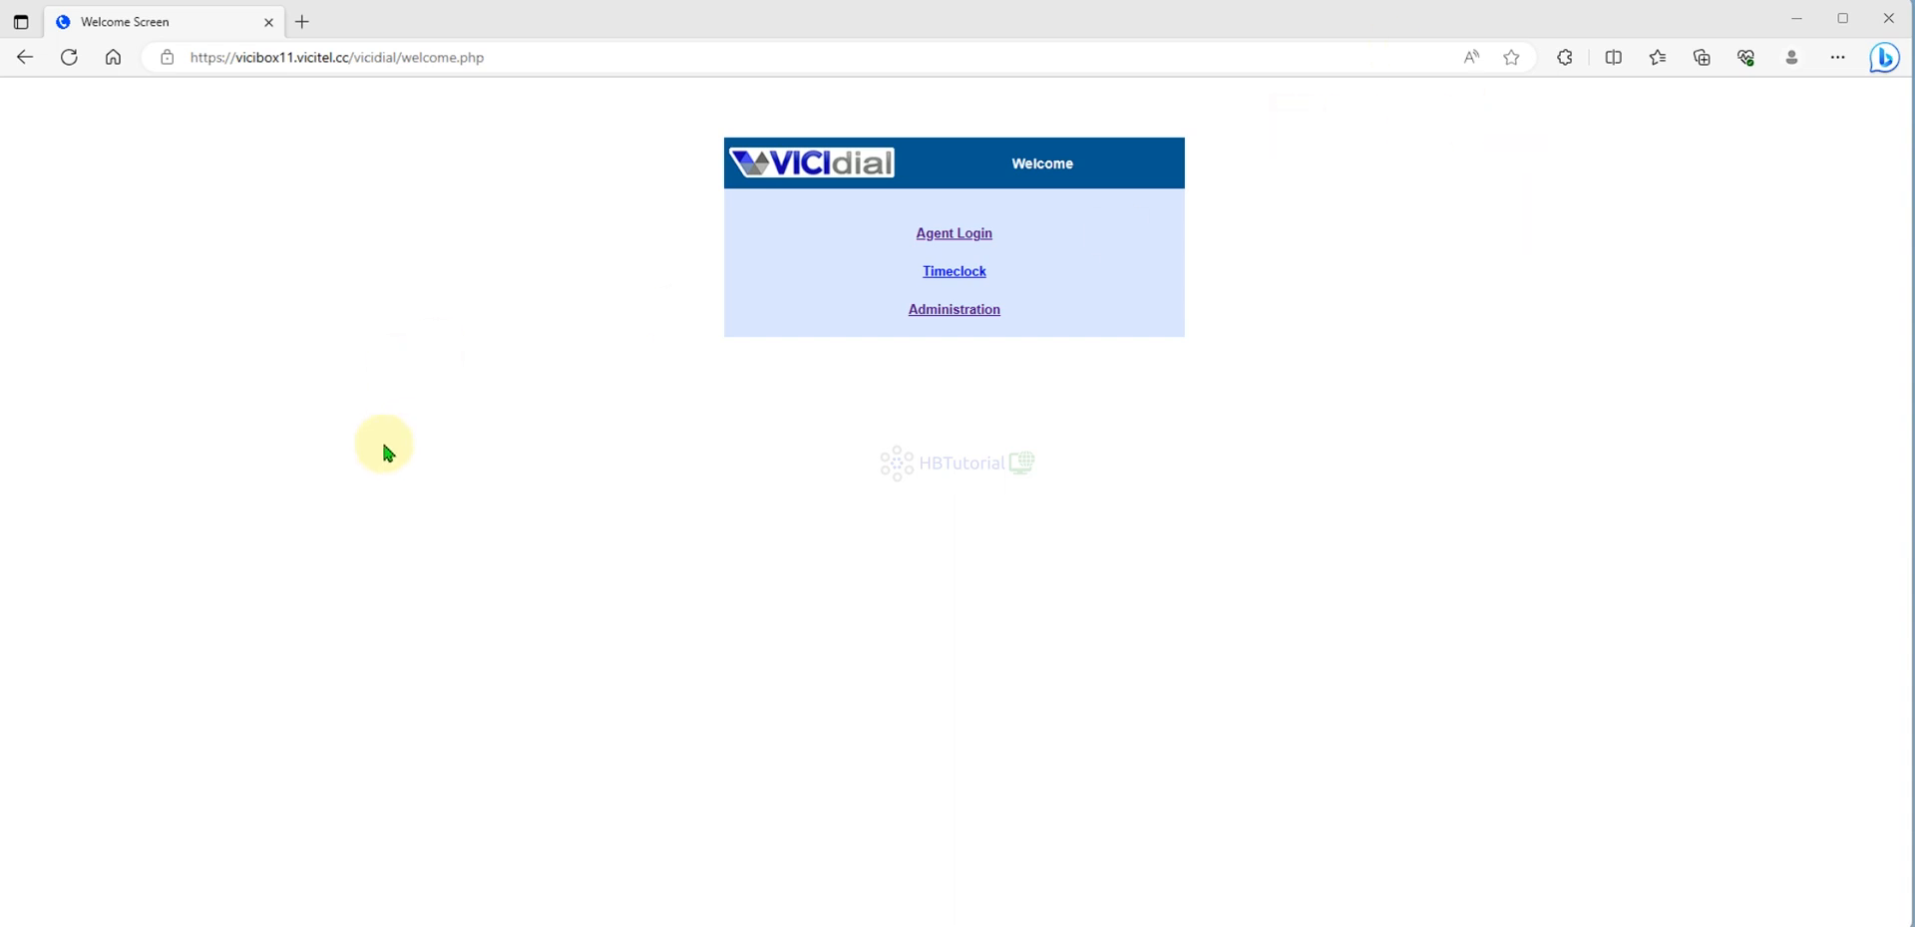
pyautogui.moveTo(168, 309)
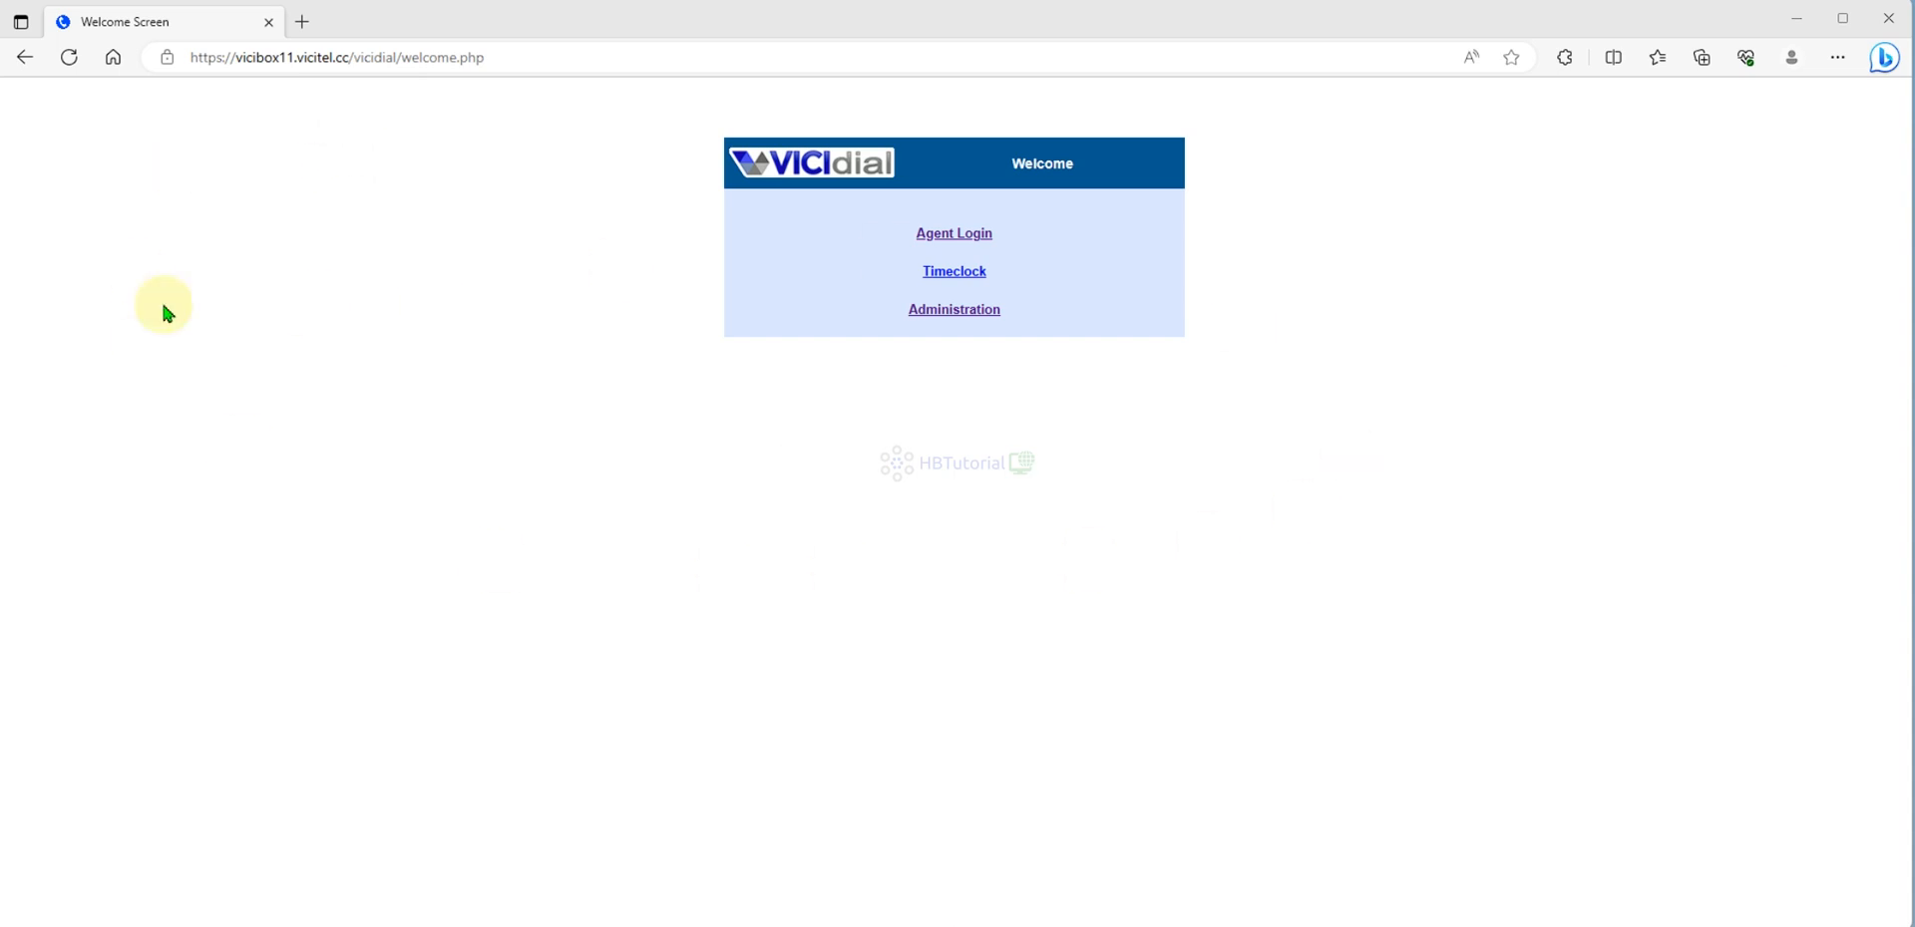
pyautogui.moveTo(472, 266)
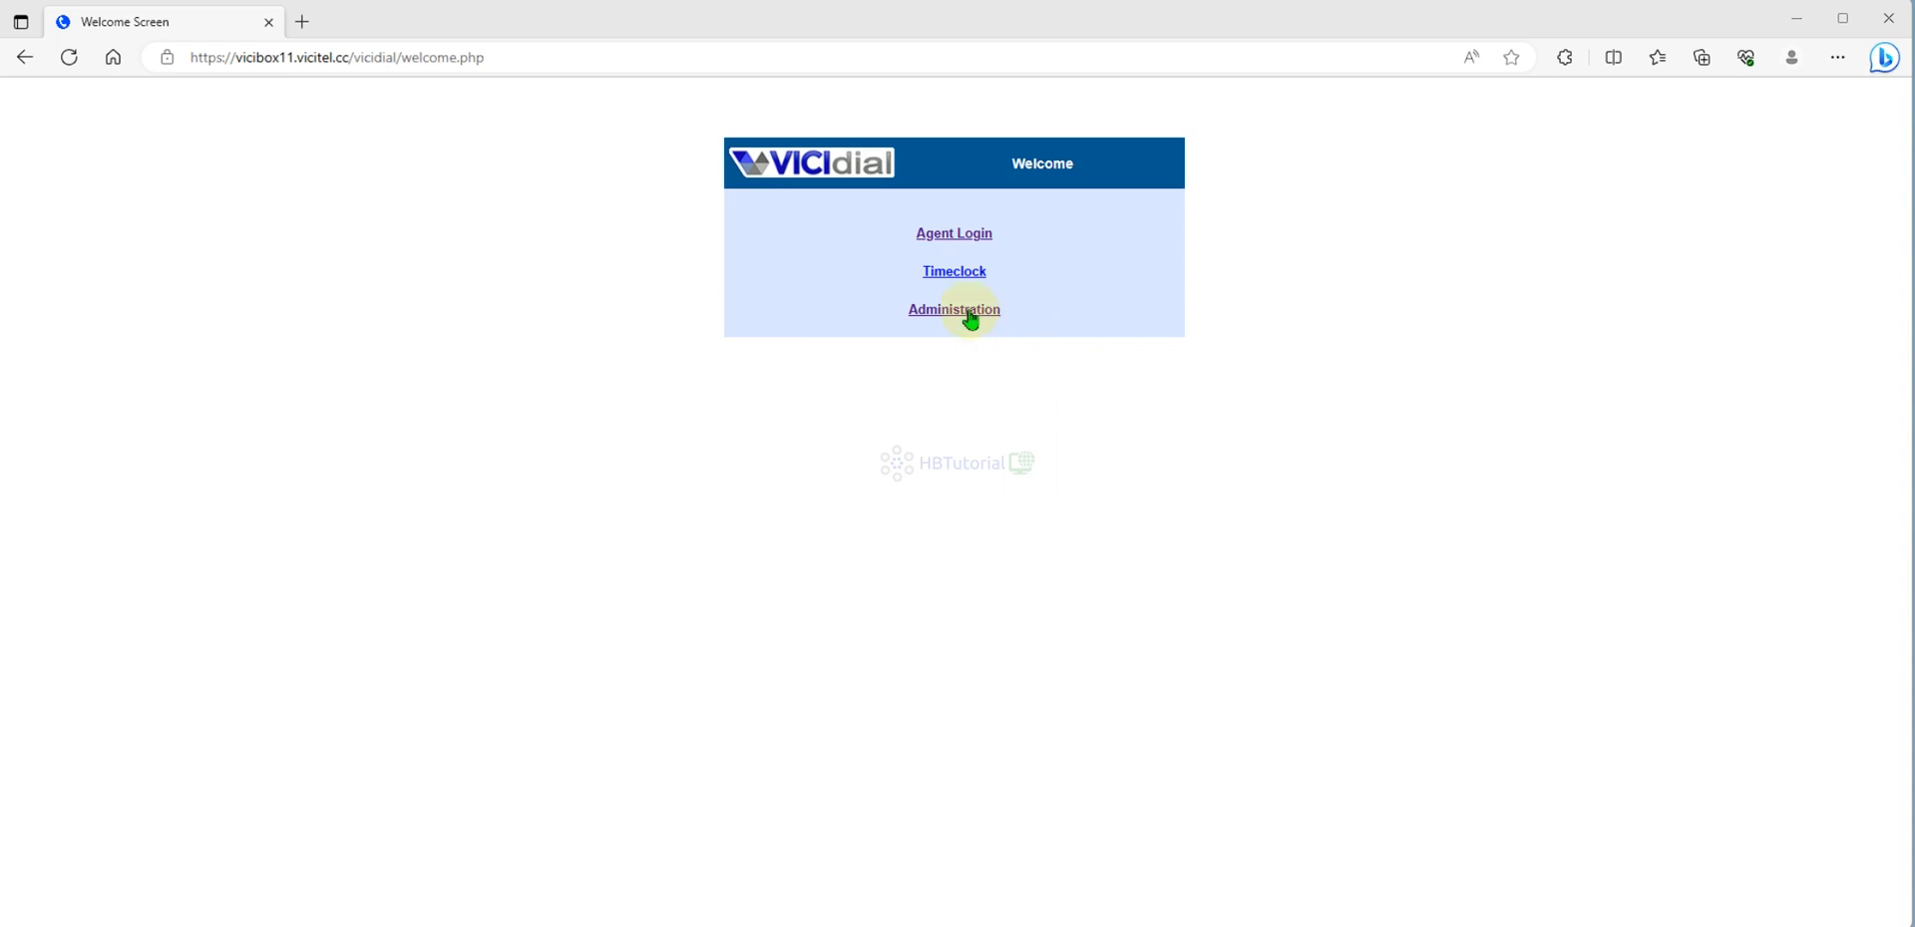
# - Open Administration from the welcome page and sign in with the administrator credentials
pyautogui.click(953, 309)
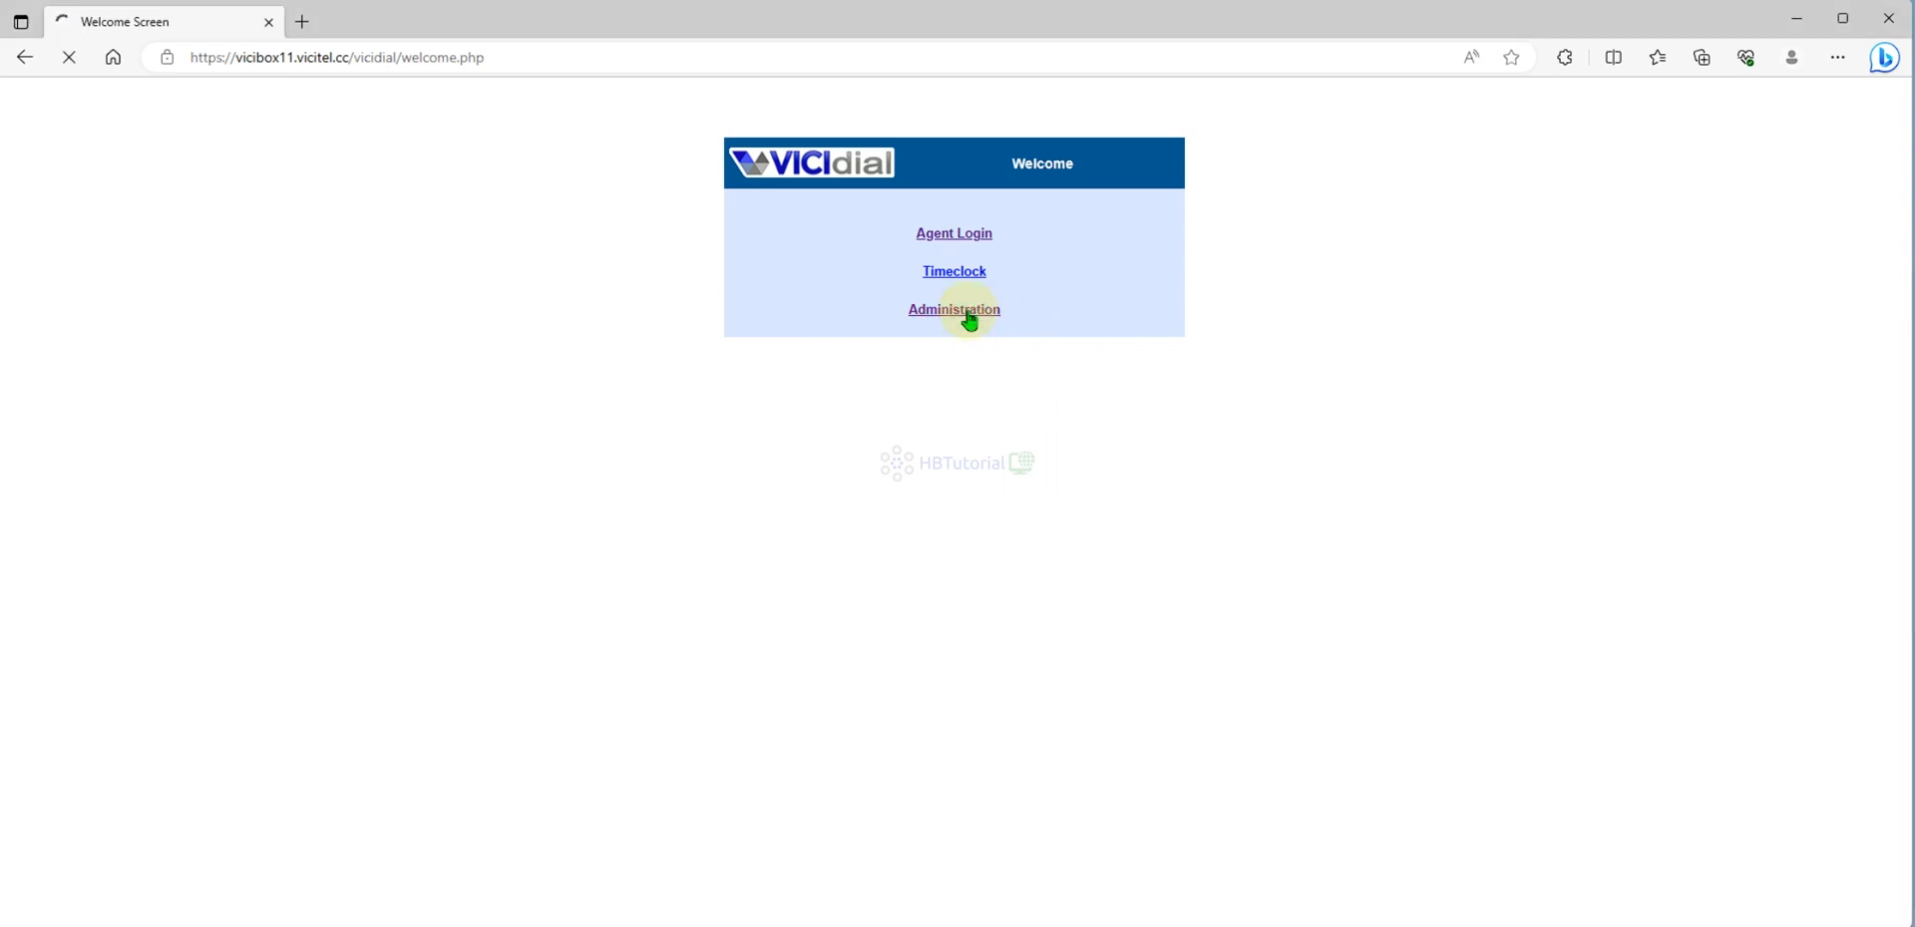
pyautogui.click(954, 309)
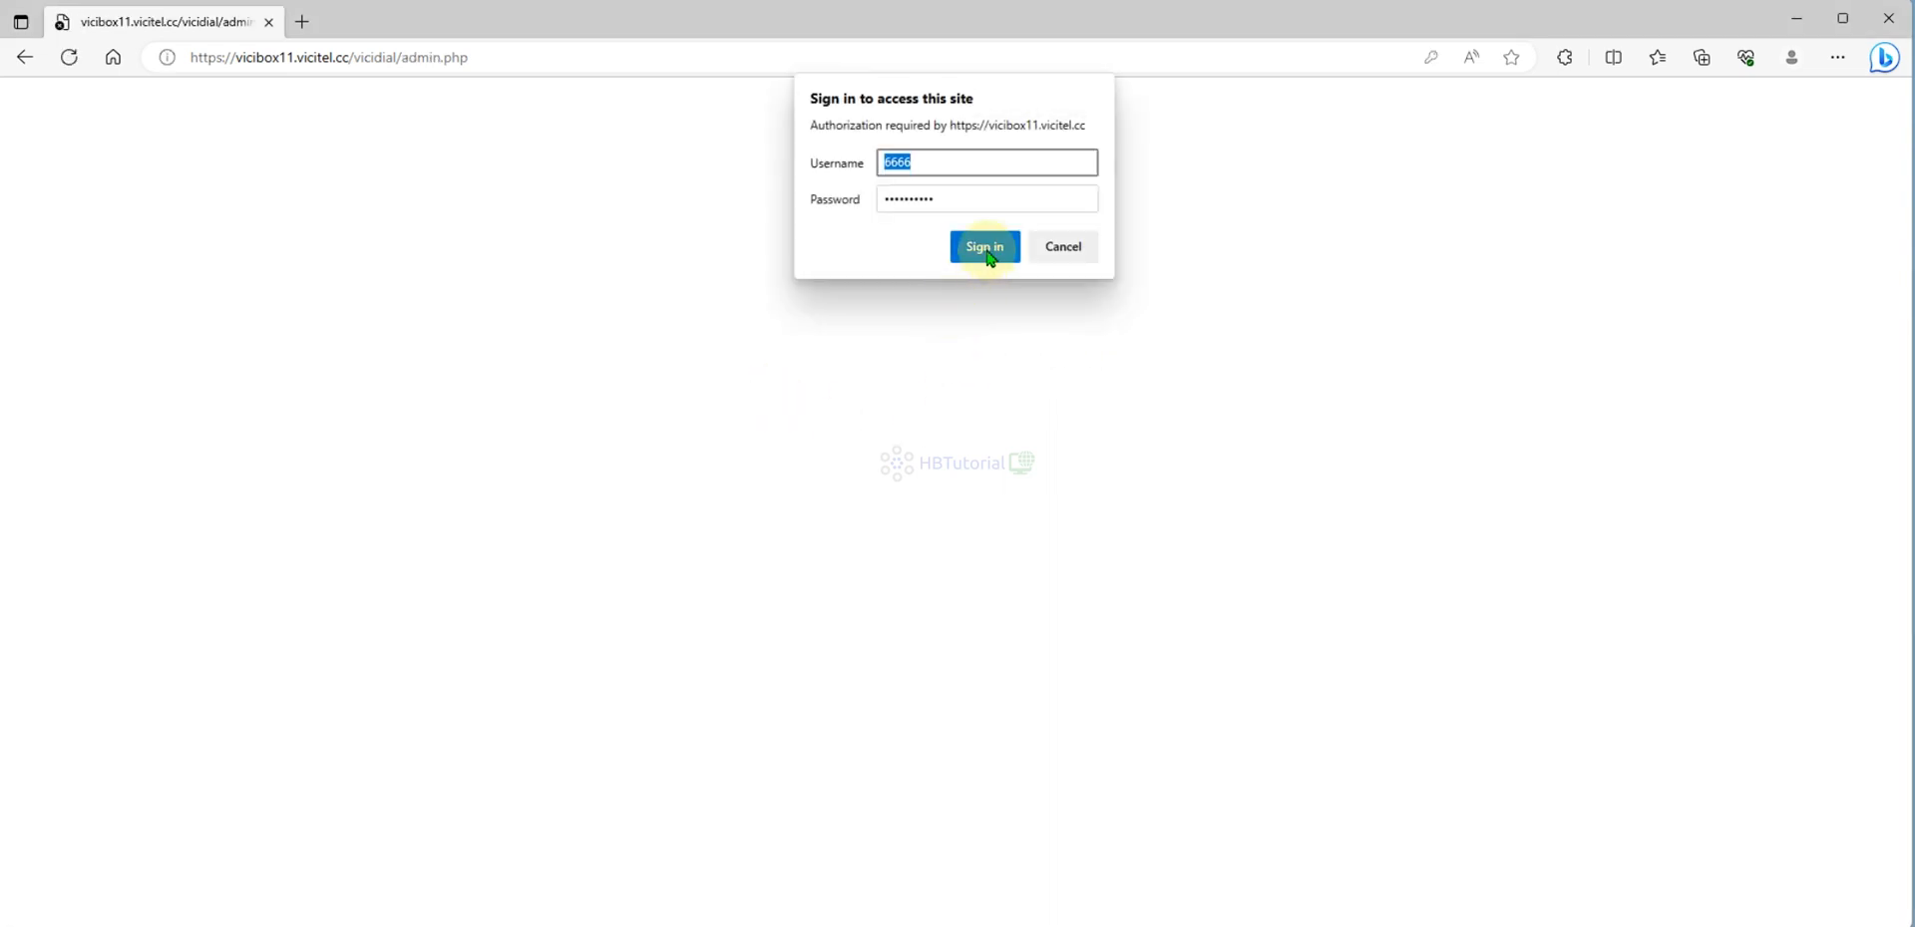
pyautogui.click(984, 247)
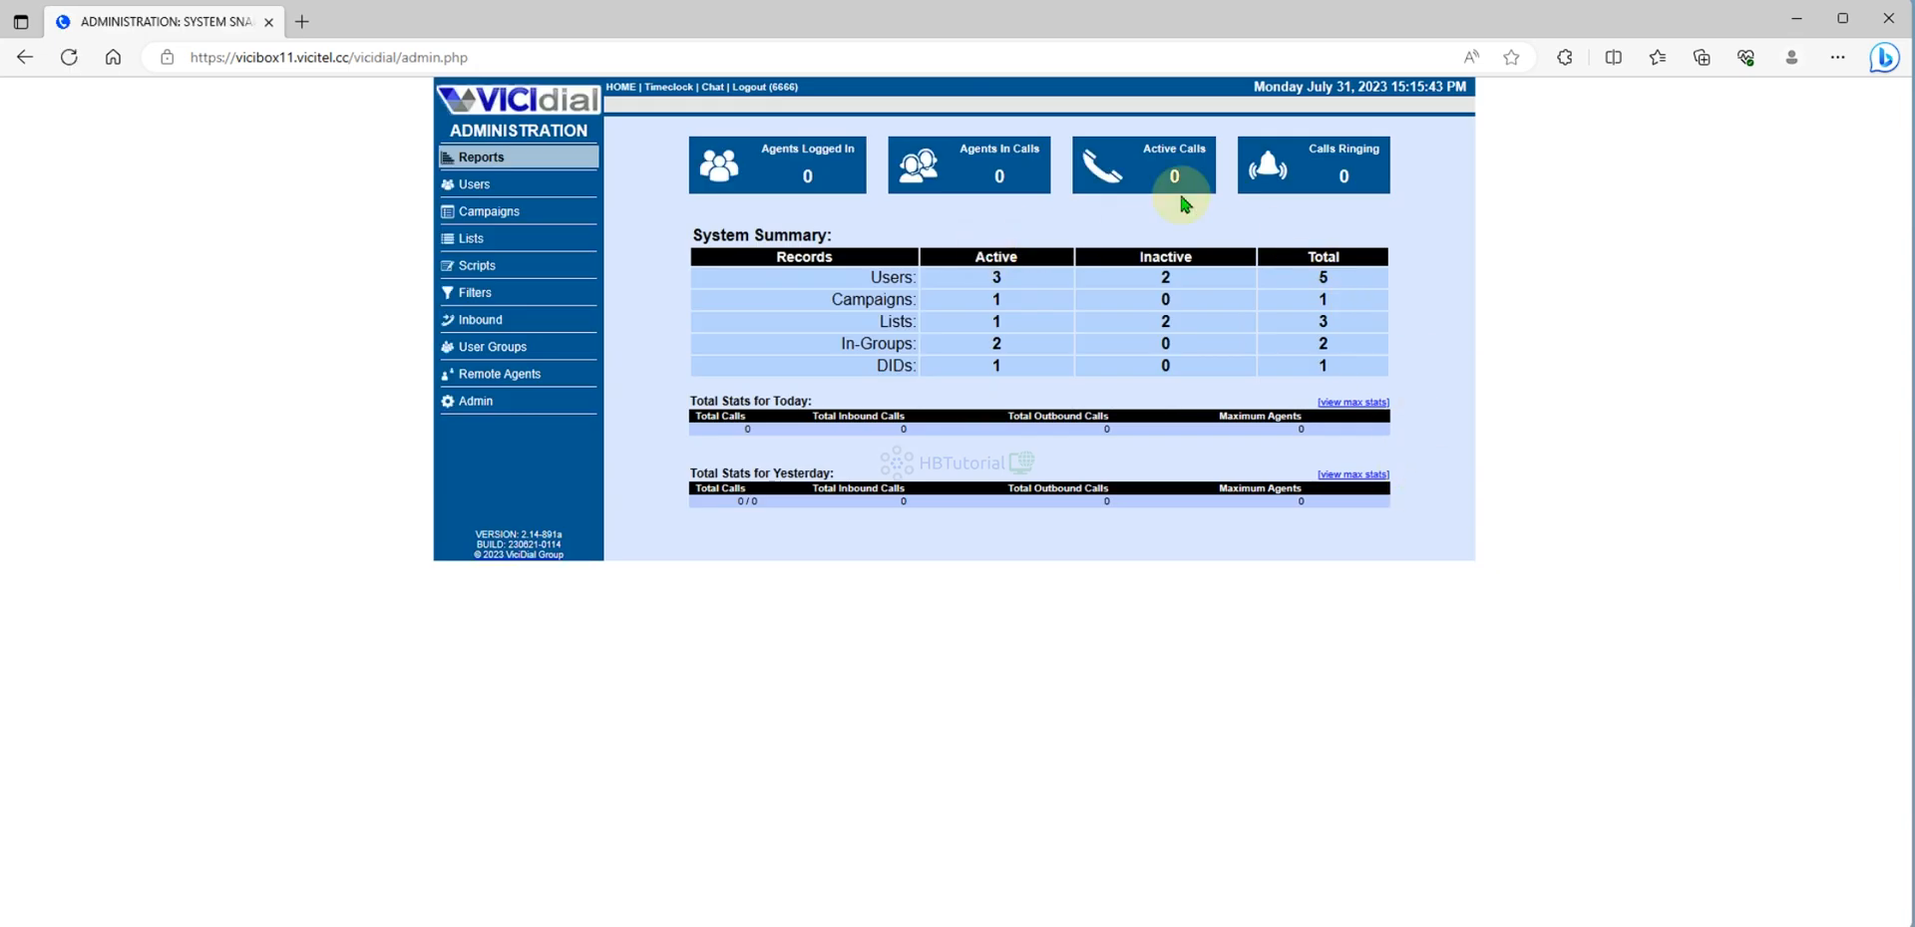
pyautogui.moveTo(1026, 197)
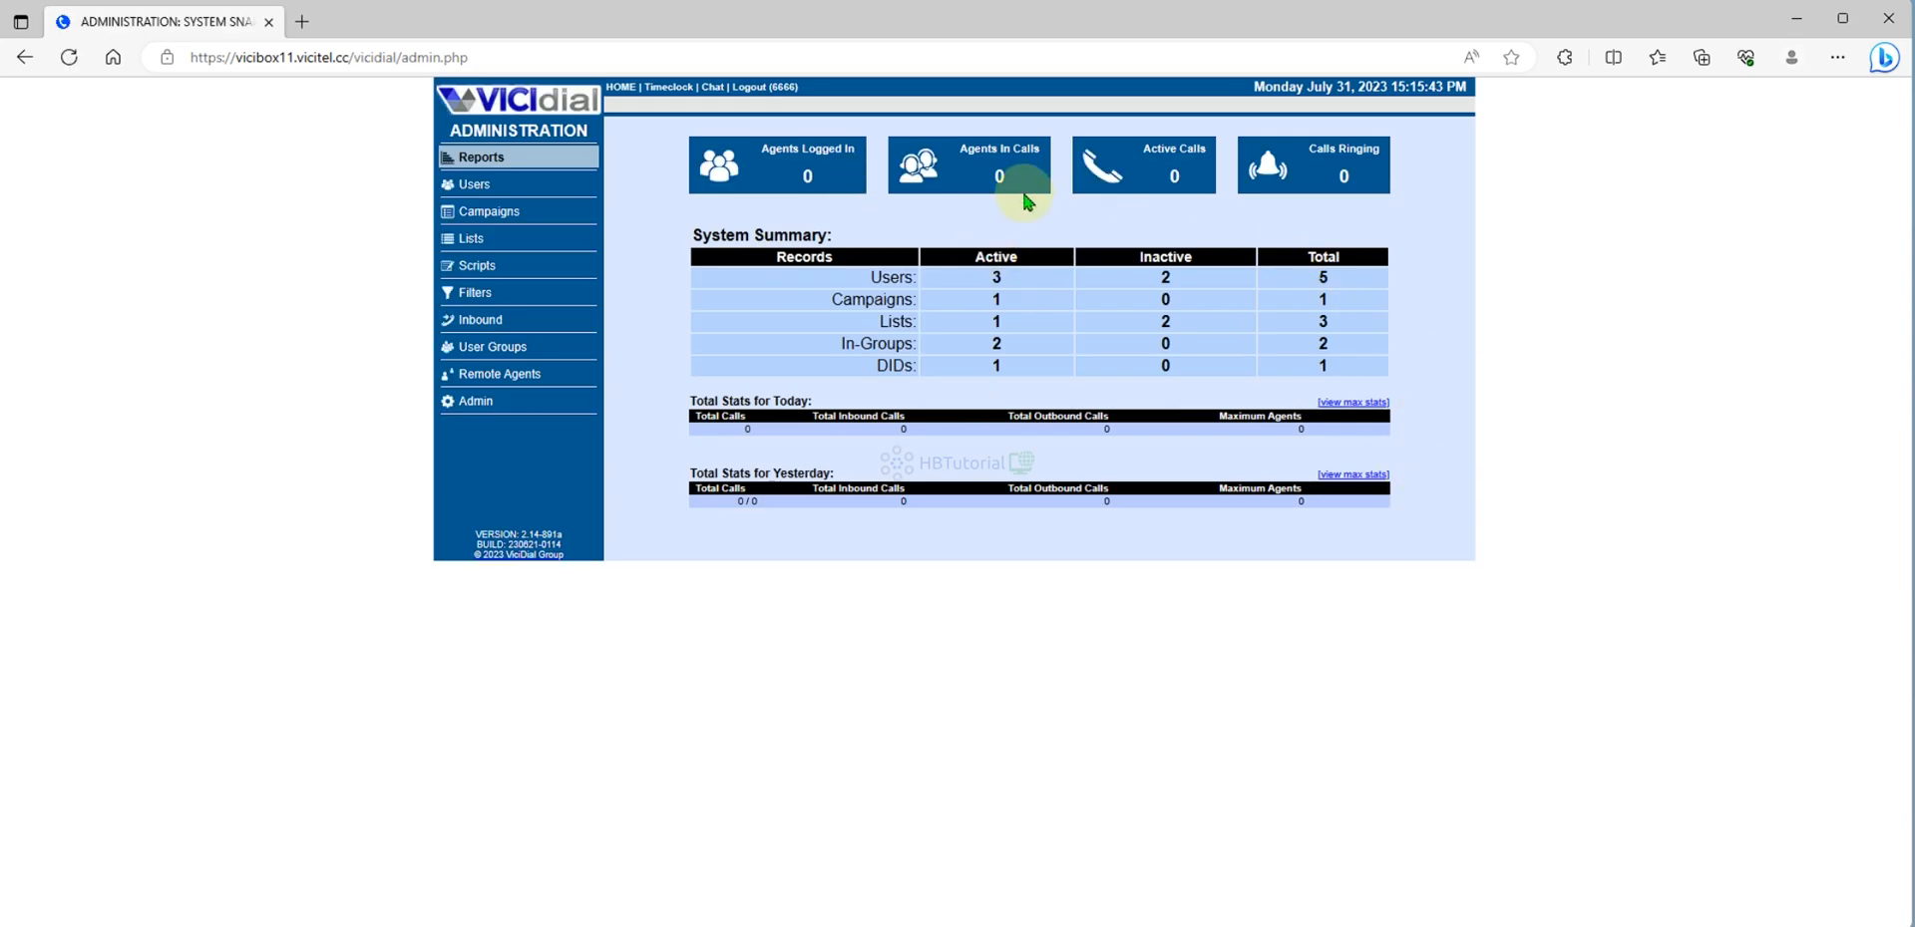
# - Show the Campaigns listing and select the TestCamp campaign ID
pyautogui.click(489, 211)
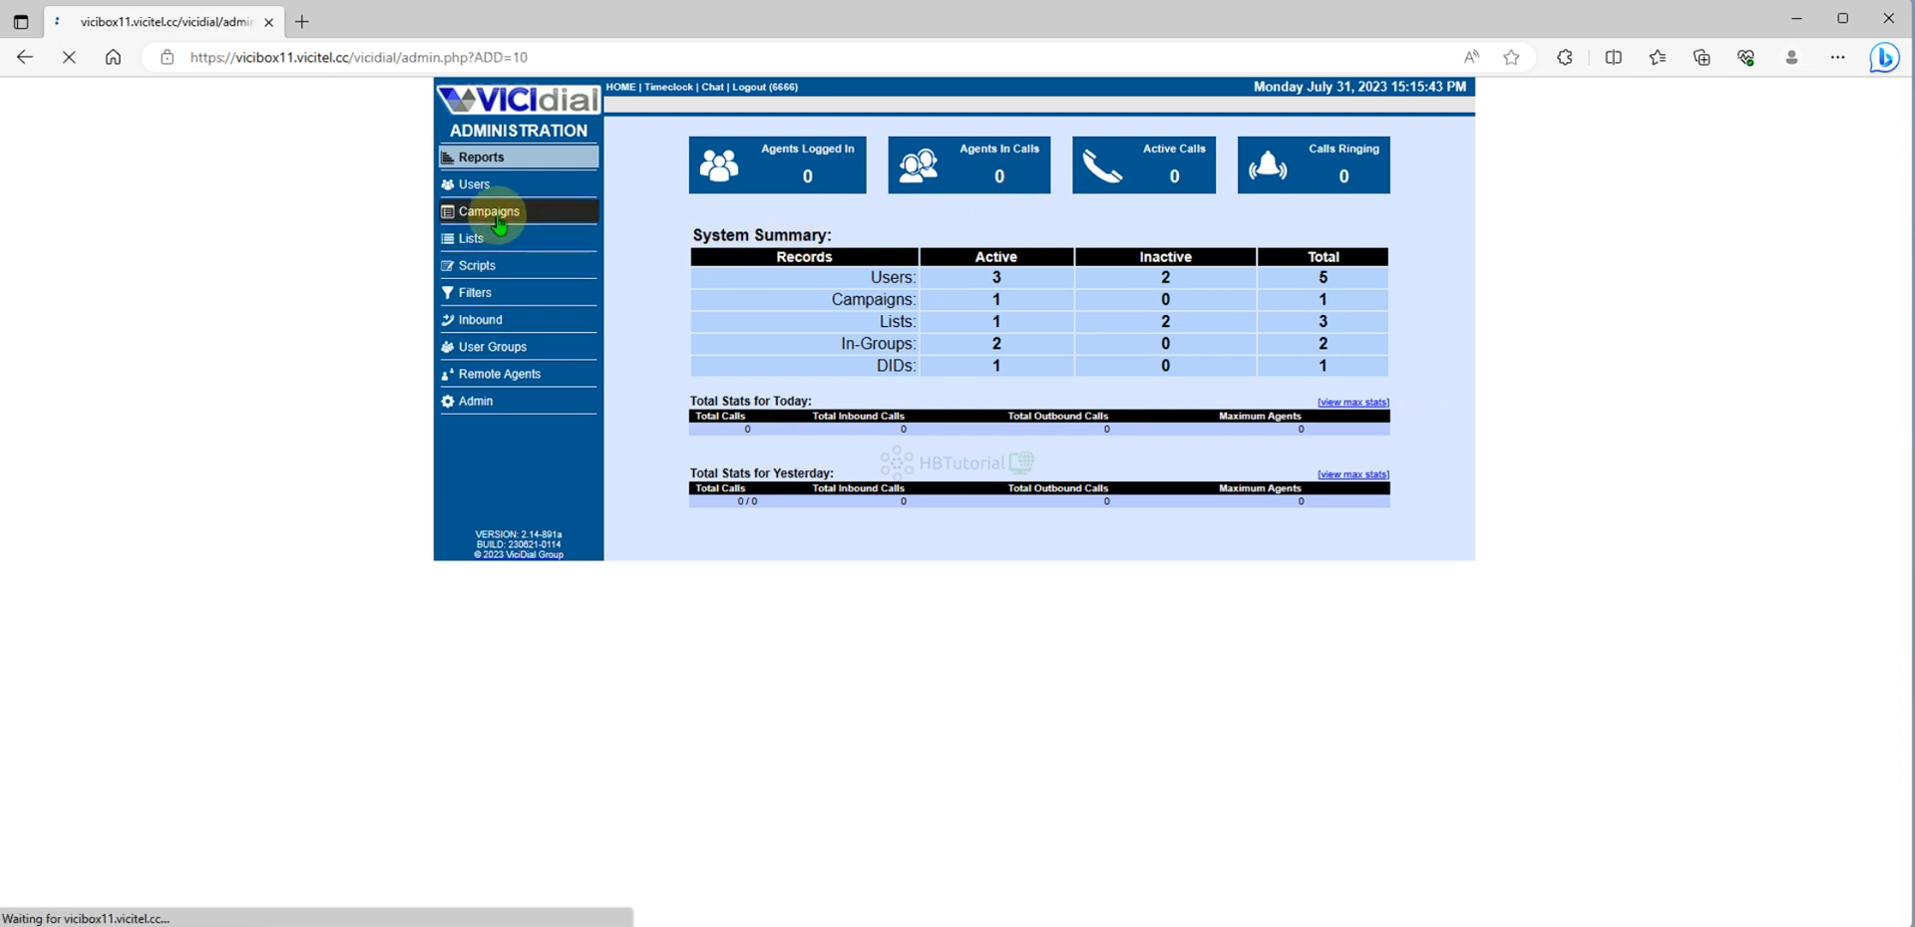
pyautogui.click(489, 211)
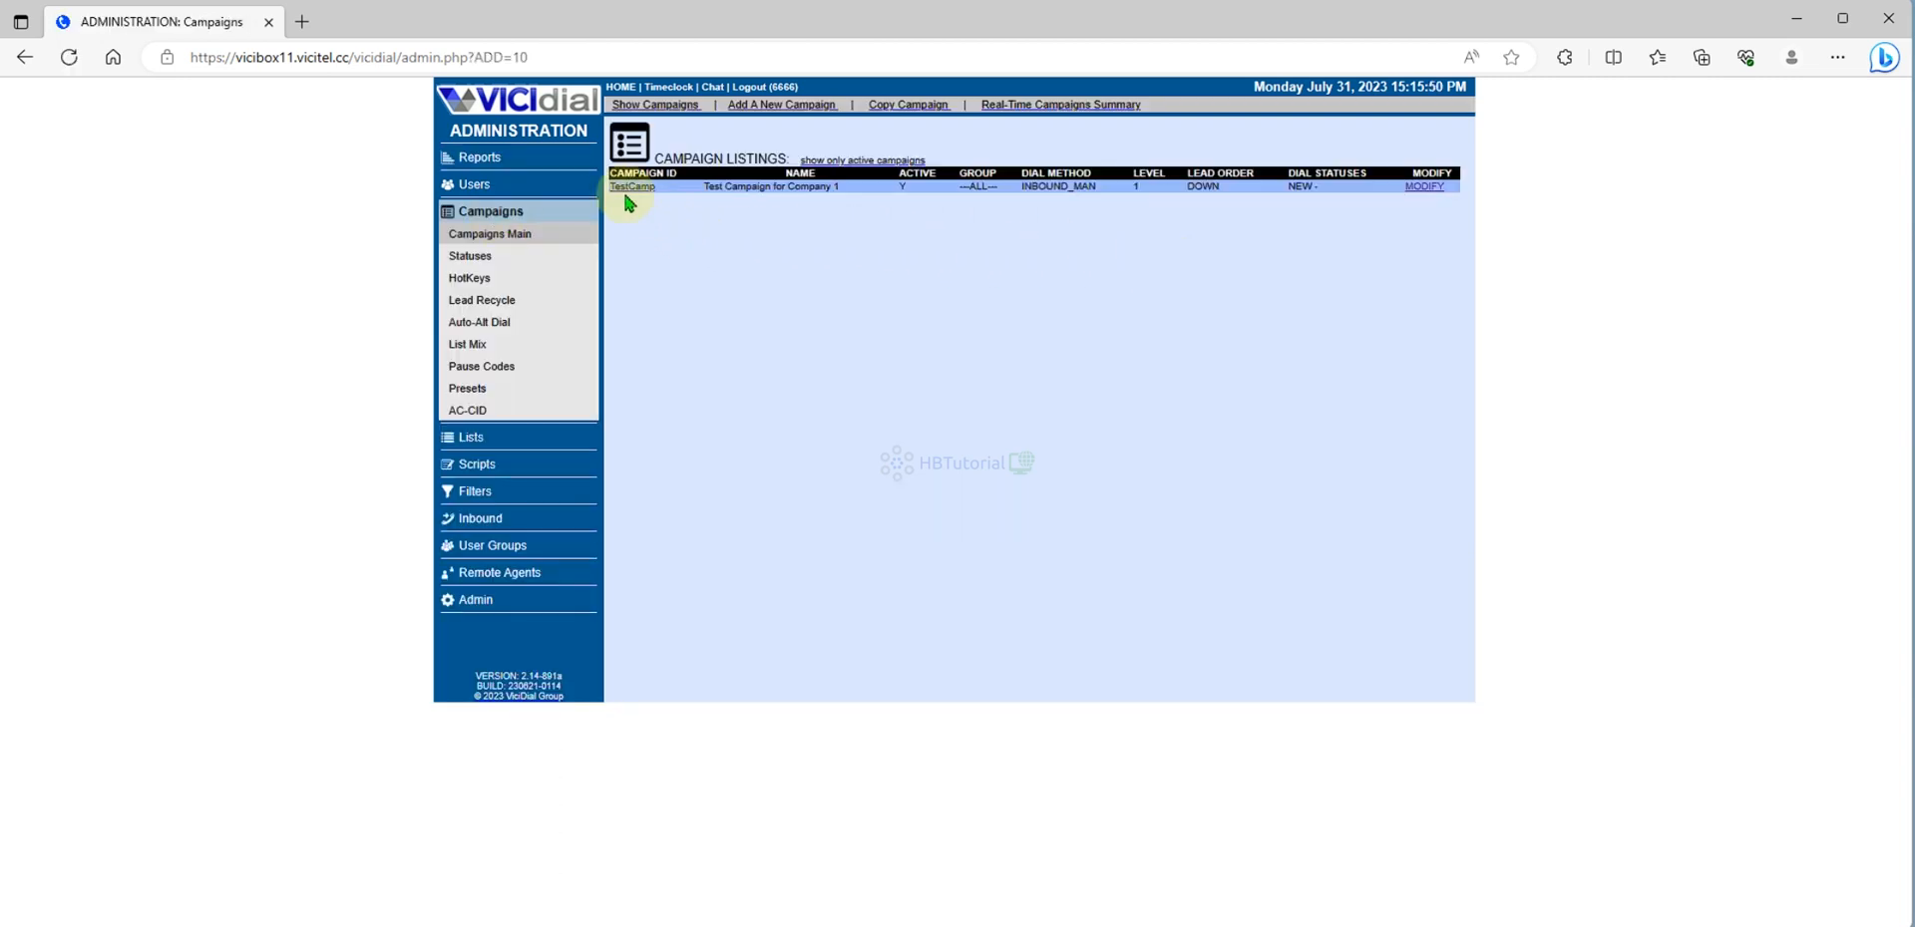
pyautogui.moveTo(640, 208)
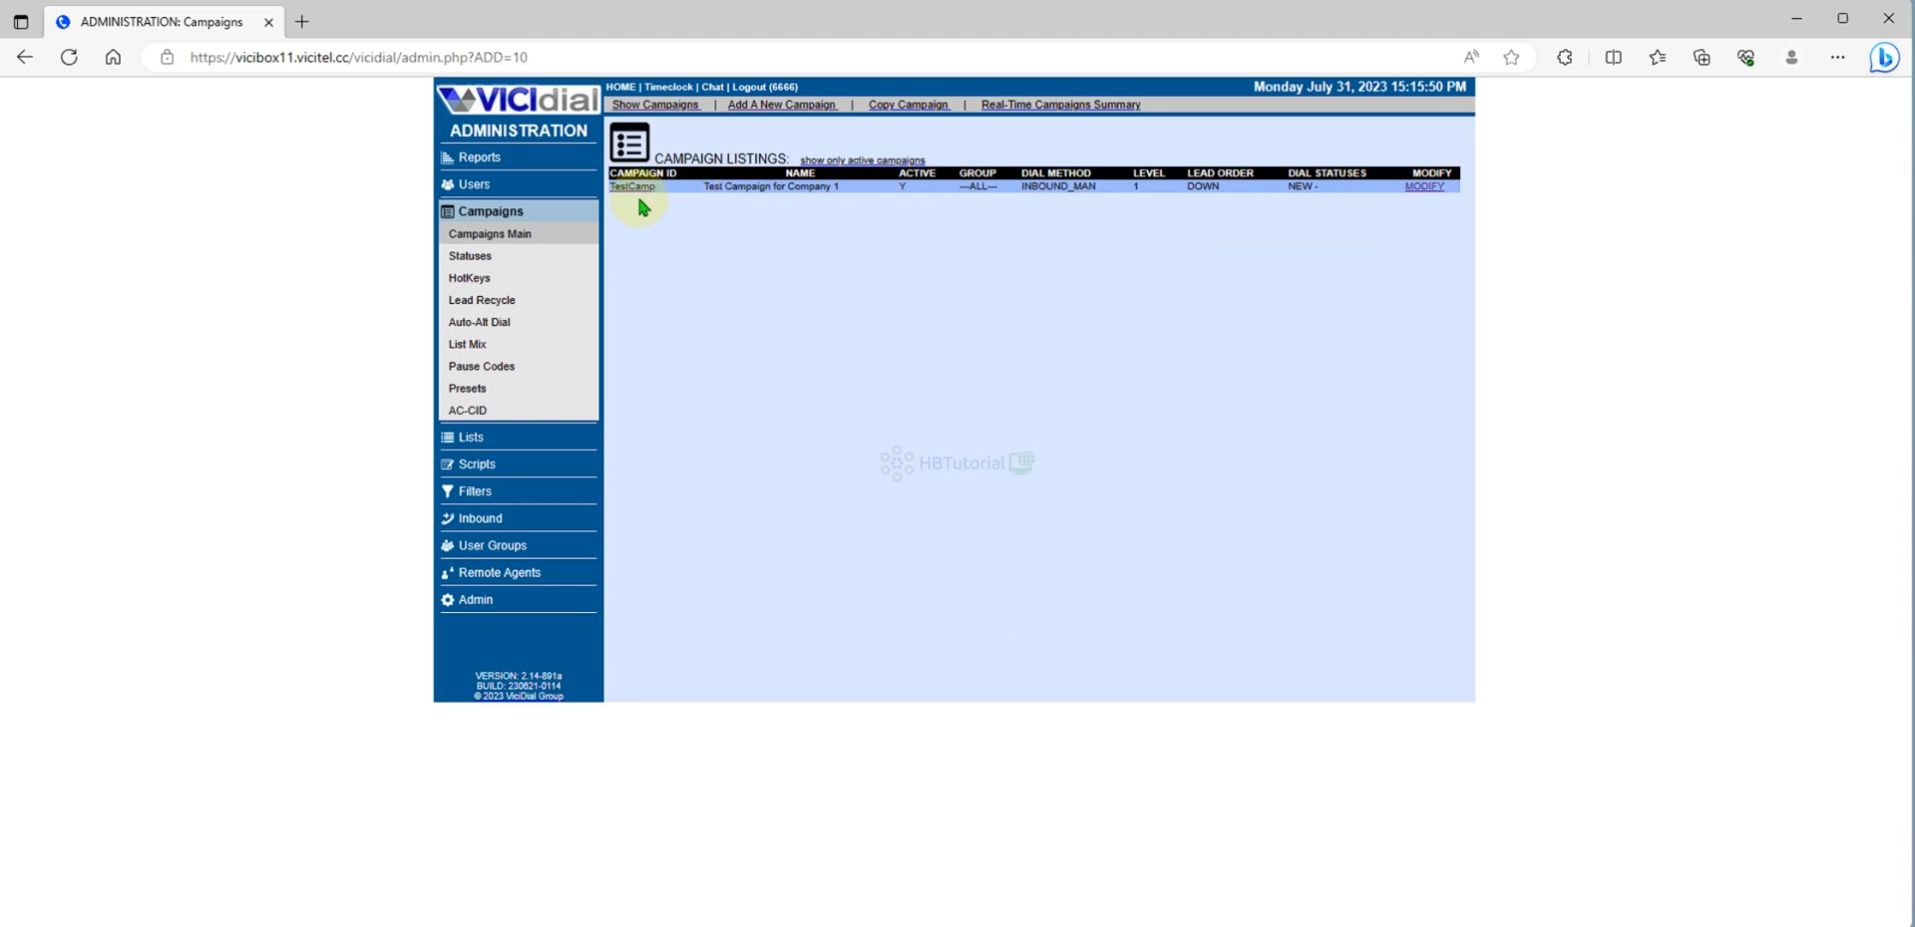
pyautogui.moveTo(1093, 187)
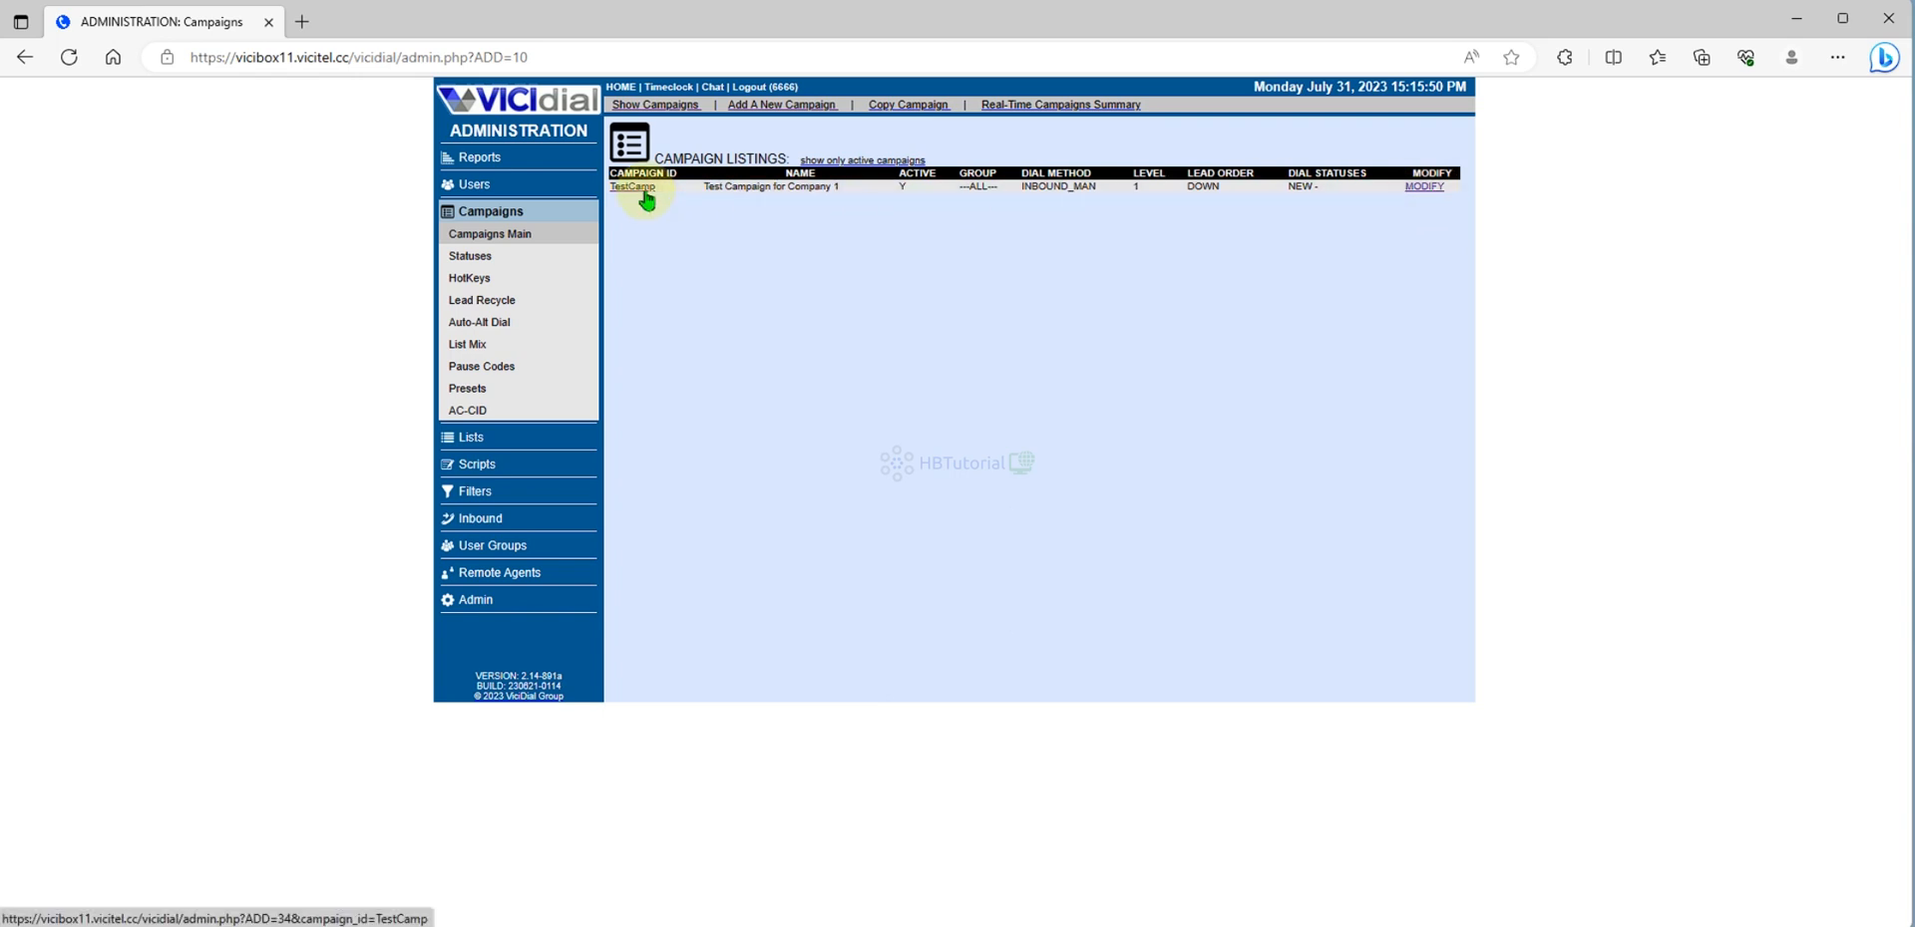
pyautogui.click(632, 187)
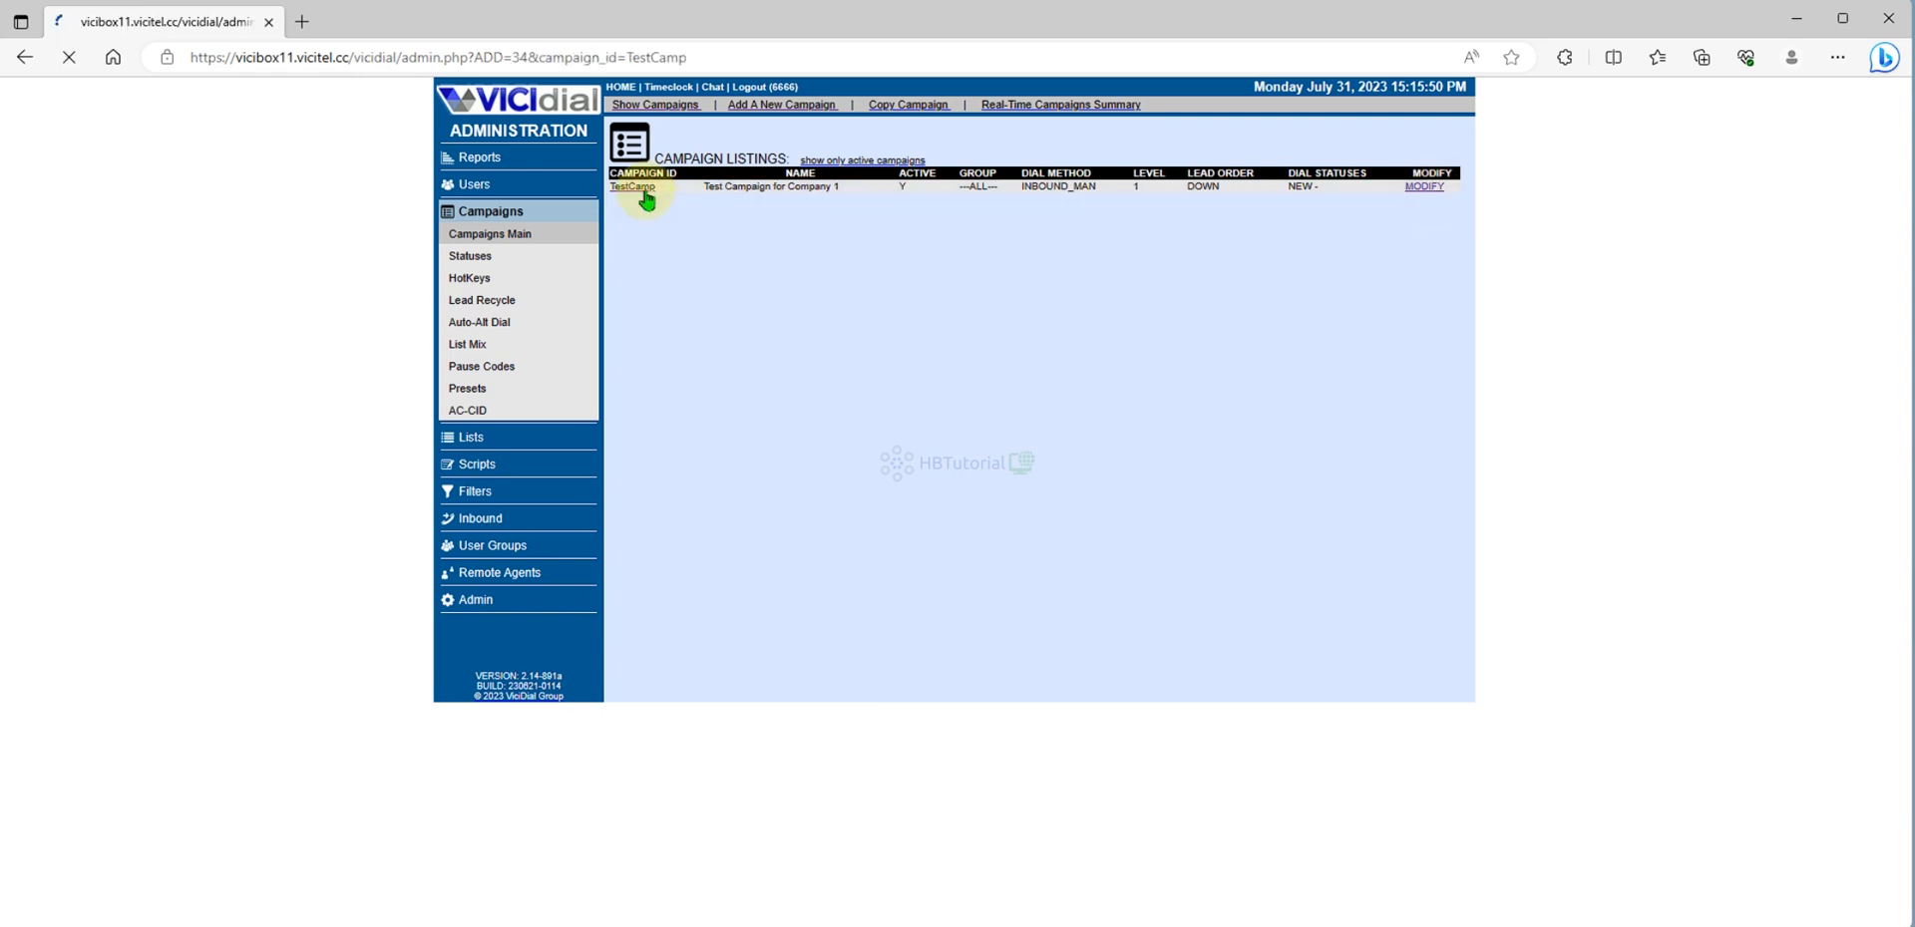
# - Switch TestCamp to Detail View and scroll down to the hopper and Dial Method options
pyautogui.click(631, 187)
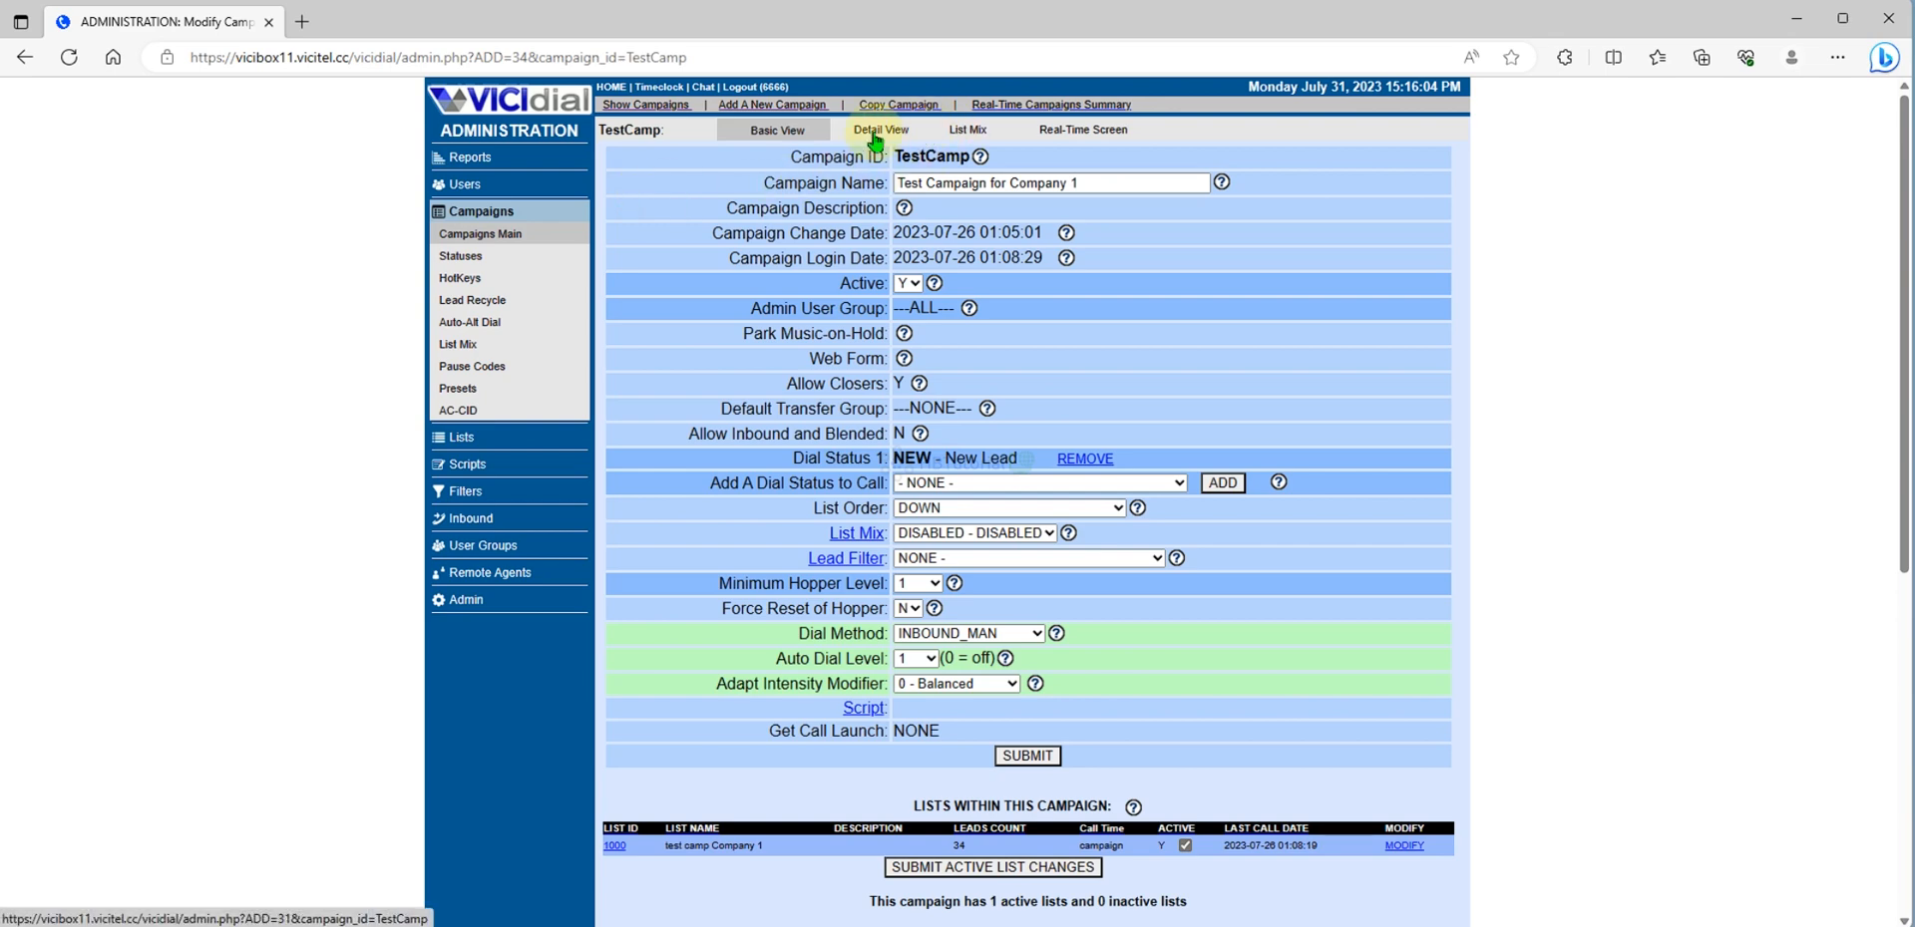
pyautogui.click(880, 131)
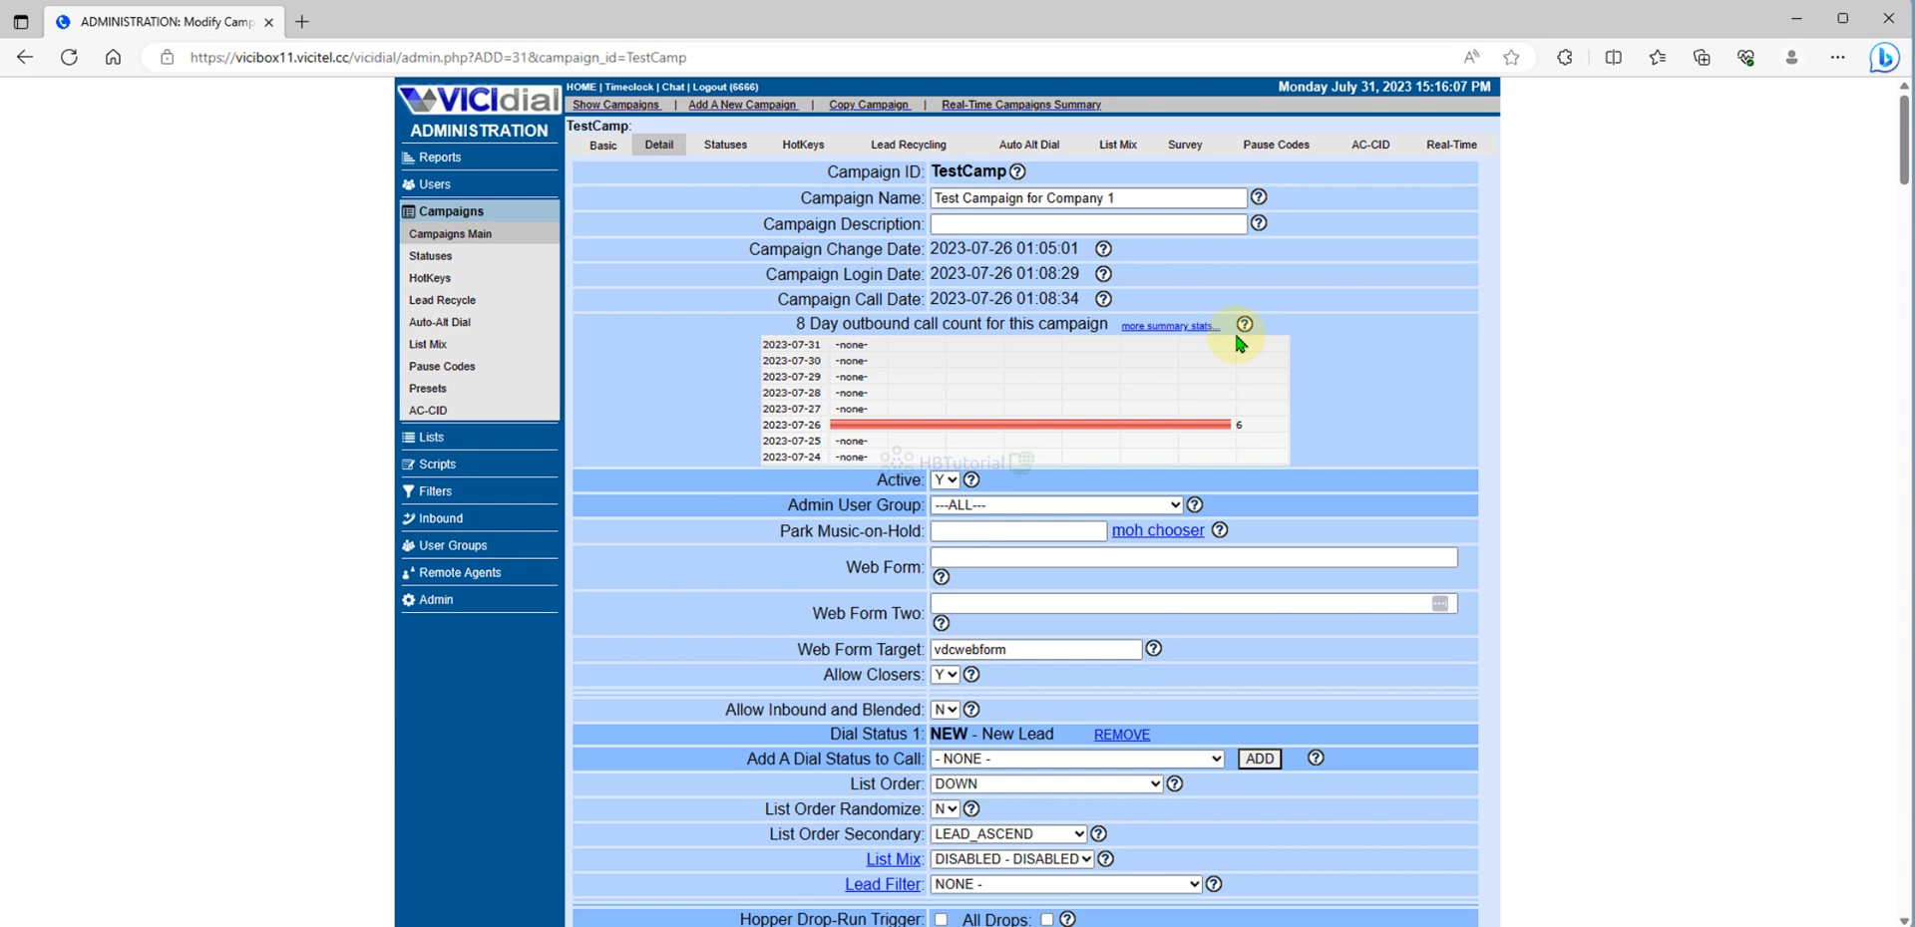
pyautogui.scroll(-3)
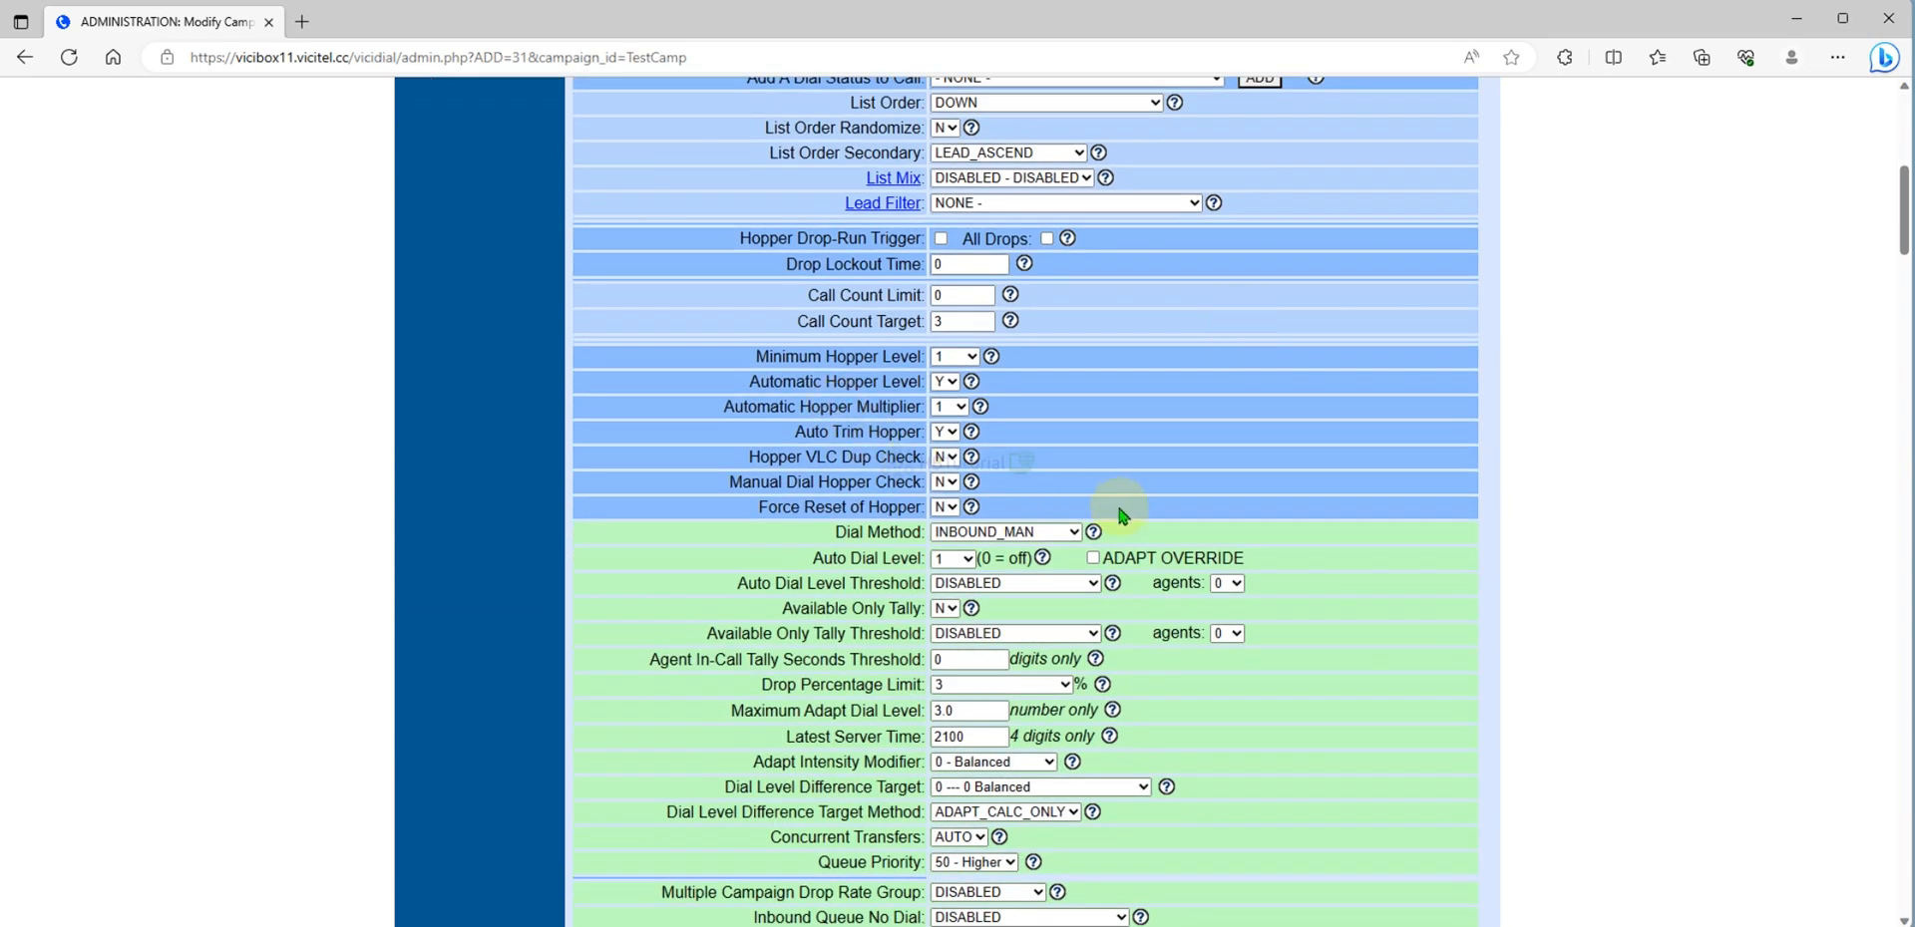
# - Change TestCamp's Dial Method from INBOUND_MAN to ADAPT_TAPERED
pyautogui.click(952, 557)
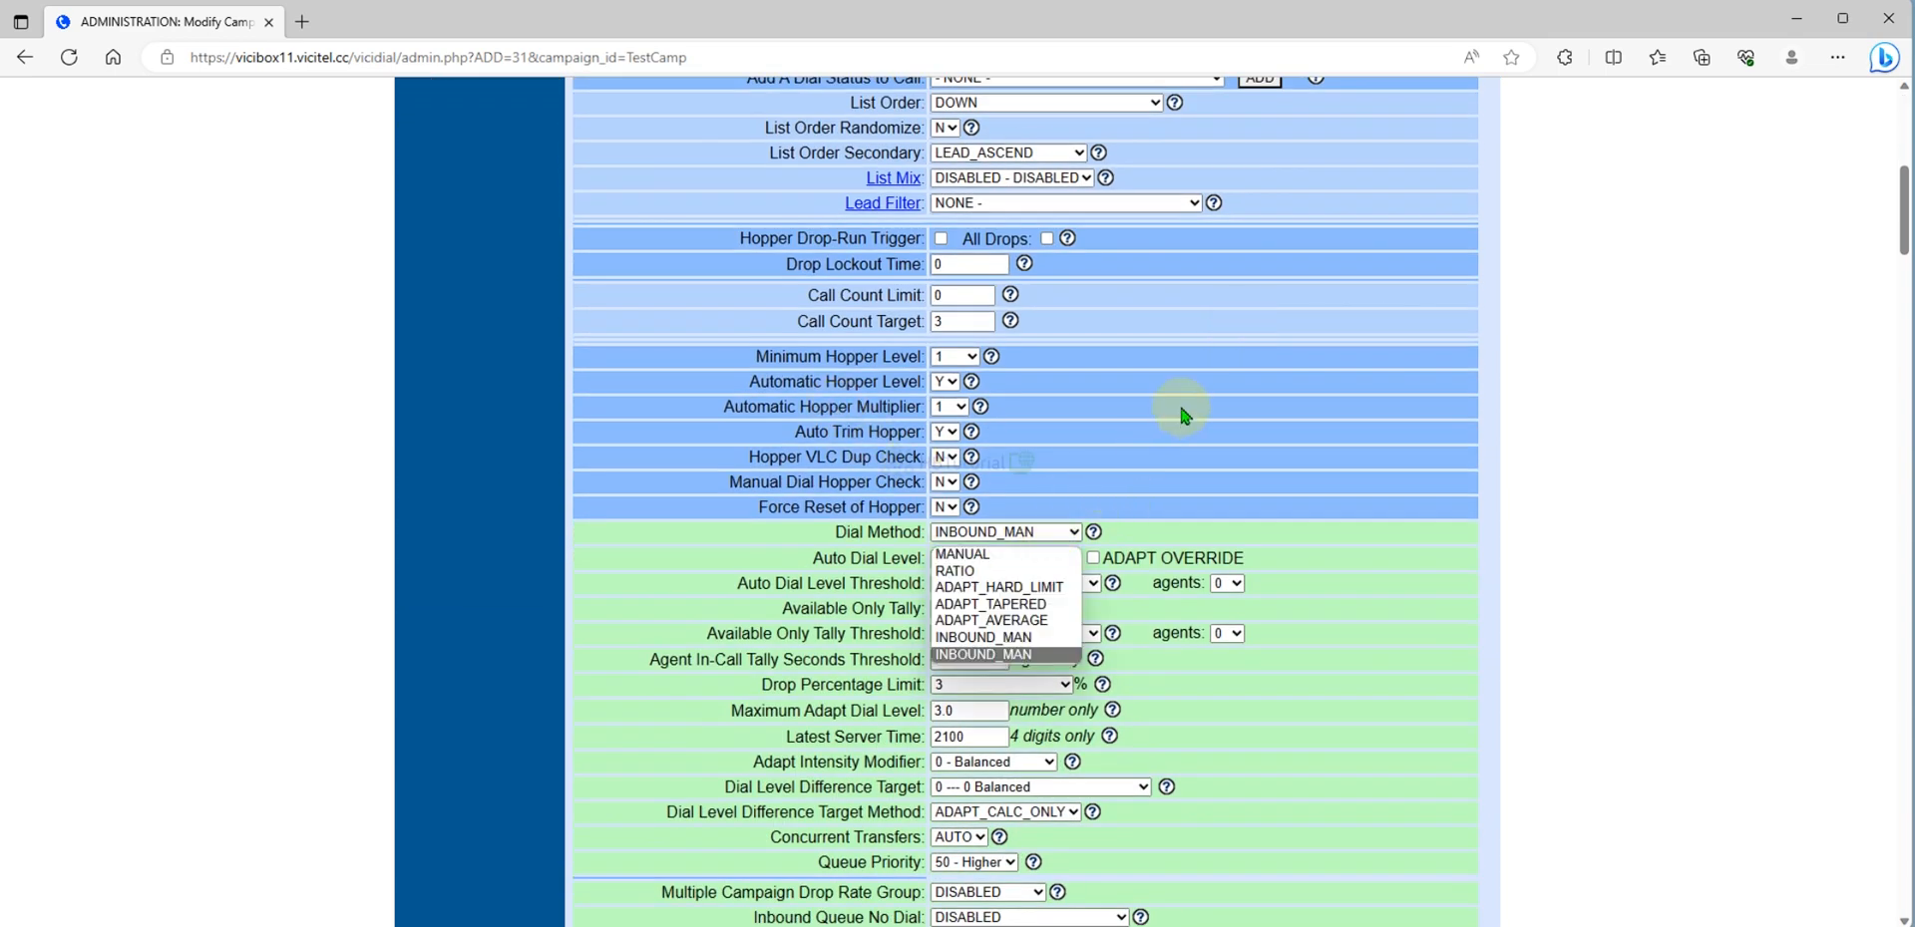
pyautogui.moveTo(1004, 587)
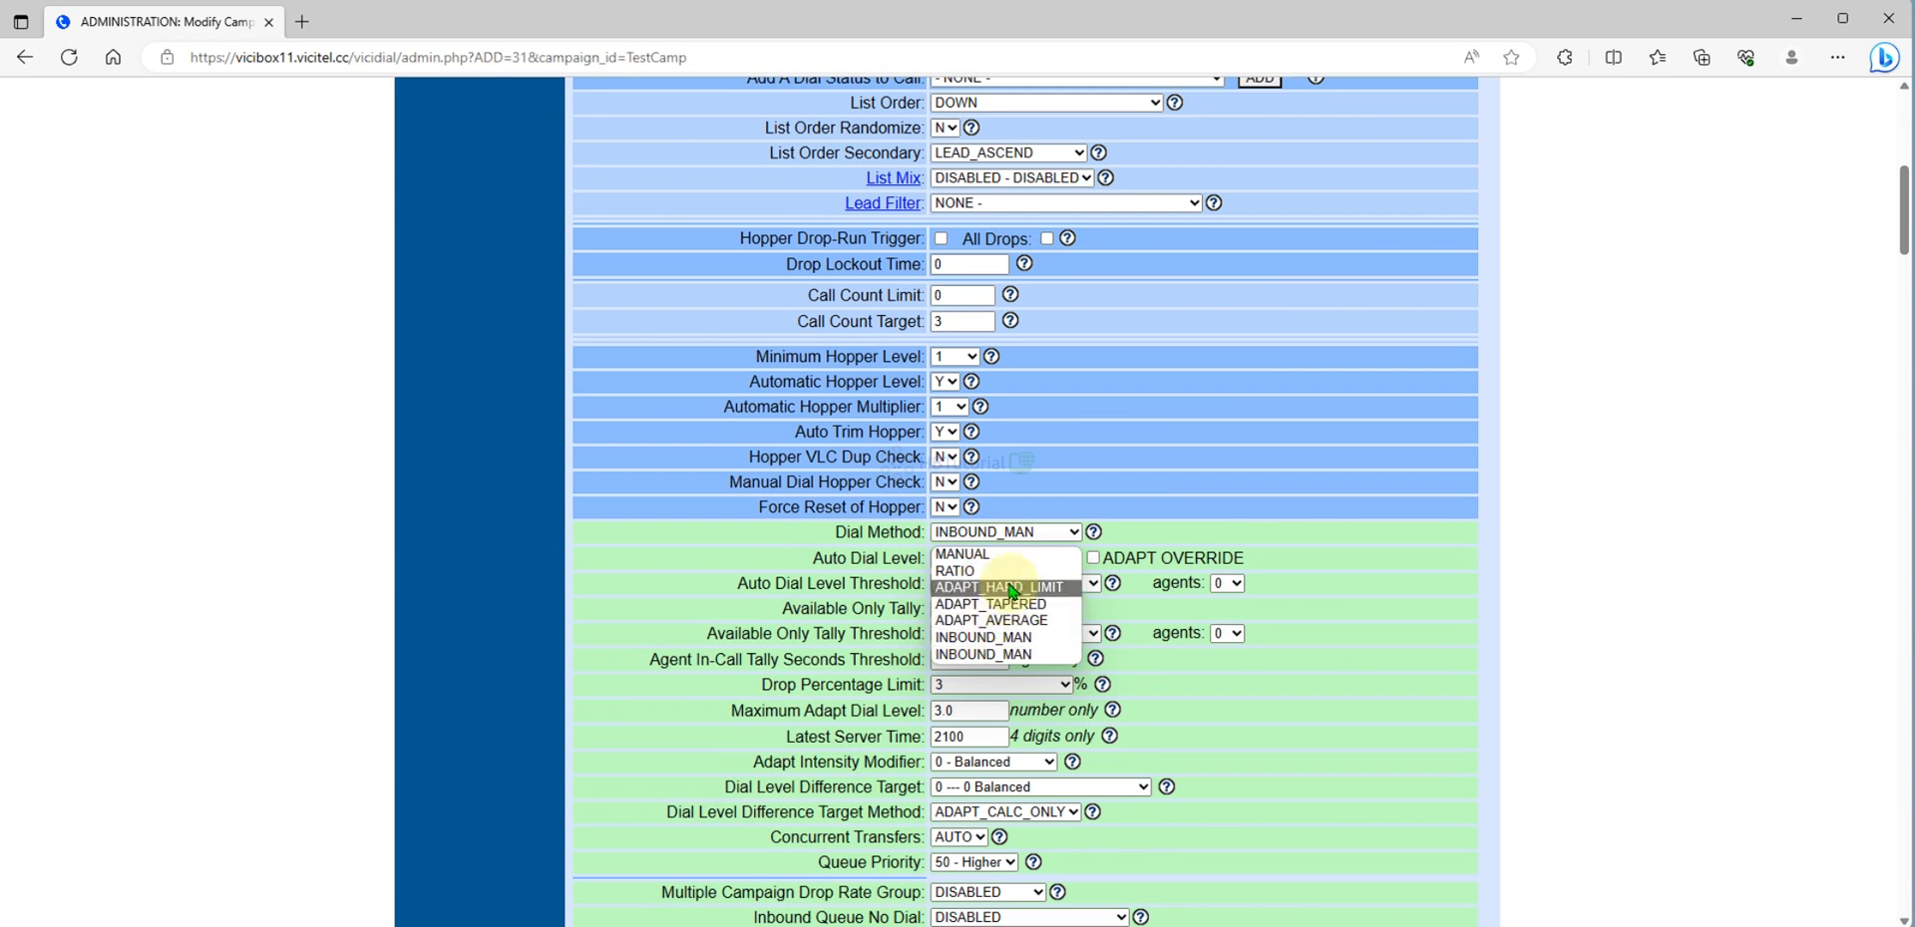
pyautogui.moveTo(991, 604)
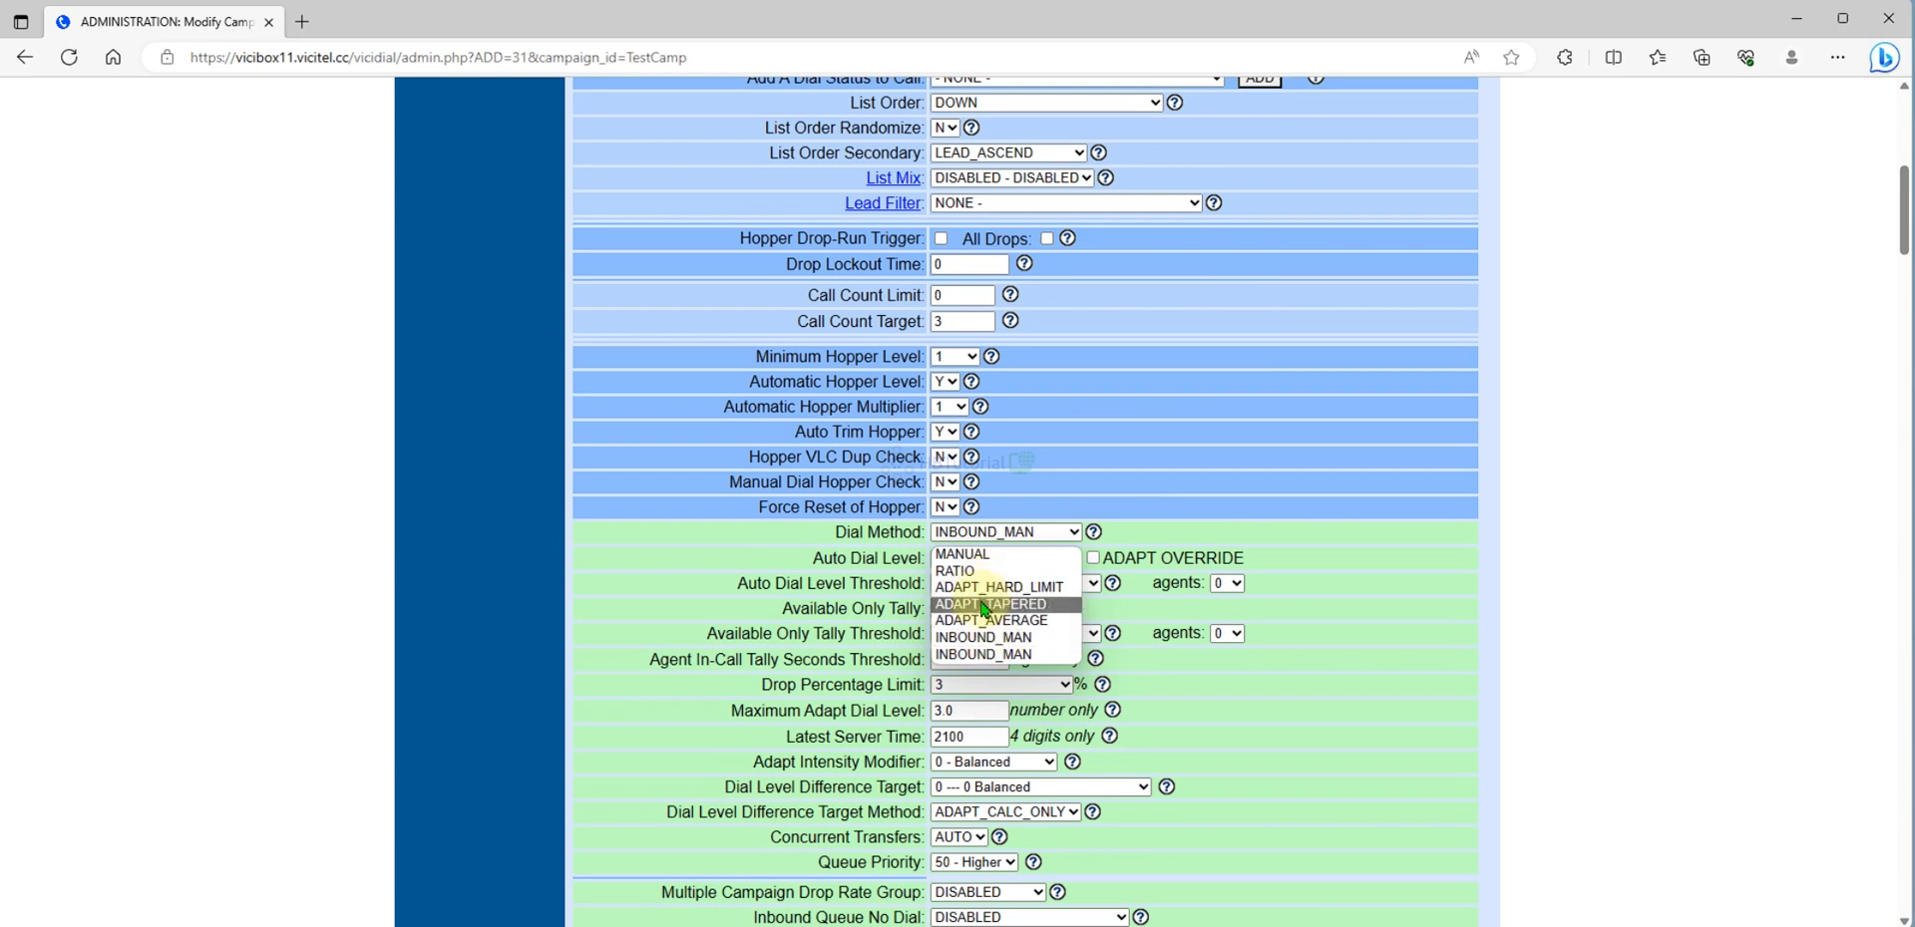
pyautogui.moveTo(990, 621)
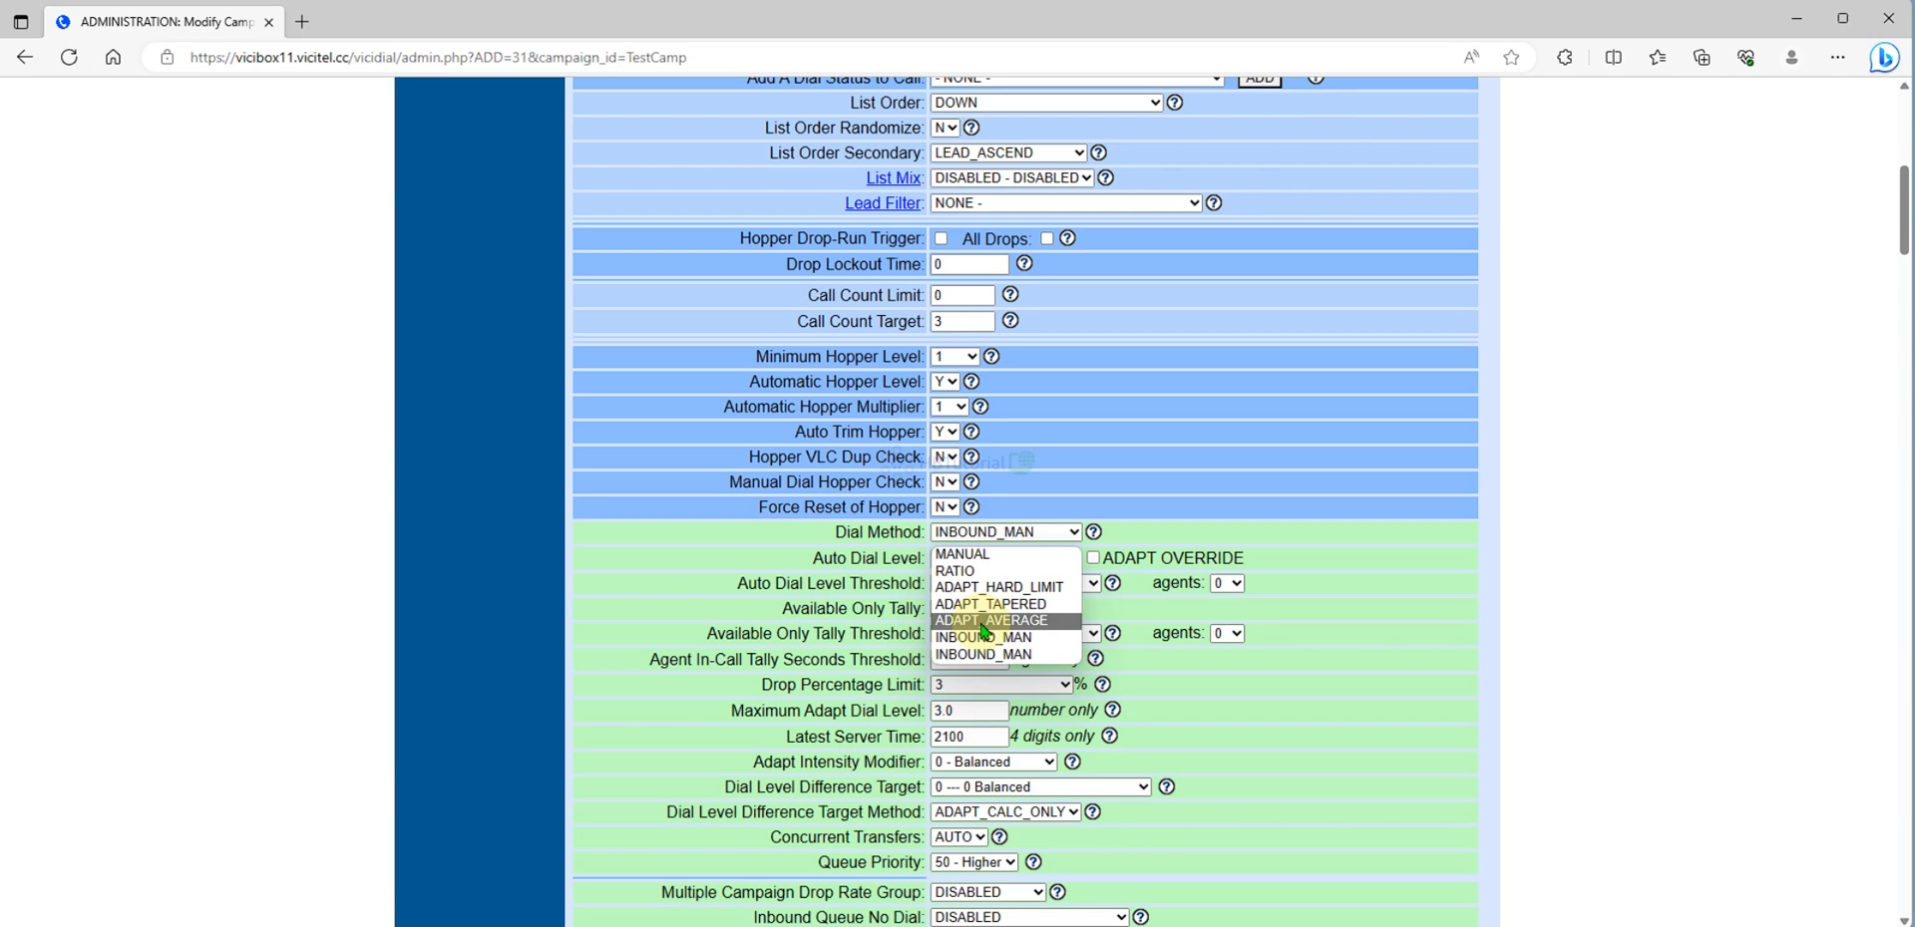
pyautogui.moveTo(991, 604)
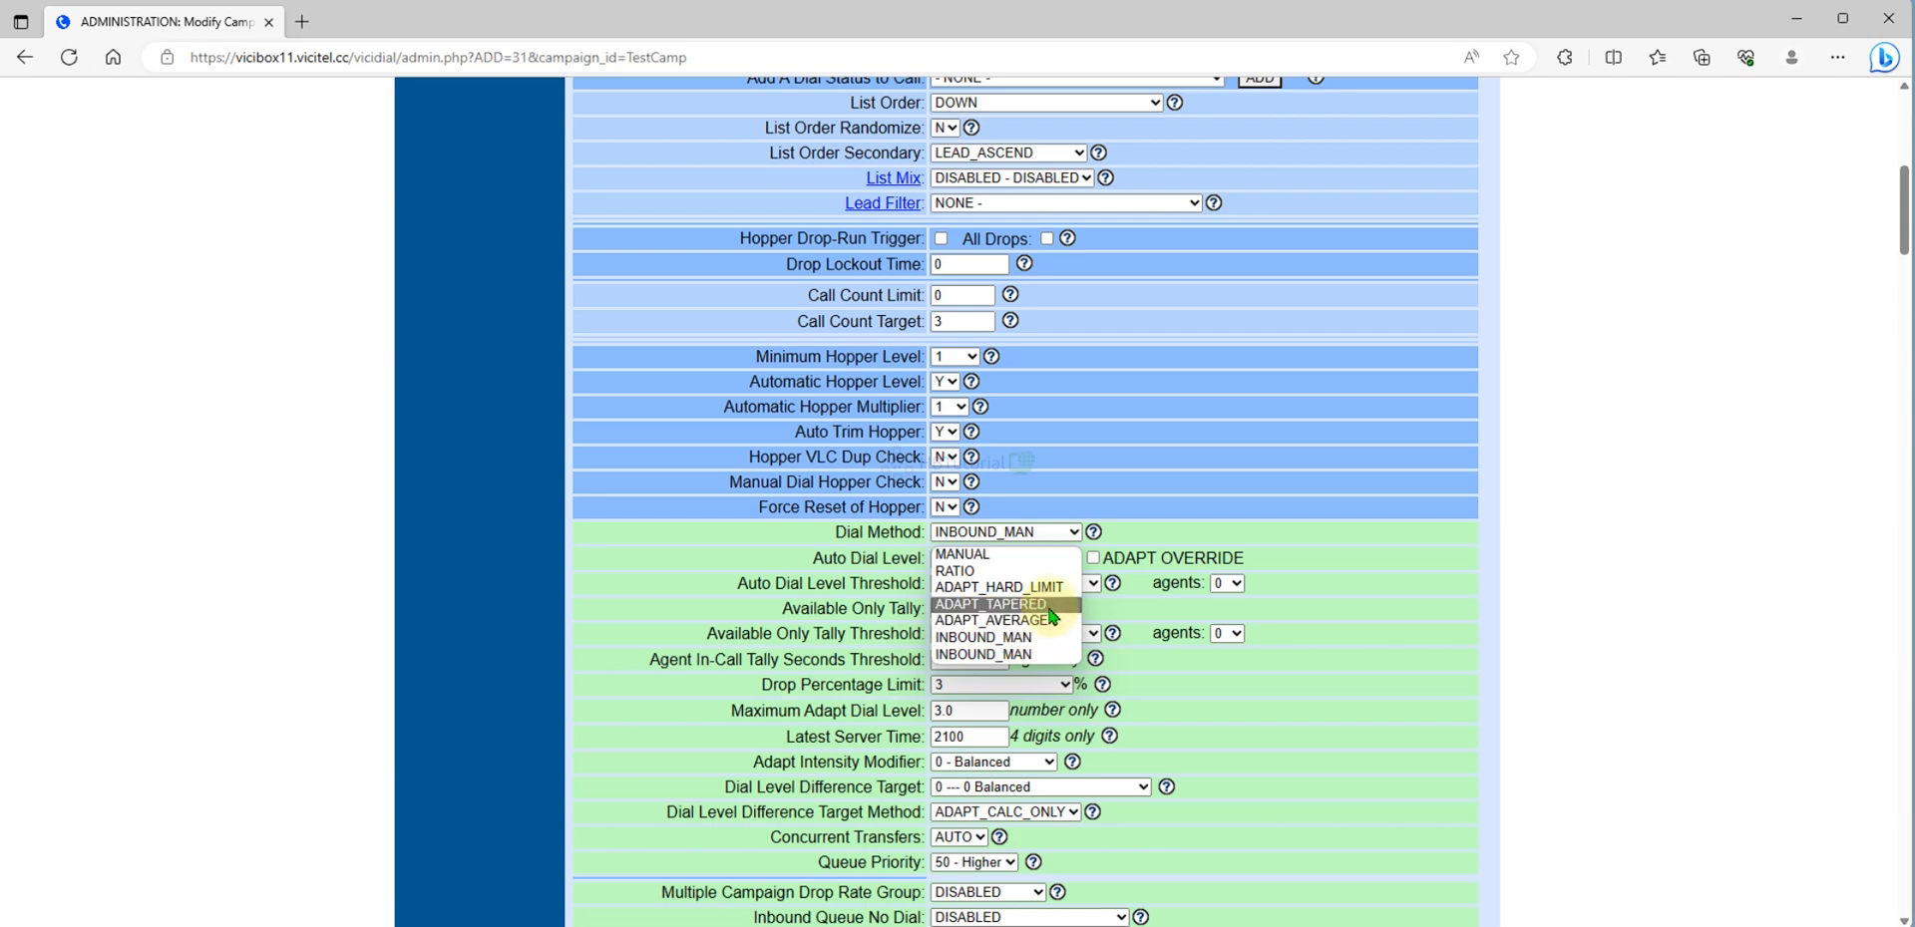
pyautogui.click(991, 604)
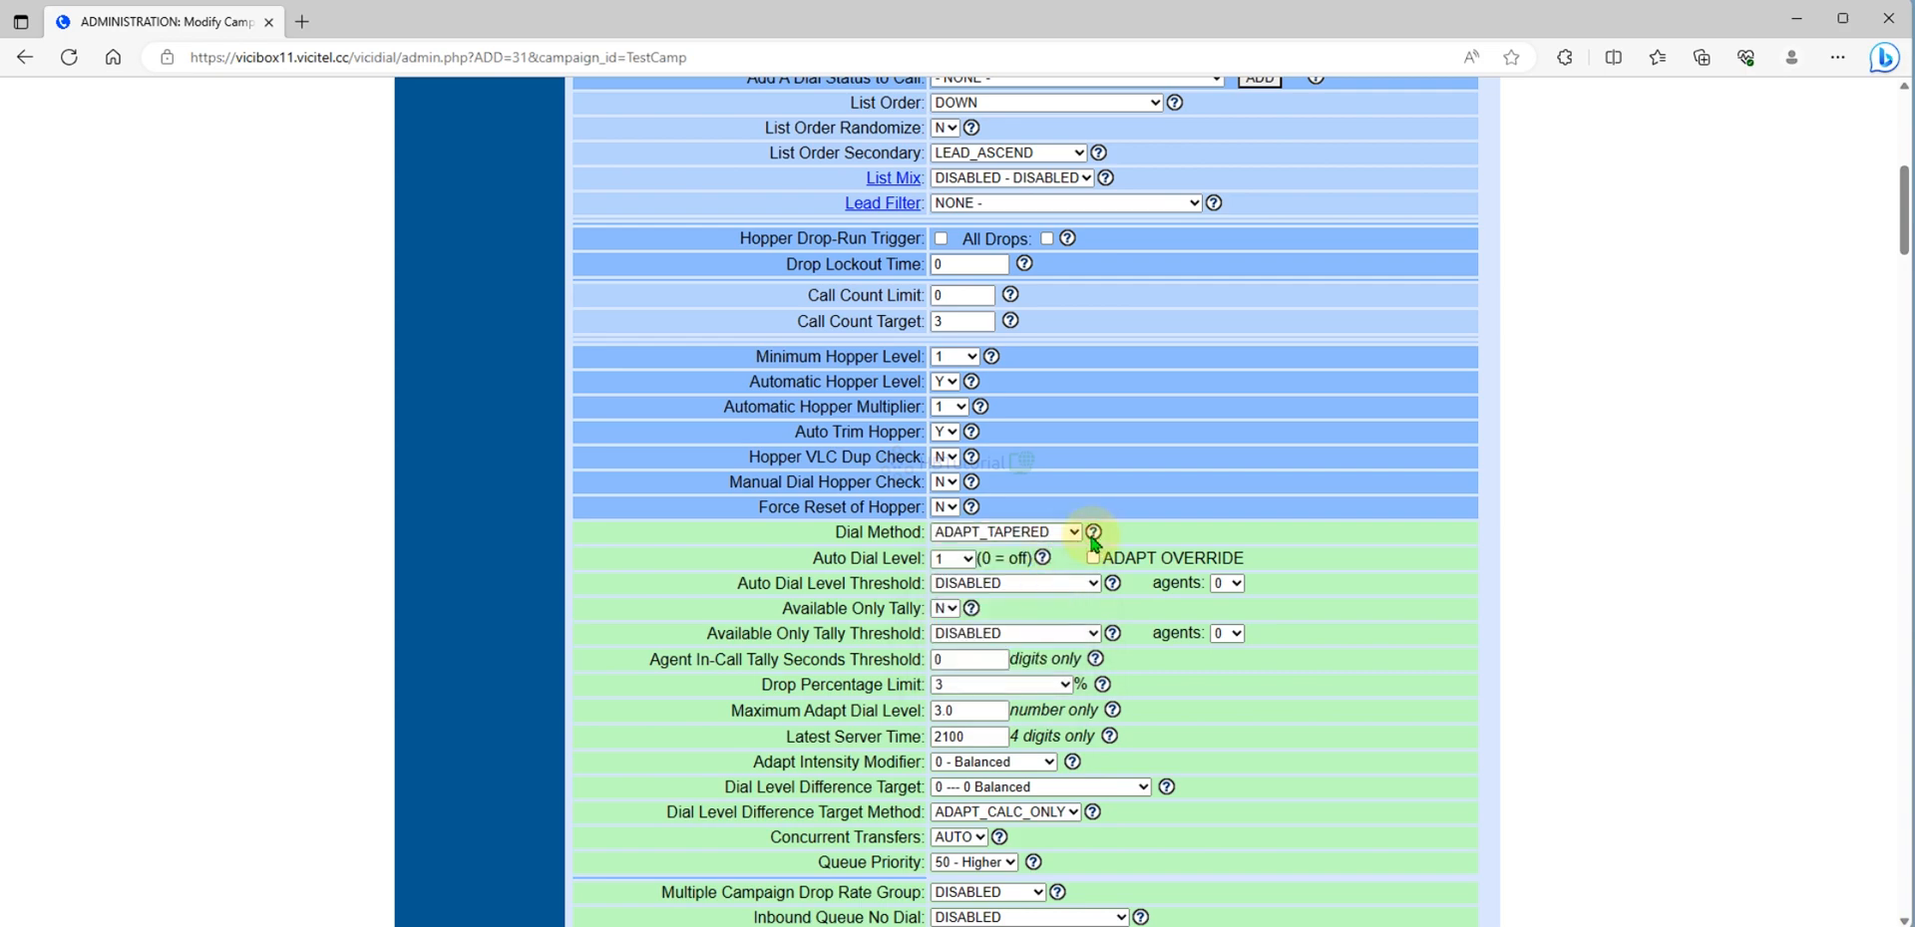
pyautogui.scroll(-3)
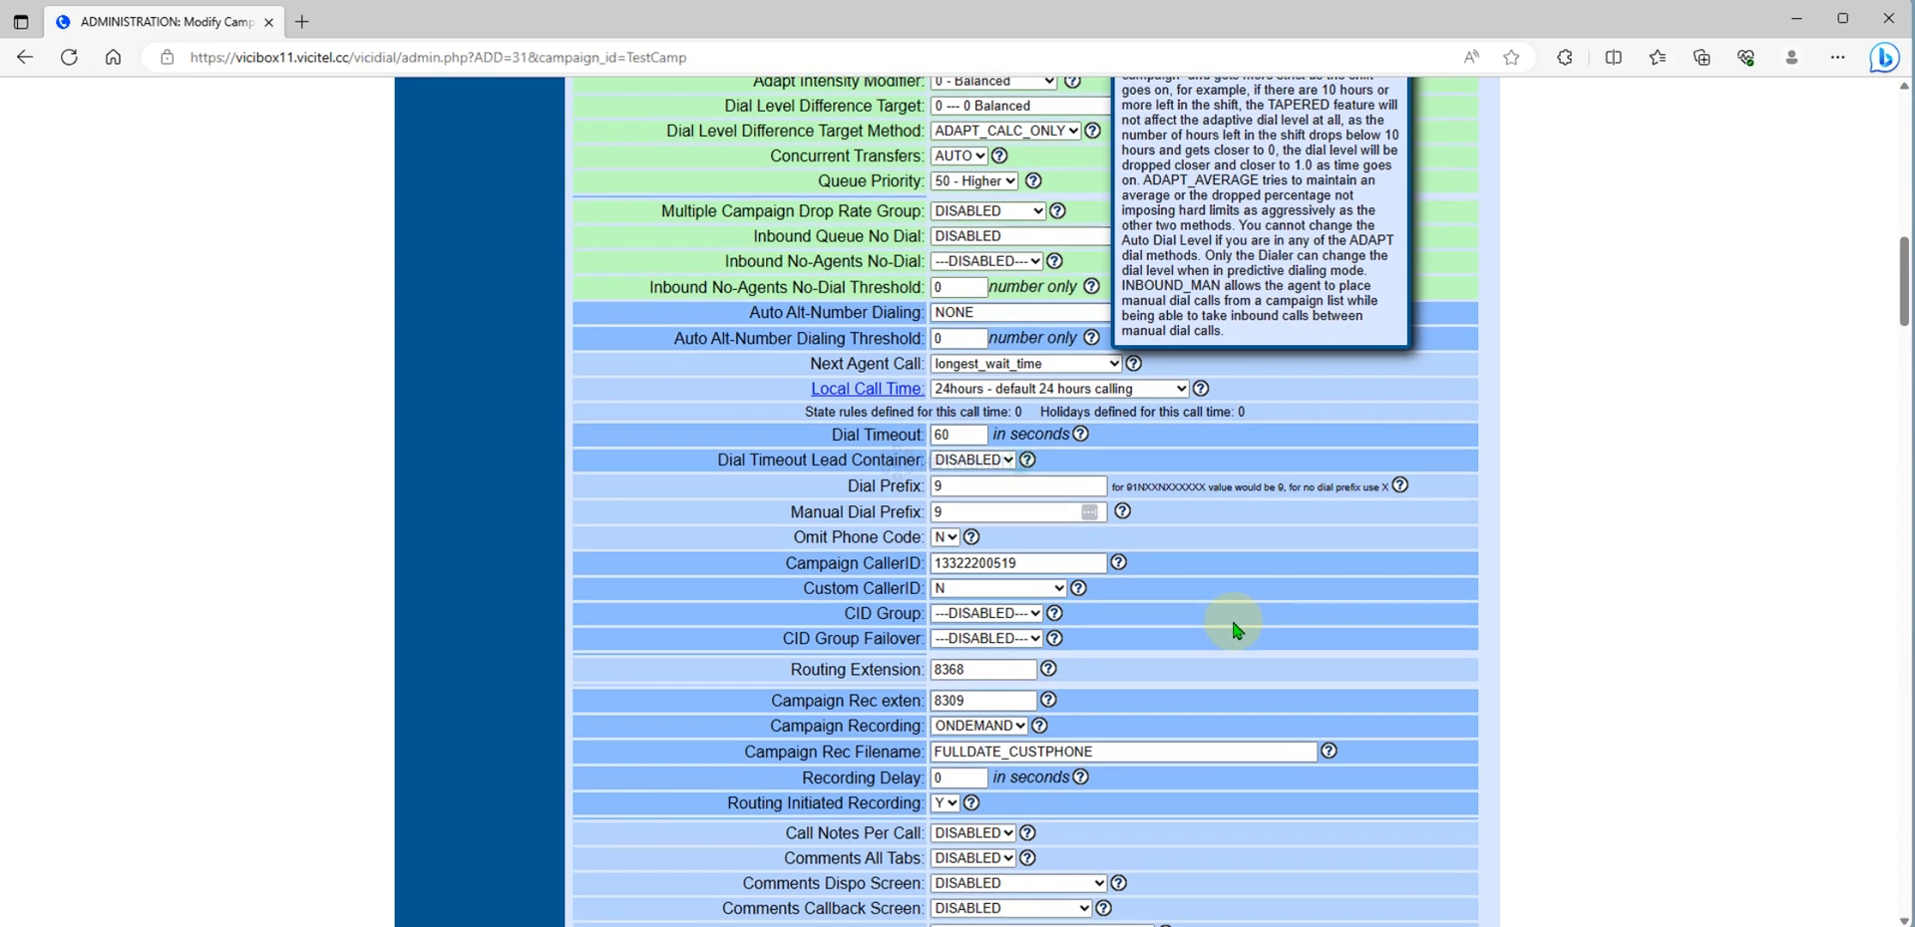
pyautogui.scroll(3)
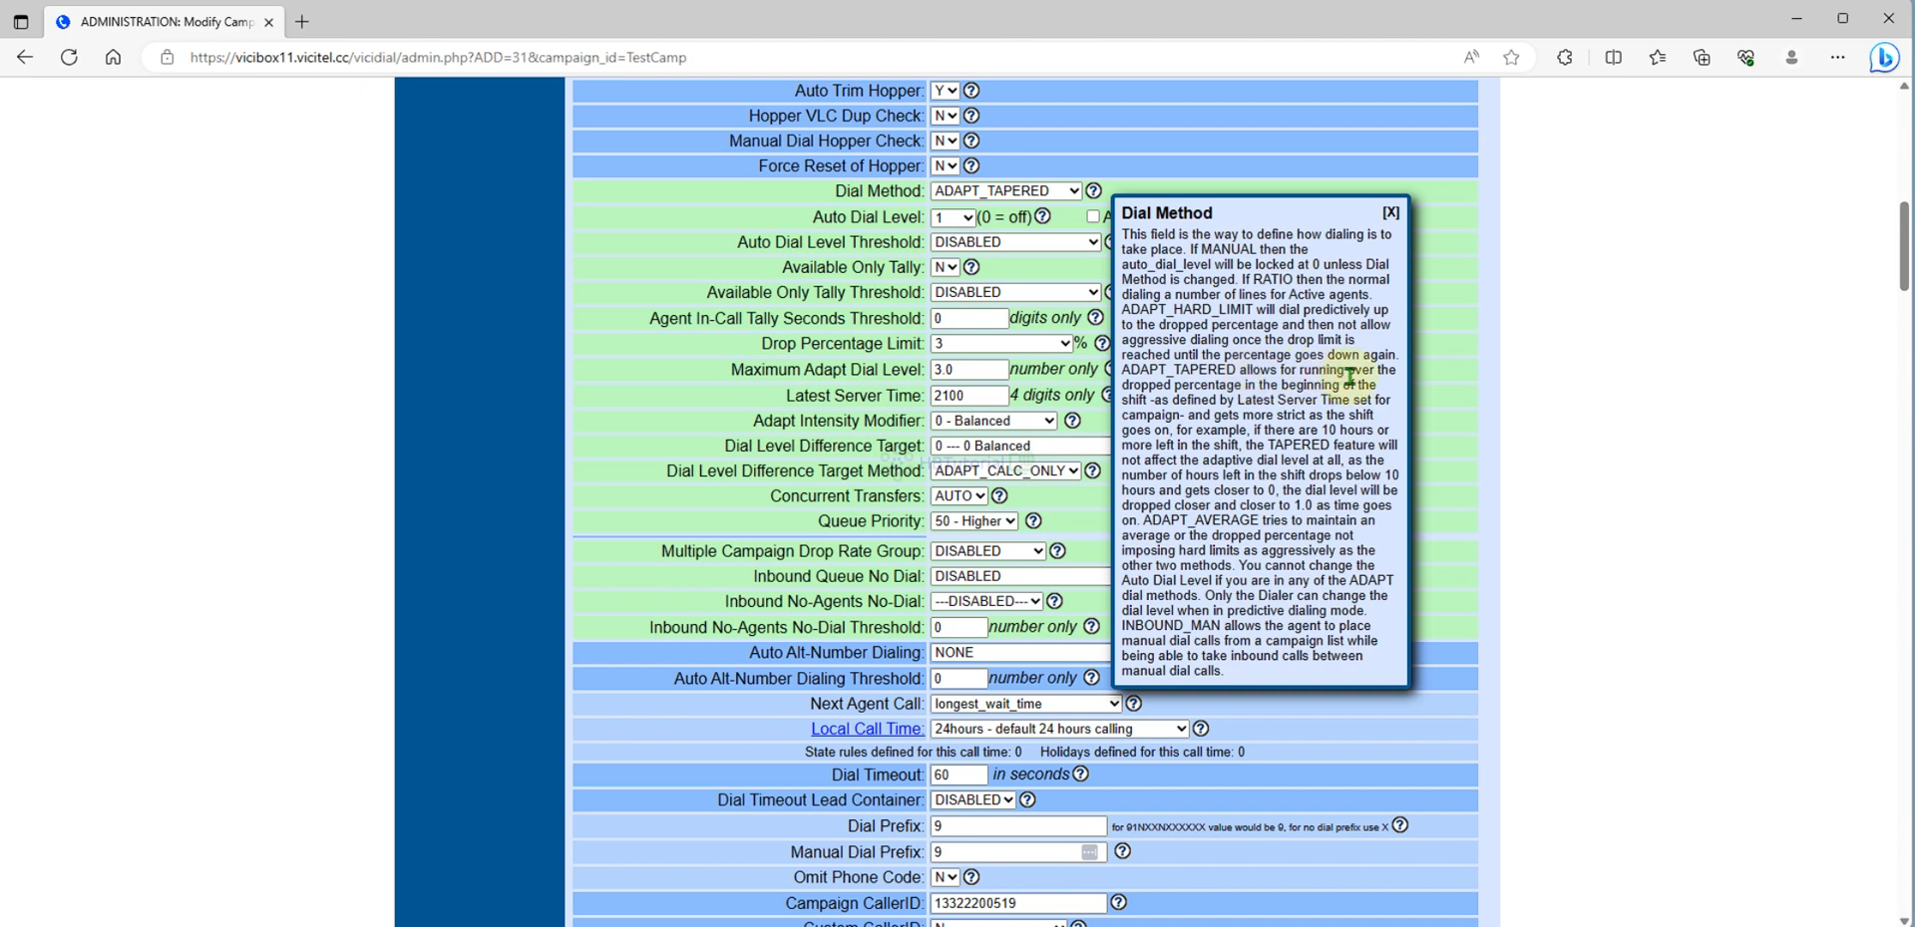
pyautogui.moveTo(1241, 399)
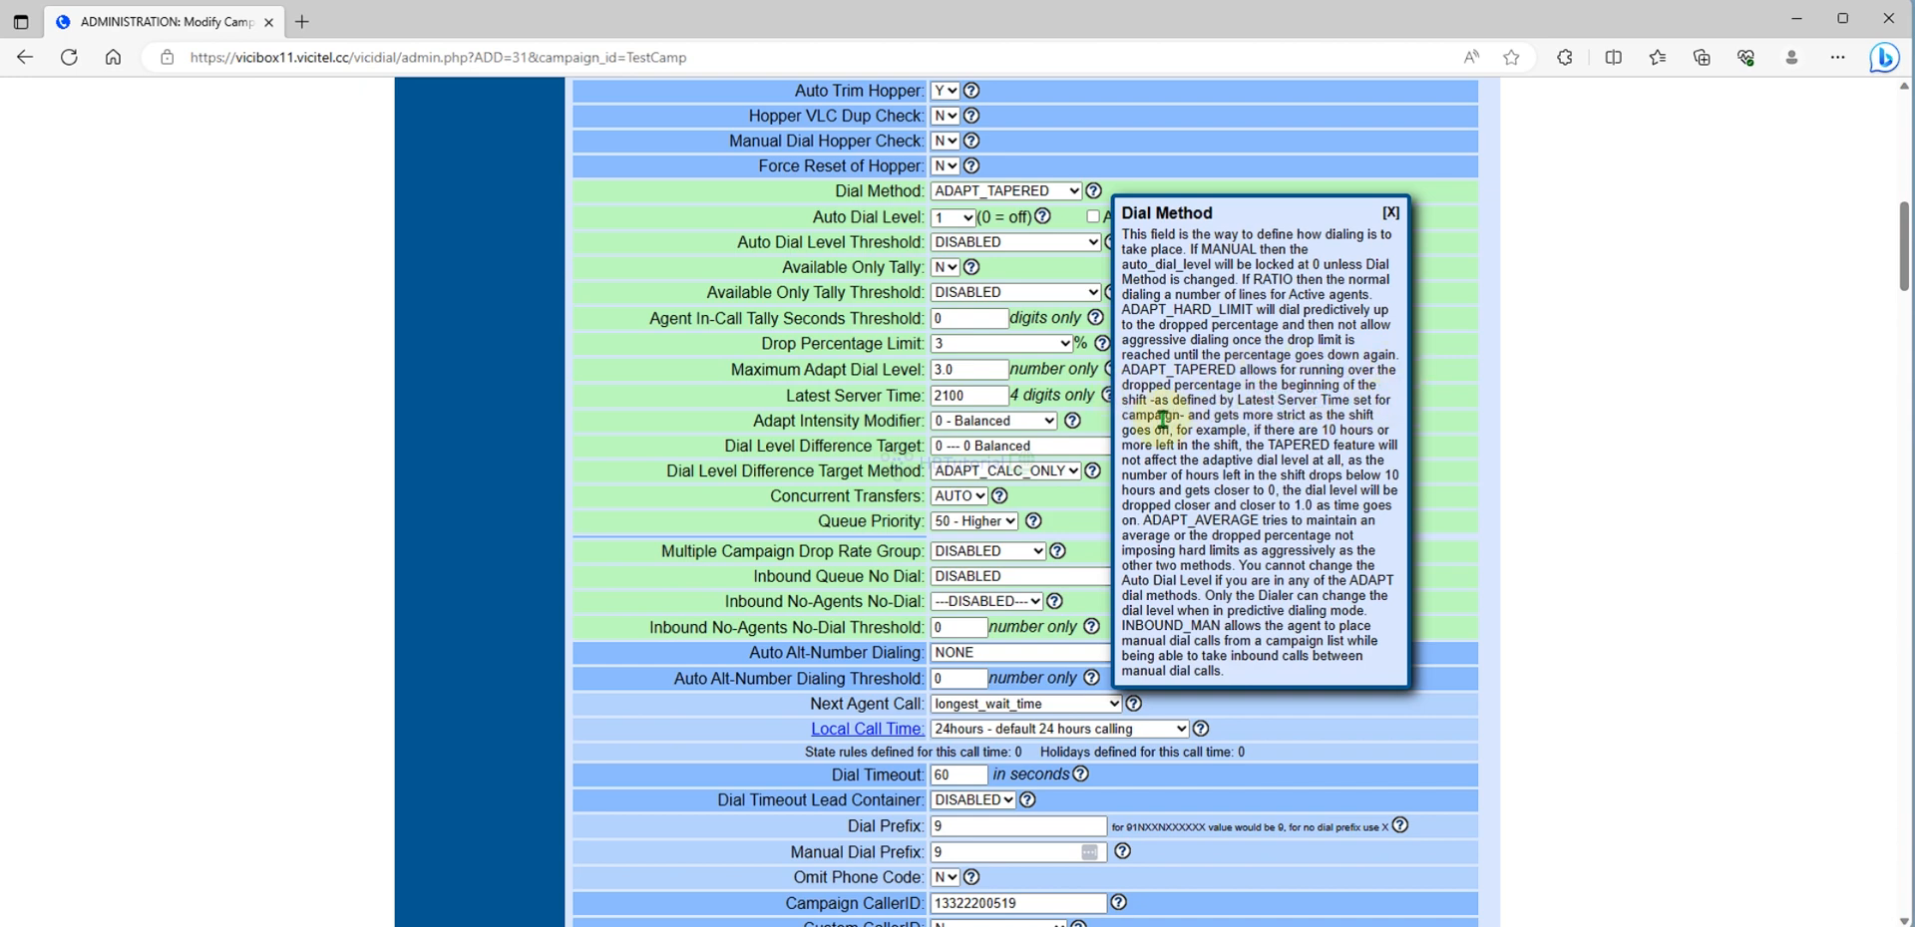
pyautogui.moveTo(1402, 422)
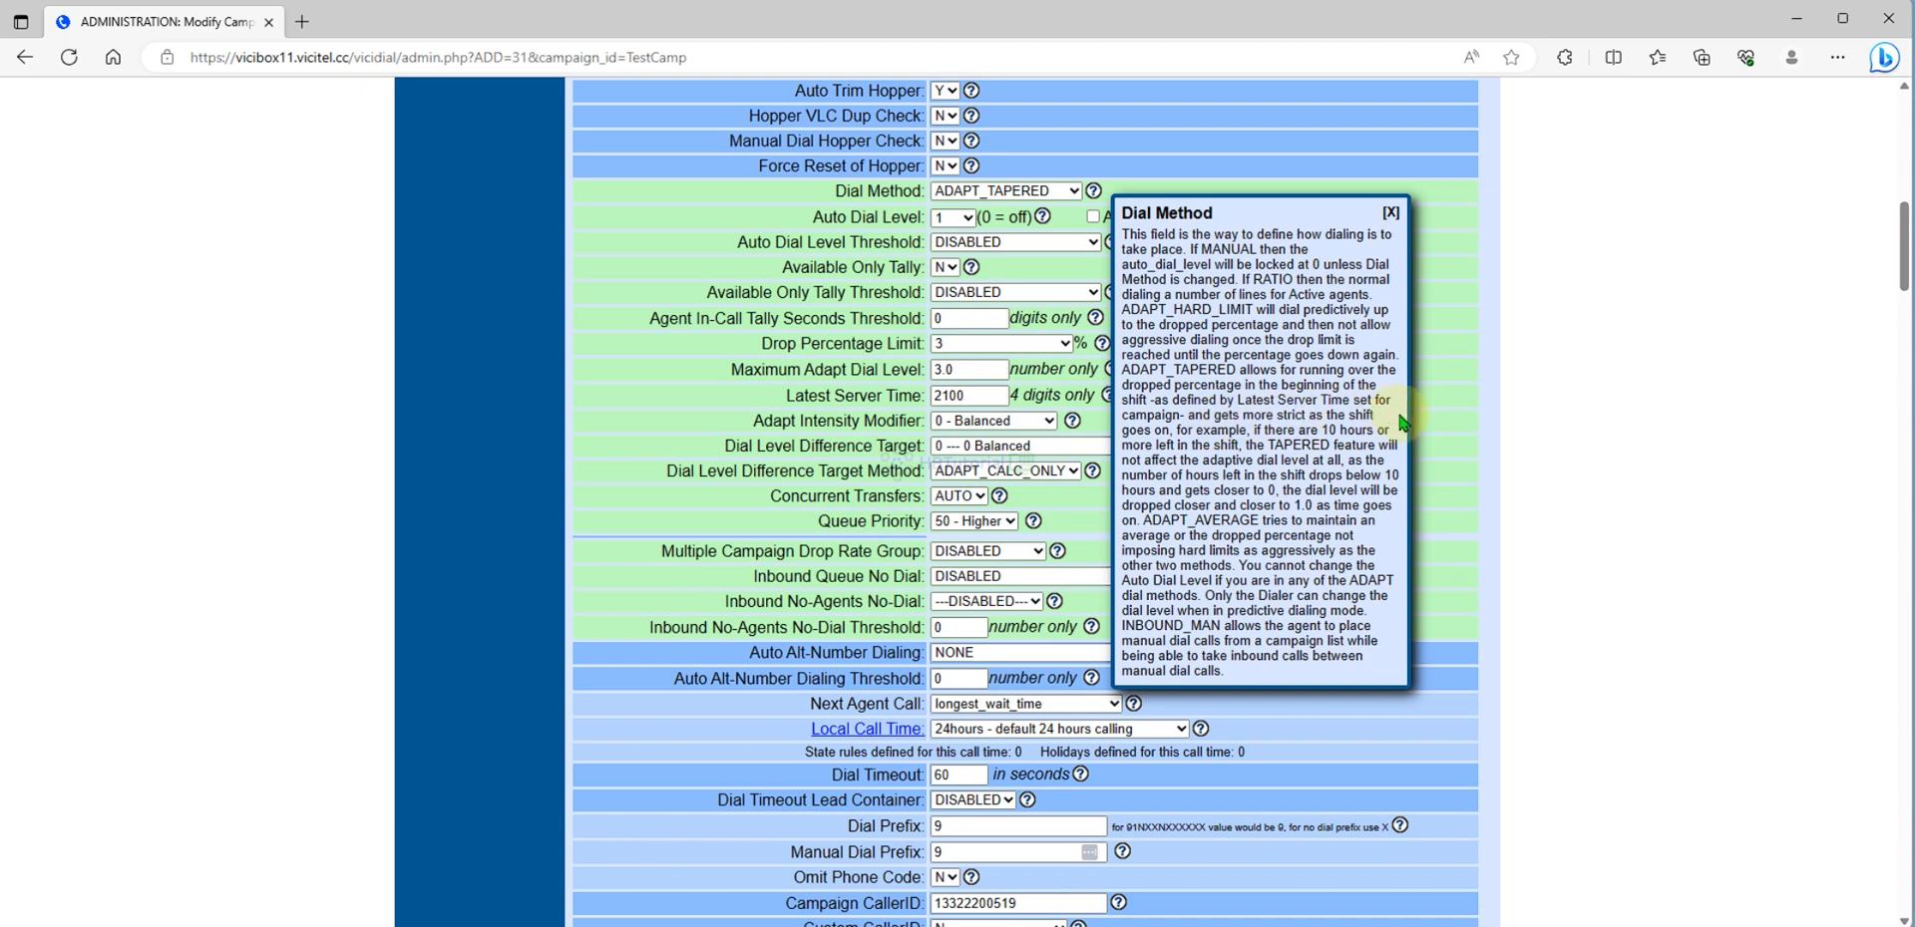
pyautogui.moveTo(1202, 430)
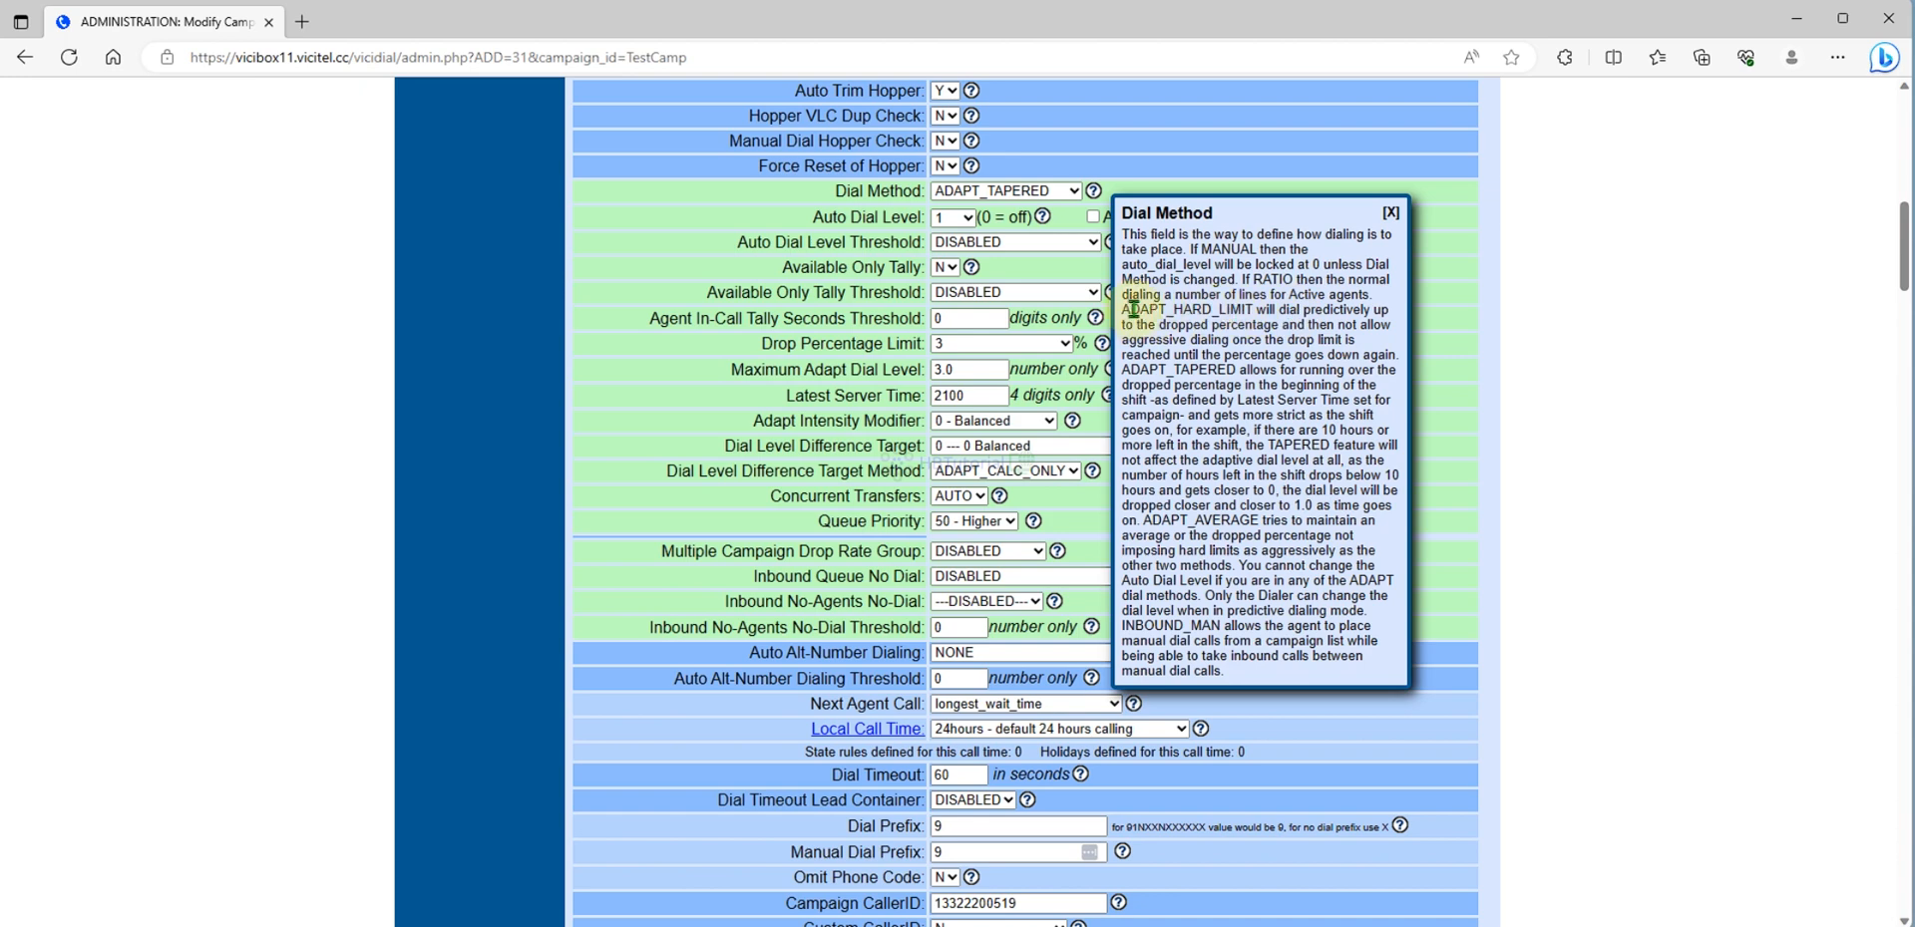
pyautogui.moveTo(1251, 320)
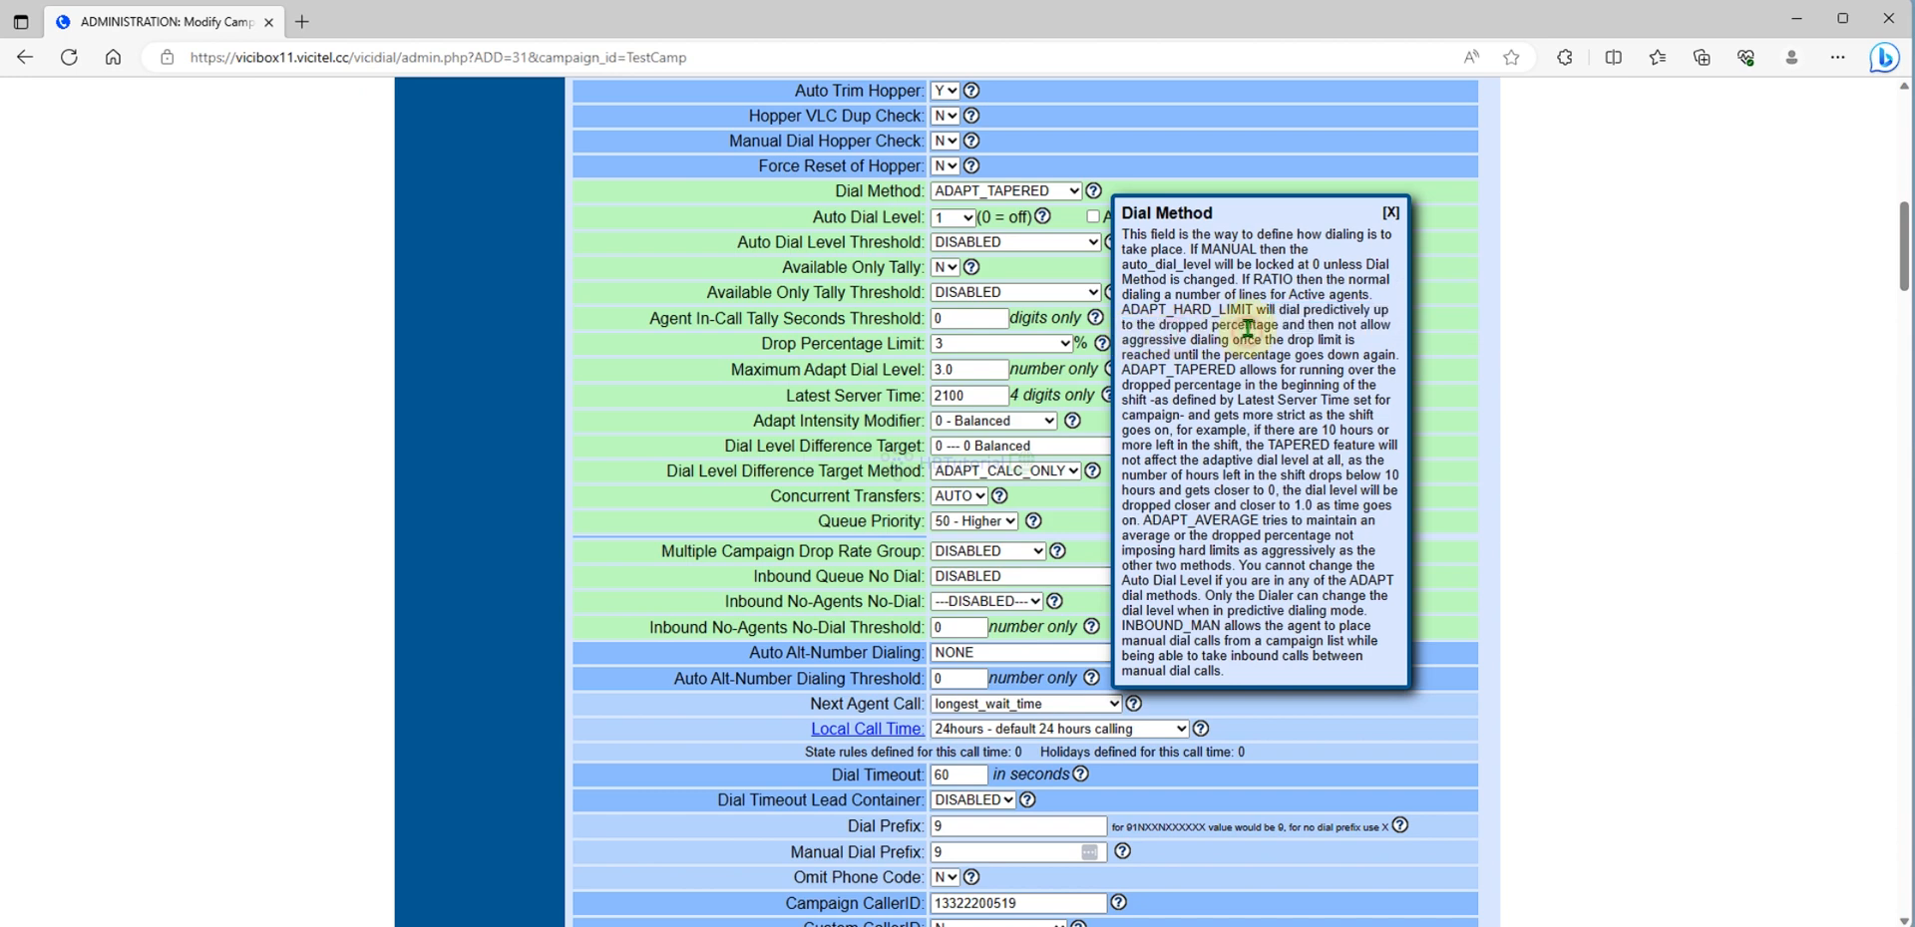
pyautogui.moveTo(750, 355)
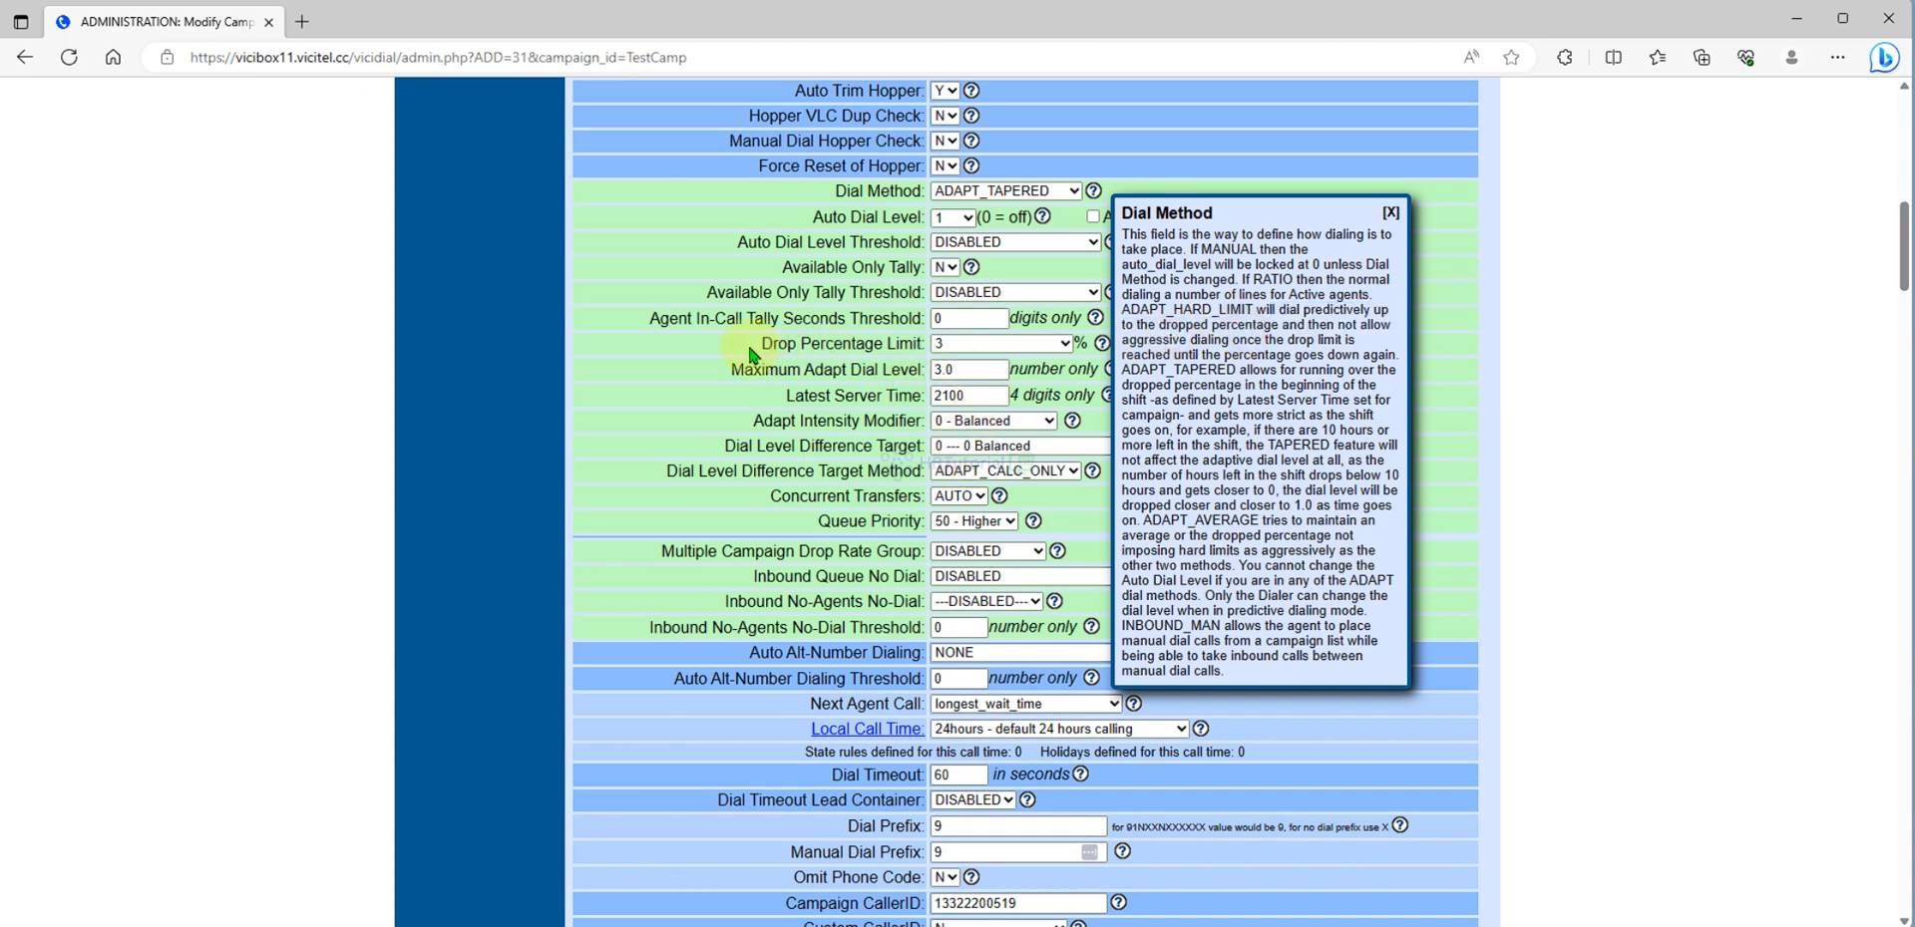
pyautogui.moveTo(614, 366)
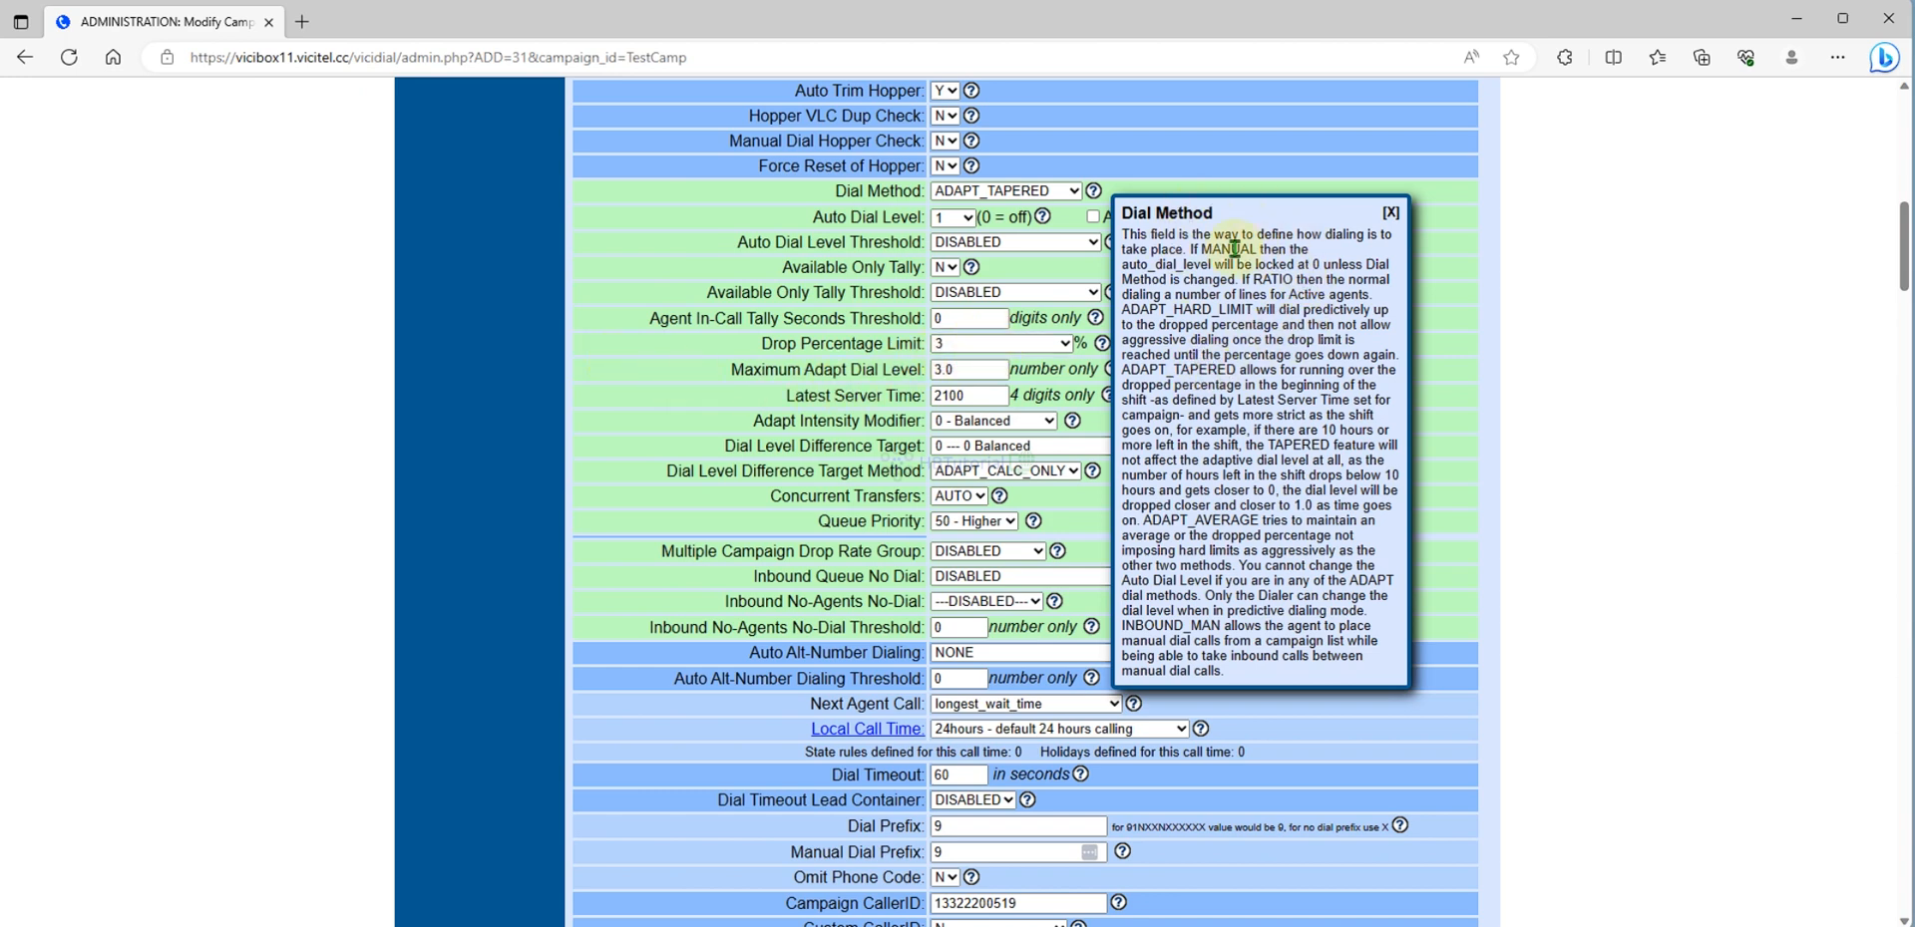
pyautogui.moveTo(1371, 291)
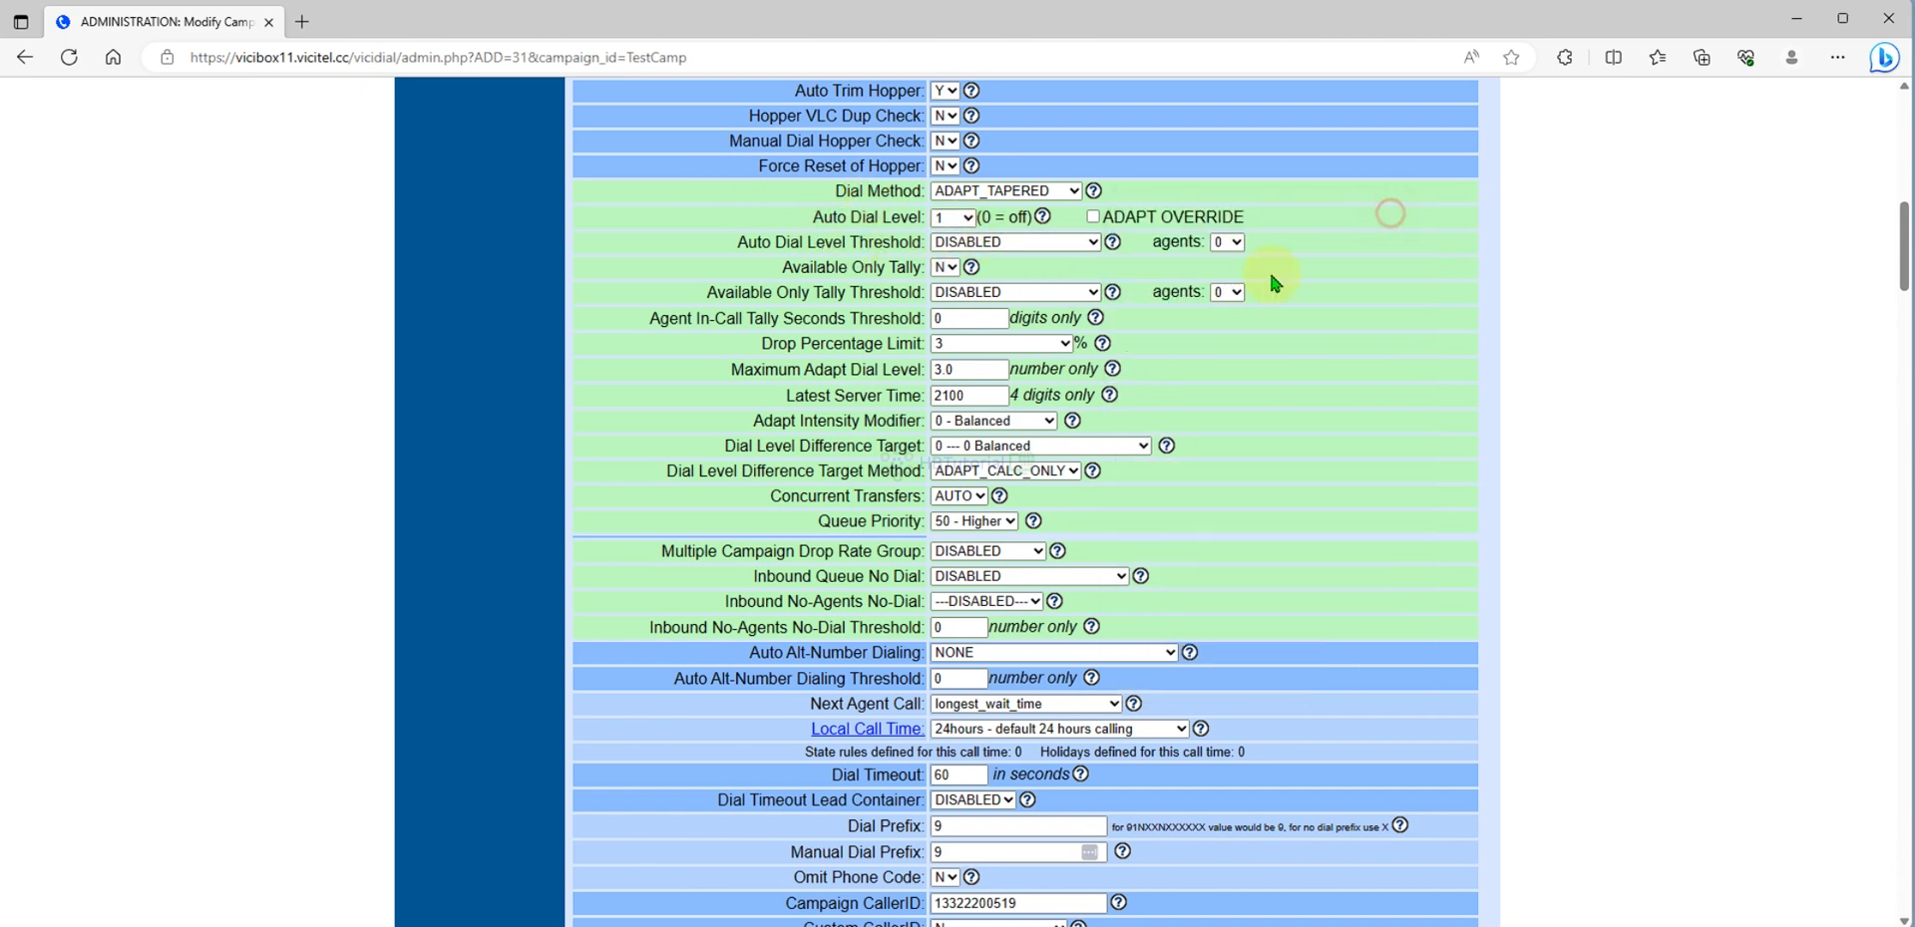
pyautogui.moveTo(1277, 399)
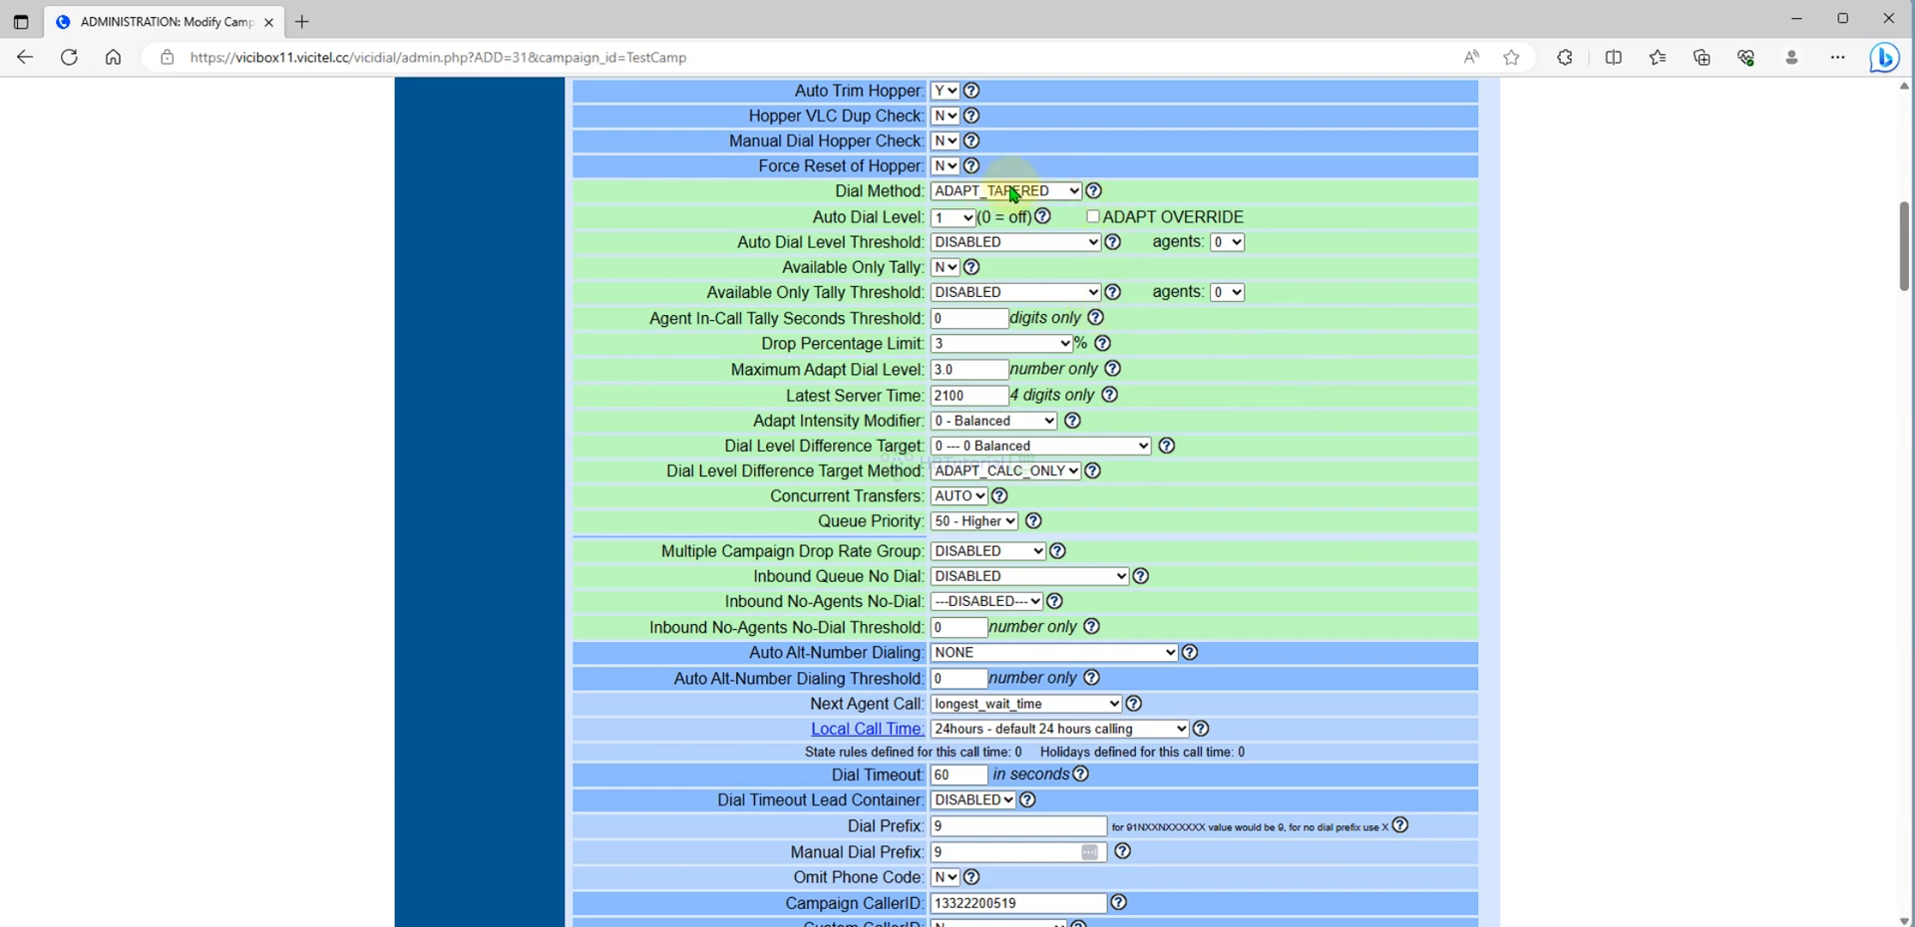
pyautogui.moveTo(1193, 235)
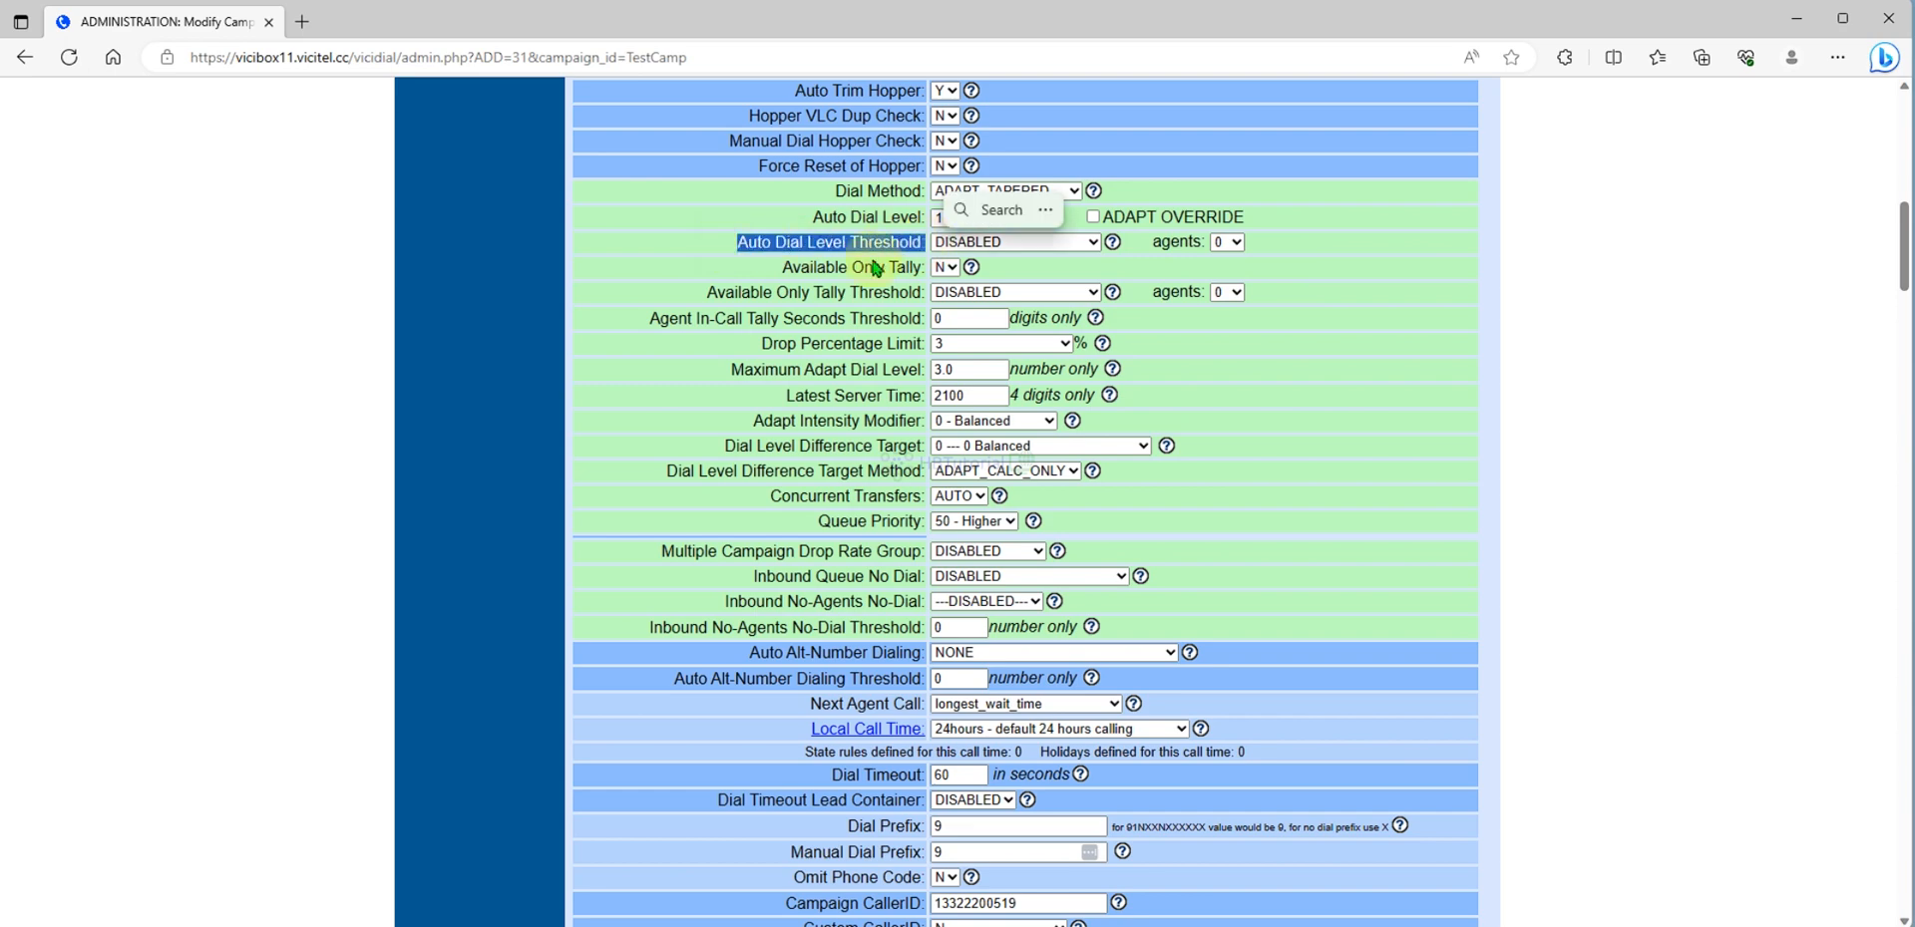
# - Set Auto Dial Level Threshold to WAITING_AGENTS with an agent count of 1
pyautogui.click(1015, 242)
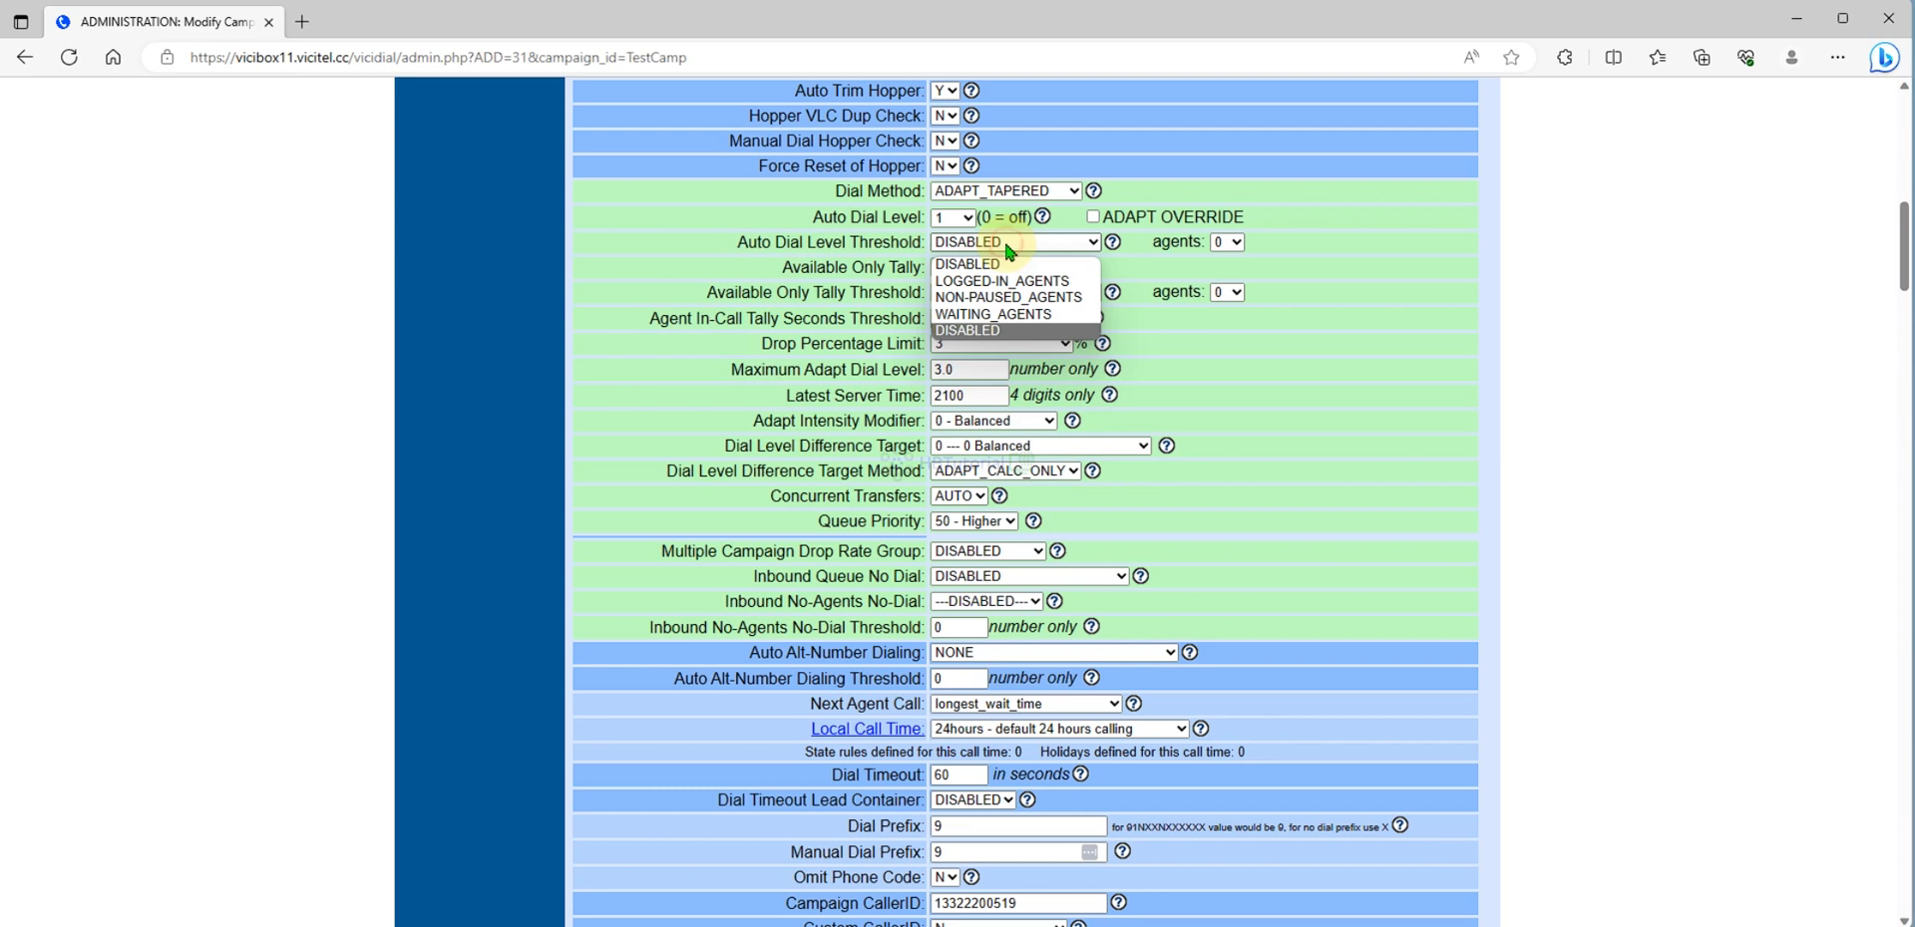
pyautogui.moveTo(1007, 280)
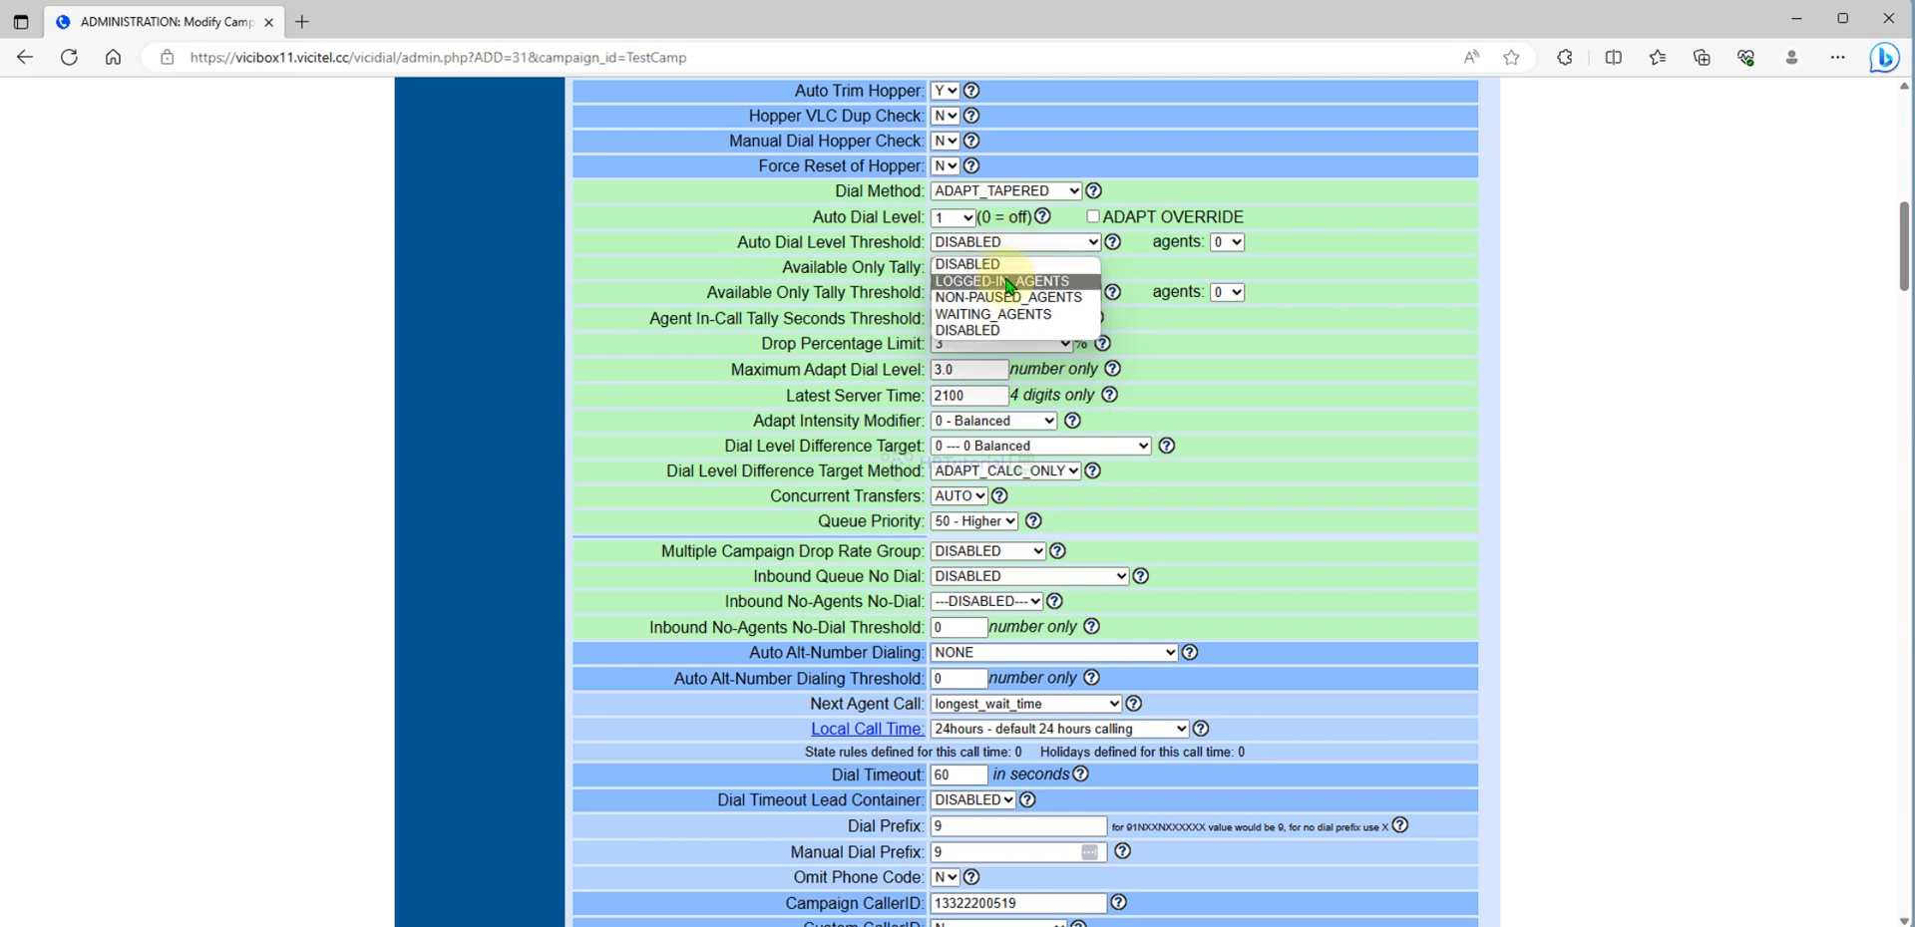
pyautogui.moveTo(1008, 298)
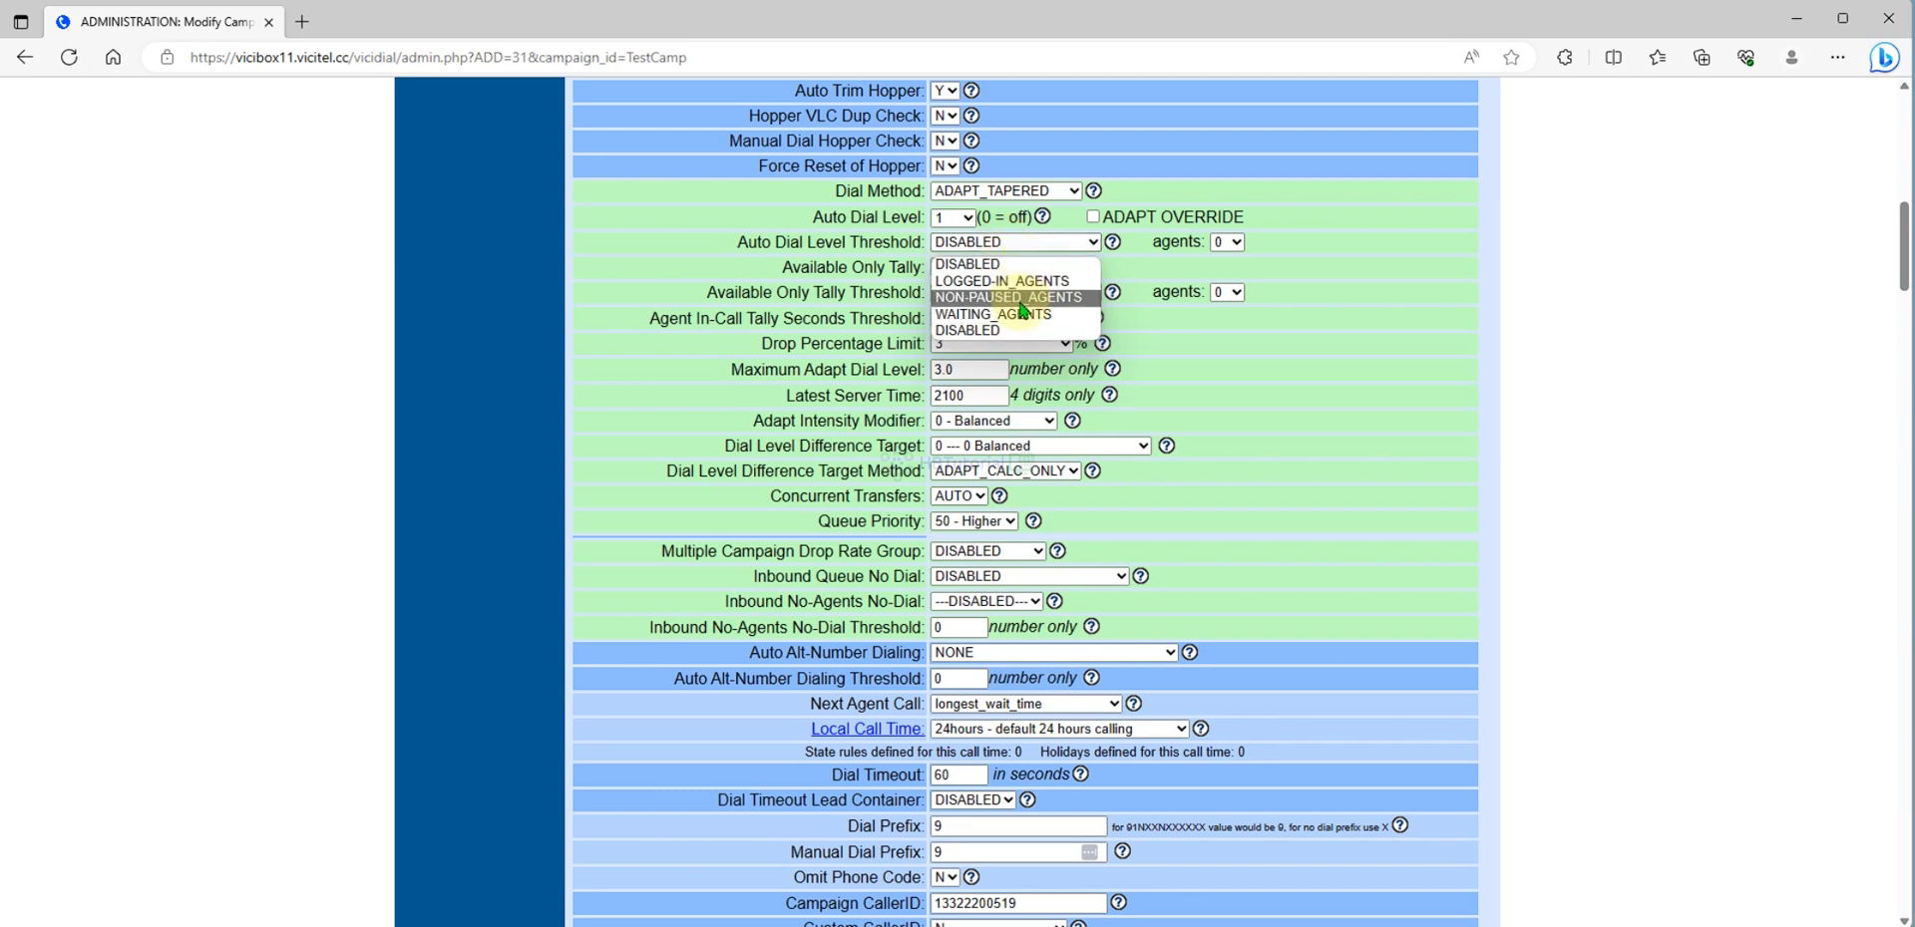
pyautogui.click(992, 313)
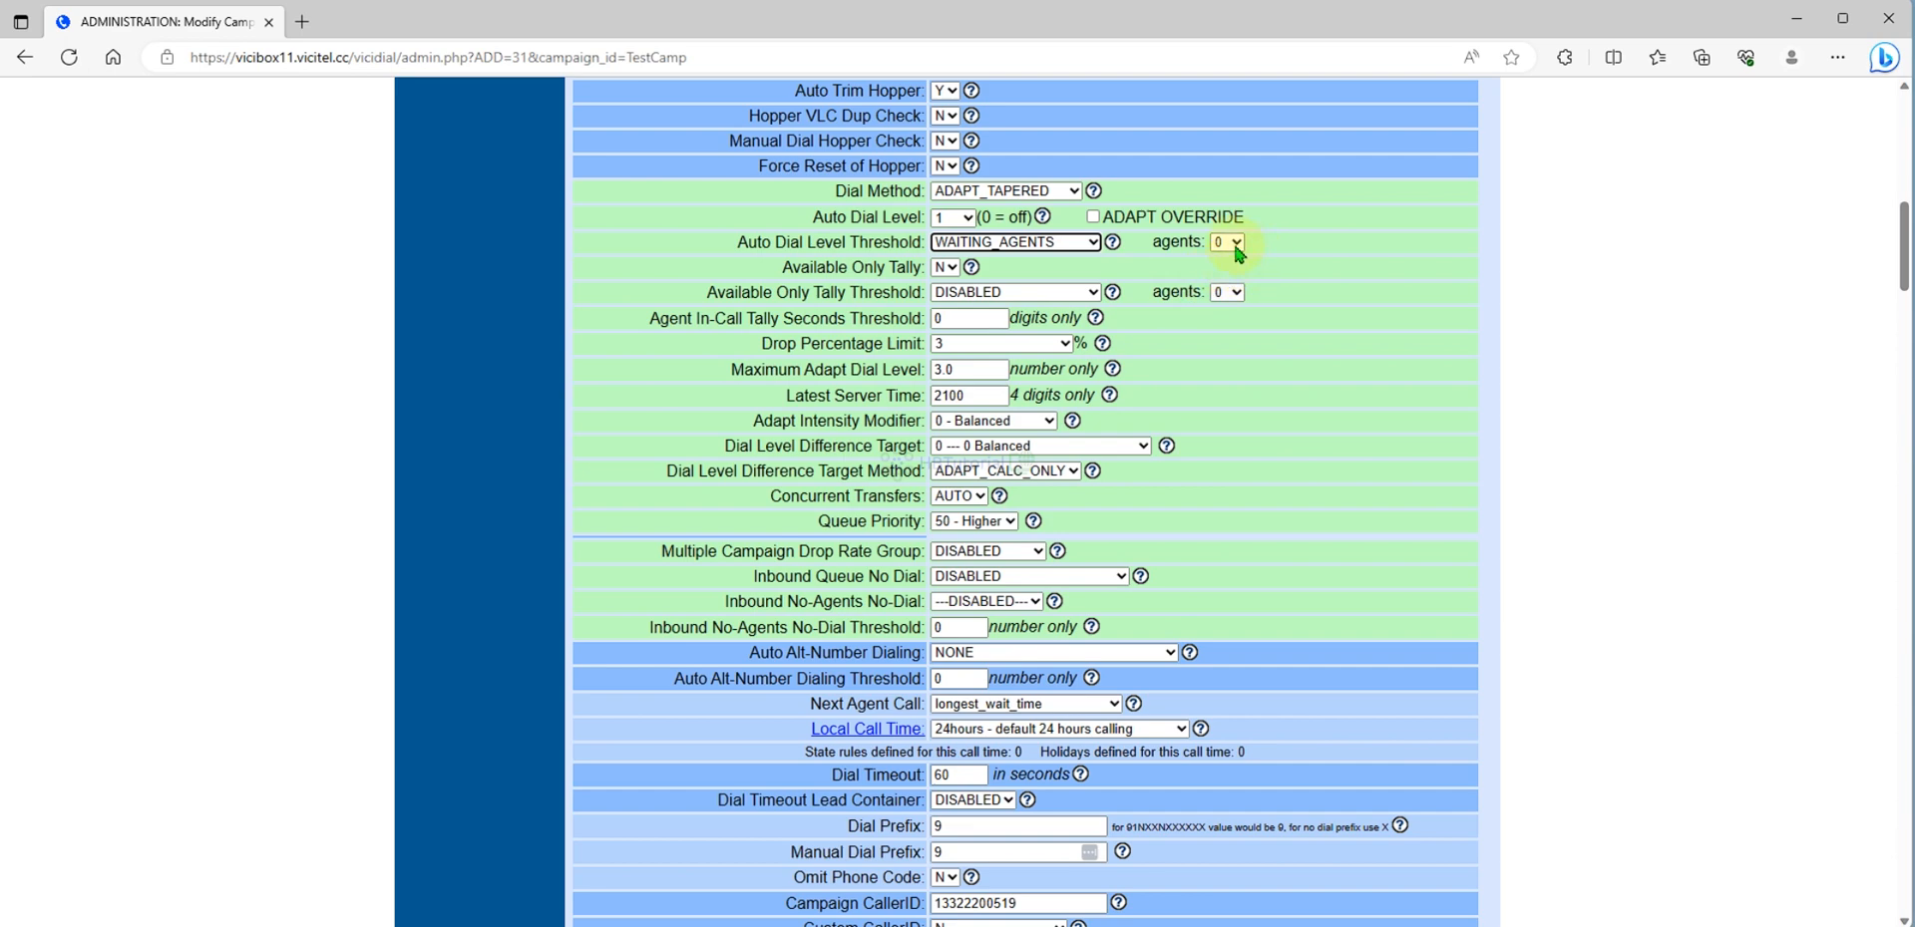
pyautogui.click(1224, 242)
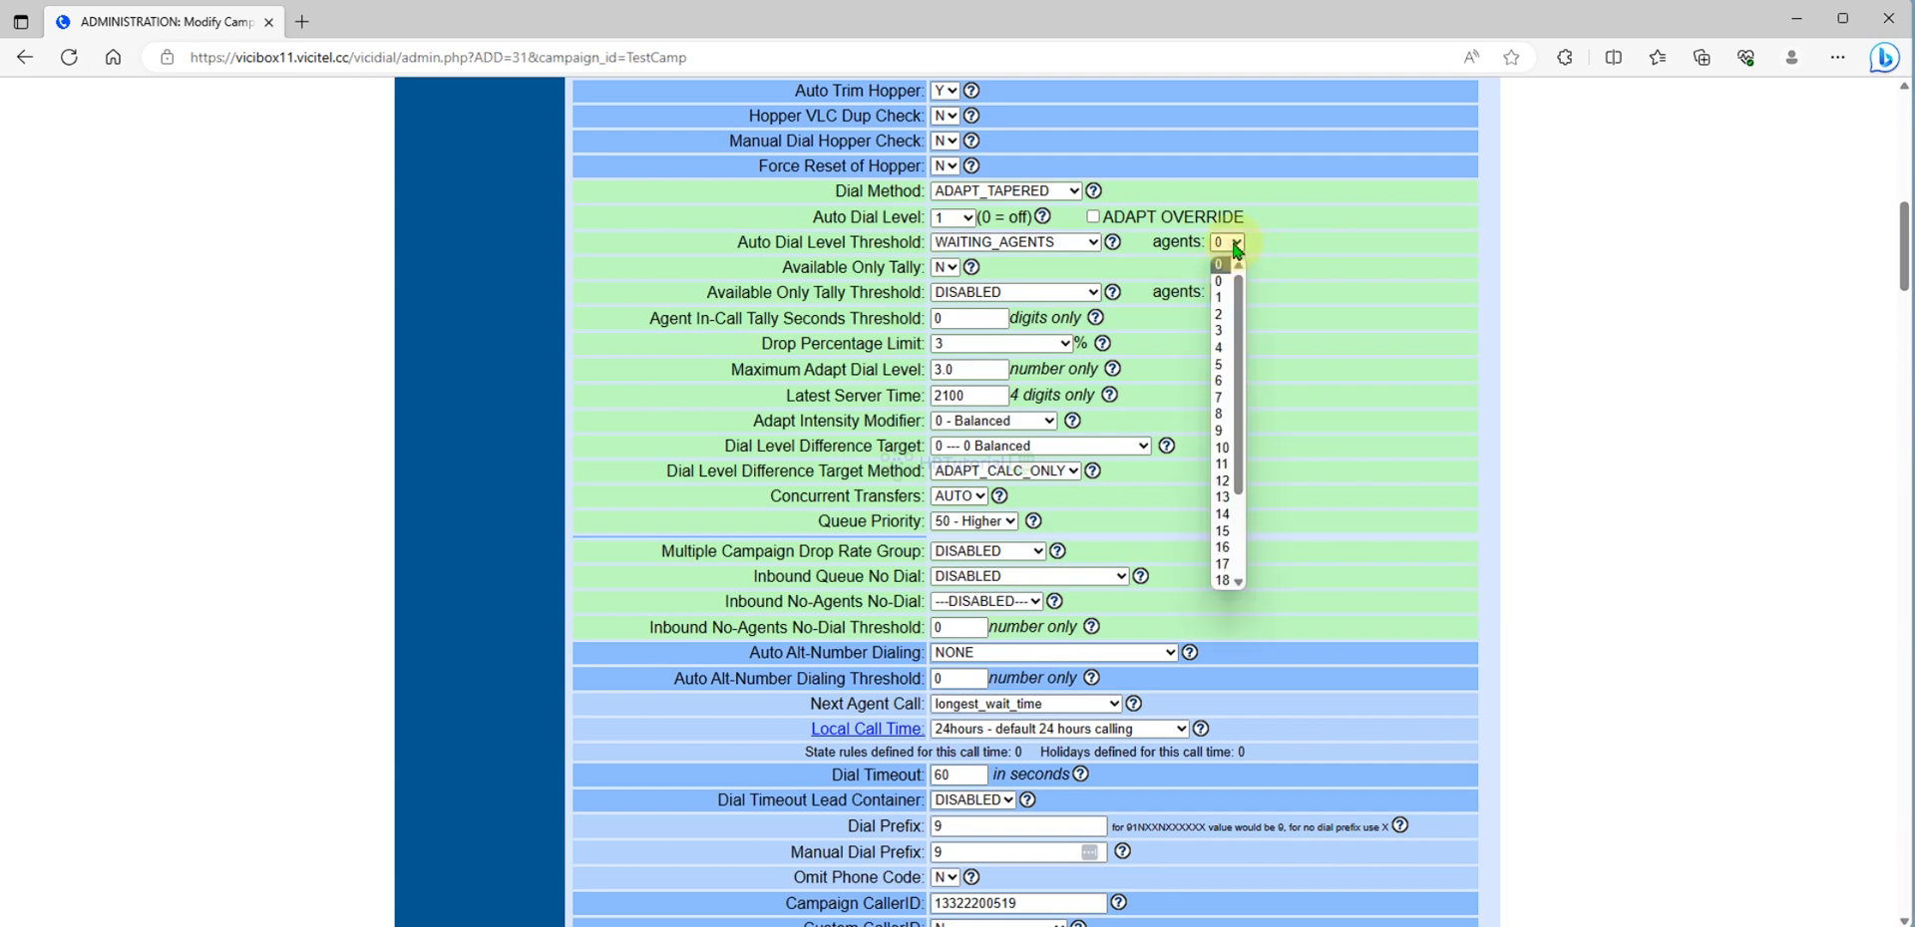
pyautogui.moveTo(879, 231)
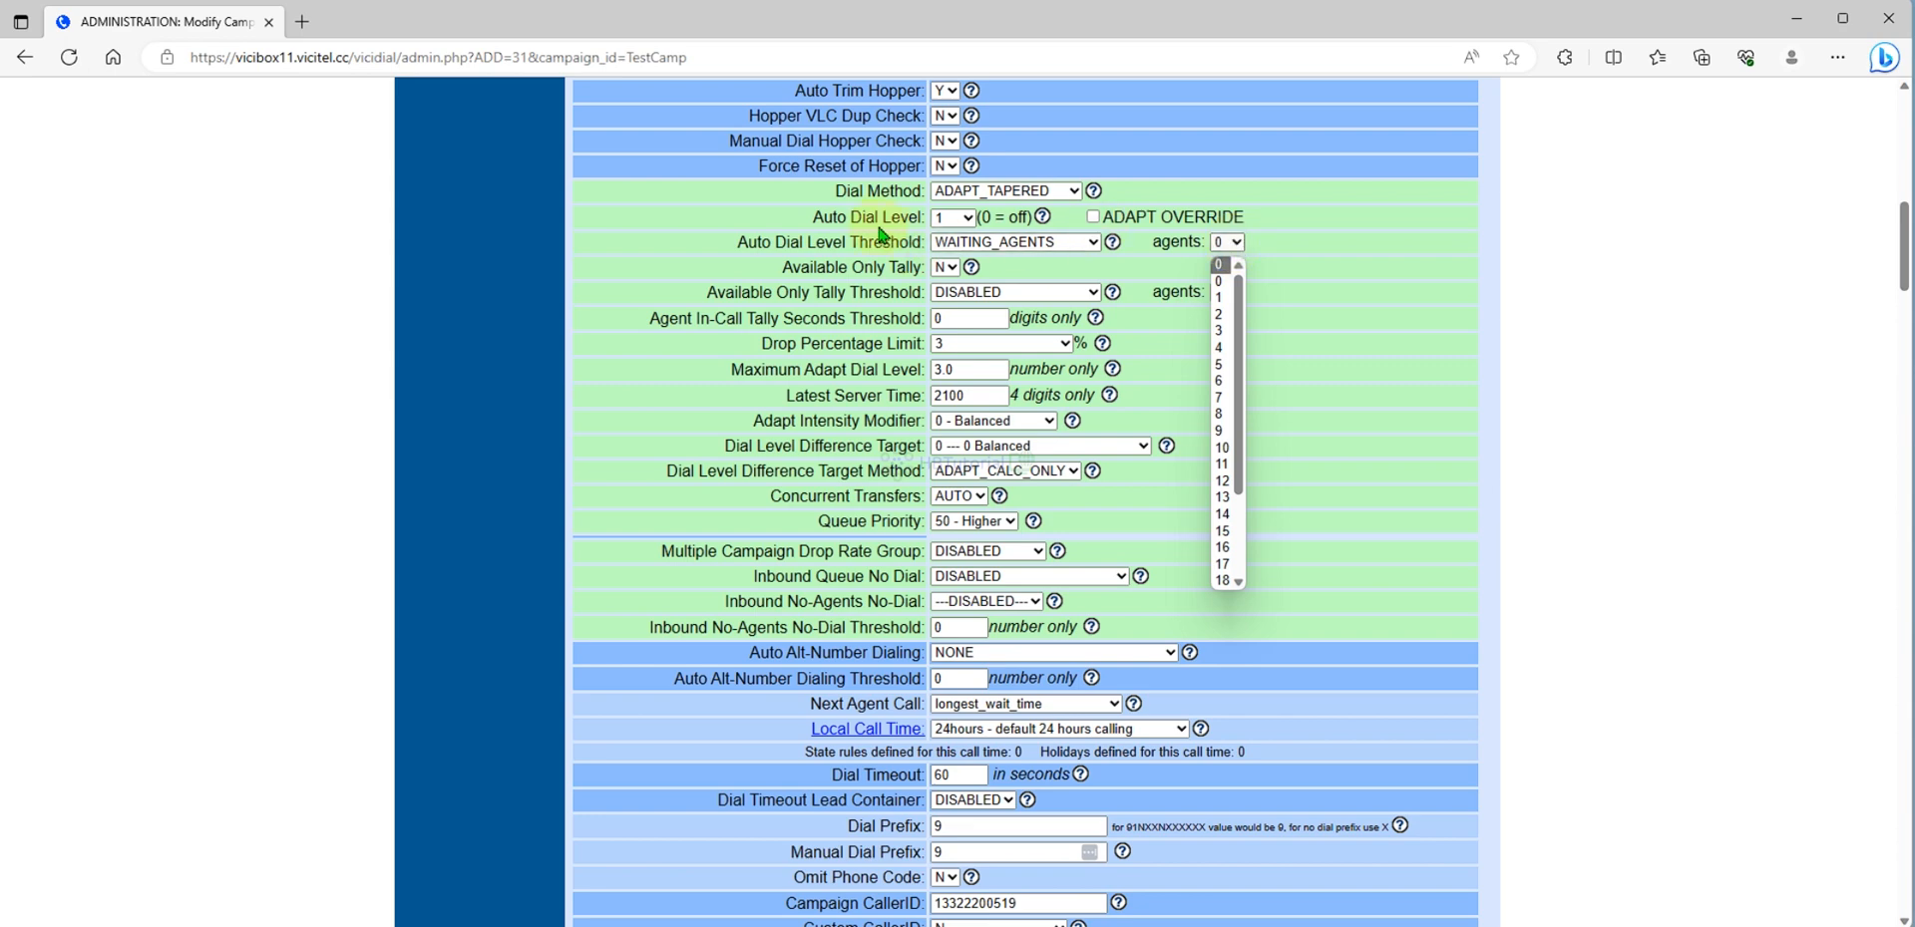
pyautogui.moveTo(1257, 268)
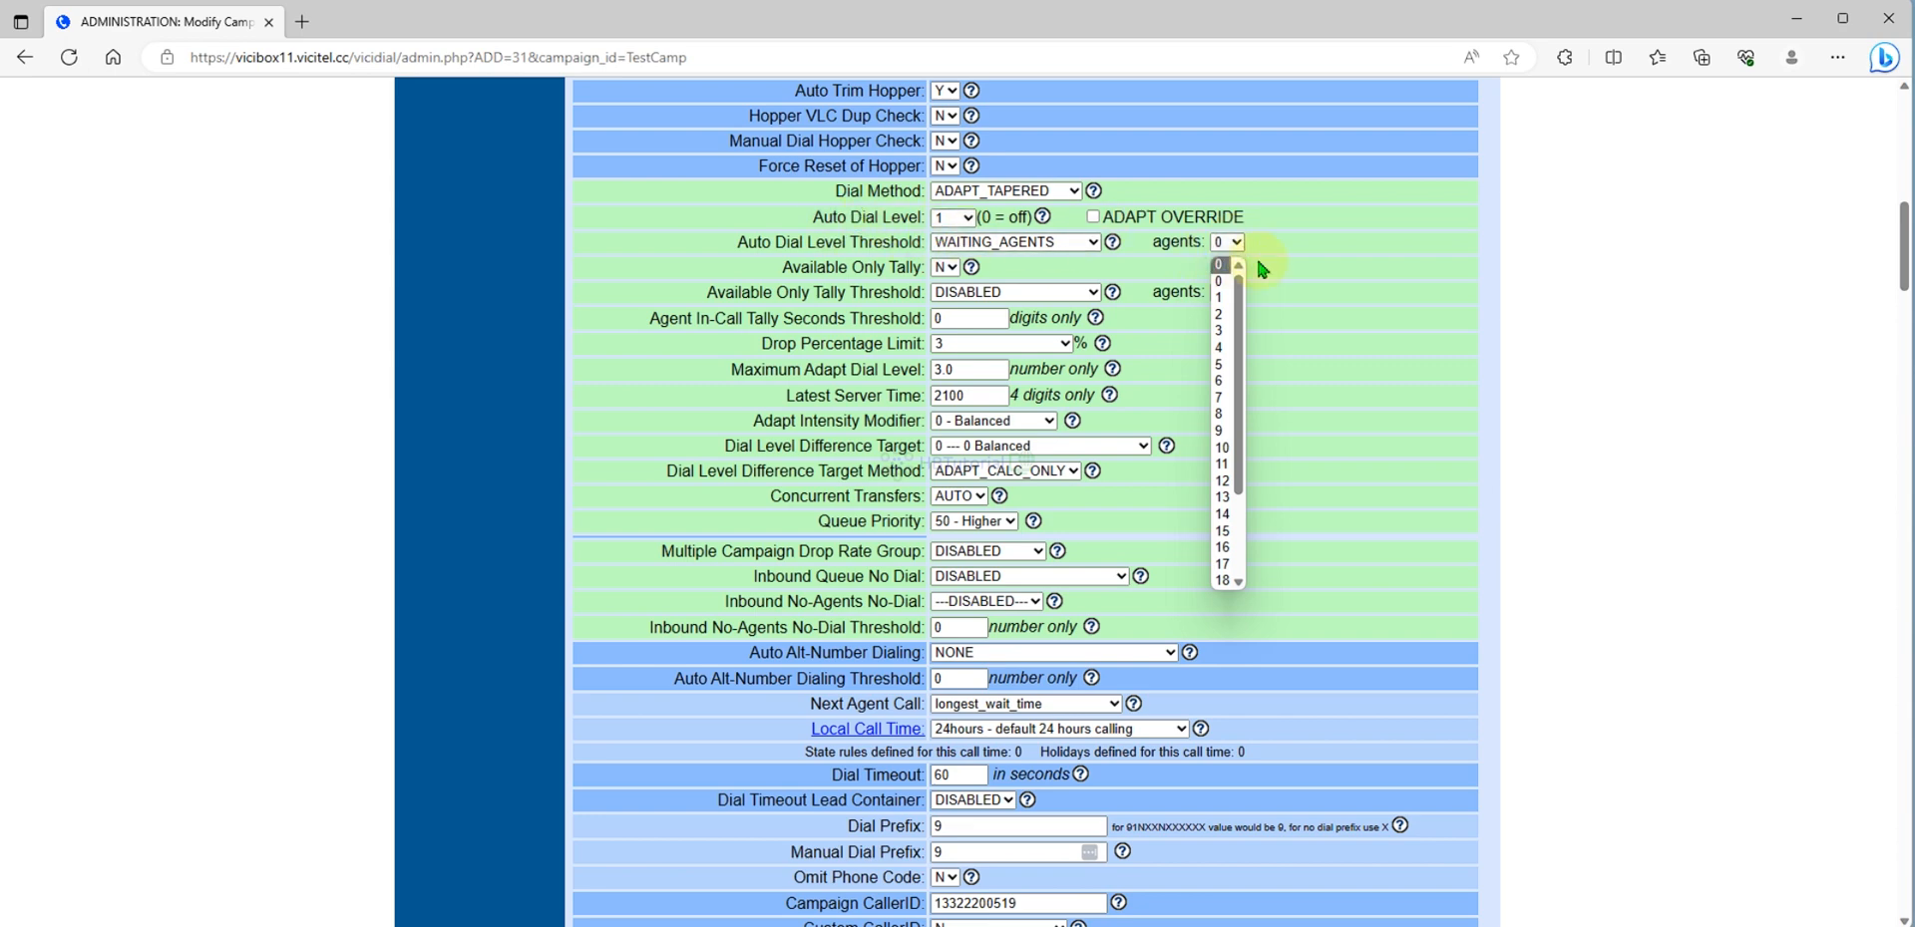
pyautogui.click(1218, 283)
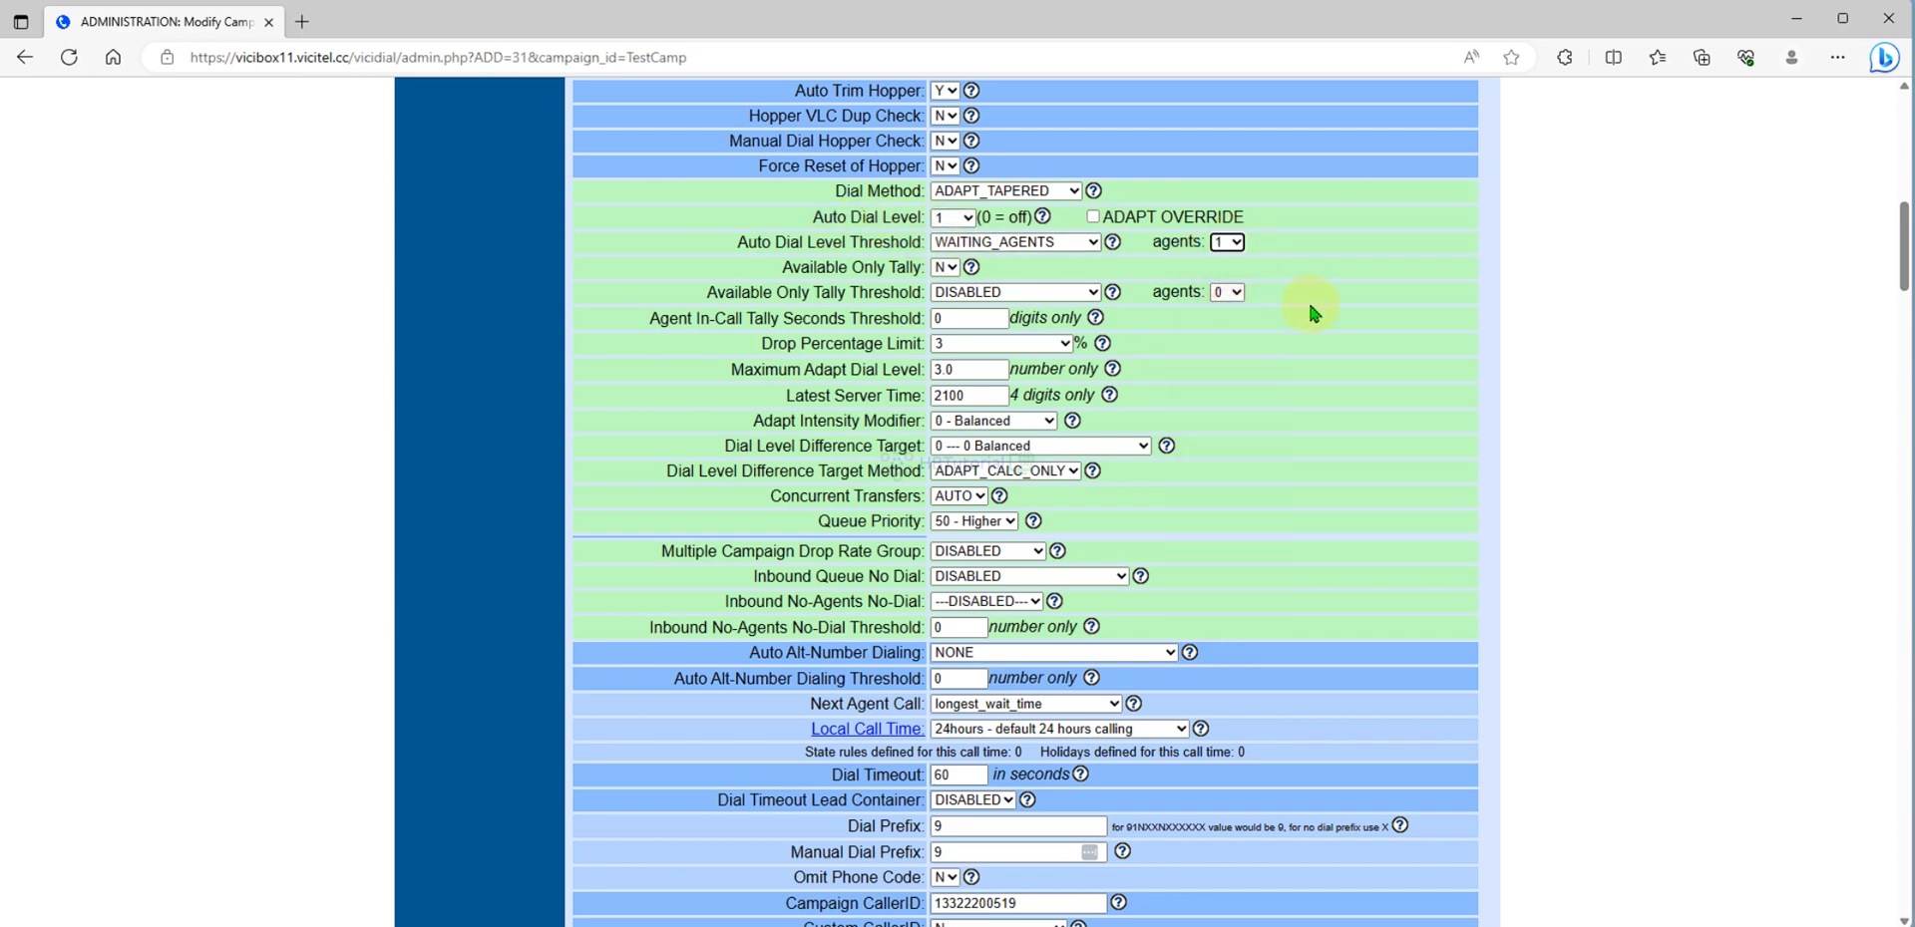
pyautogui.moveTo(659, 320)
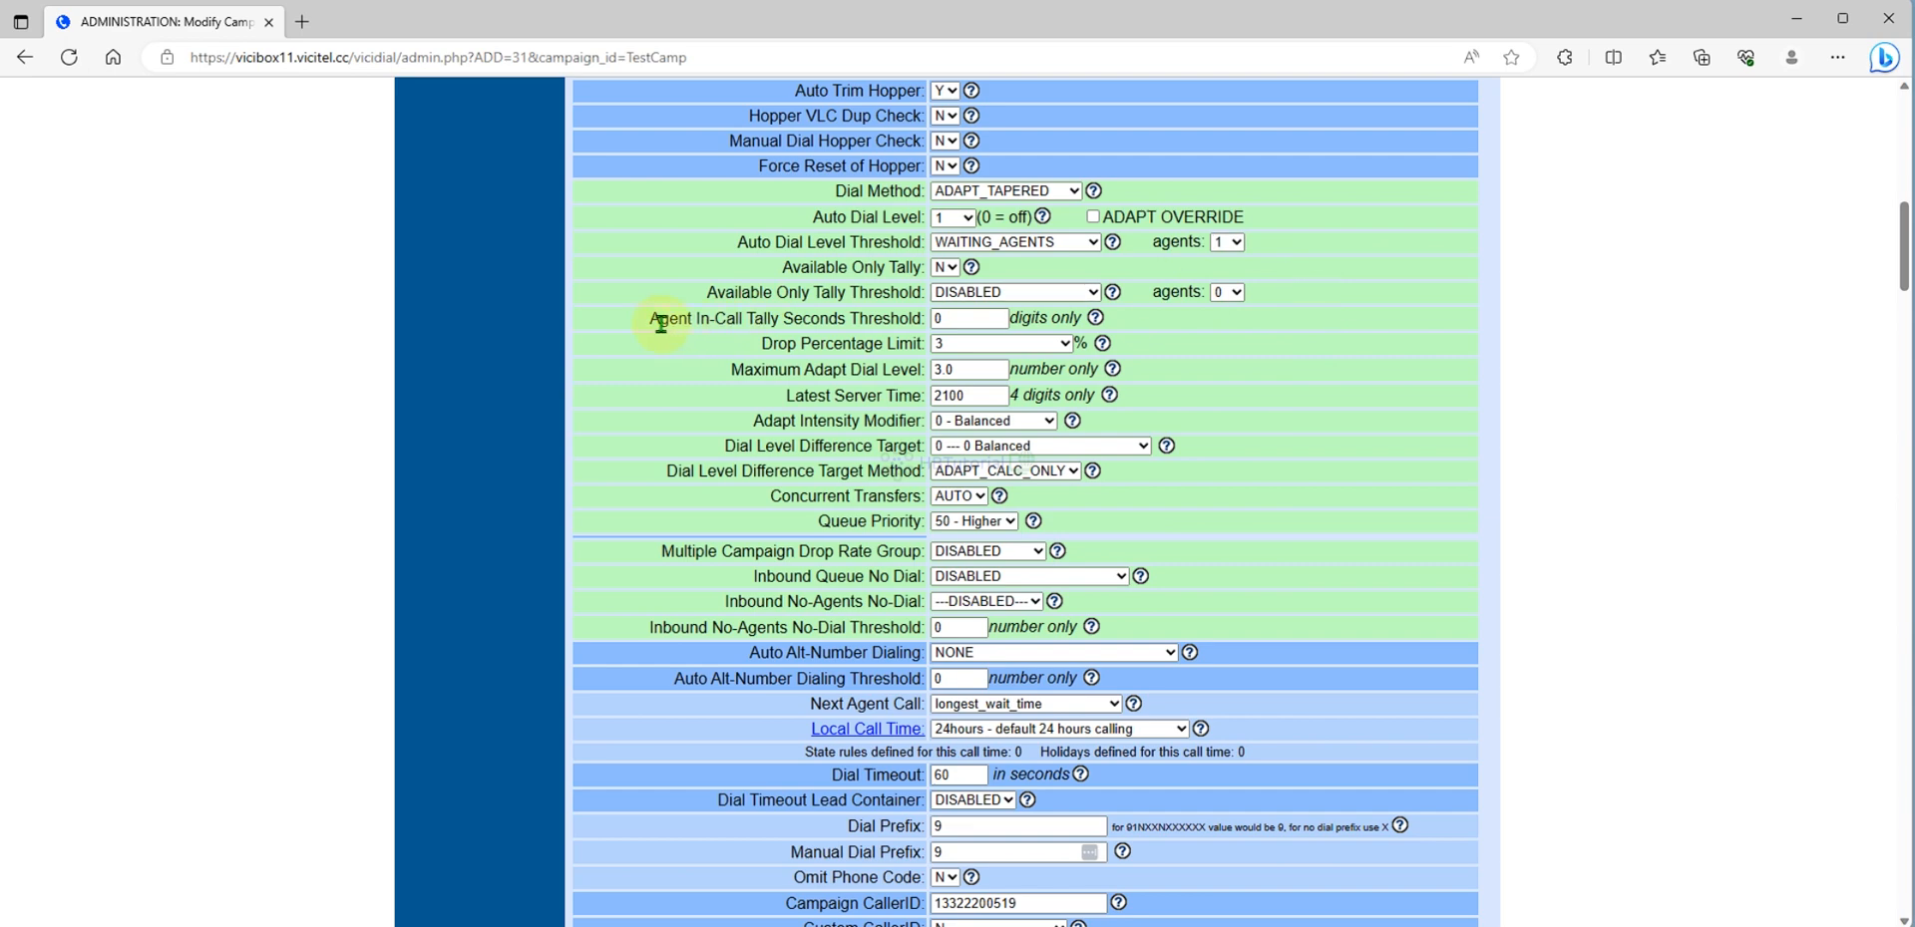
pyautogui.moveTo(1317, 378)
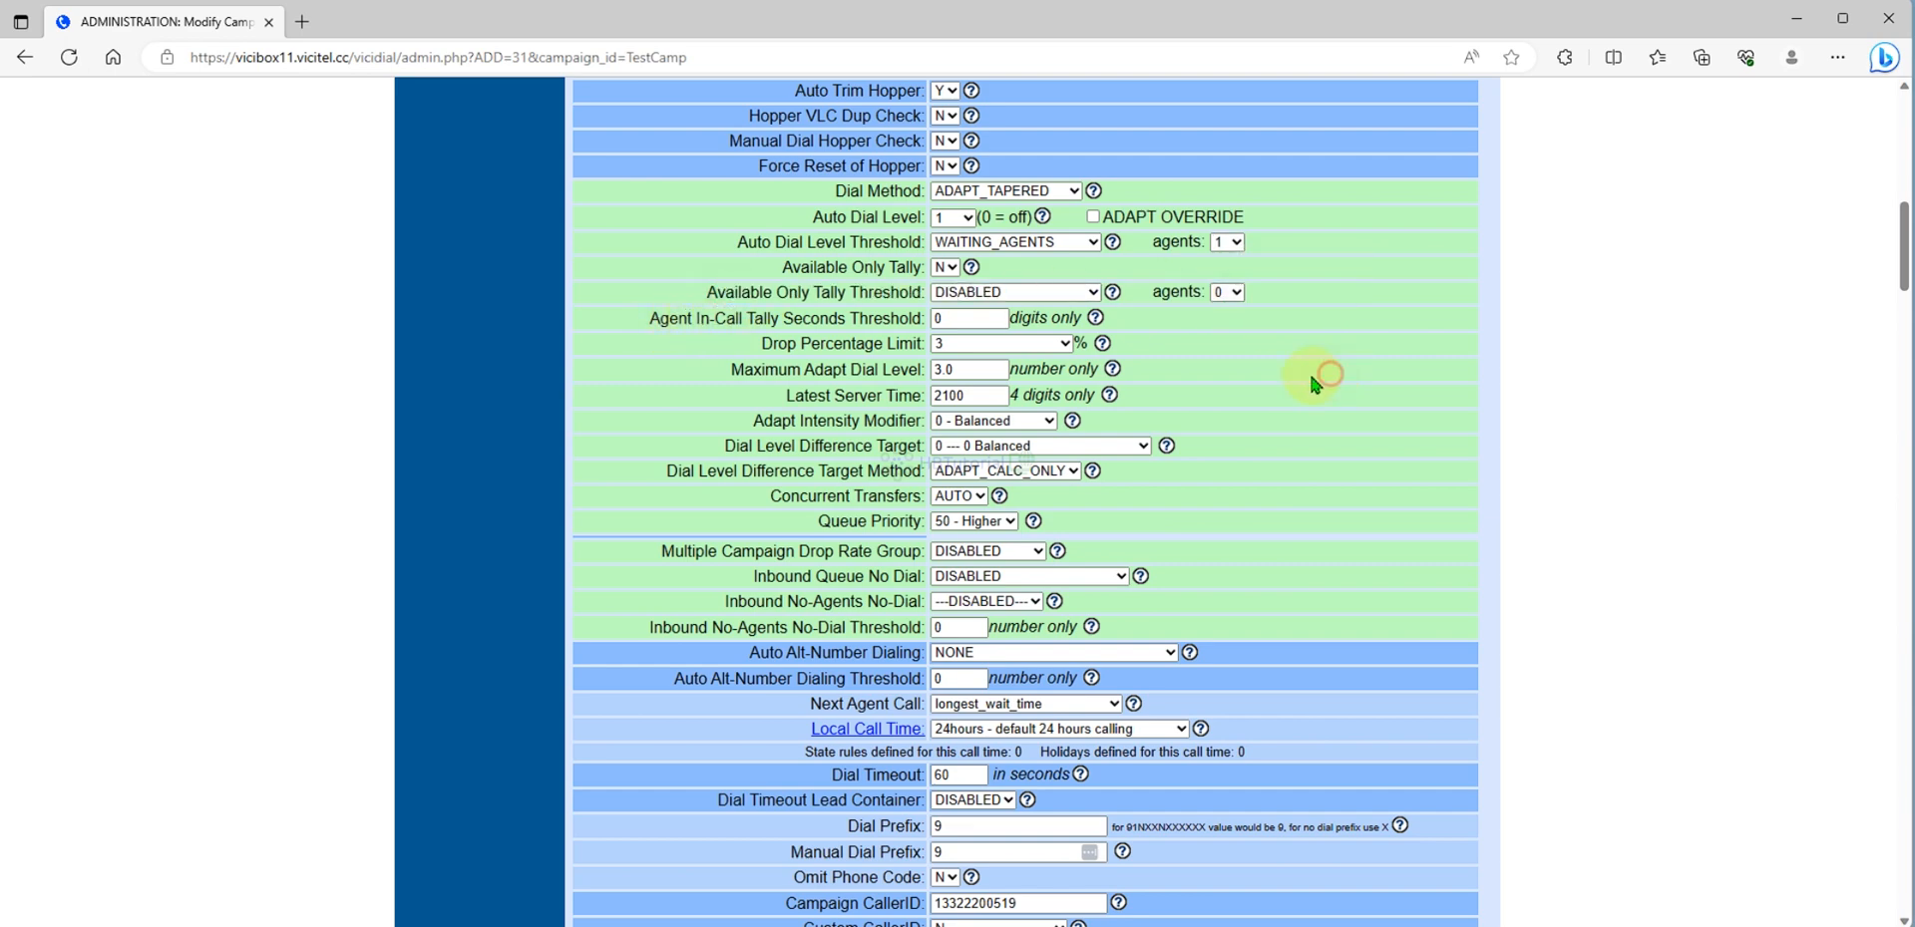
pyautogui.moveTo(708, 348)
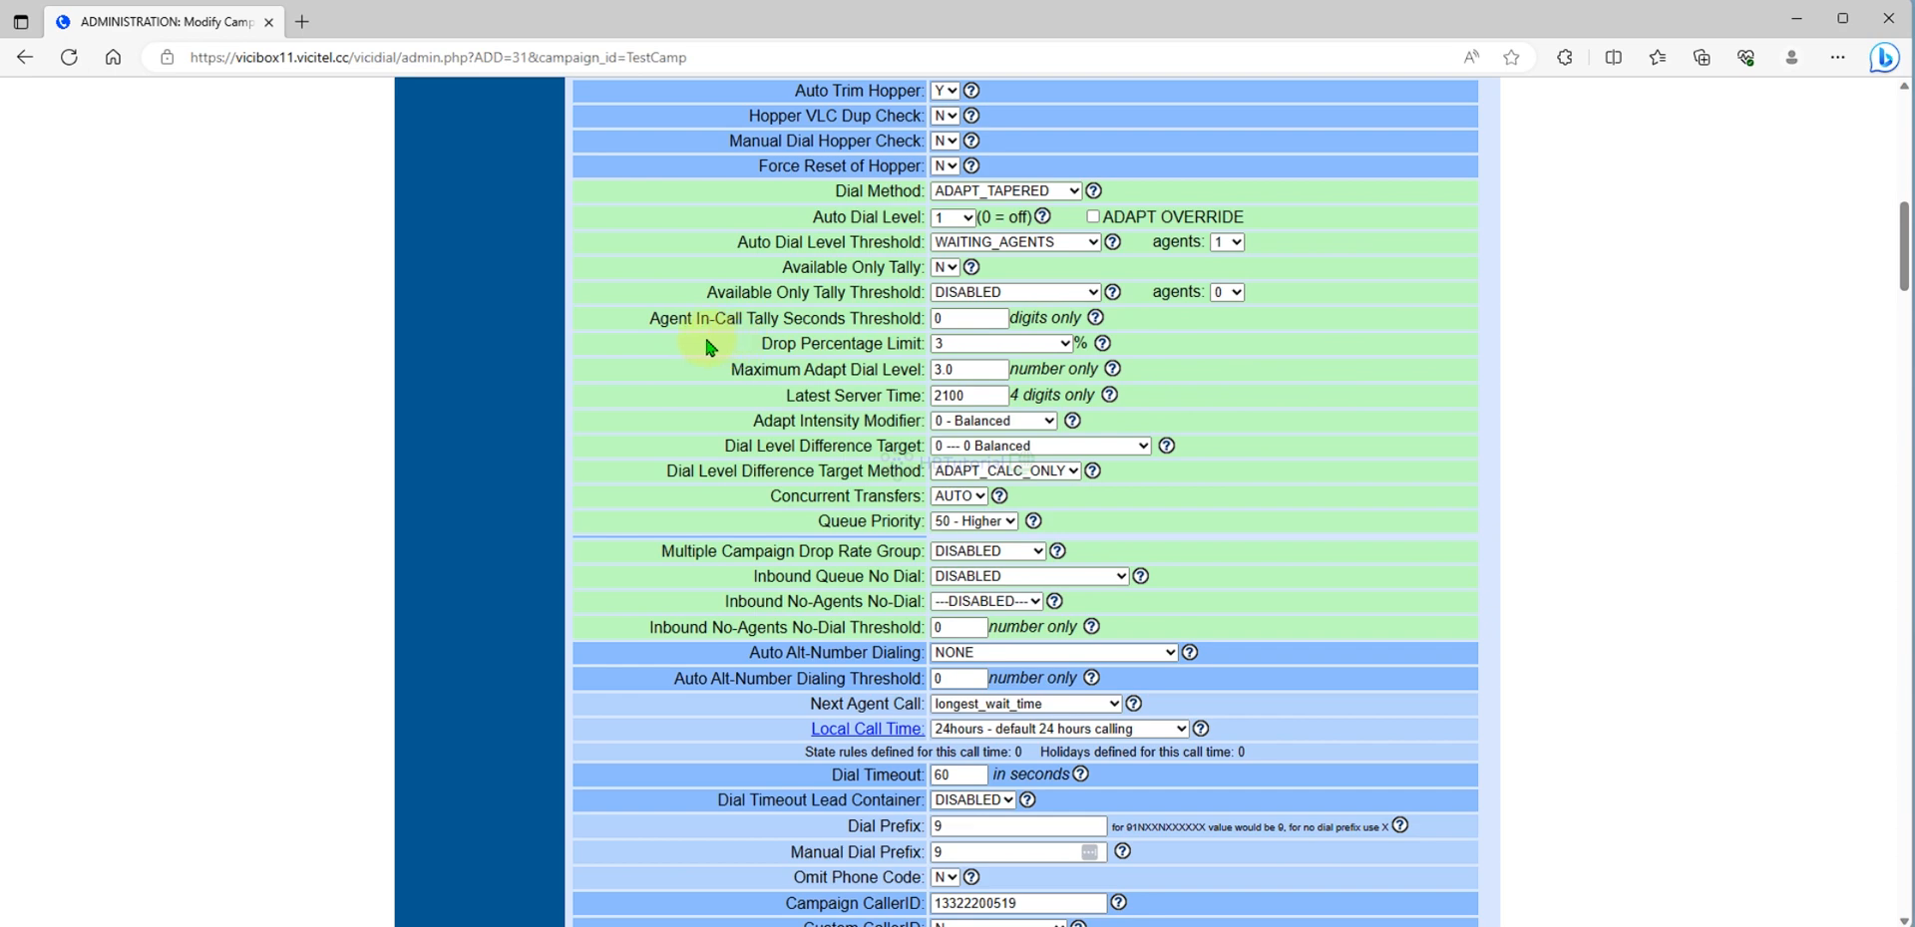
# - Set Drop Percentage Limit to 10 and Maximum Adapt Dial Level to 20
pyautogui.doubleClick(839, 343)
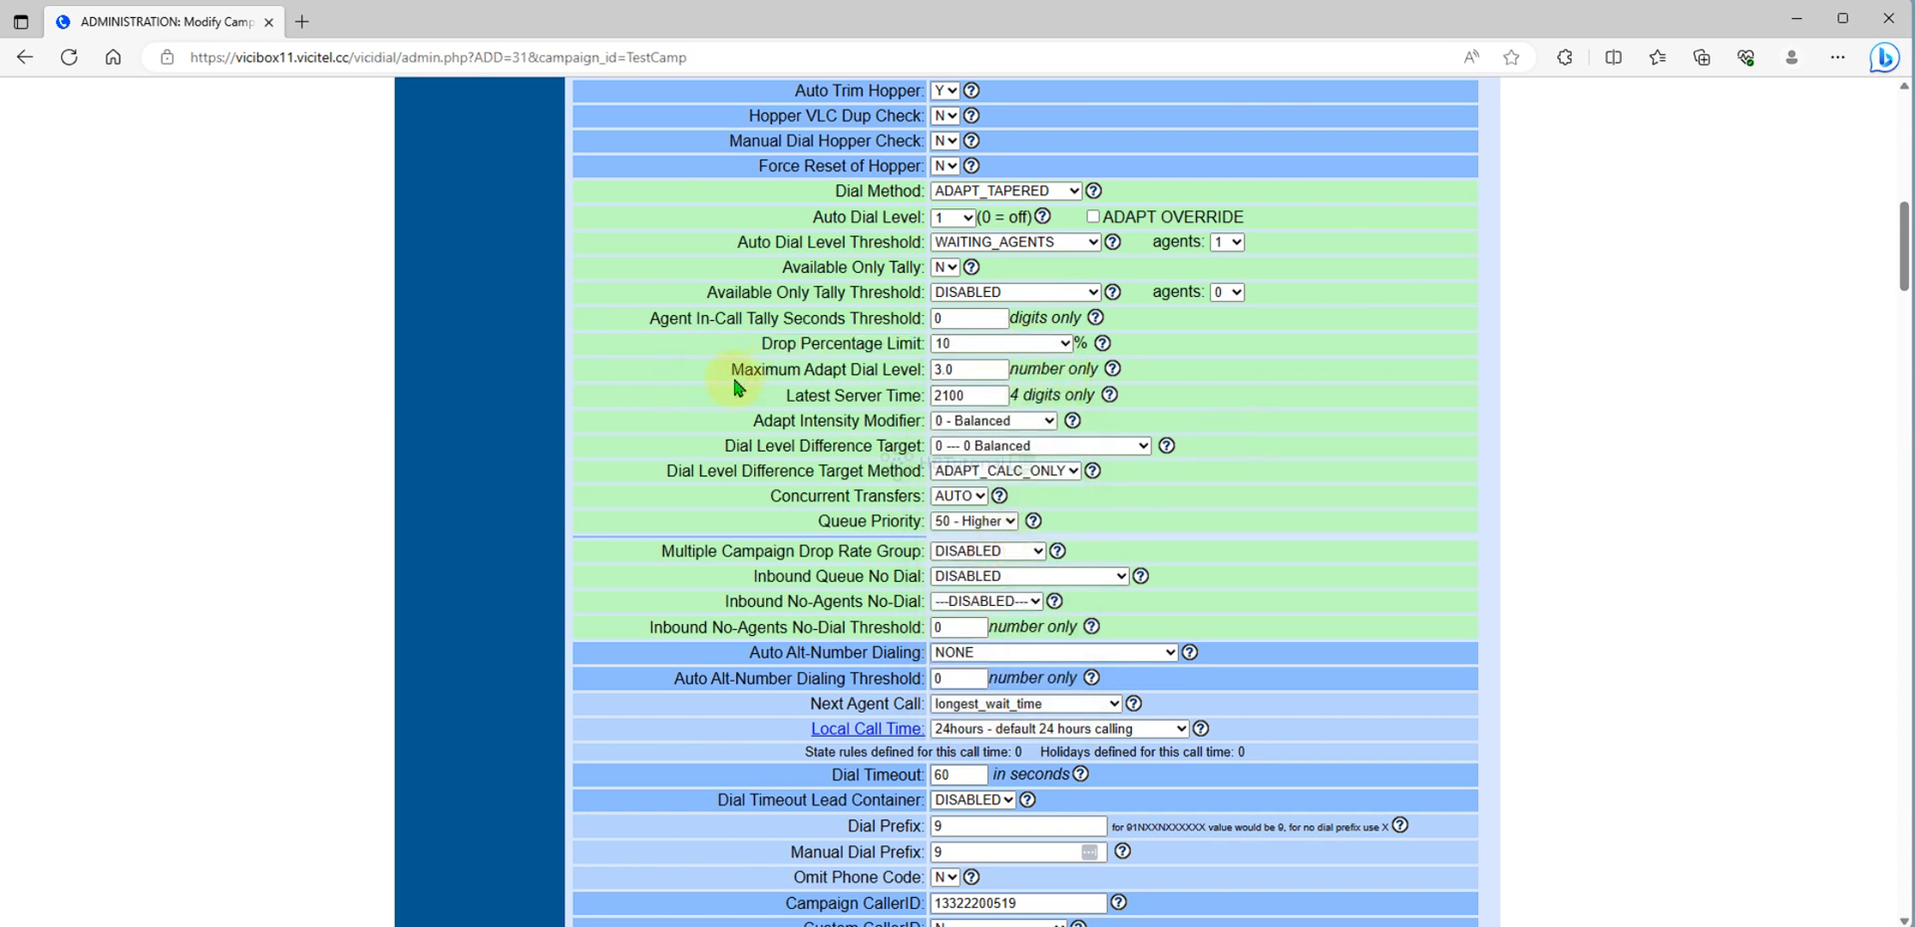
pyautogui.doubleClick(826, 368)
pyautogui.write('20')
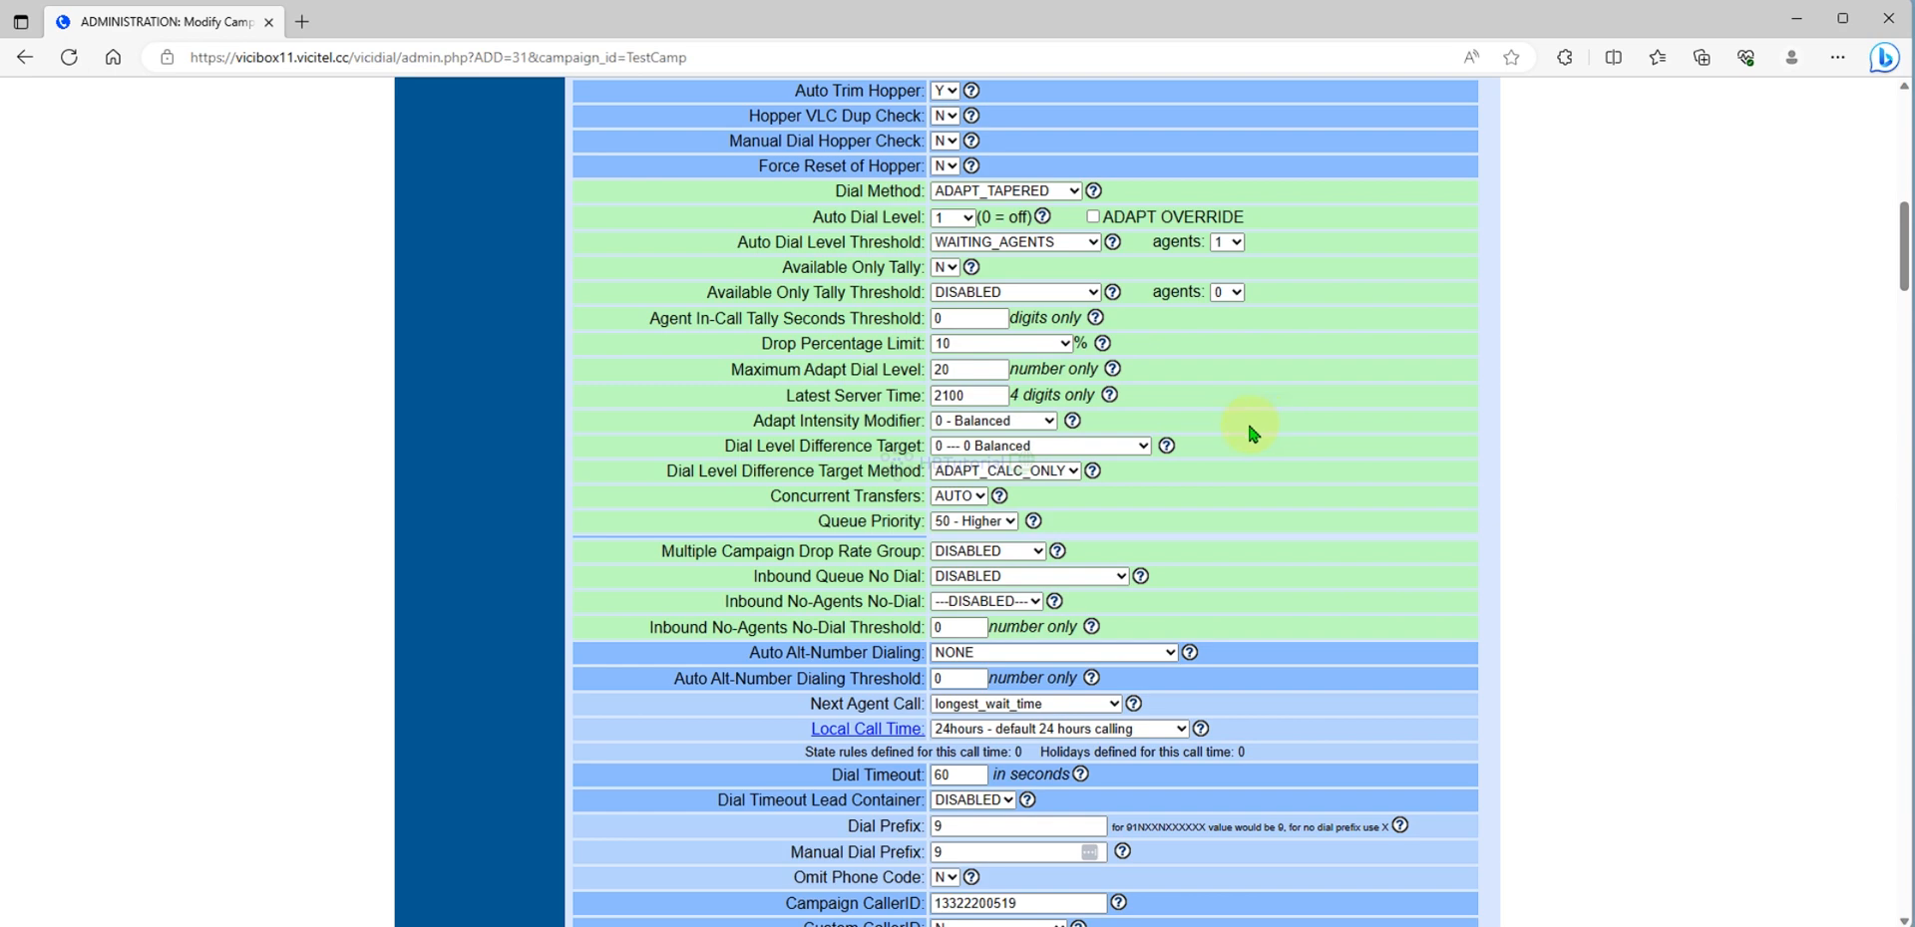
pyautogui.moveTo(788, 421)
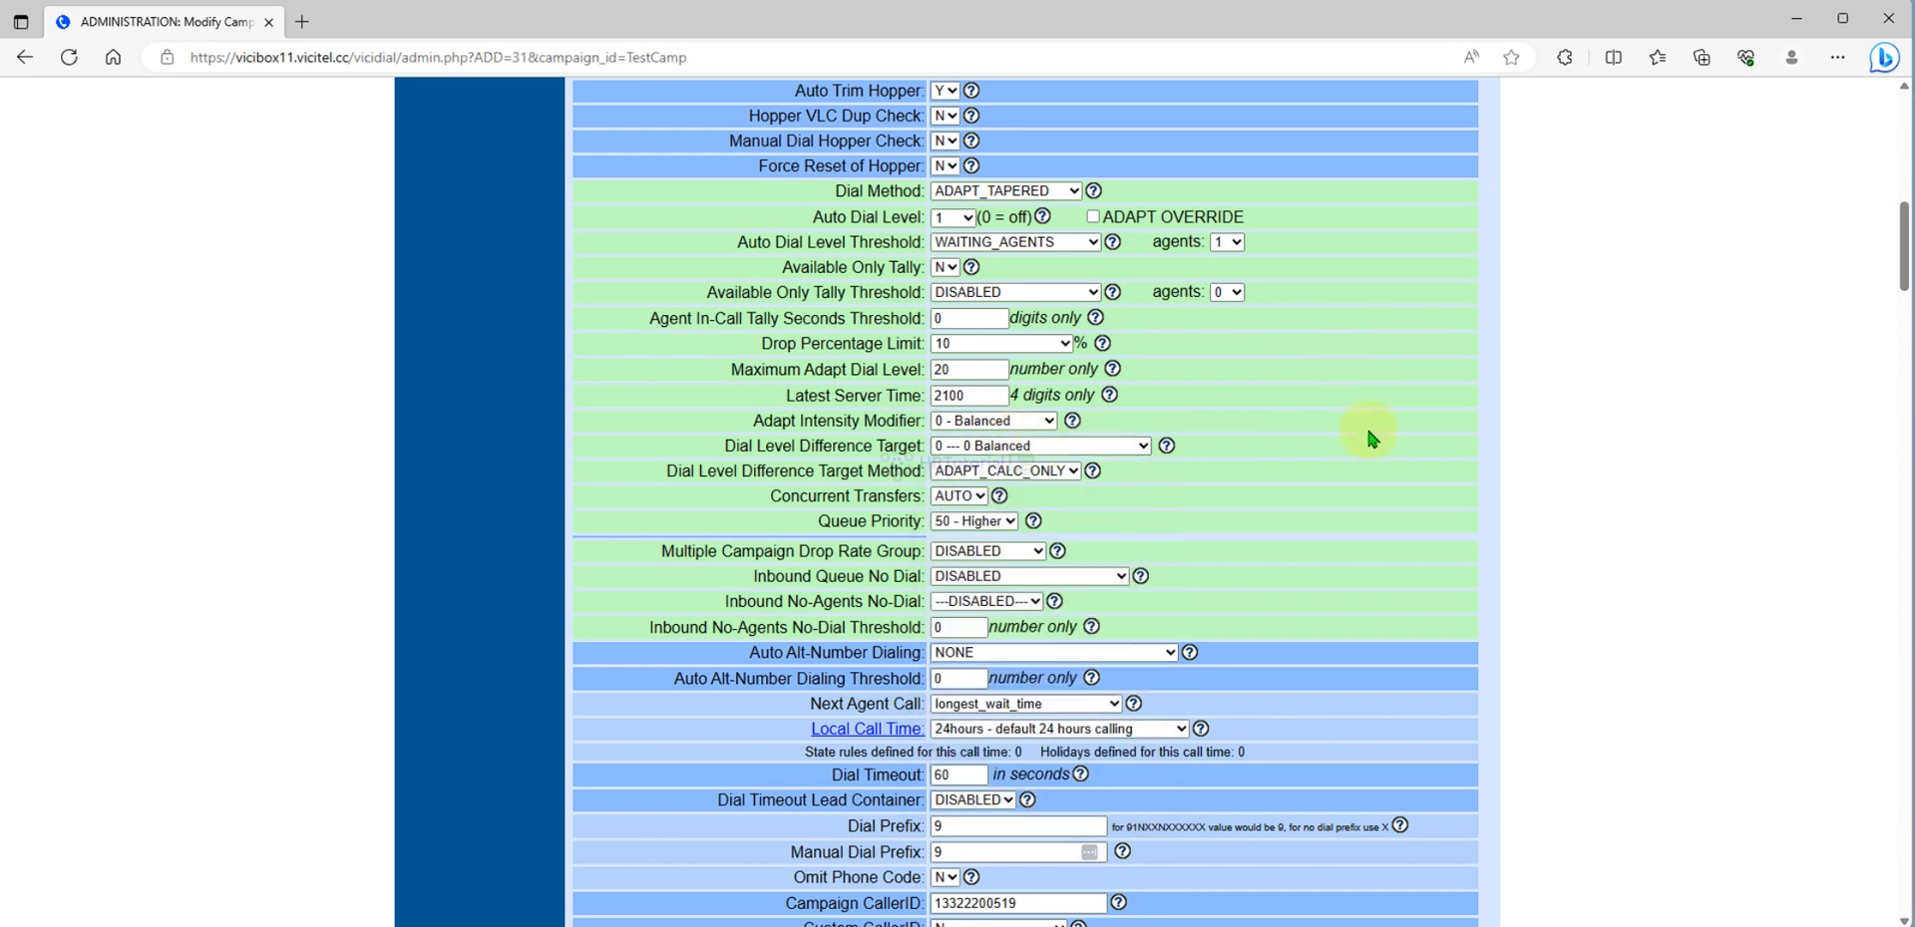
pyautogui.moveTo(848, 214)
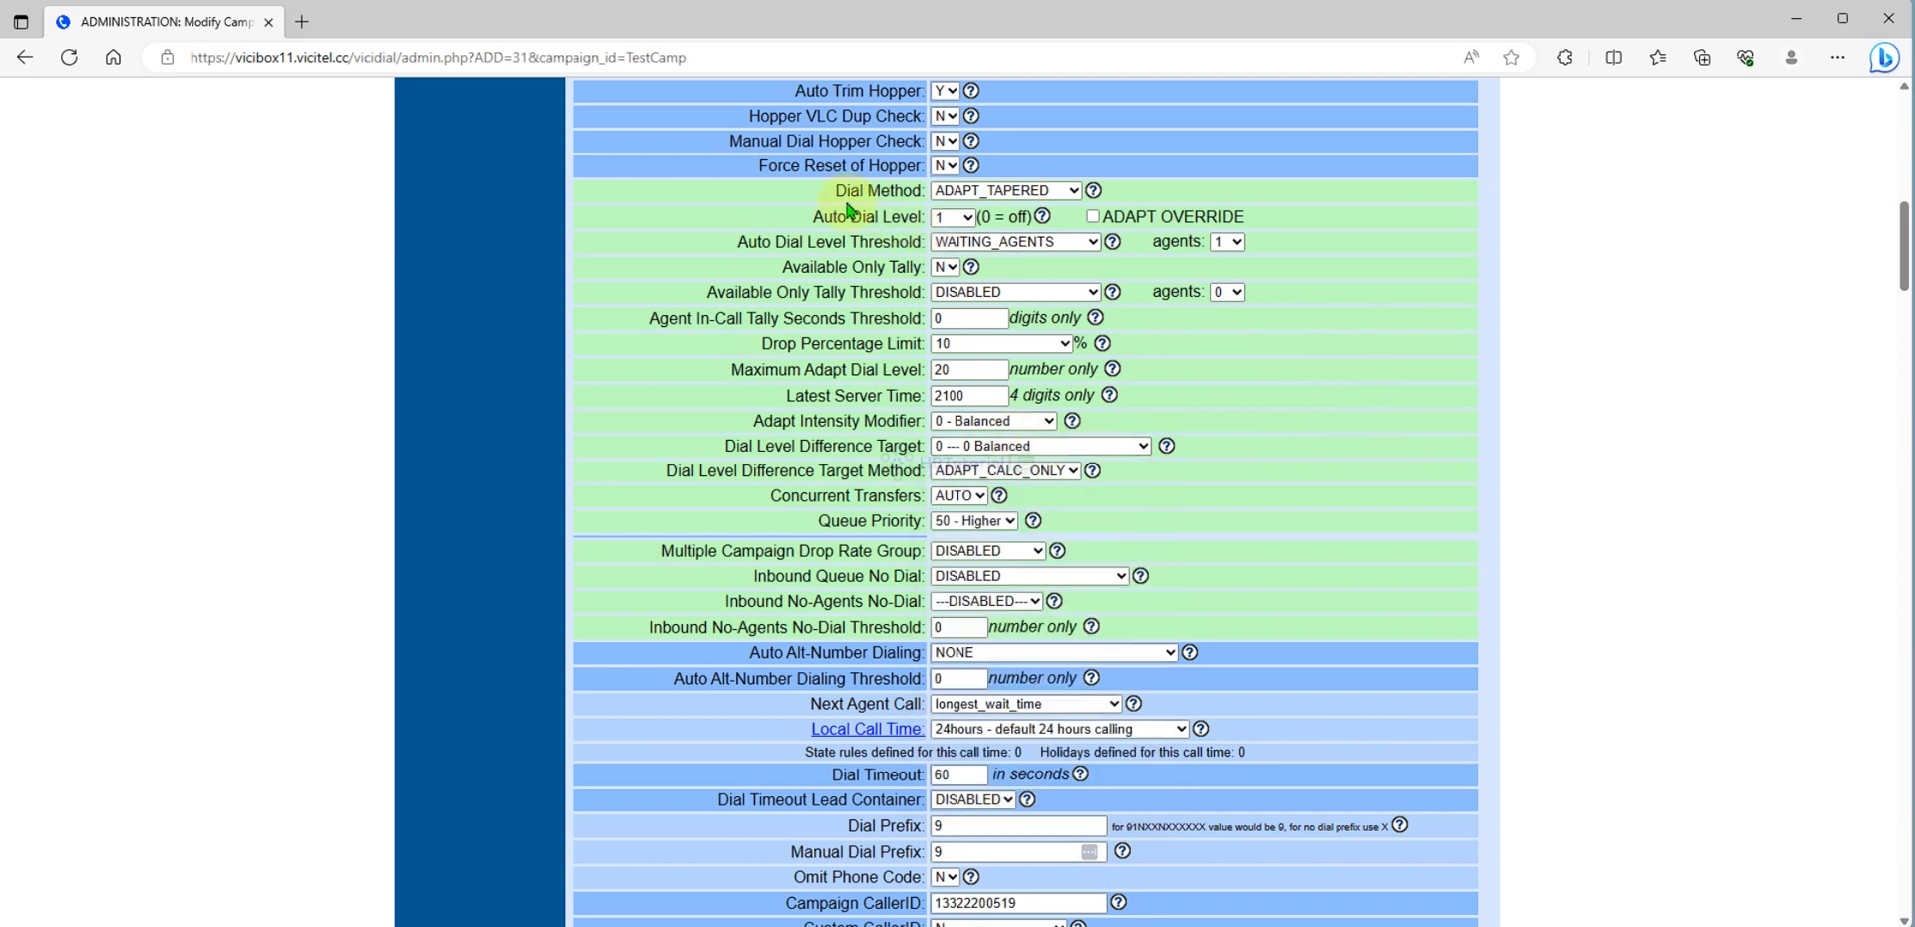
pyautogui.moveTo(1126, 546)
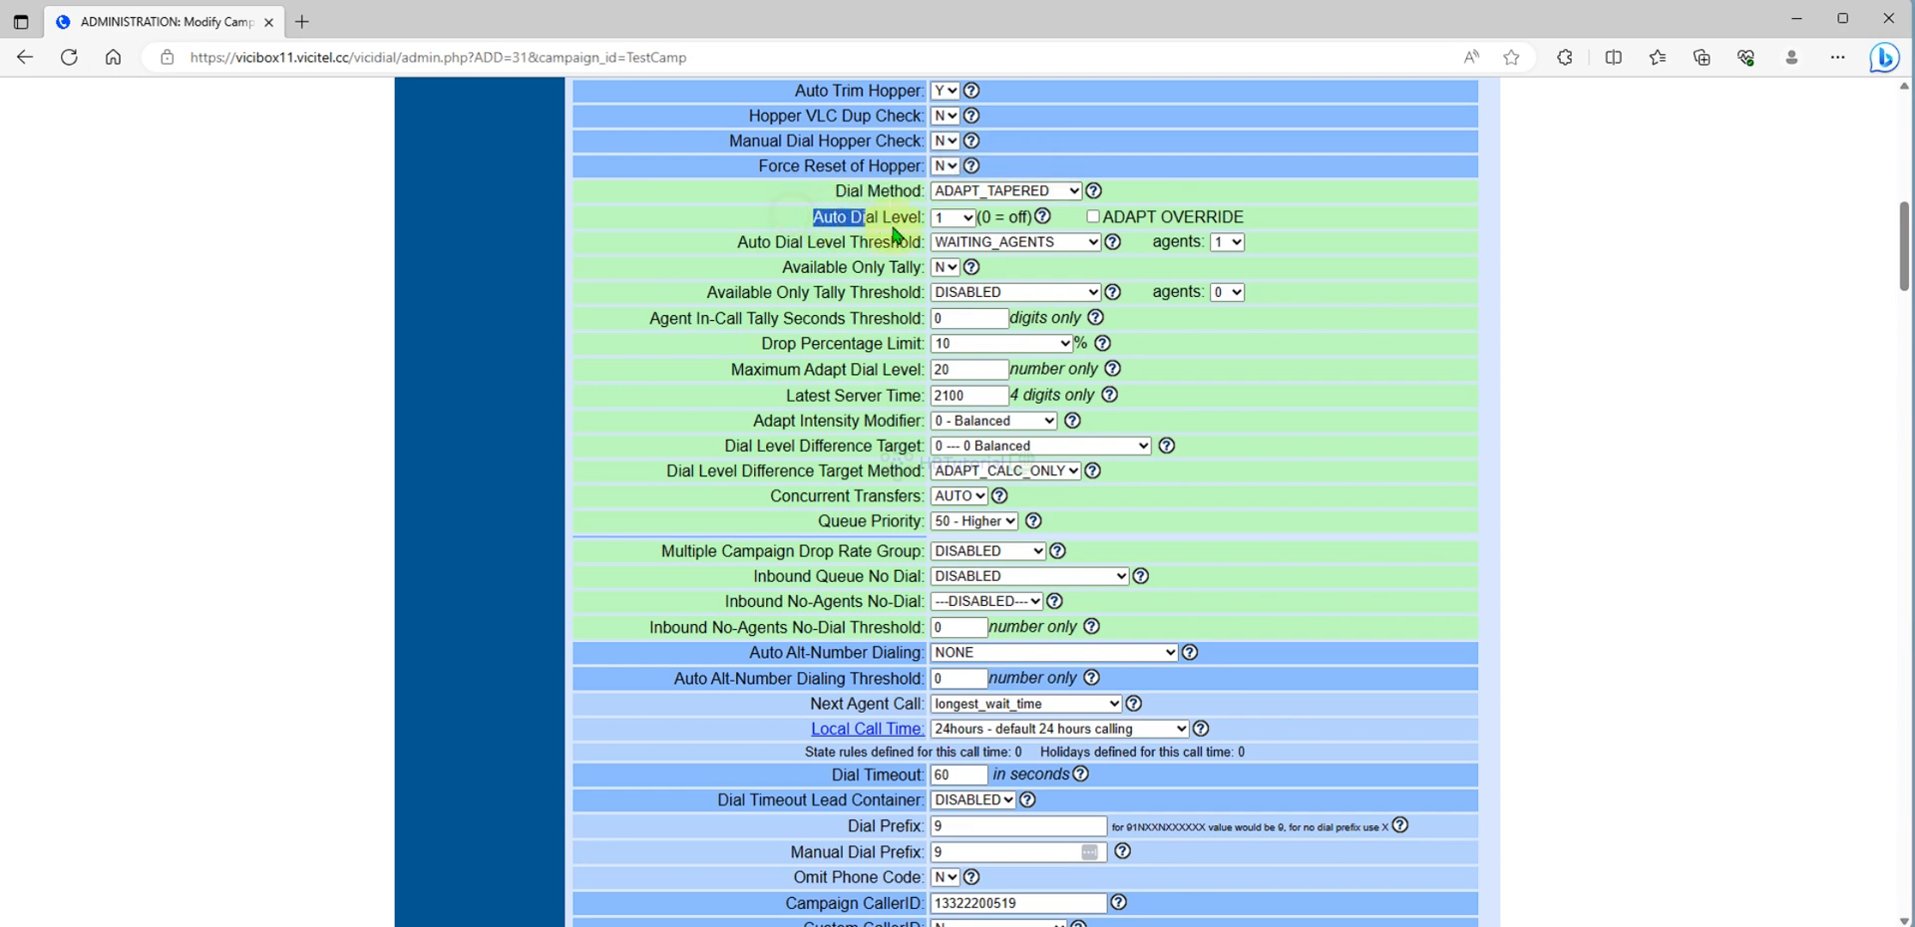
# - Review Auto Dial Level, Maximum Adapt Dial Level and Drop Percentage Limit settings and help notes
pyautogui.click(1001, 190)
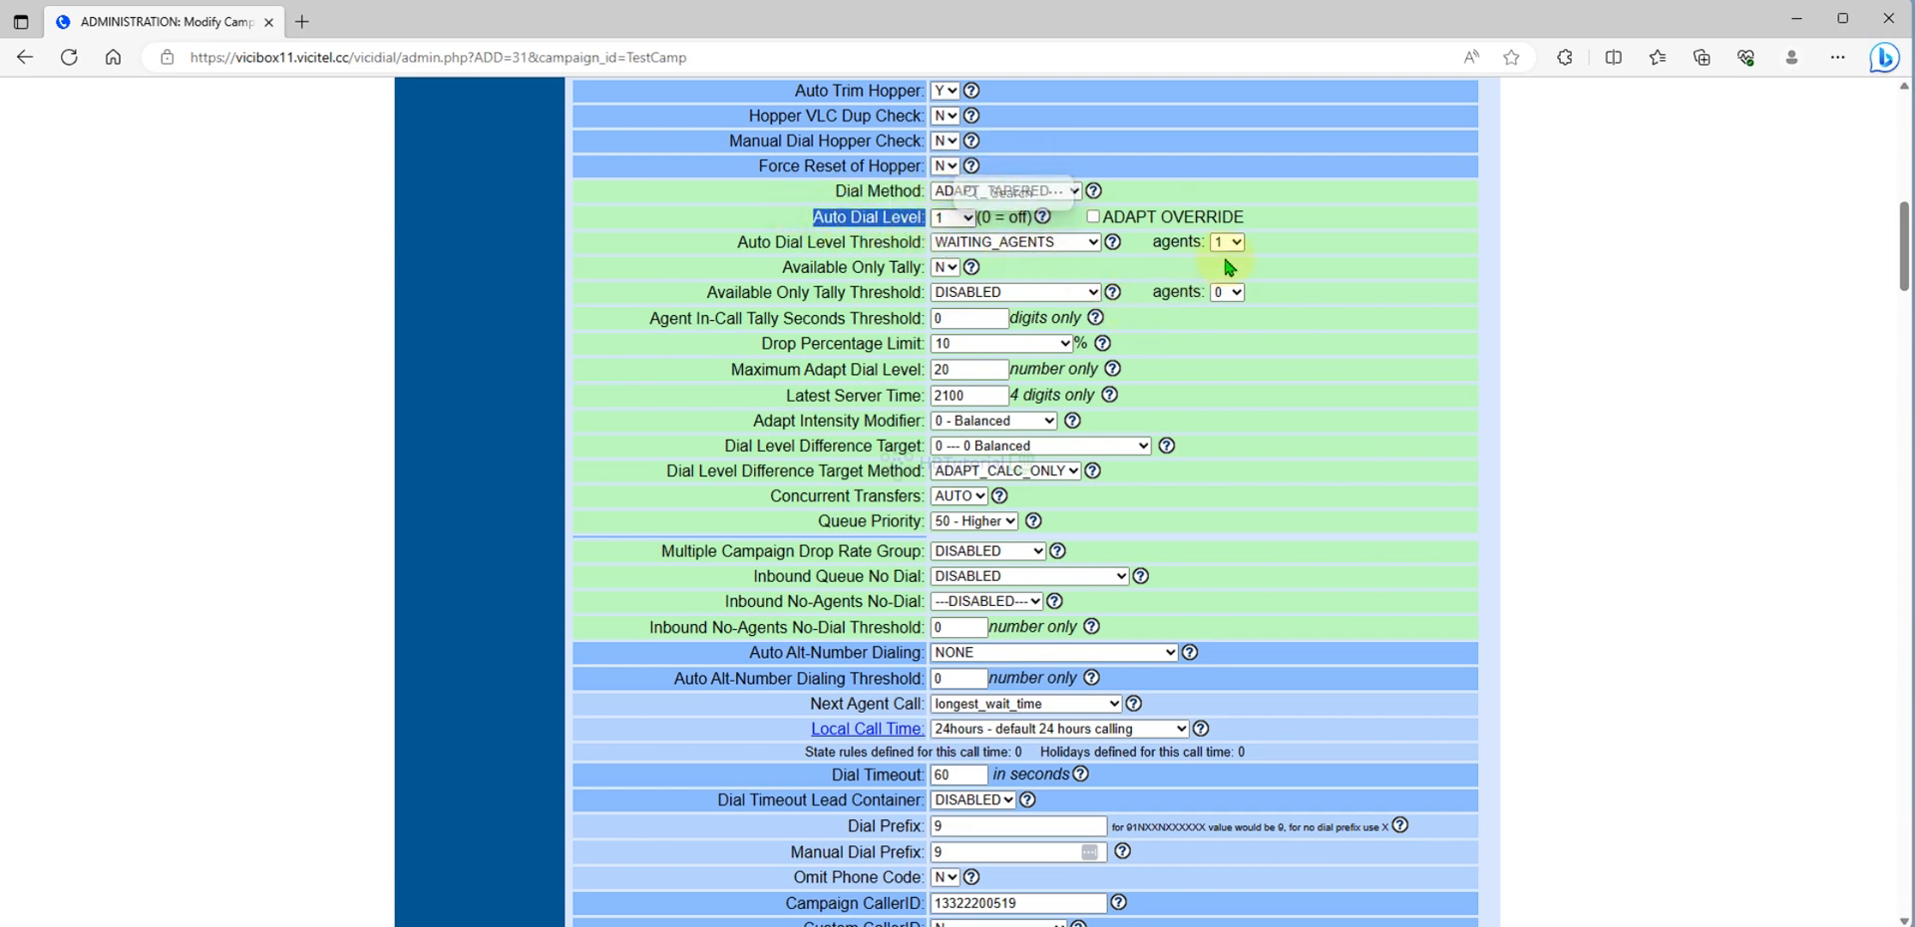
pyautogui.click(1001, 191)
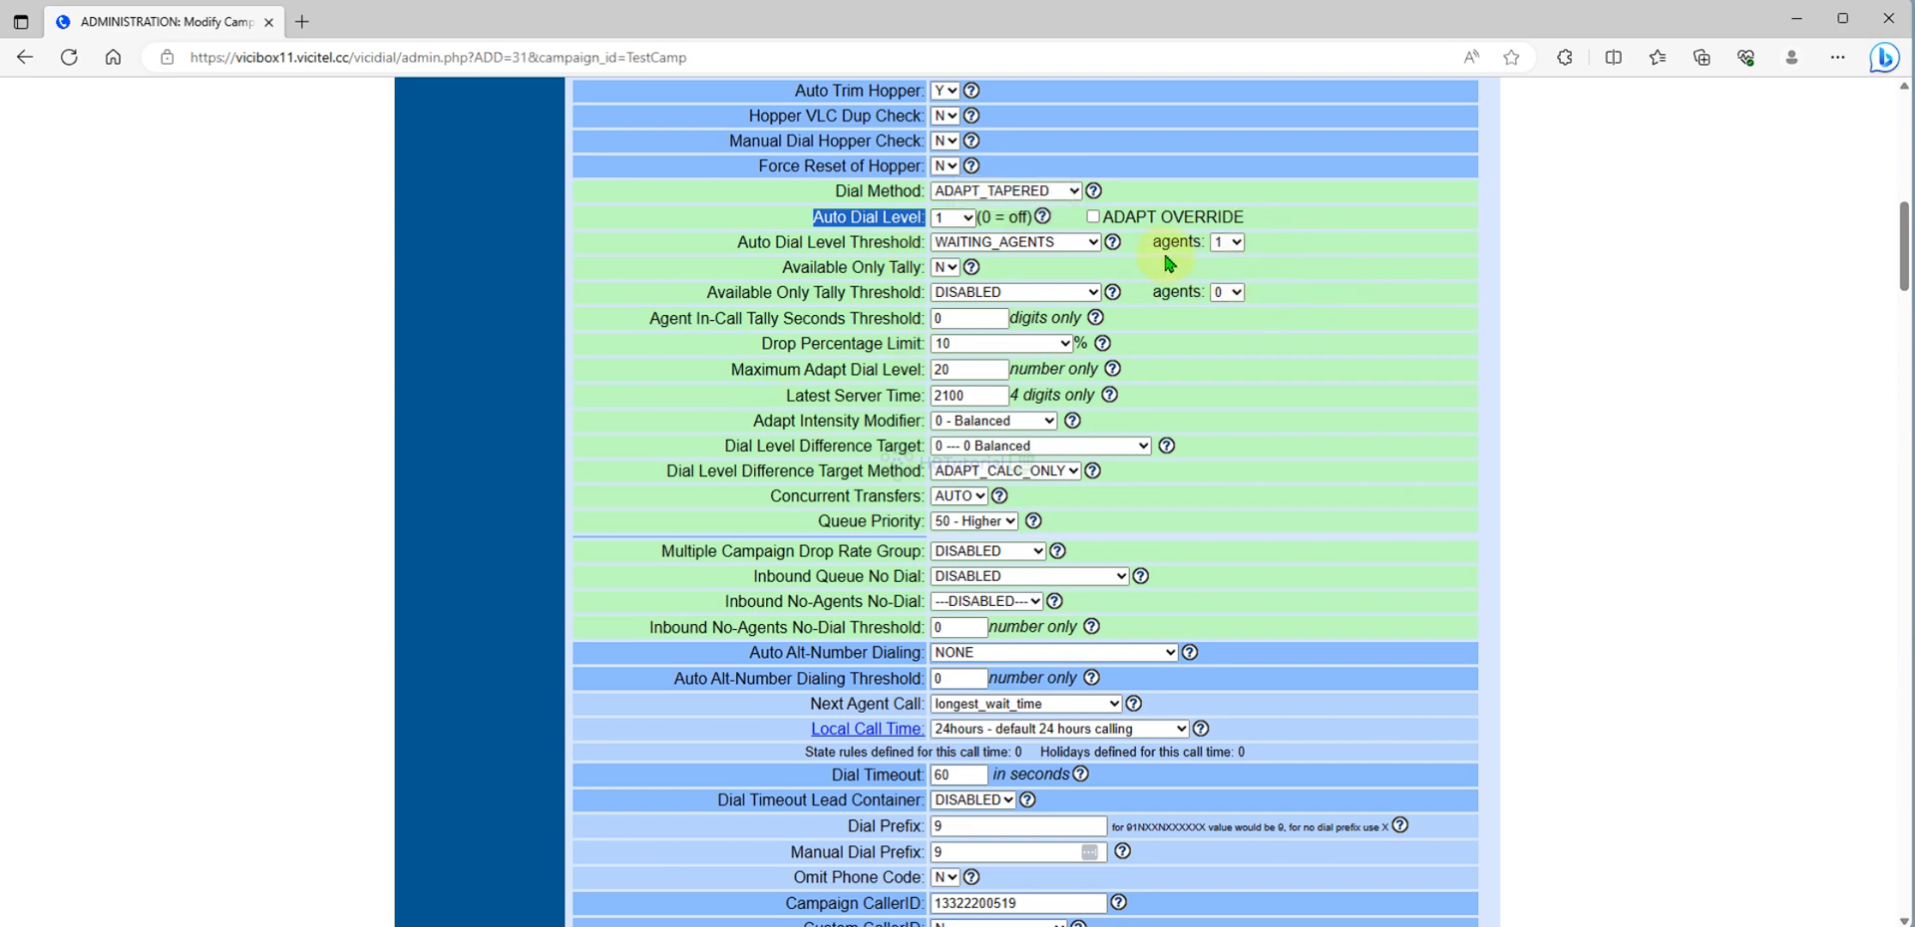
pyautogui.moveTo(1176, 348)
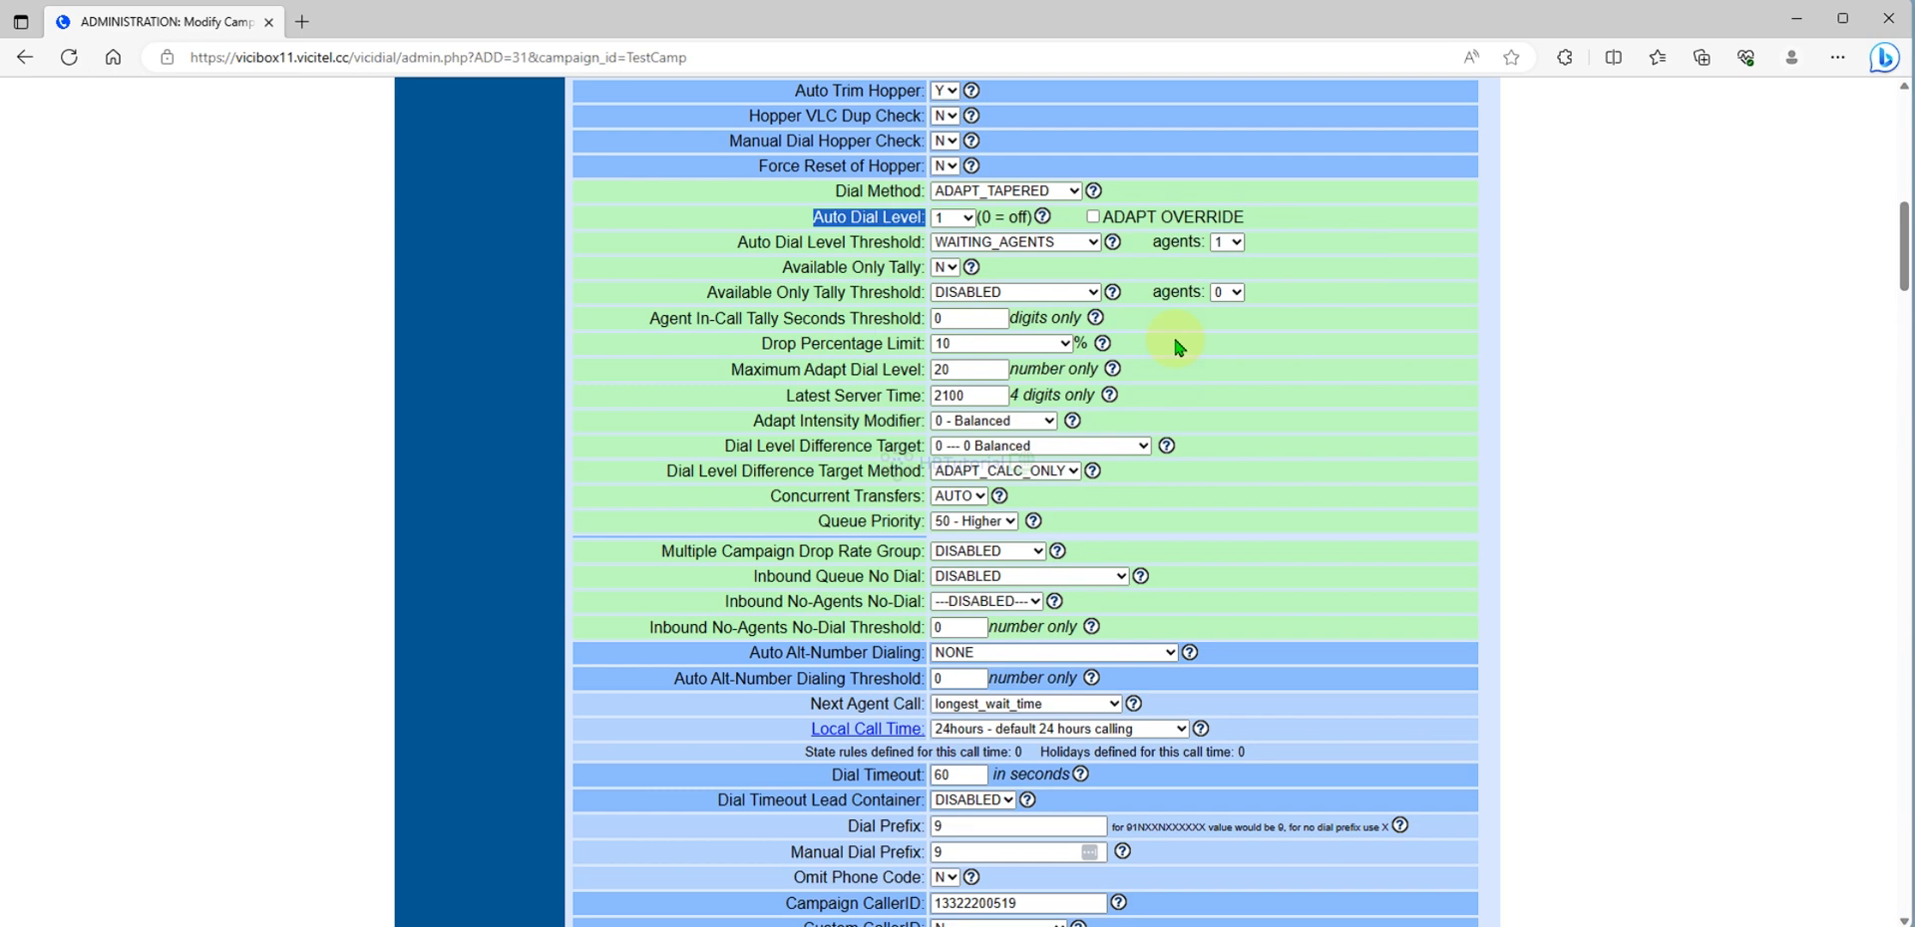
pyautogui.moveTo(934, 266)
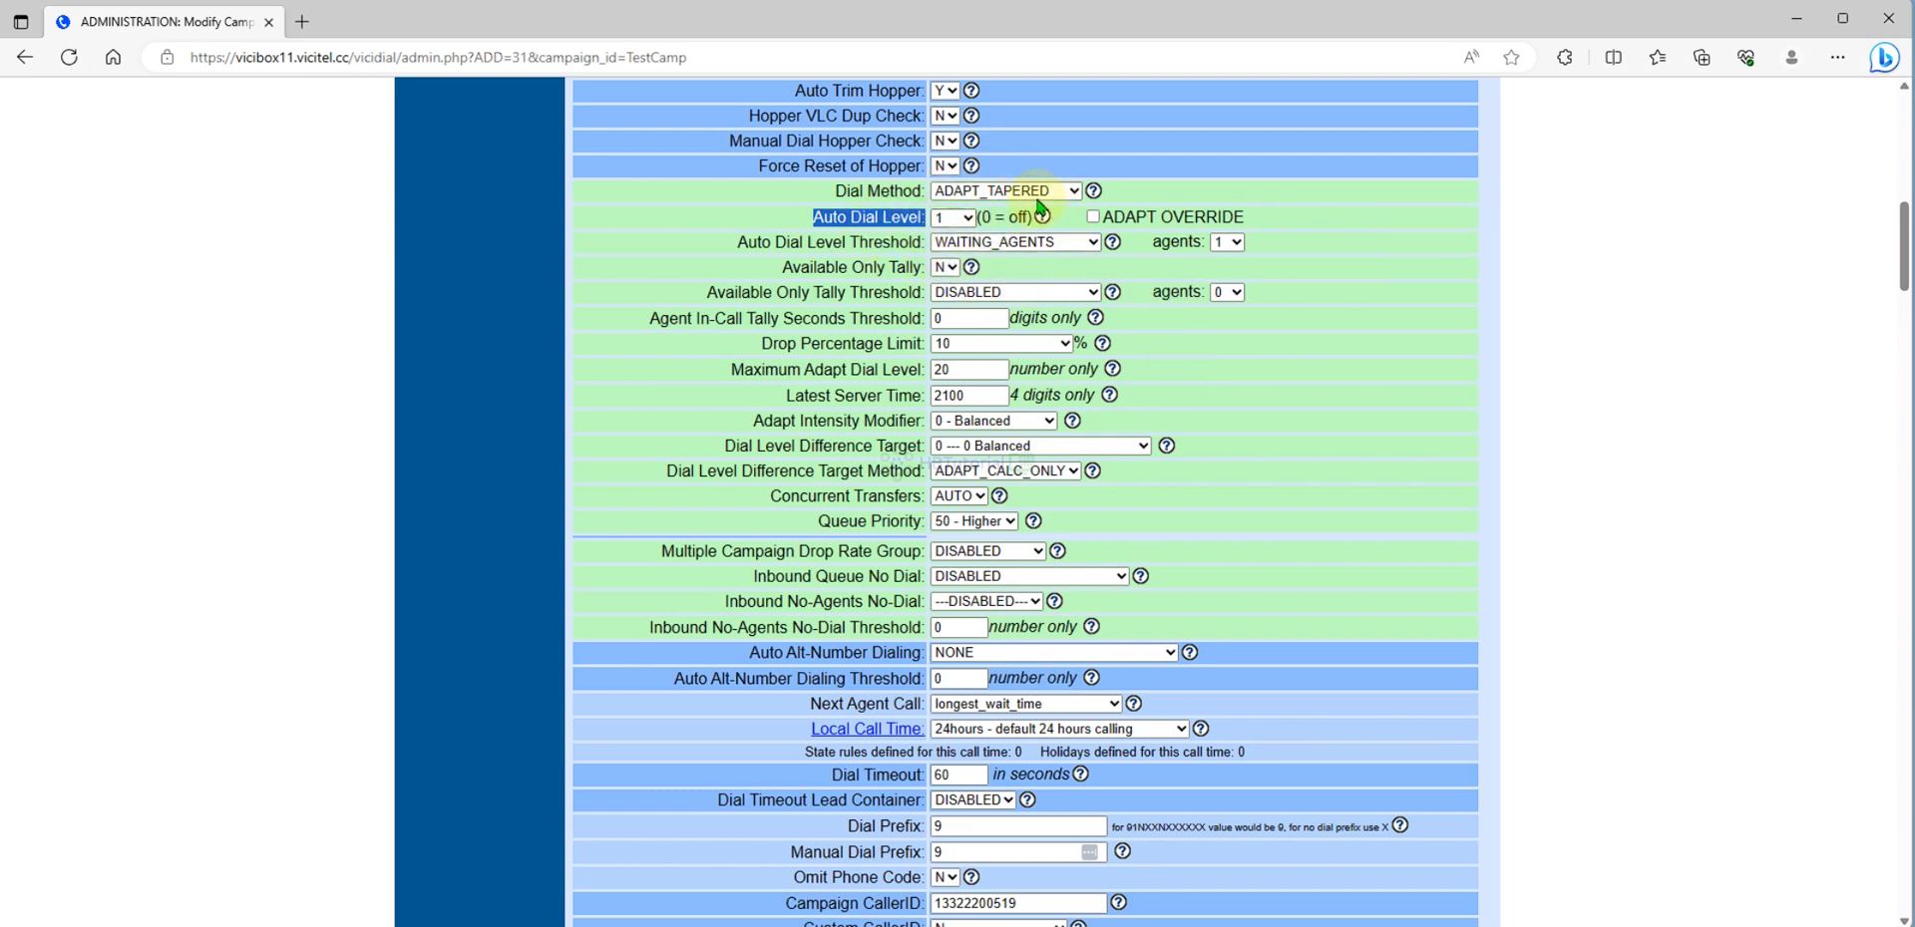
pyautogui.moveTo(1075, 223)
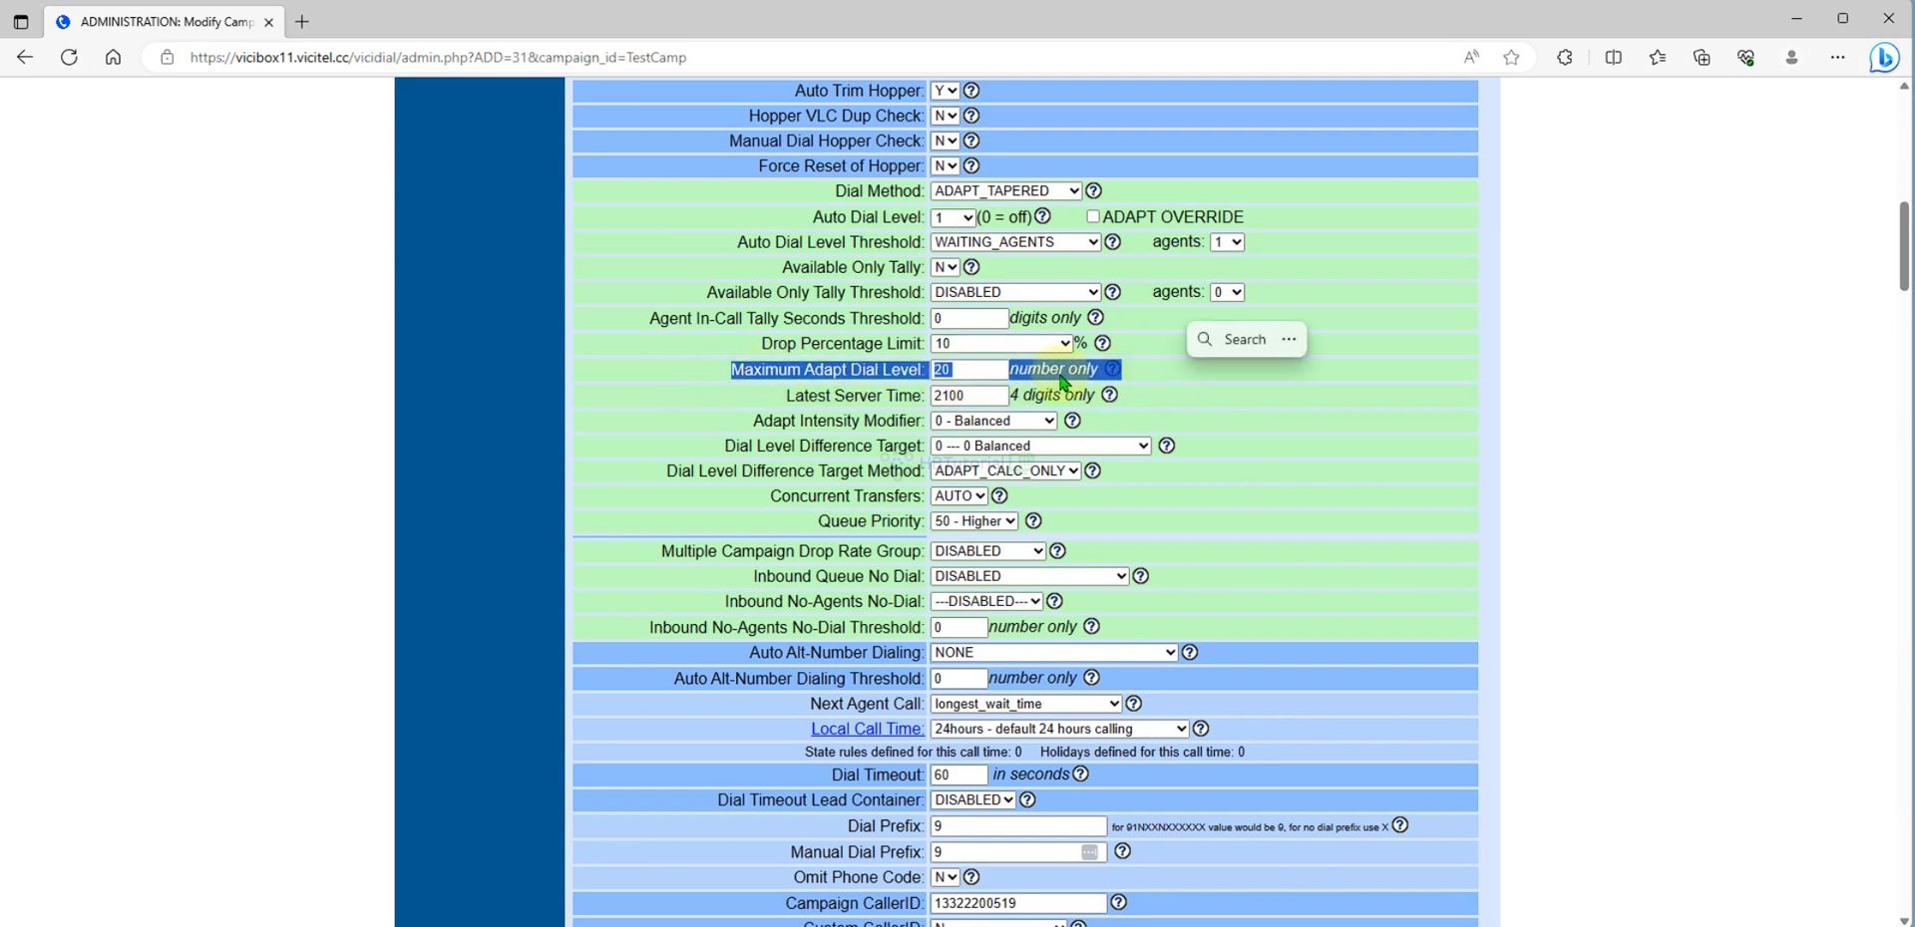
pyautogui.click(969, 369)
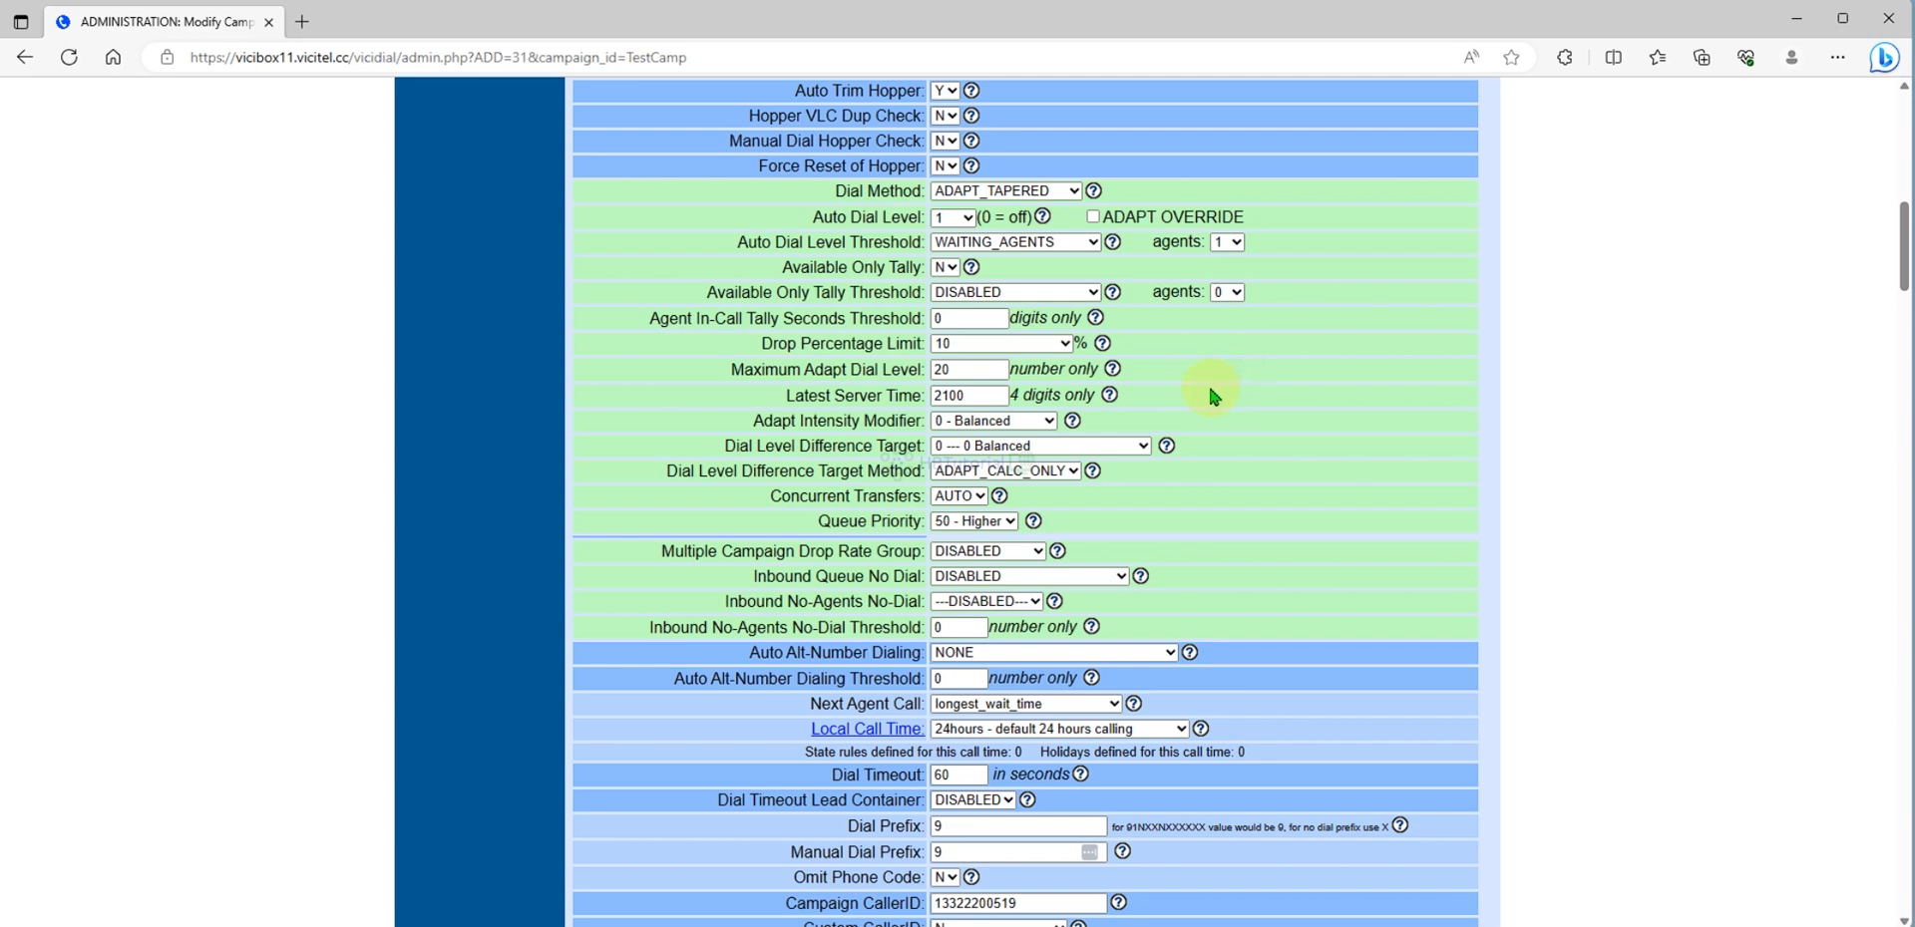
pyautogui.moveTo(1211, 283)
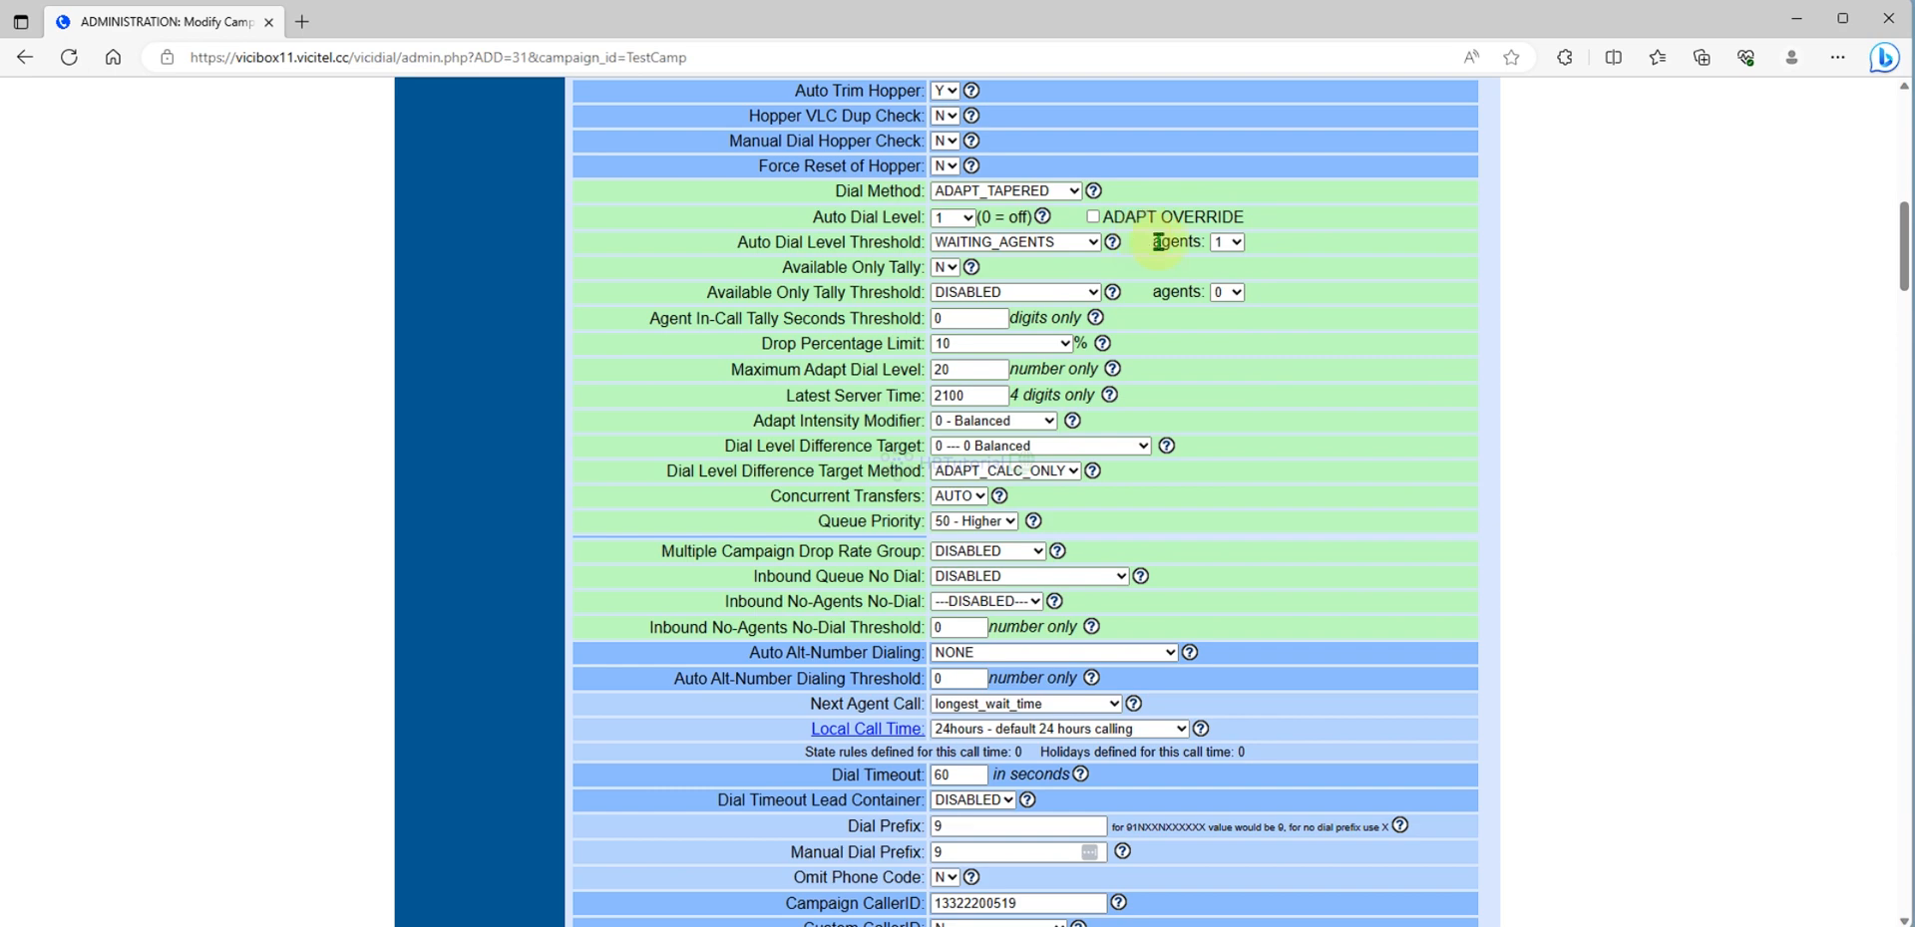
pyautogui.moveTo(1215, 217)
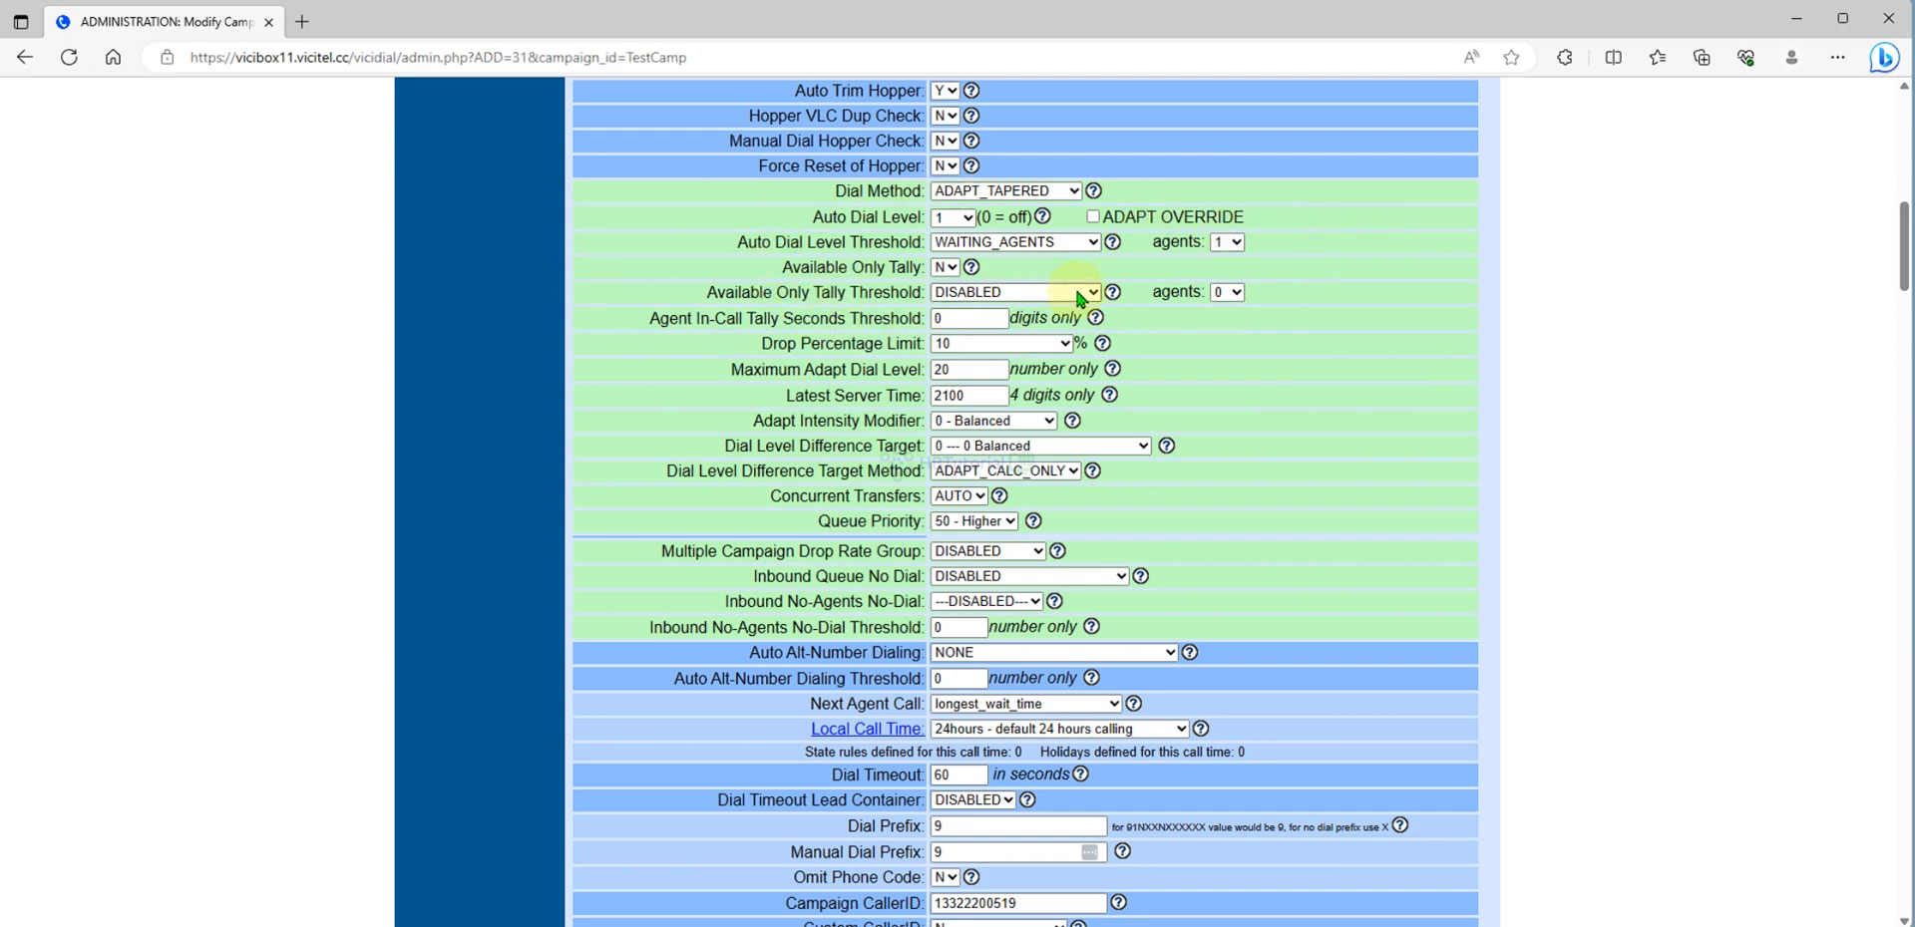
pyautogui.moveTo(1065, 362)
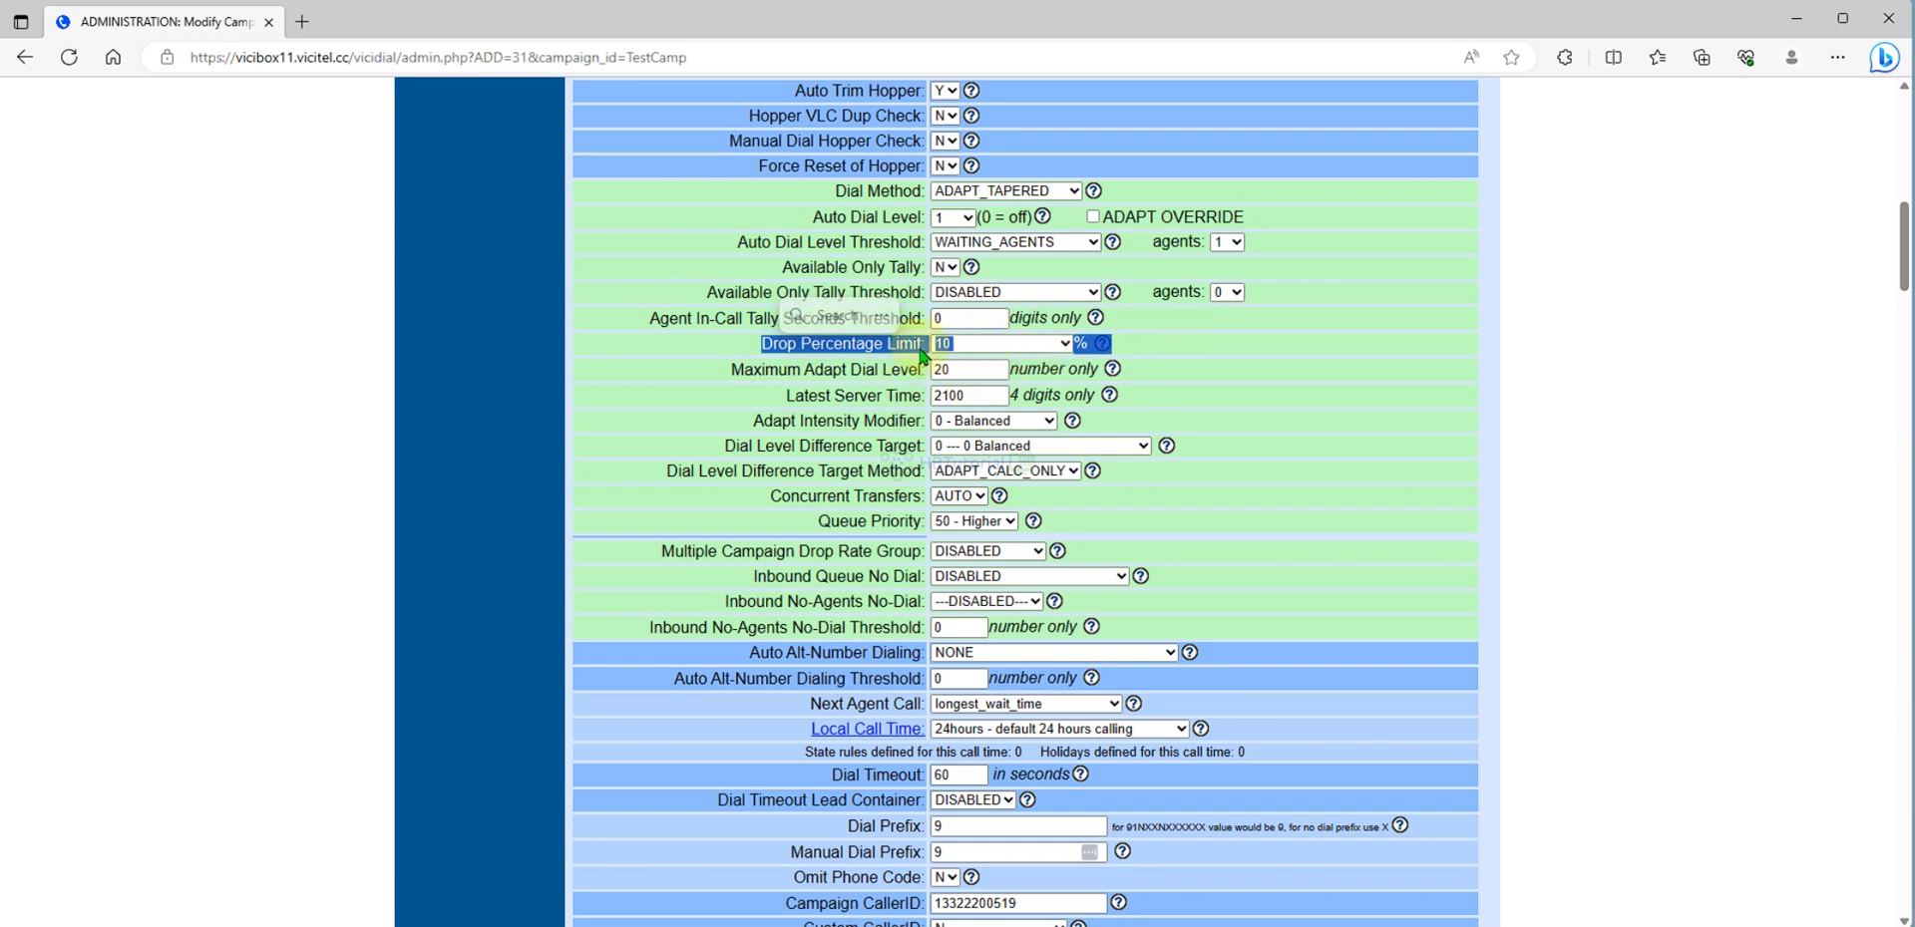
pyautogui.click(1101, 343)
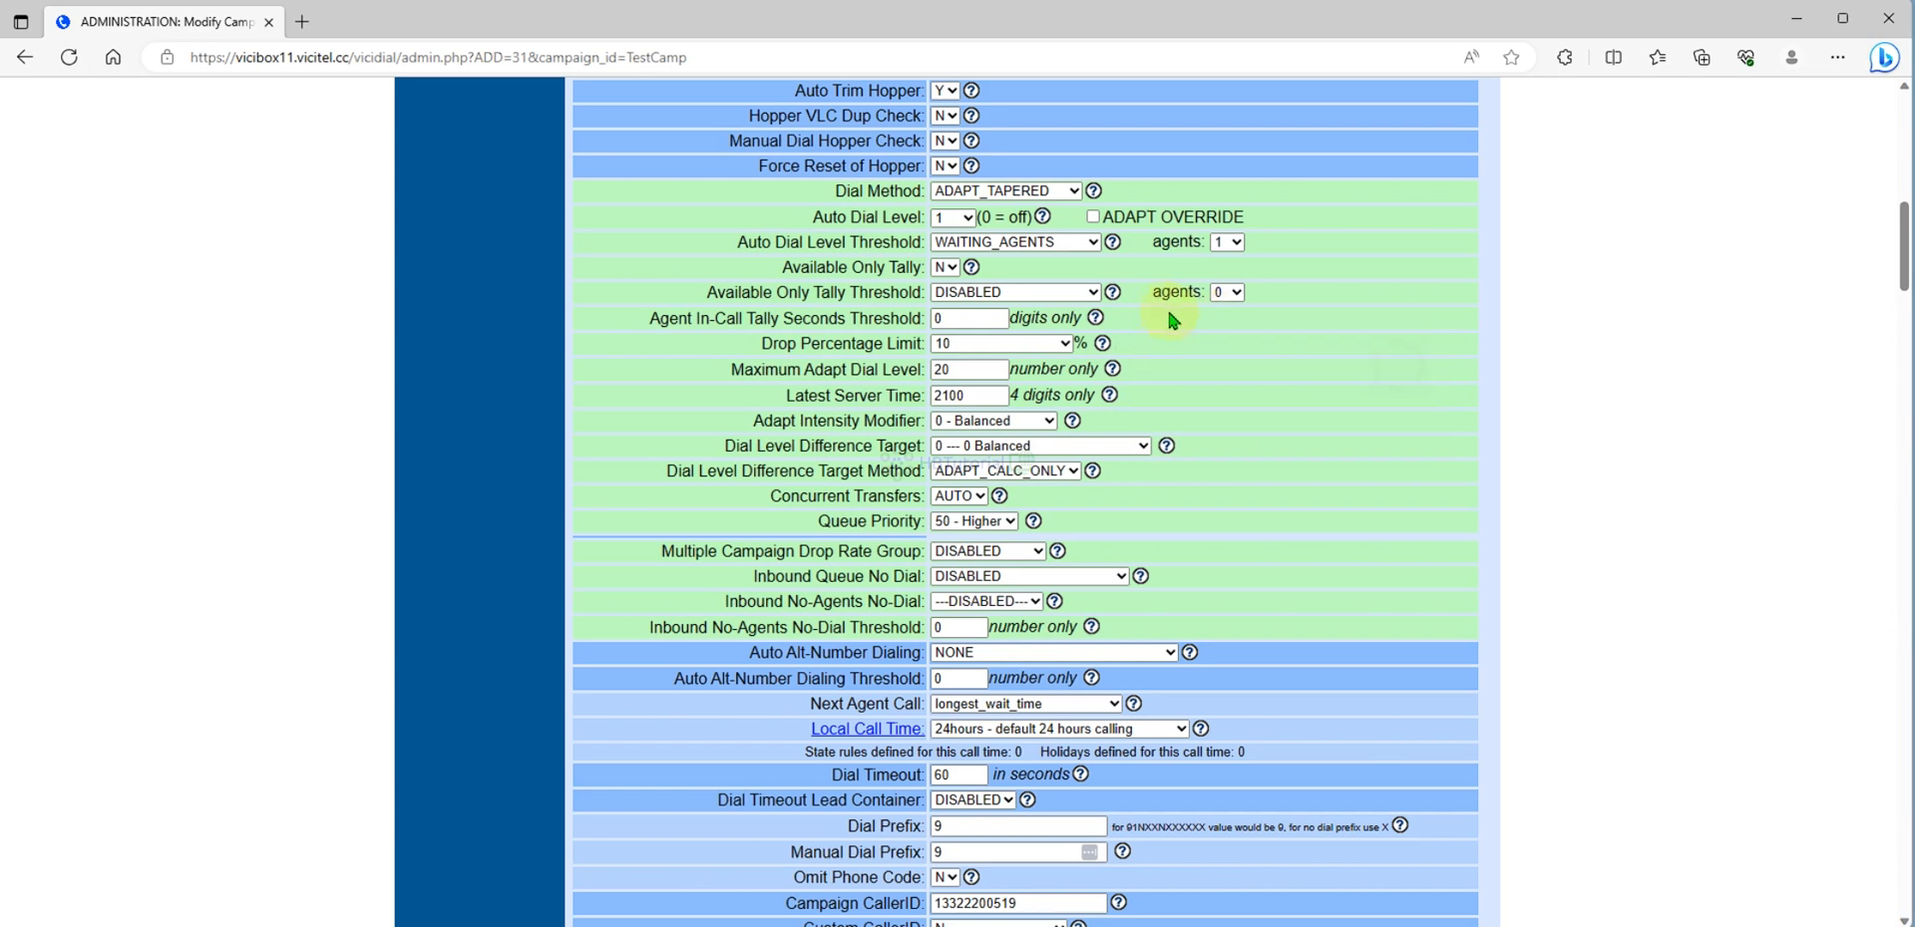
pyautogui.moveTo(1090, 369)
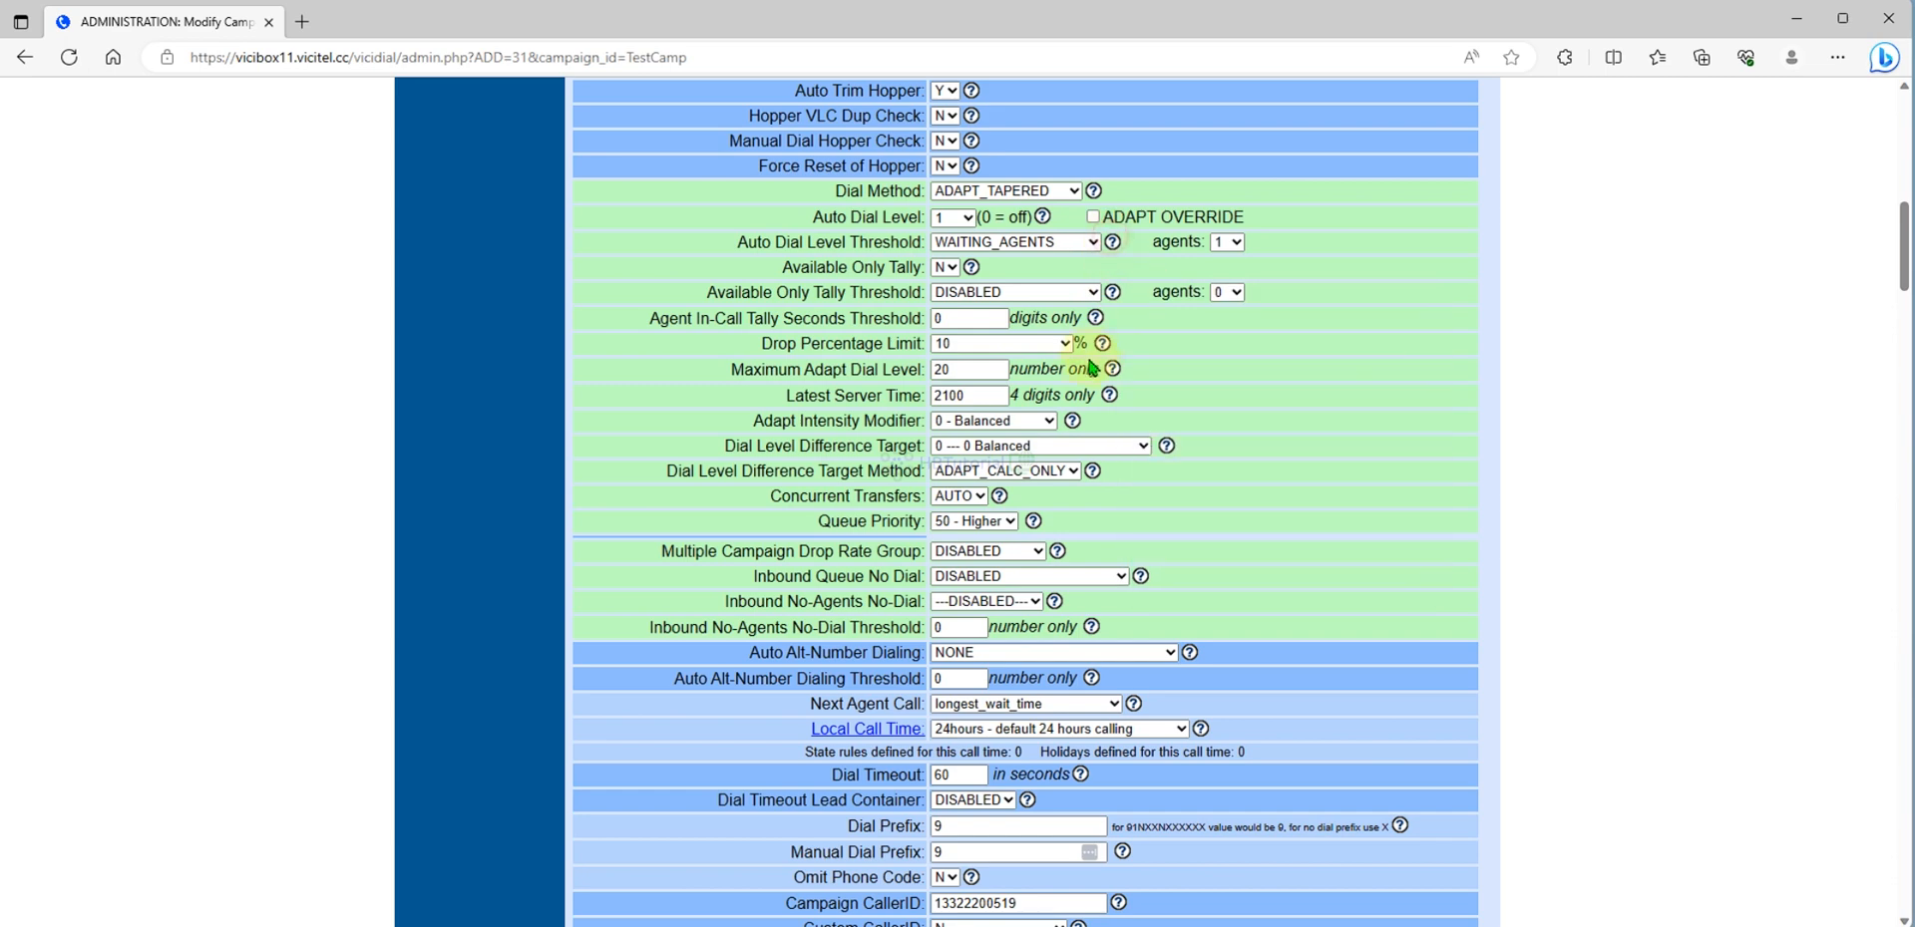
pyautogui.click(1113, 370)
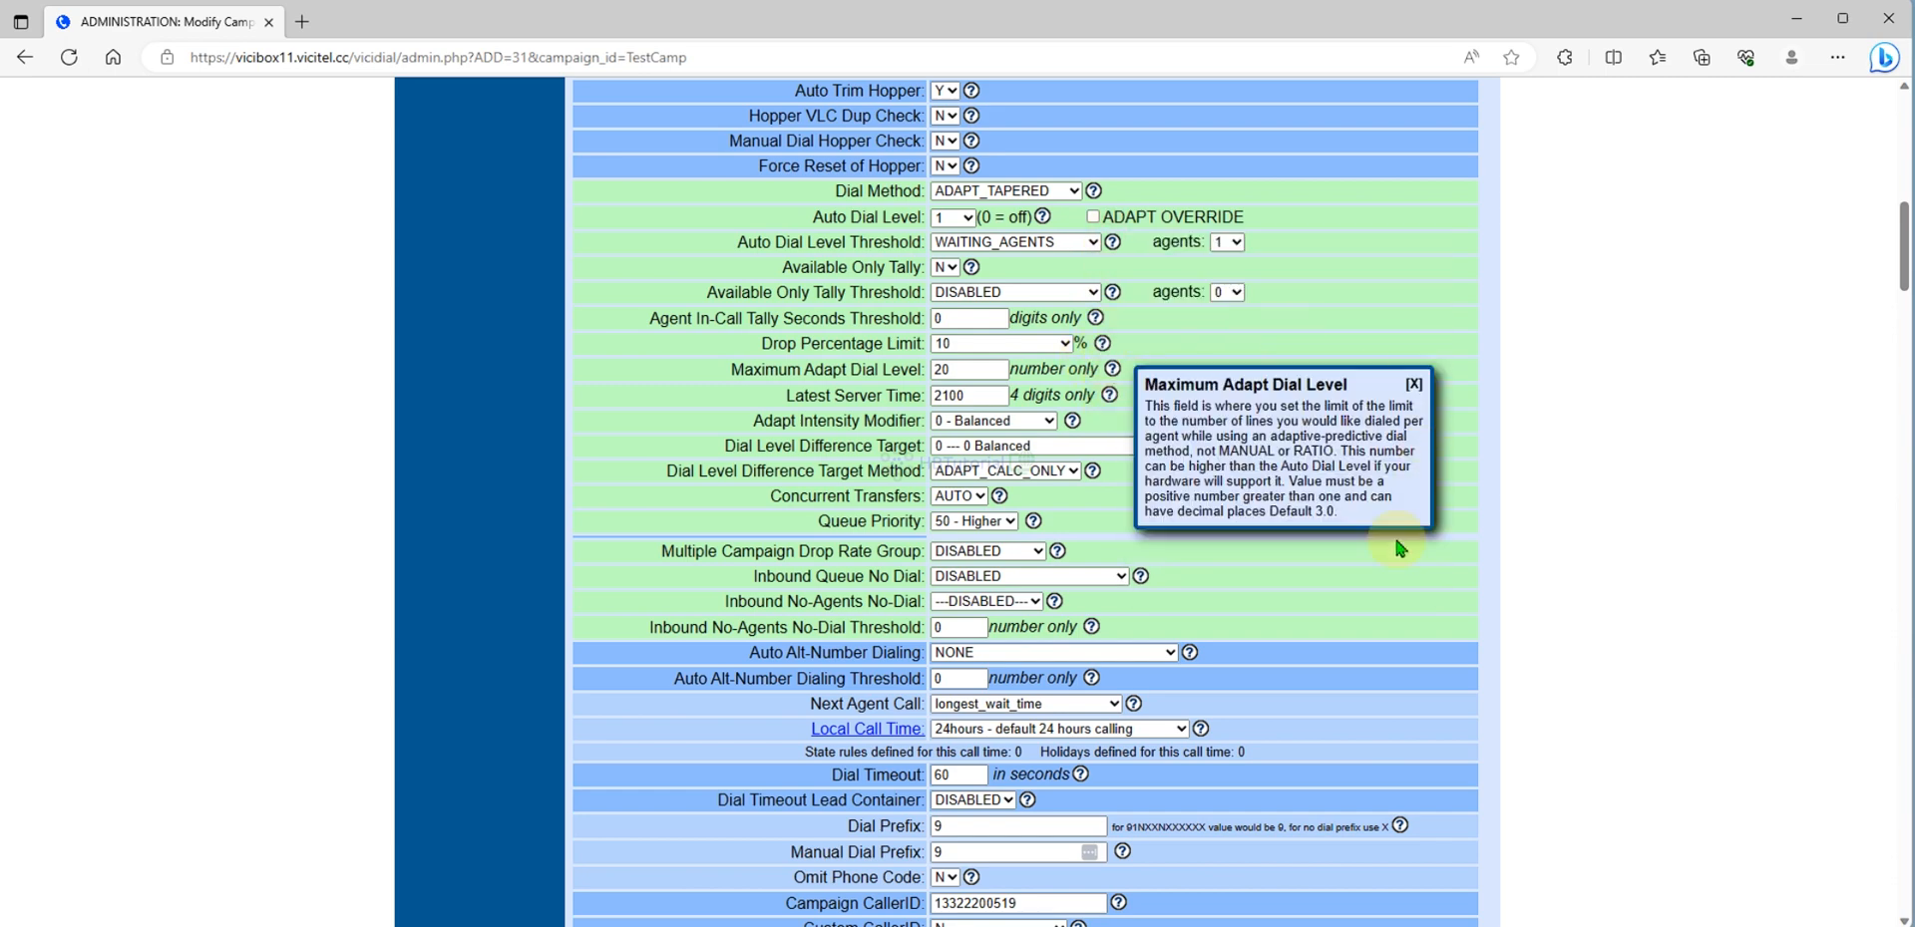
pyautogui.click(1413, 383)
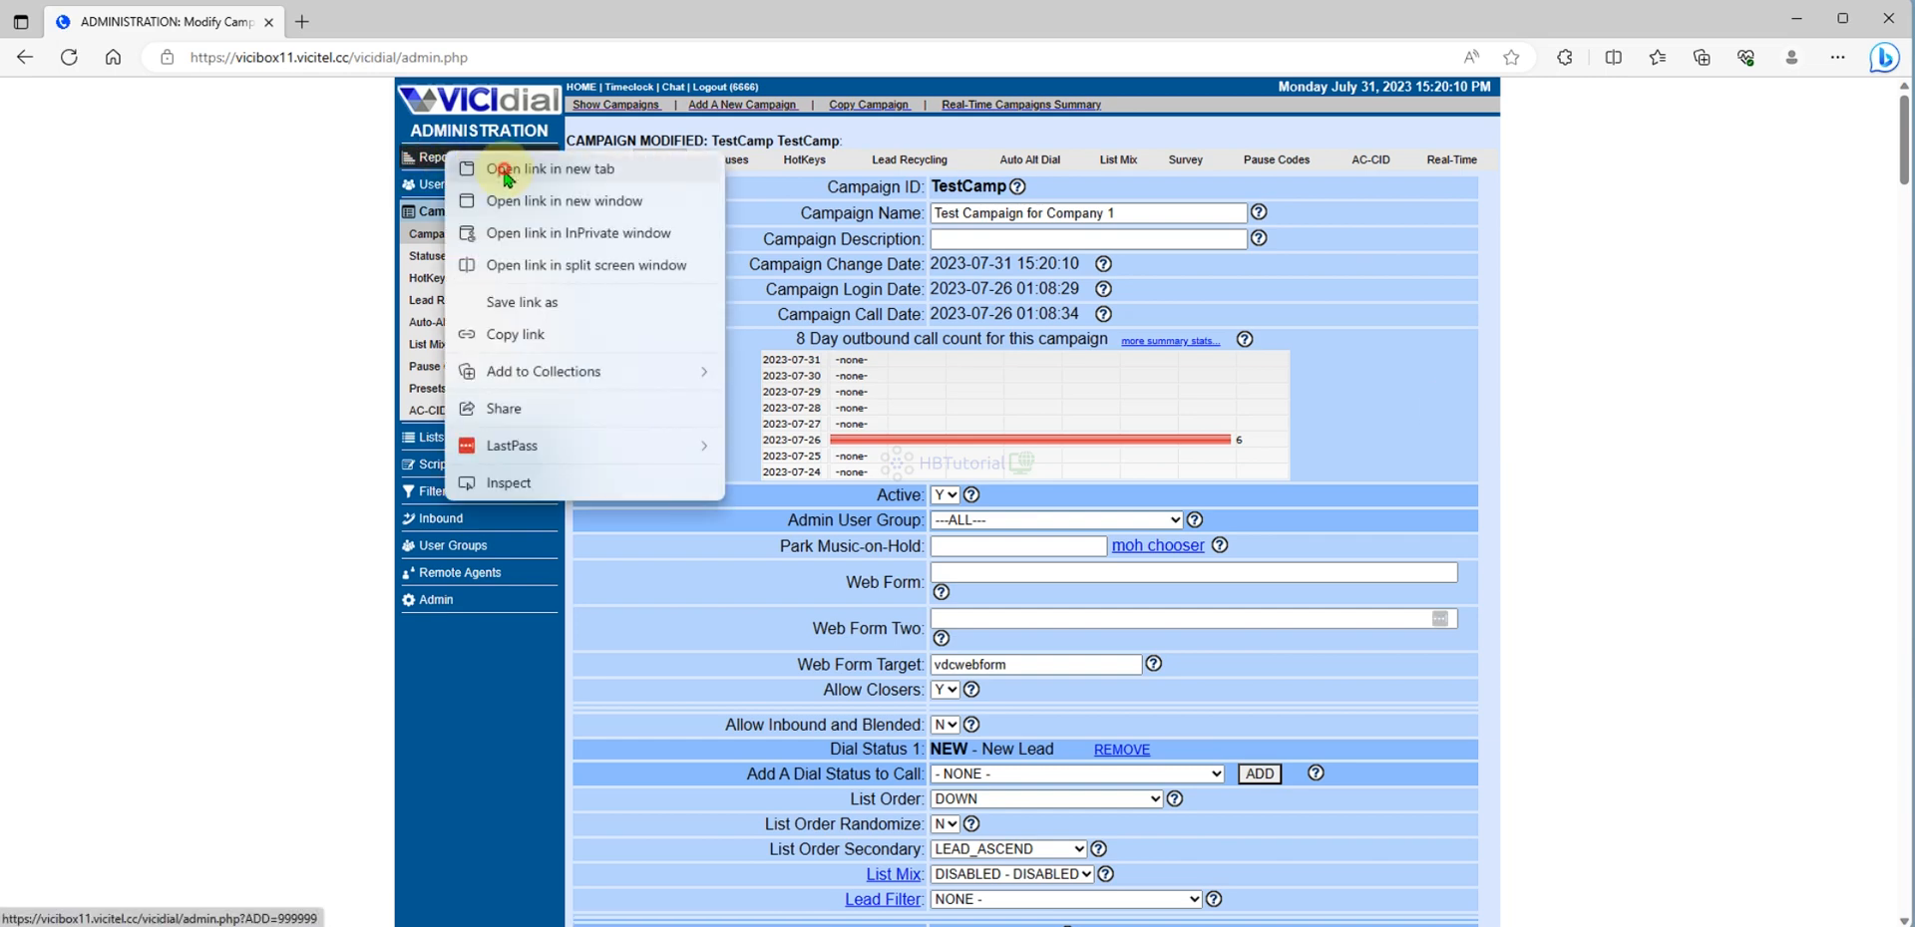
# - Open Reports in a new tab to reach the Real-Time Main Report
pyautogui.click(552, 169)
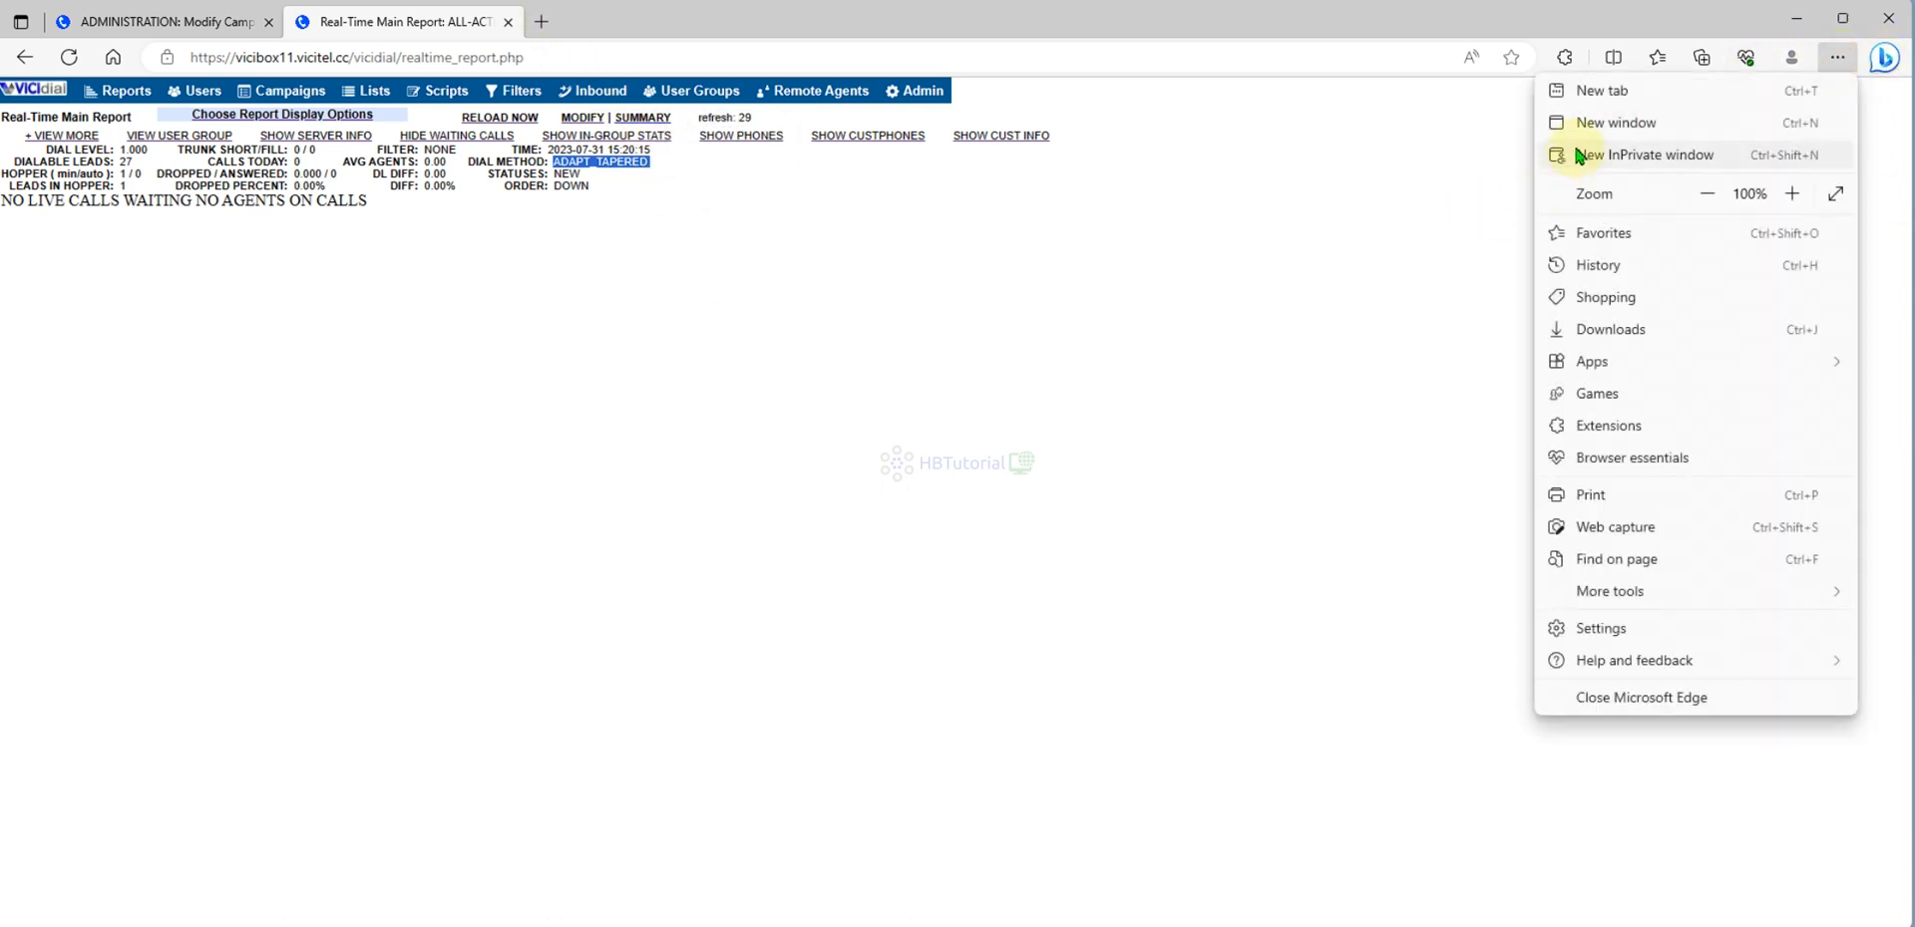
# - Load VICIdial's agent phone login in a new InPrivate Edge window
pyautogui.click(1643, 154)
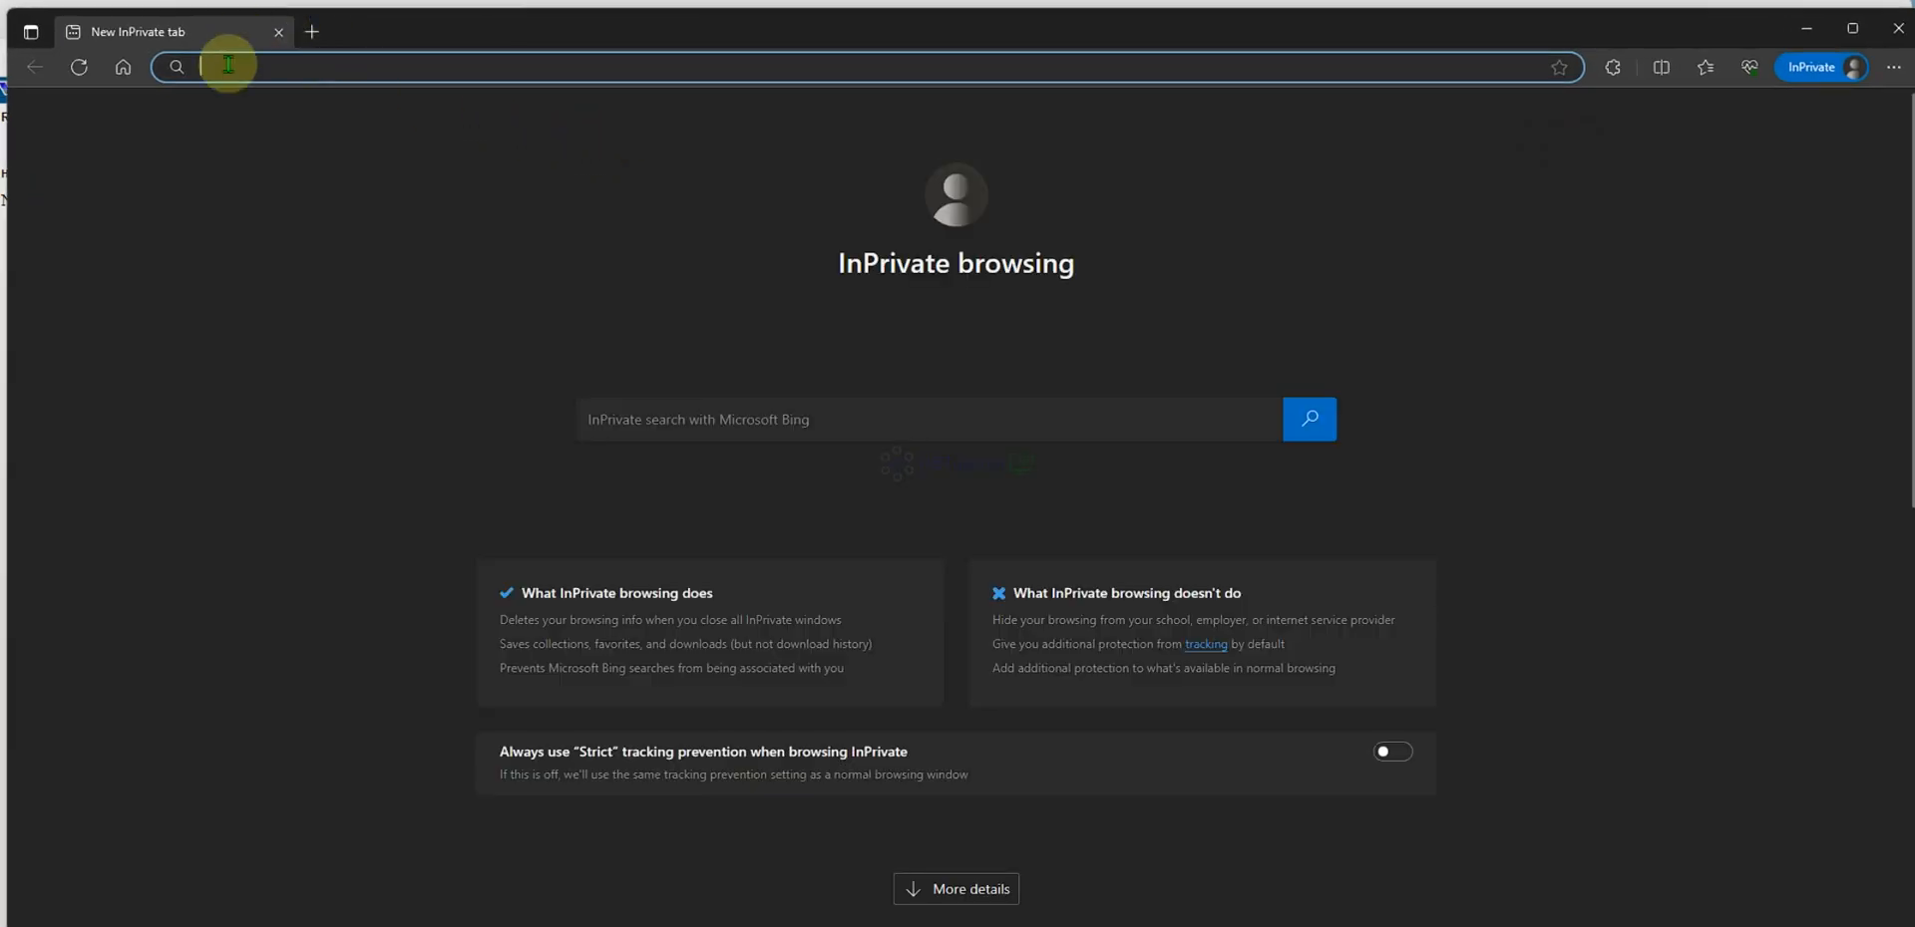
pyautogui.moveTo(257, 32)
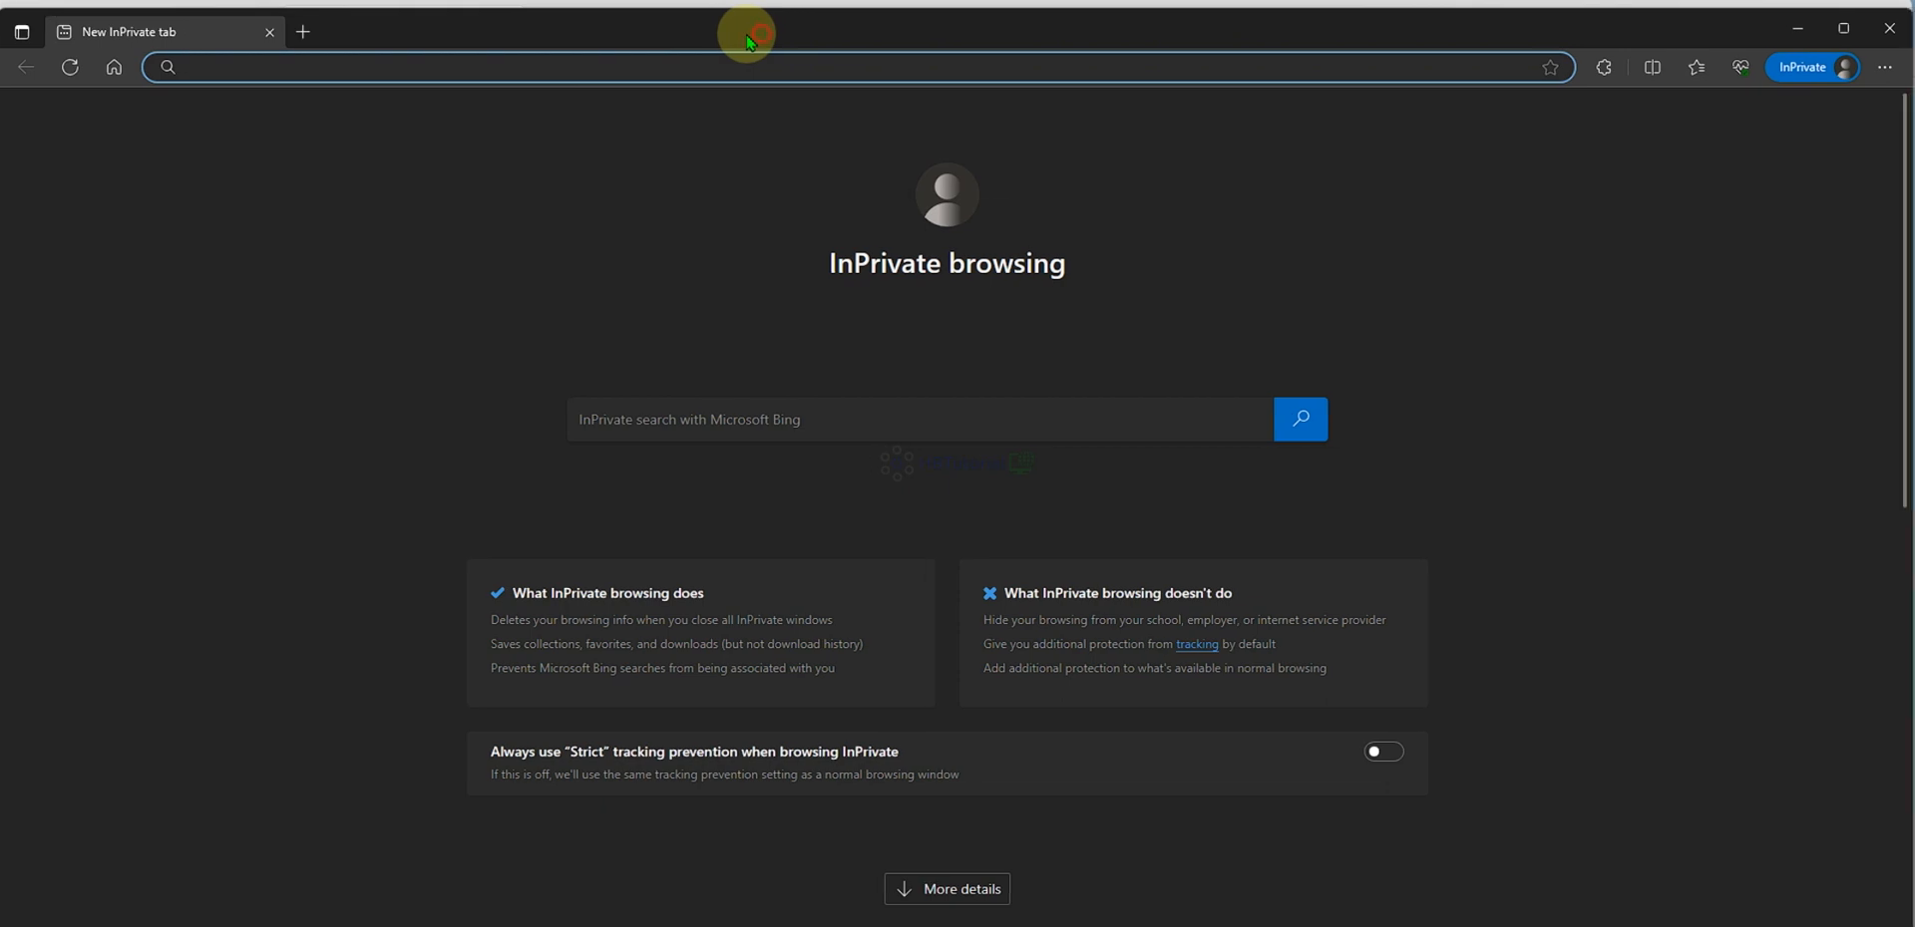
pyautogui.moveTo(701, 39)
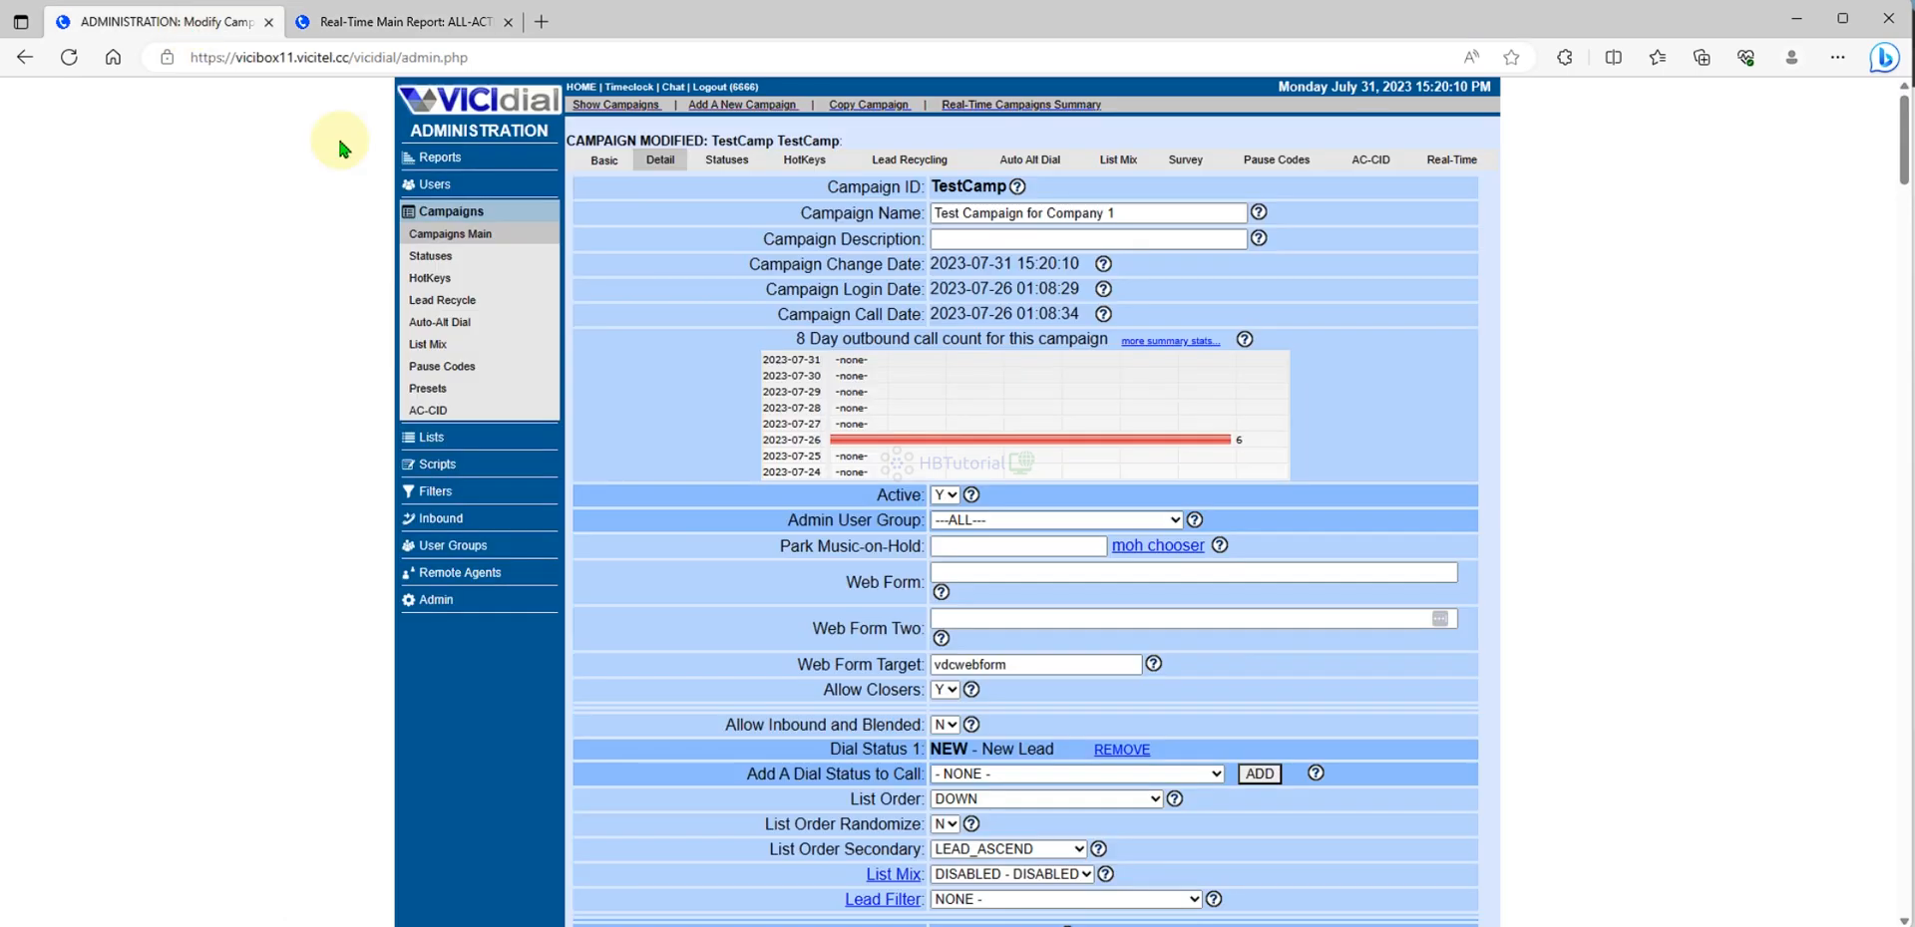
pyautogui.click(475, 184)
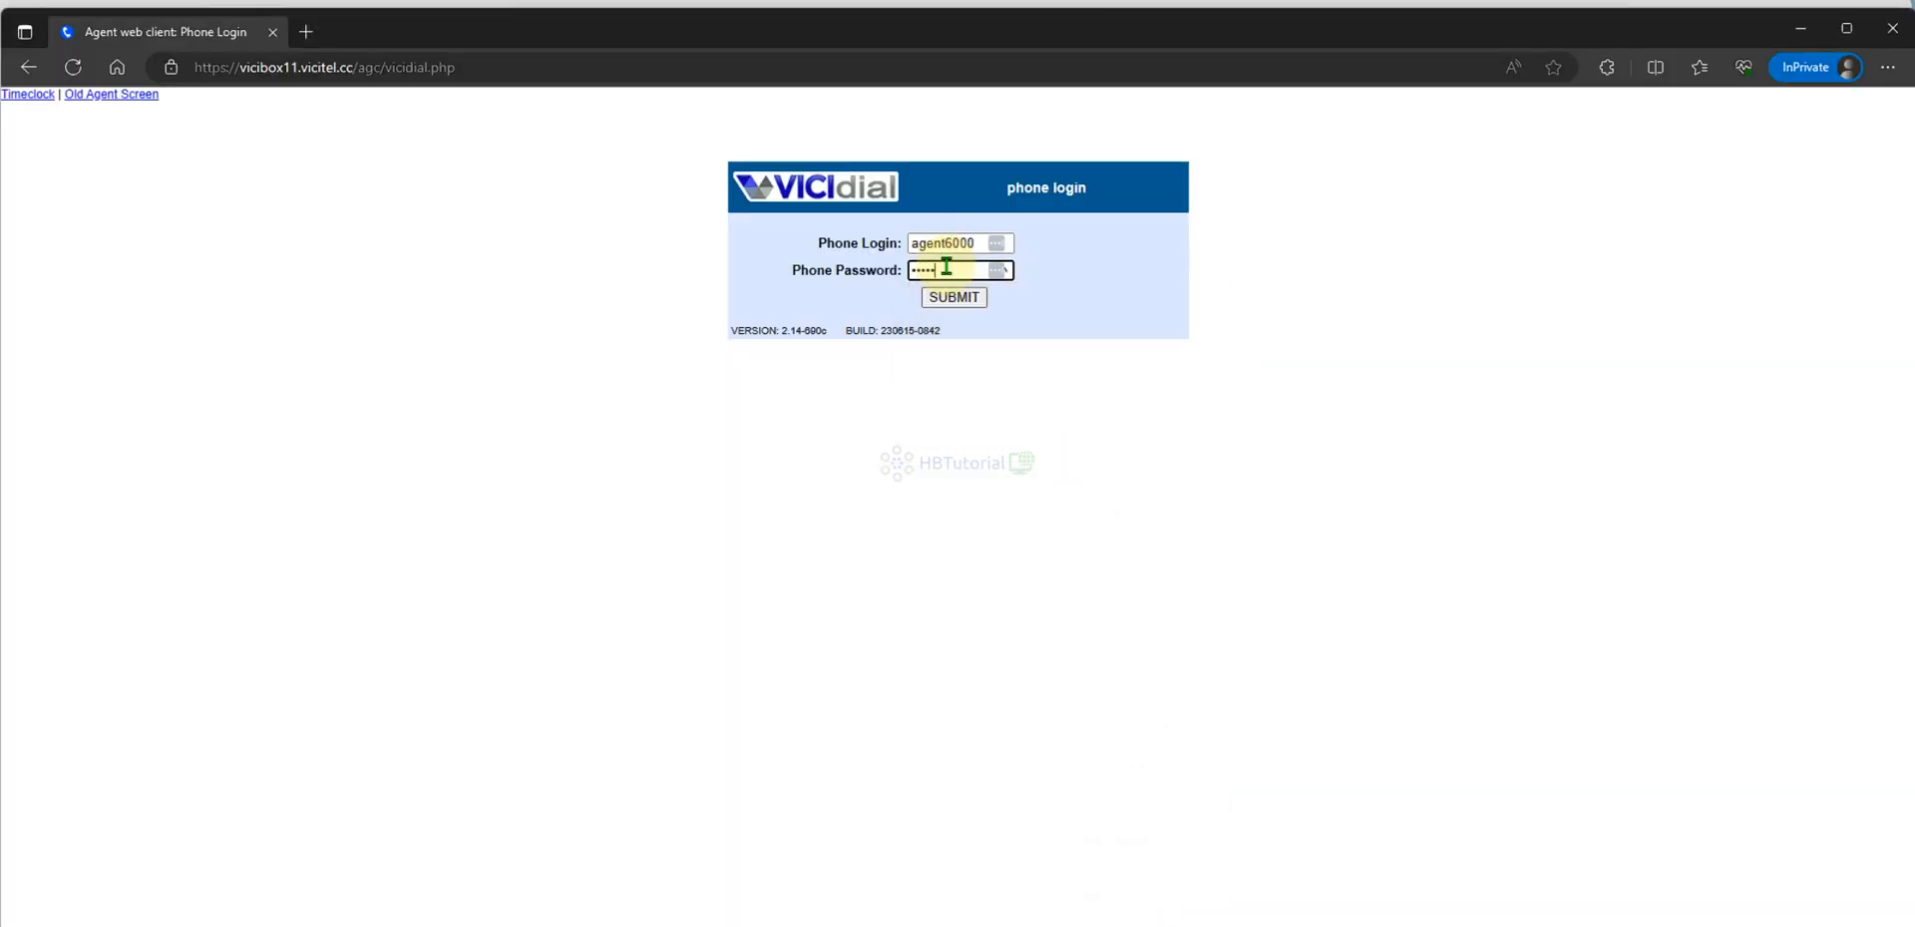
# - Log agent6000 into the TestCamp campaign and allow microphone access
pyautogui.click(954, 296)
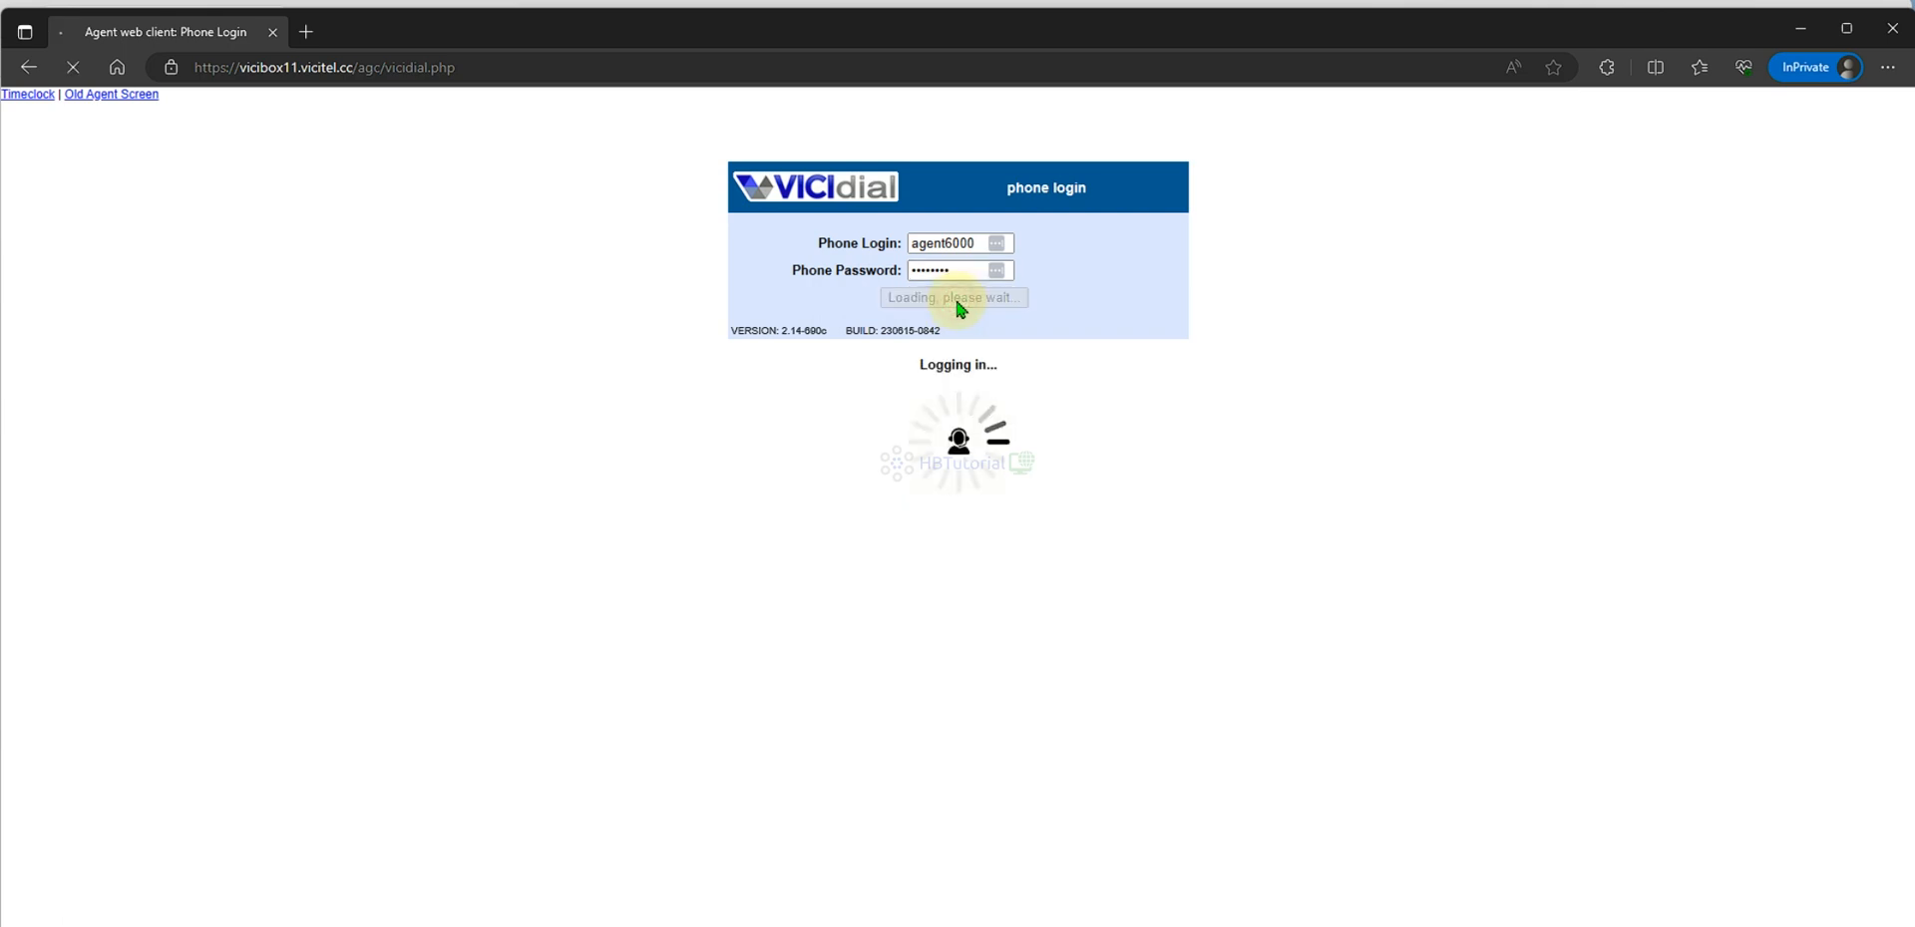
pyautogui.click(987, 269)
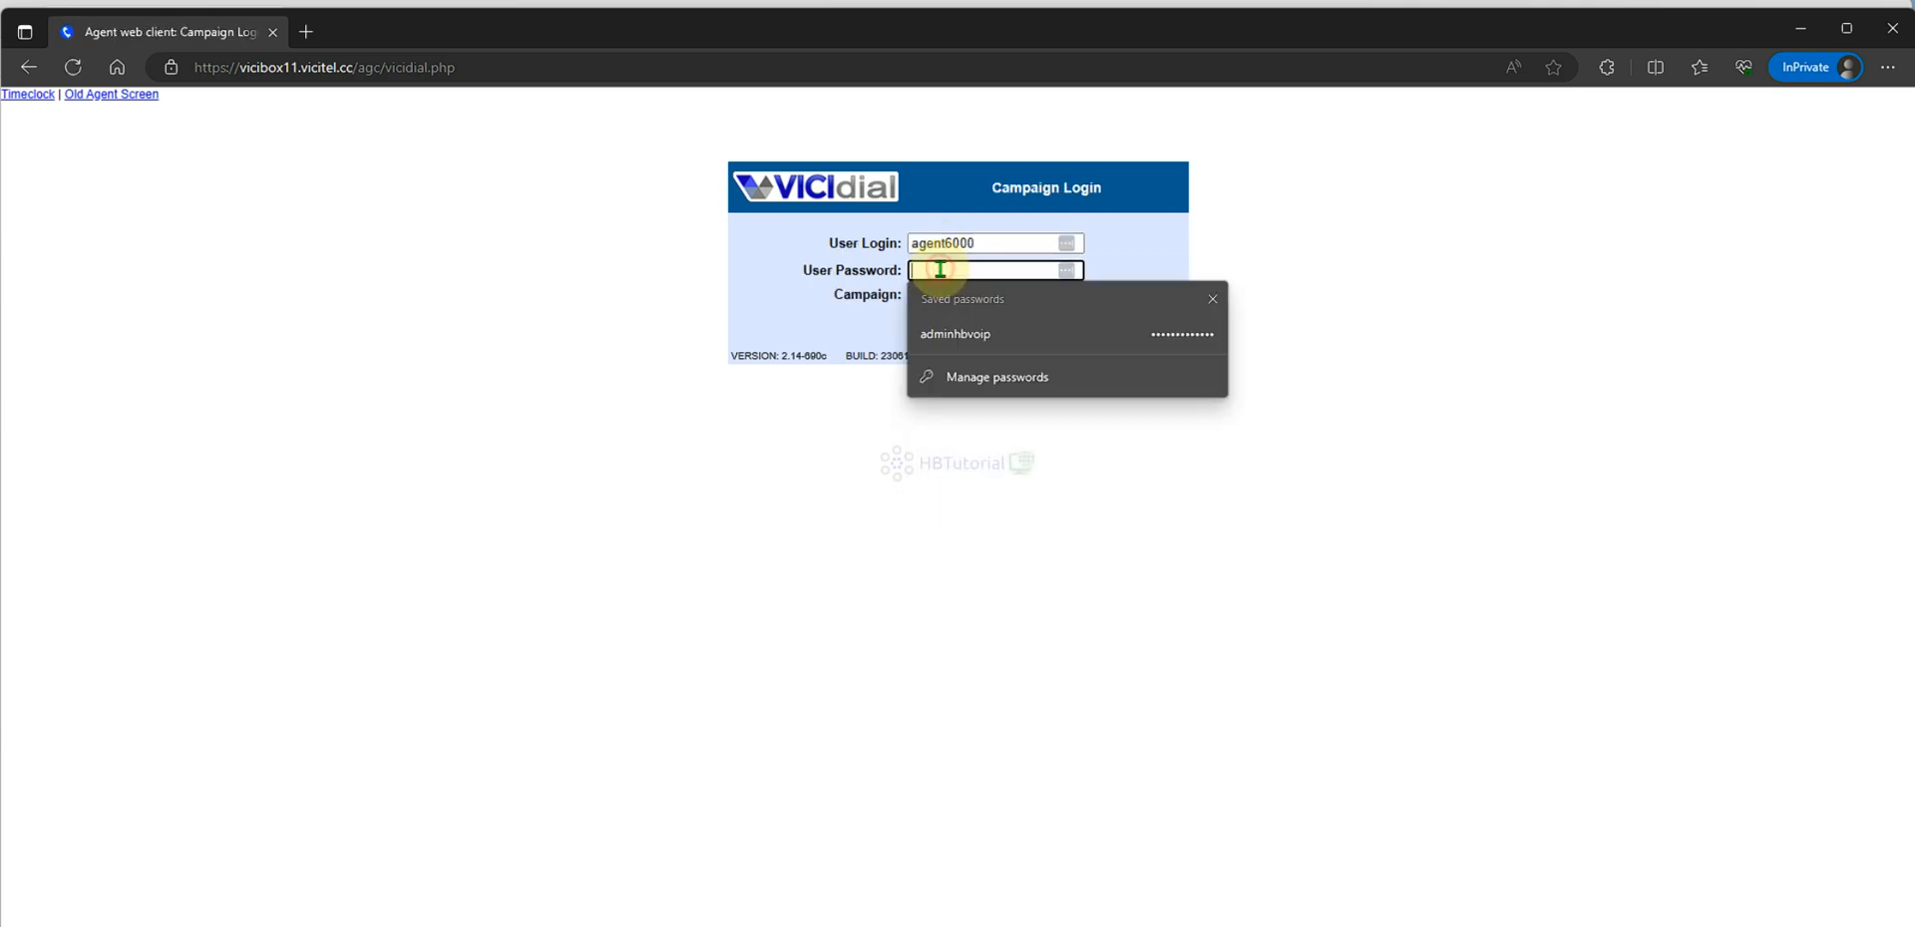
pyautogui.click(955, 334)
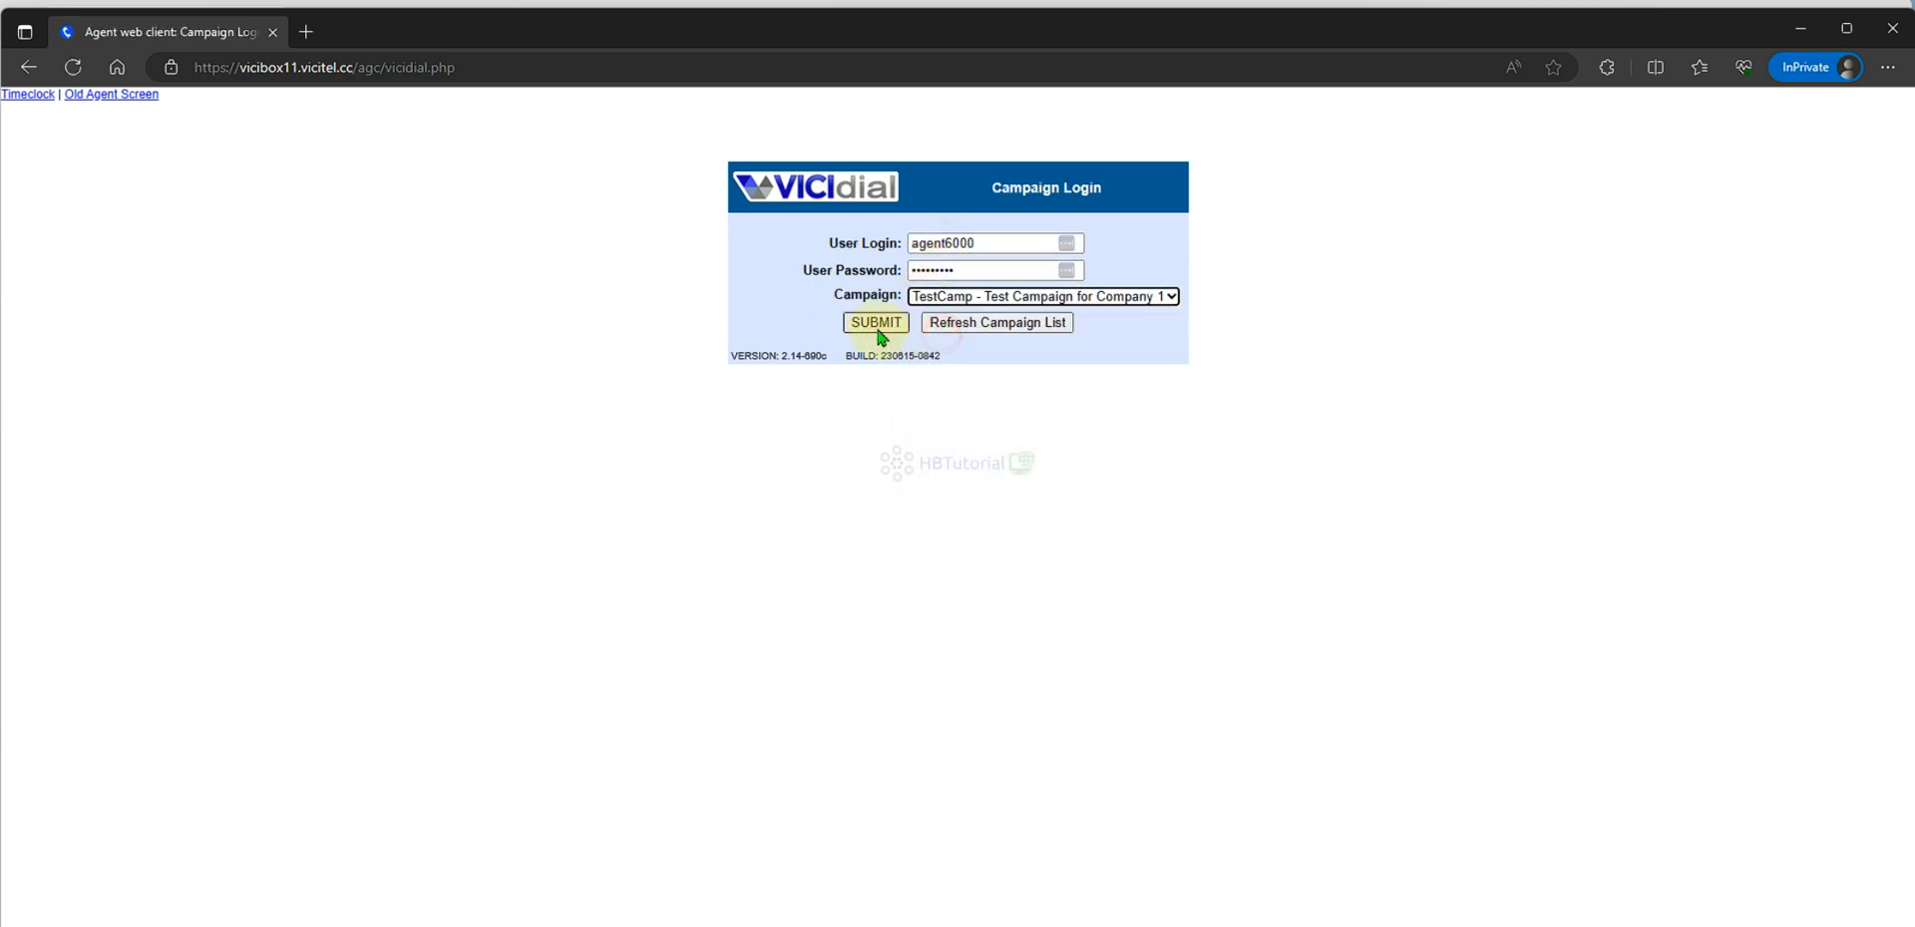
pyautogui.click(874, 322)
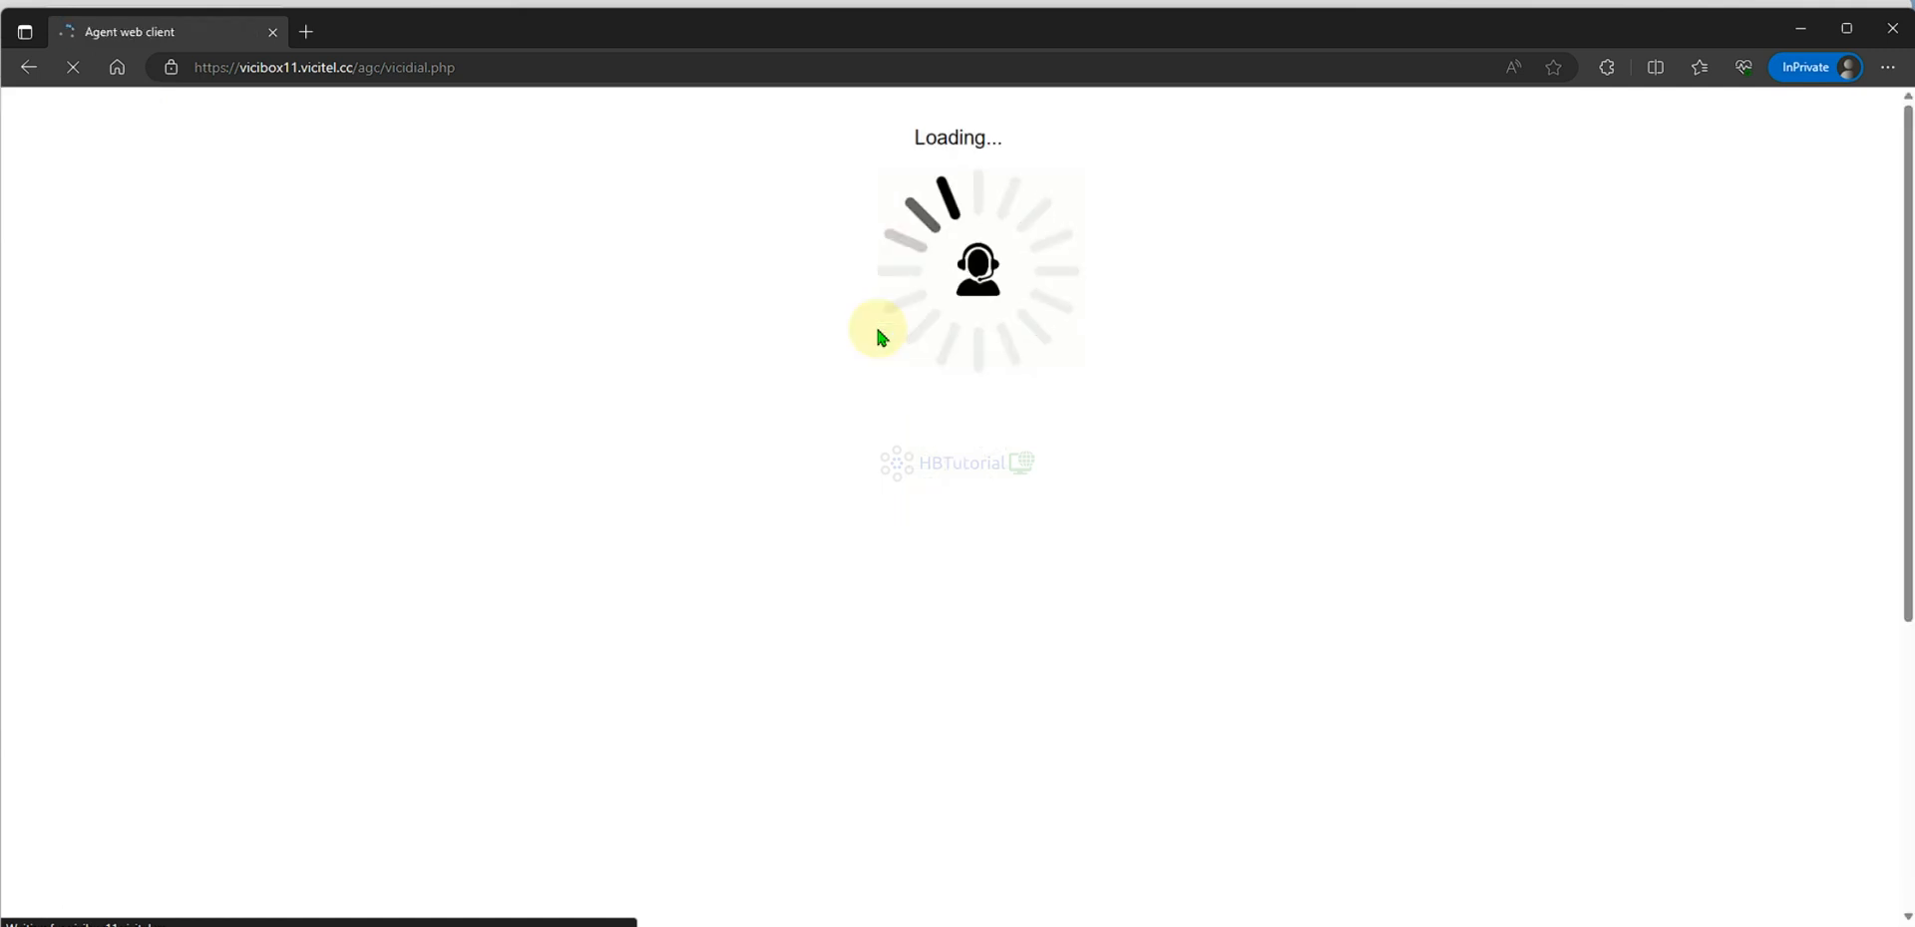
pyautogui.moveTo(410, 94)
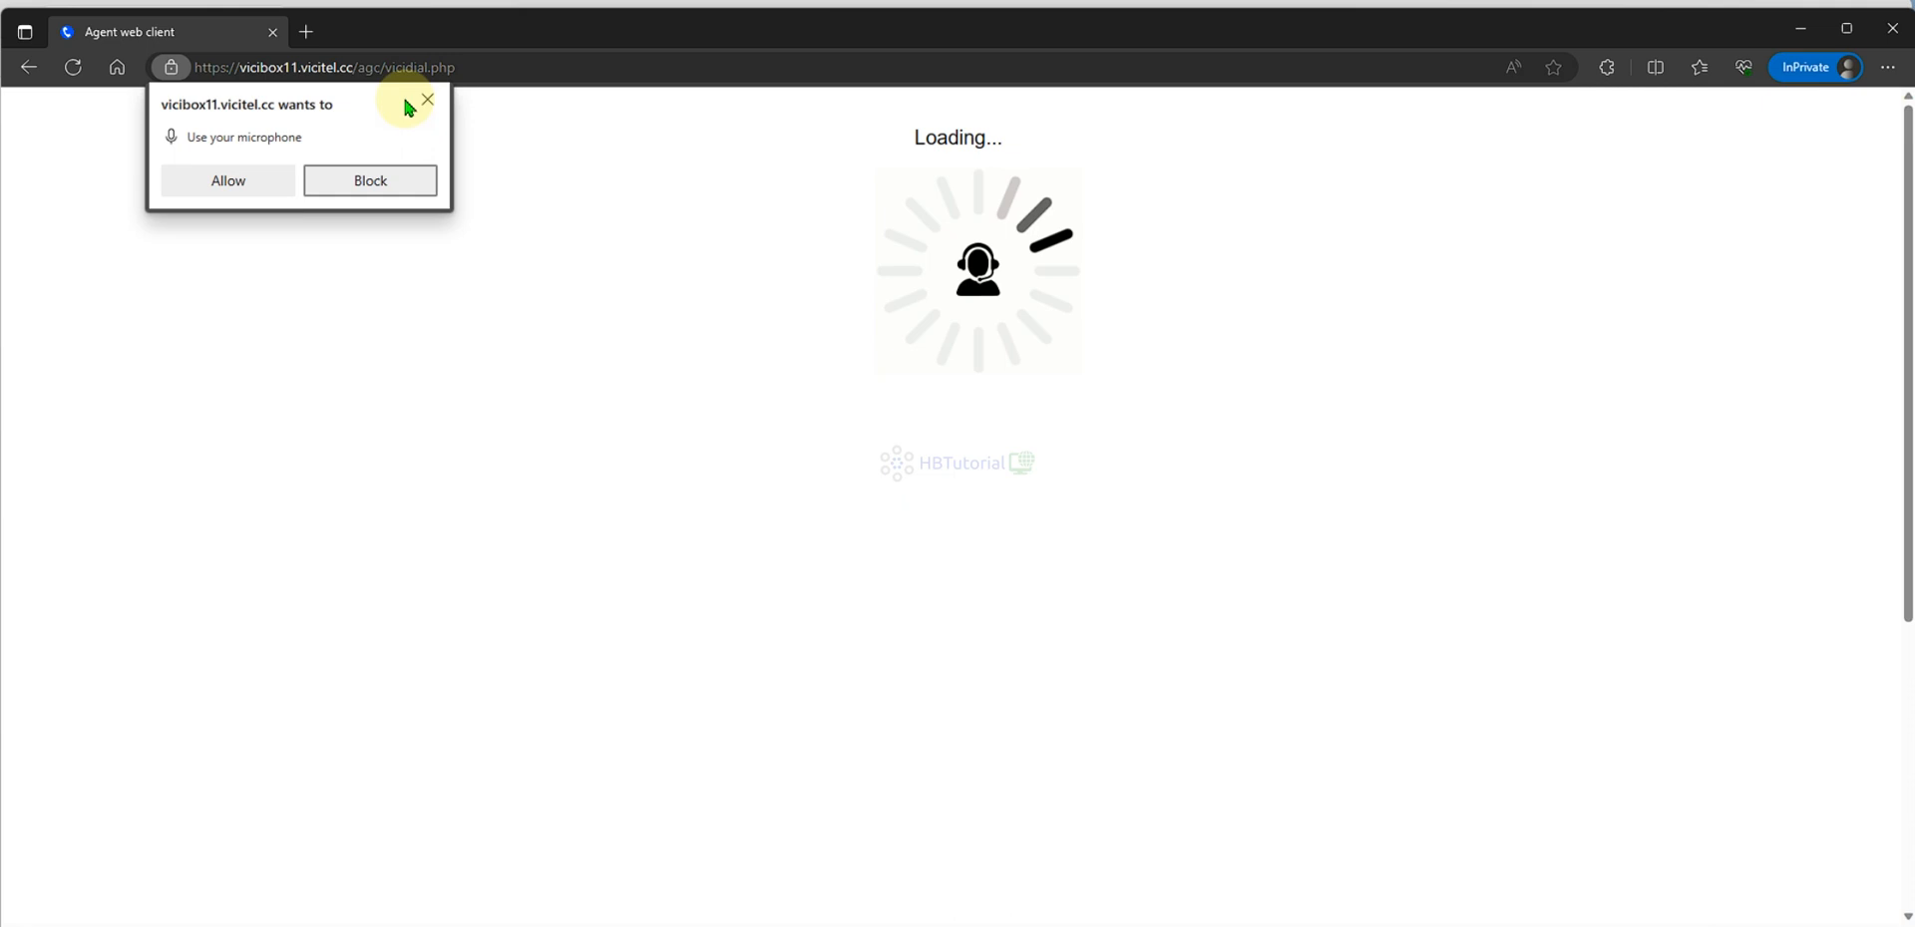
pyautogui.click(228, 180)
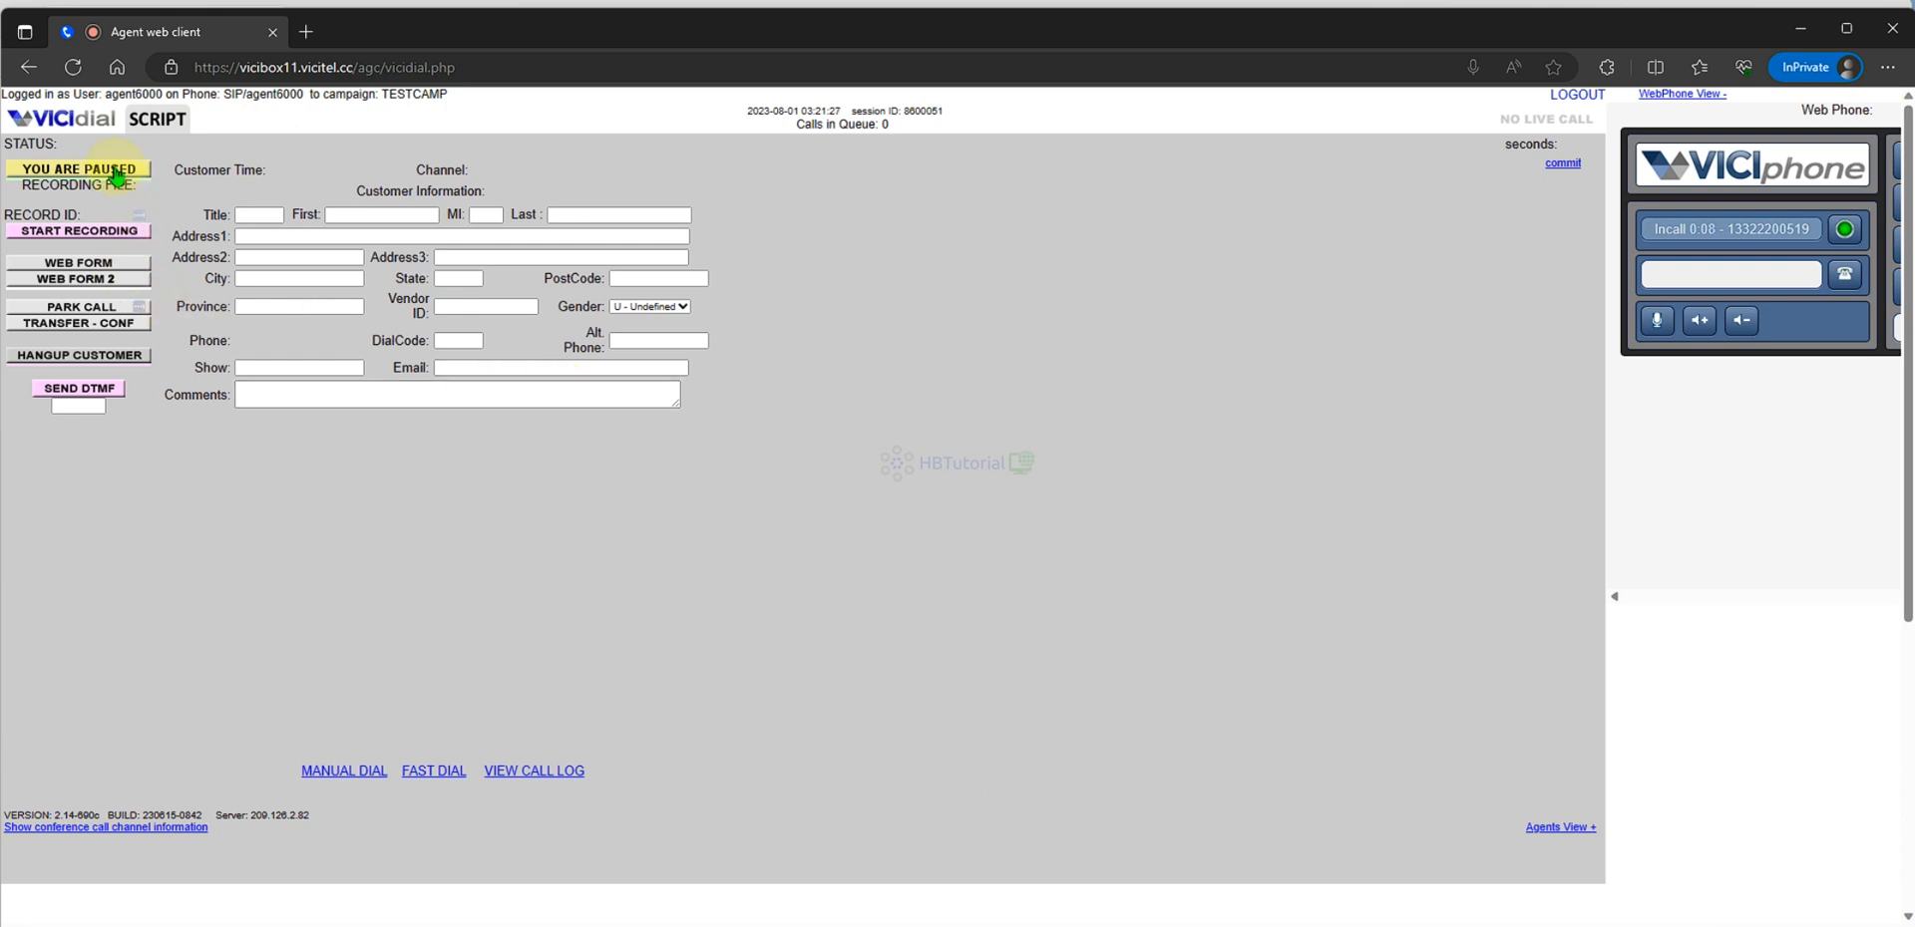
# - Unpause agent6000, take Nancy Test1's call and hang up the customer
pyautogui.click(78, 168)
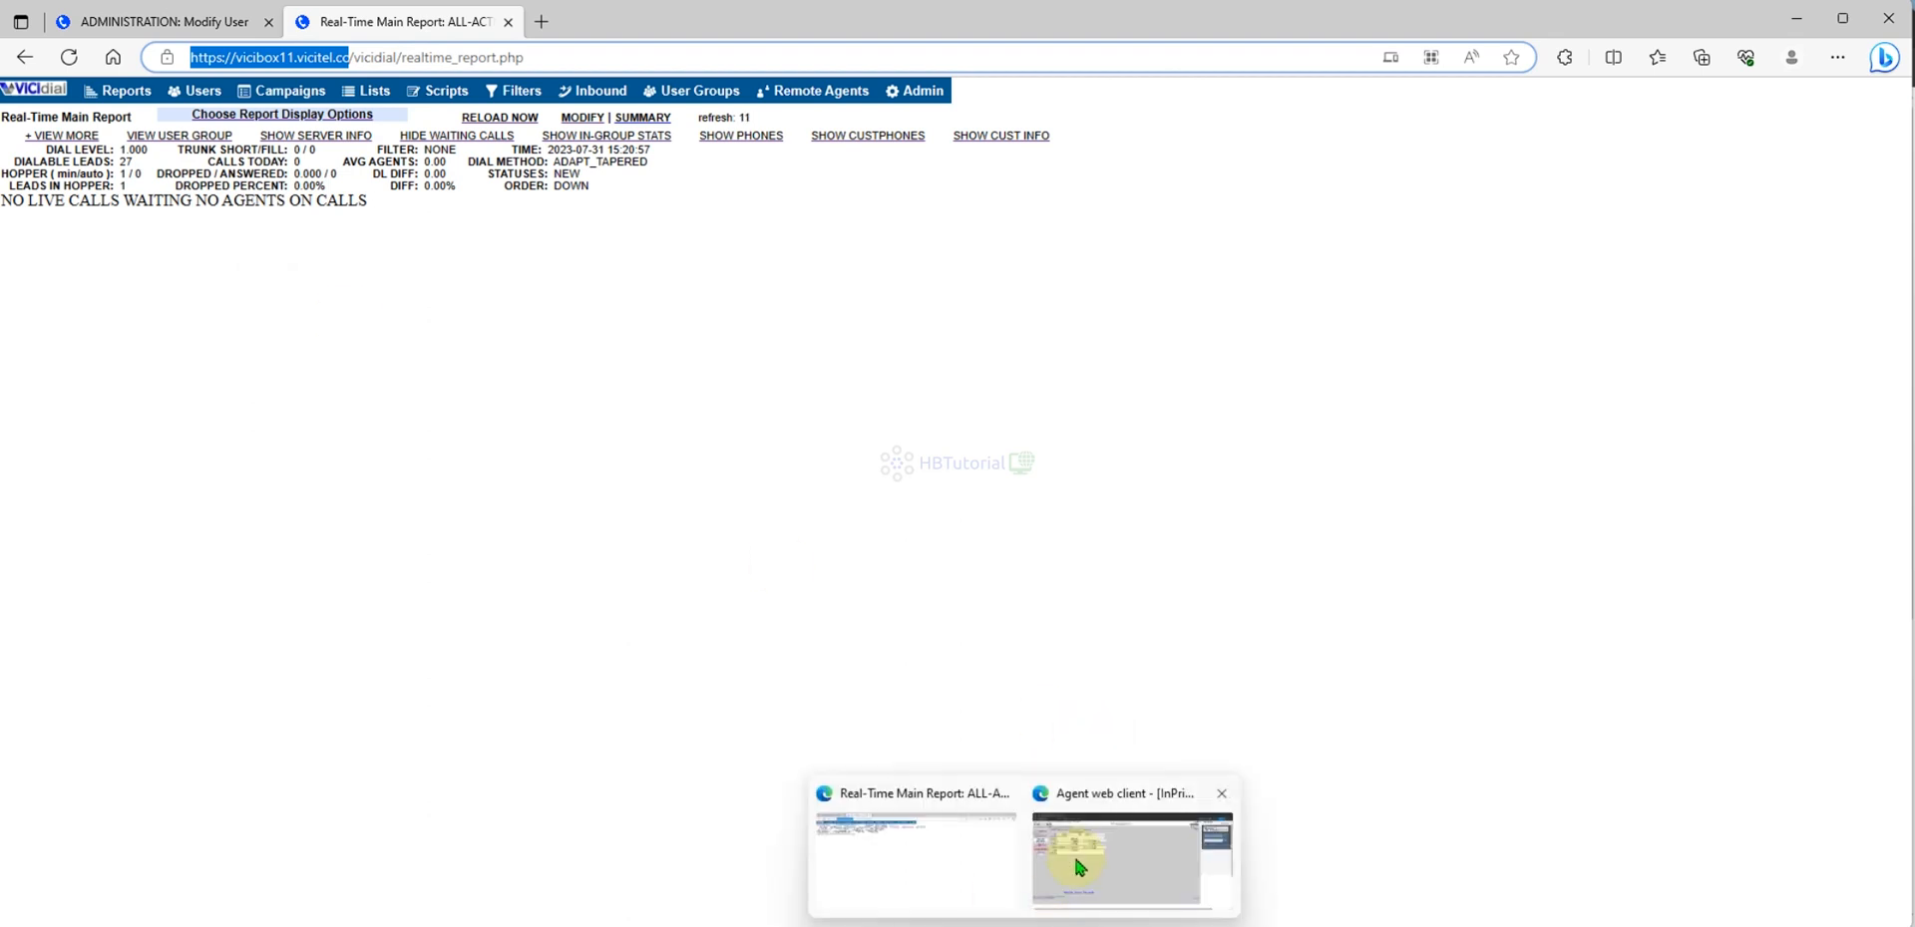
pyautogui.click(1115, 861)
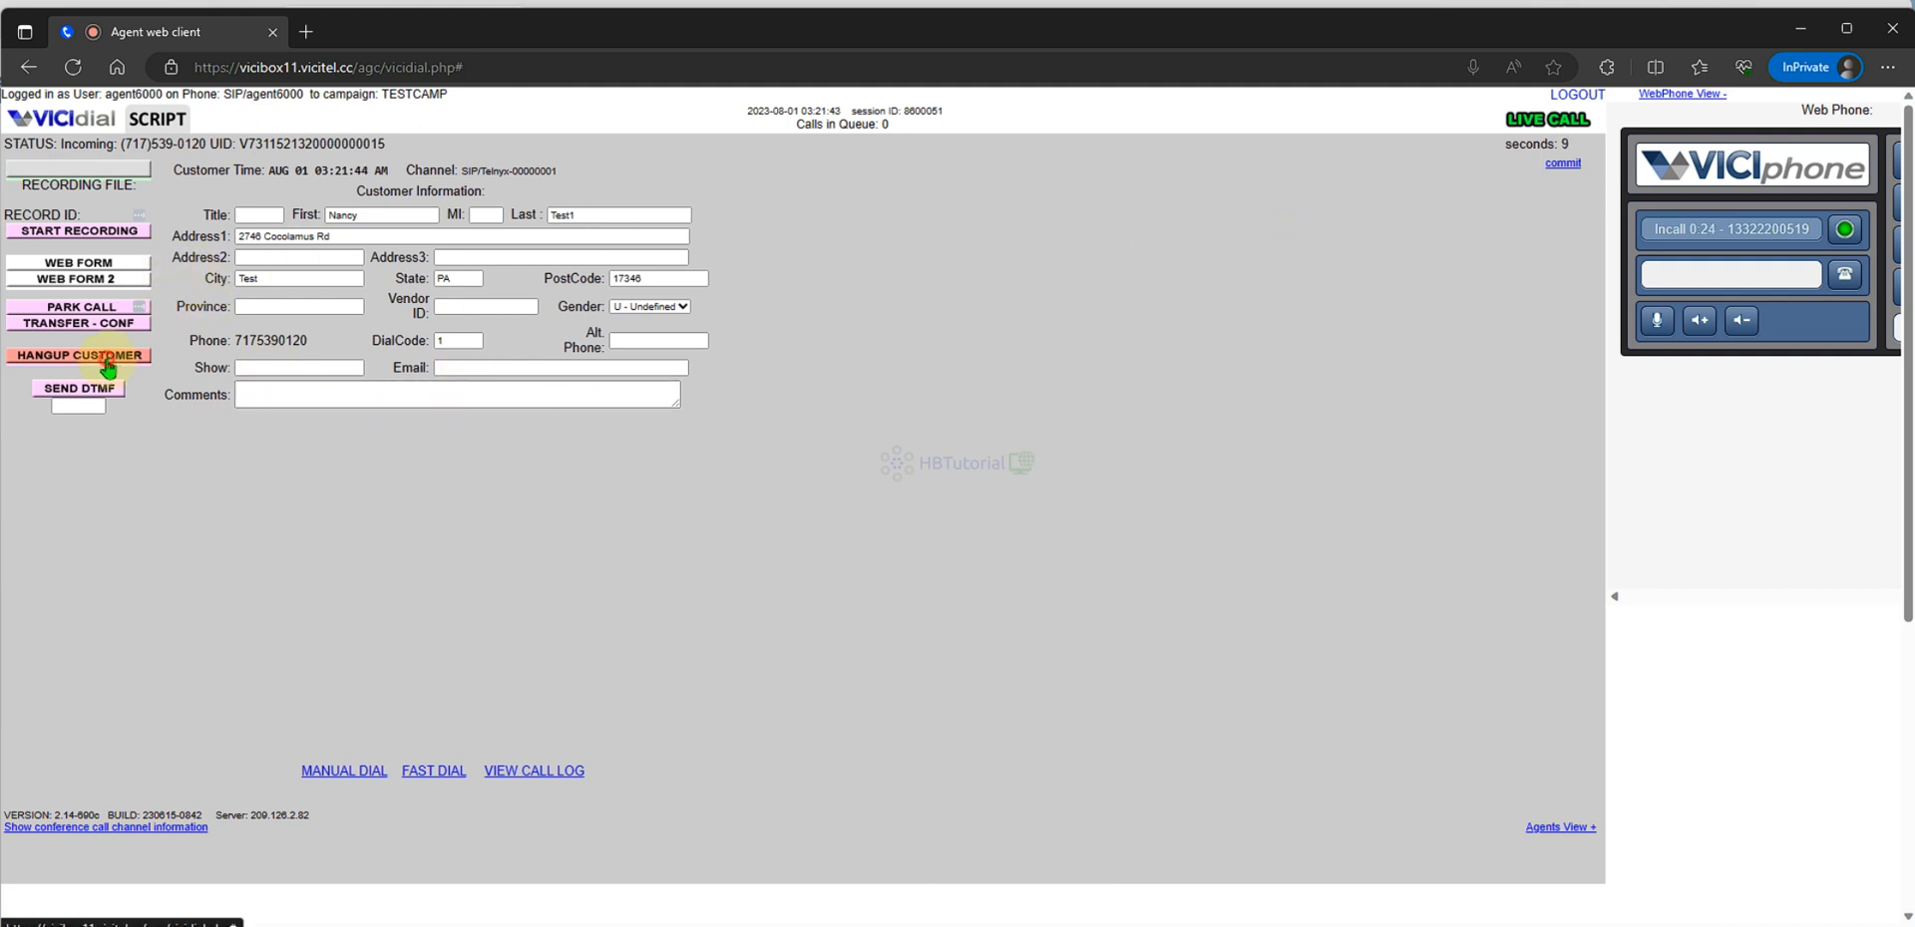
pyautogui.click(77, 355)
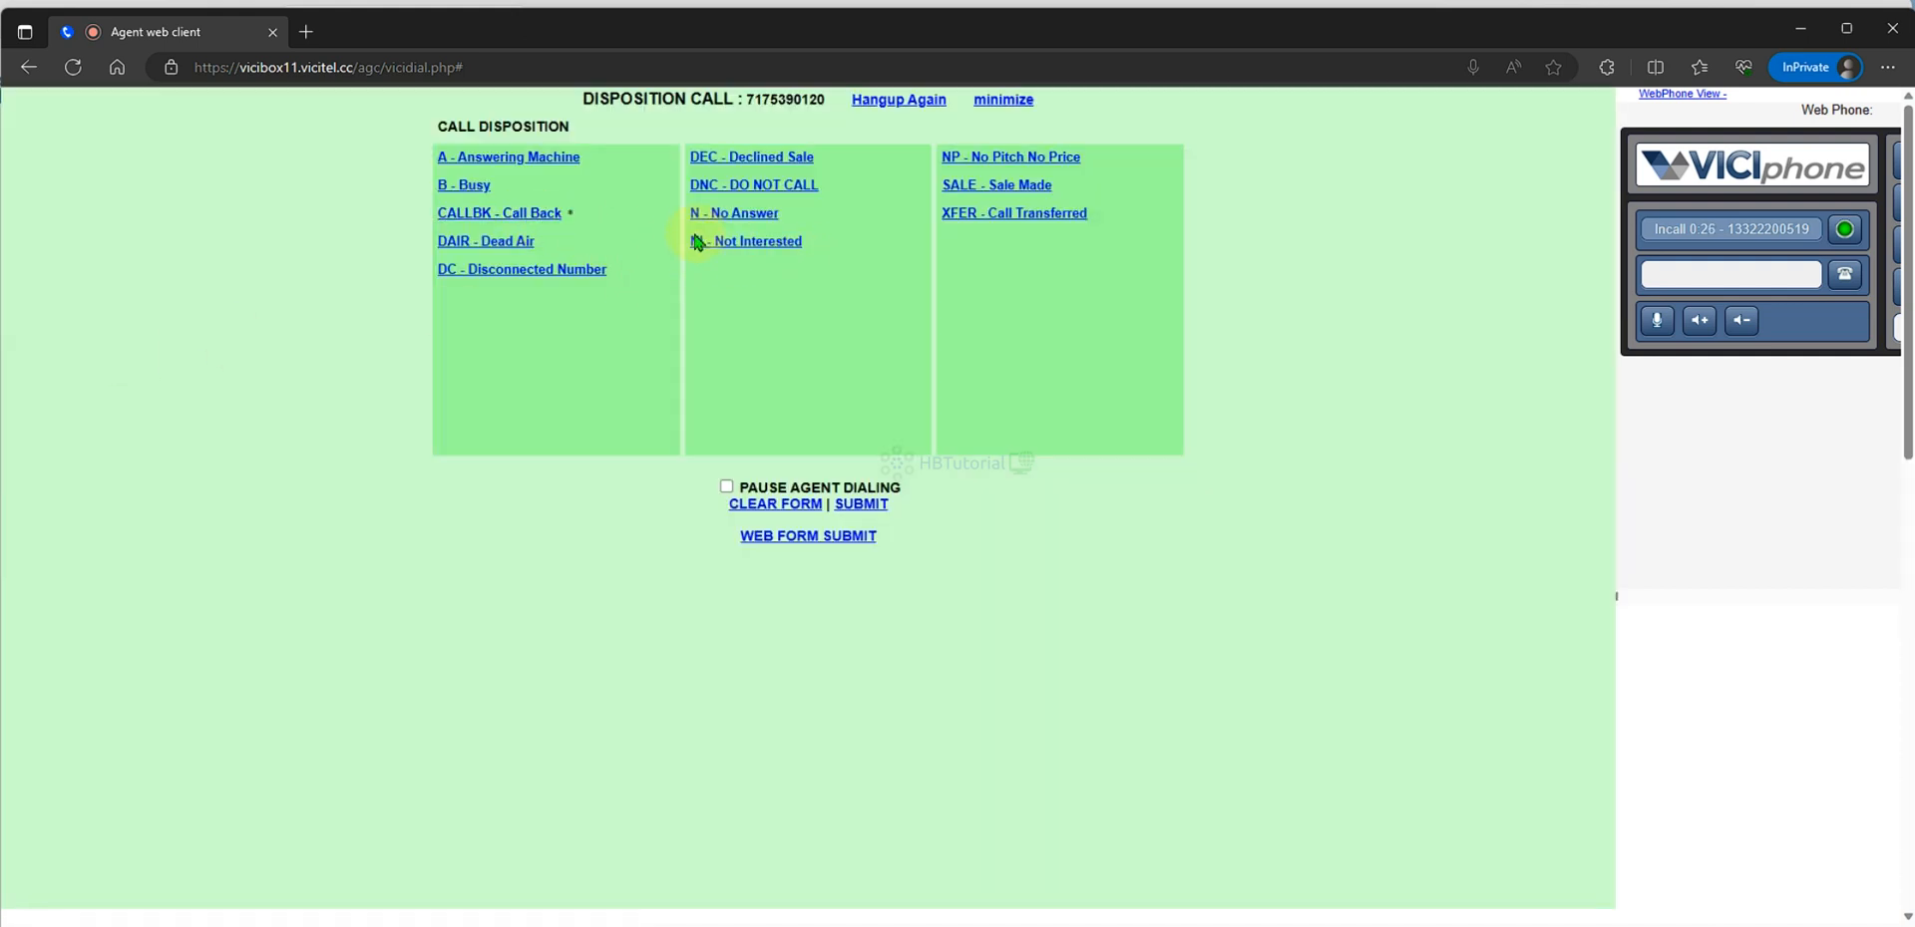
pyautogui.moveTo(565, 191)
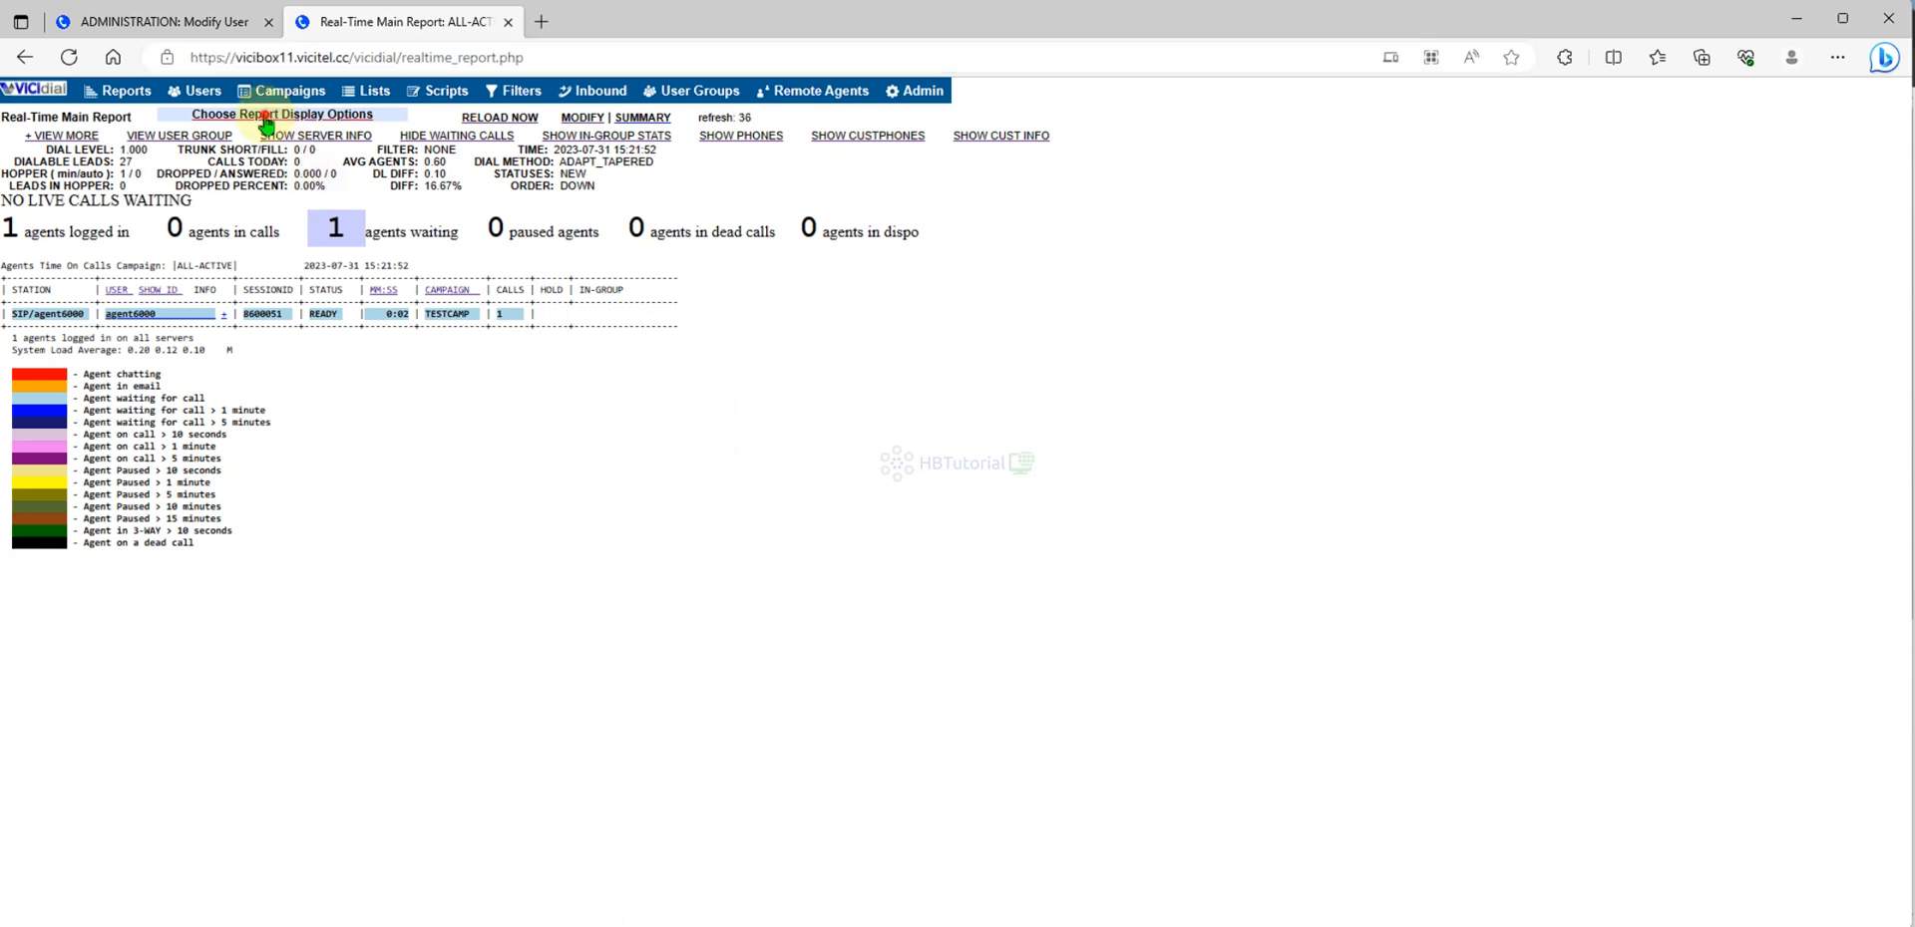
# - Reapply the Real-Time report display options at a 4-second refresh rate
pyautogui.click(288, 114)
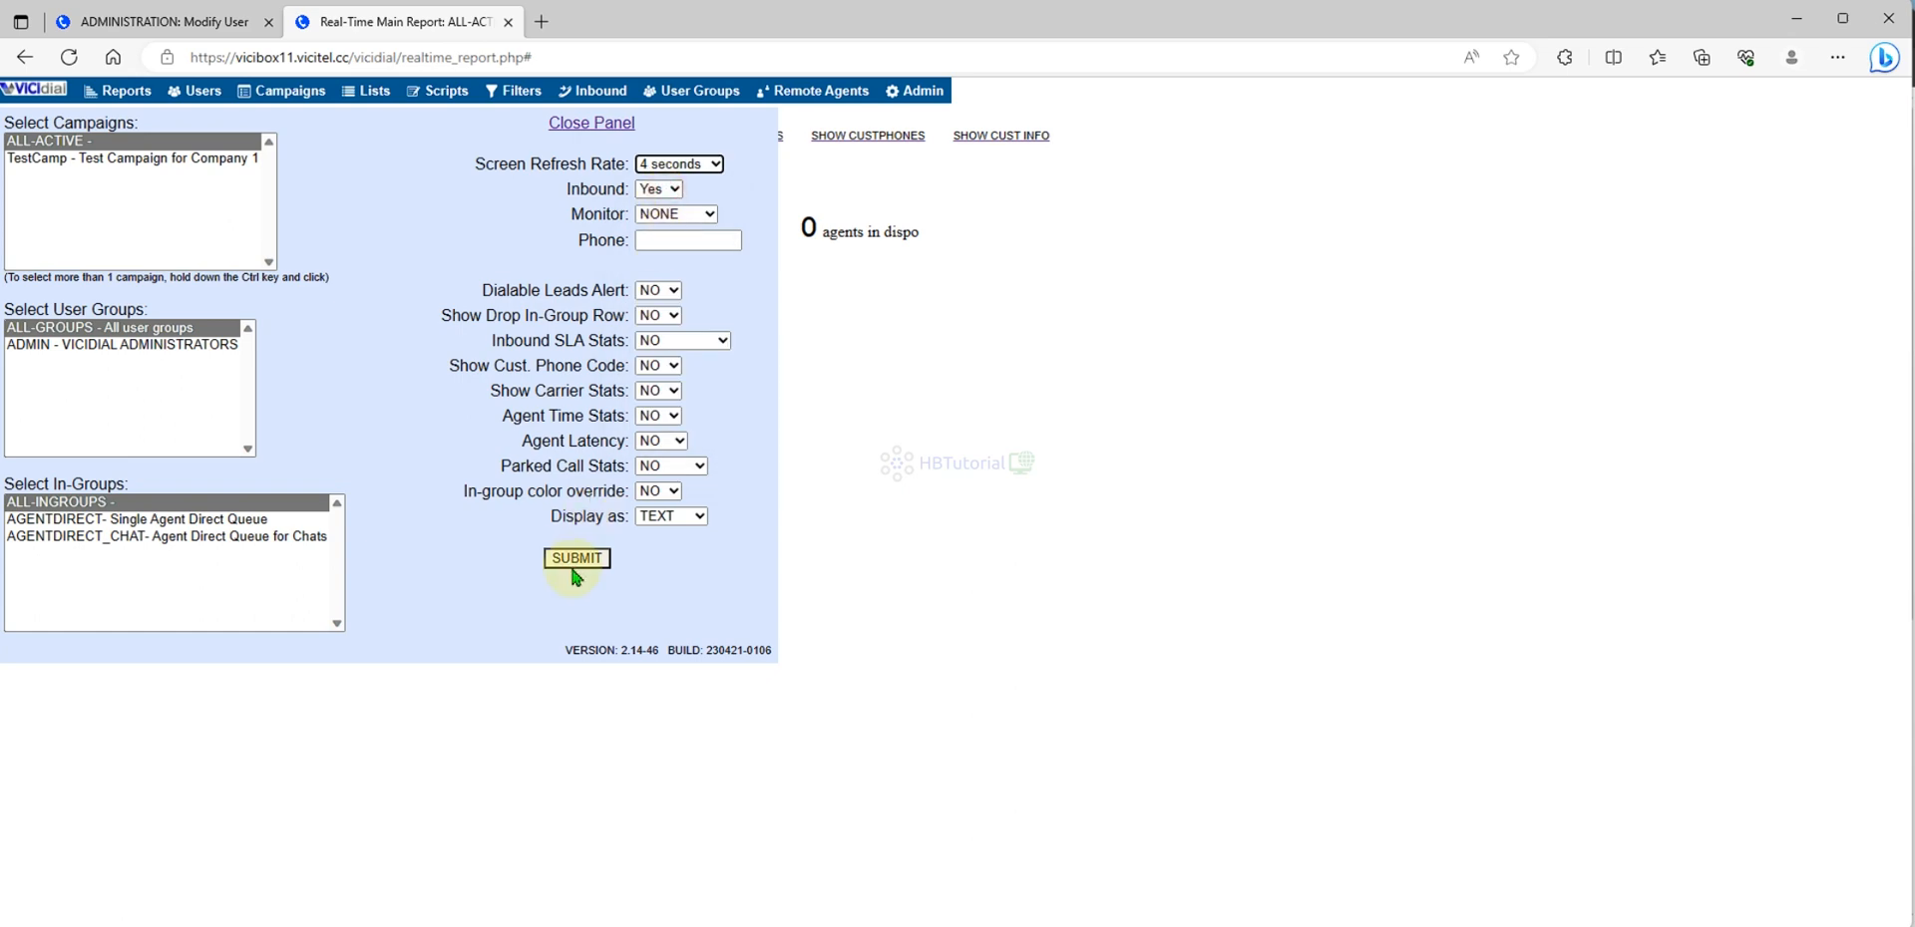
pyautogui.click(575, 557)
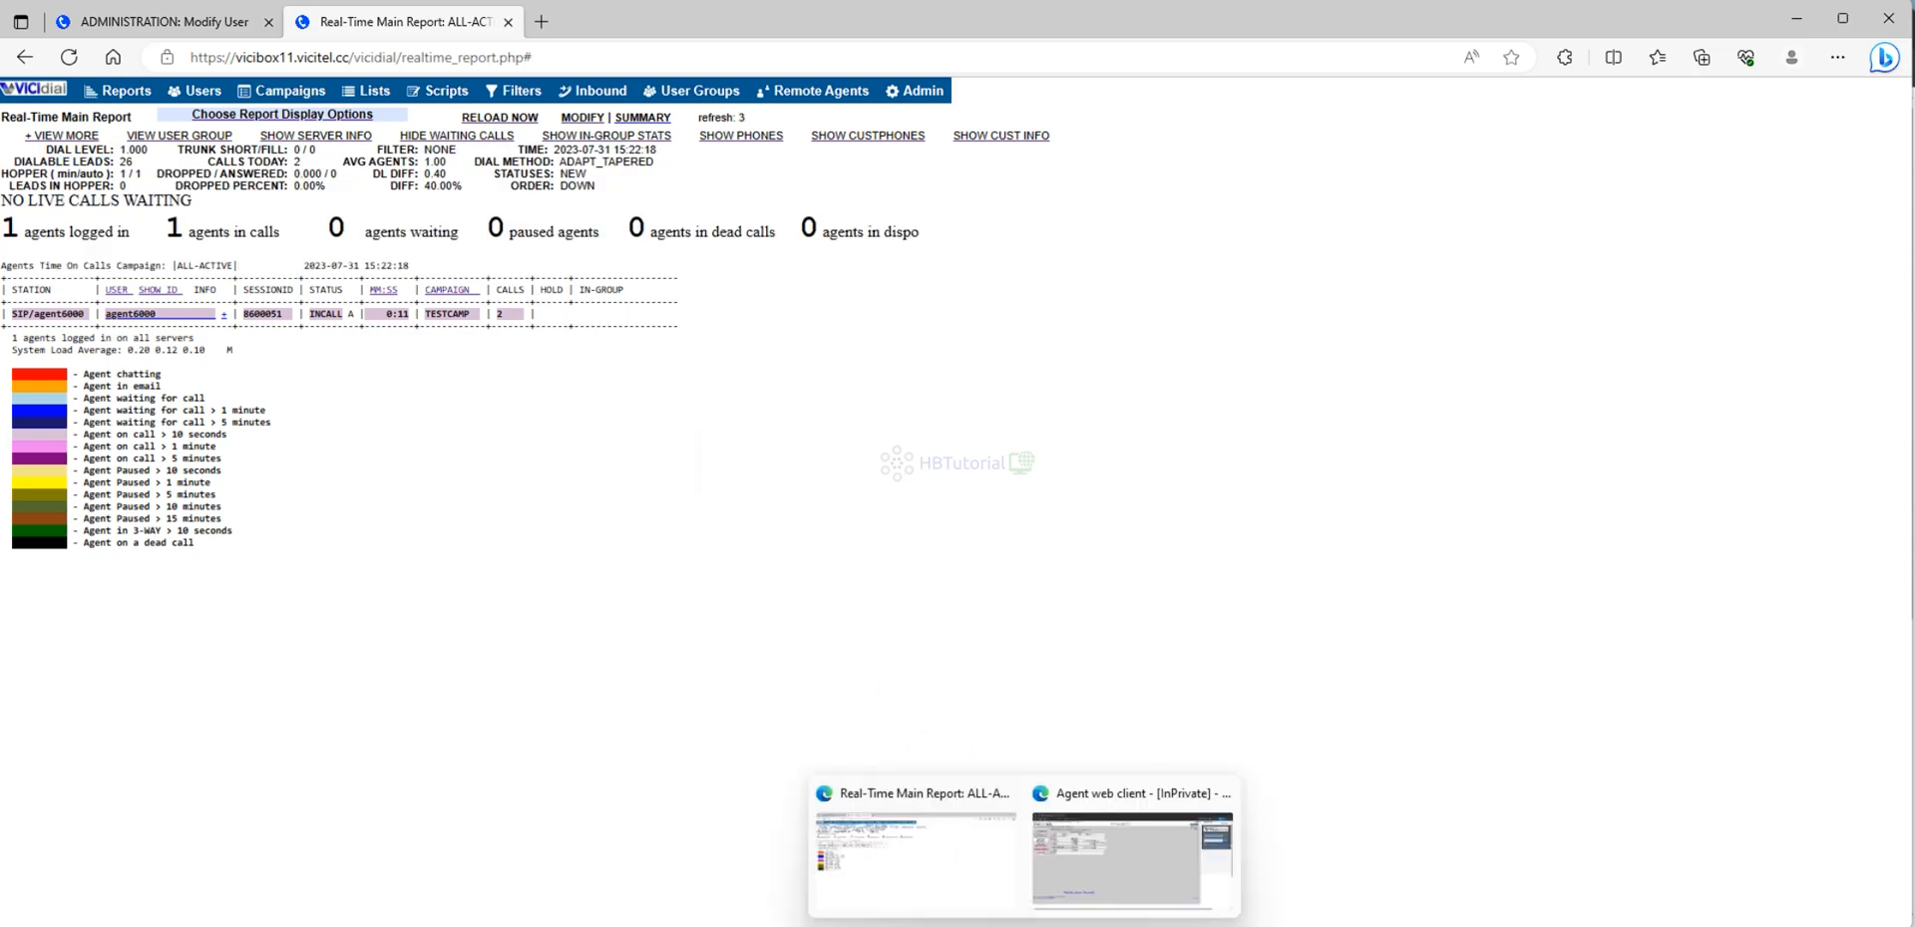
# - Hang up Sherri Test1's call in the agent client and choose a disposition
pyautogui.click(1125, 851)
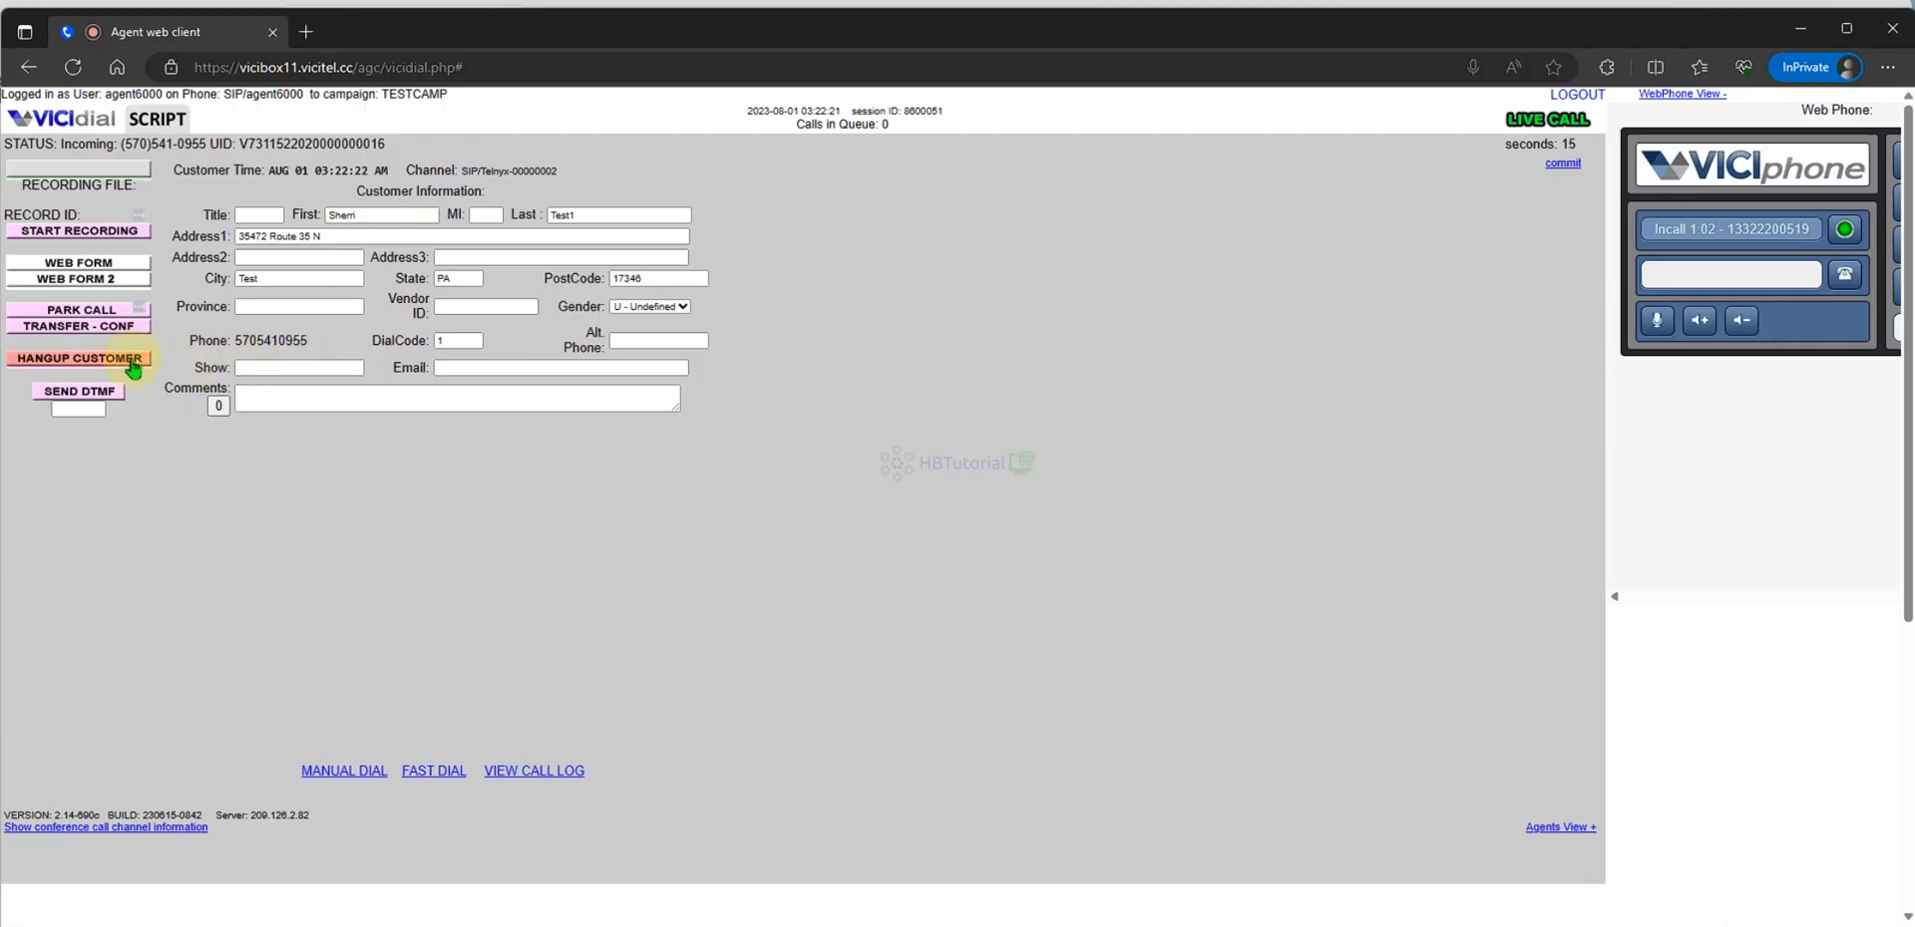
pyautogui.click(77, 358)
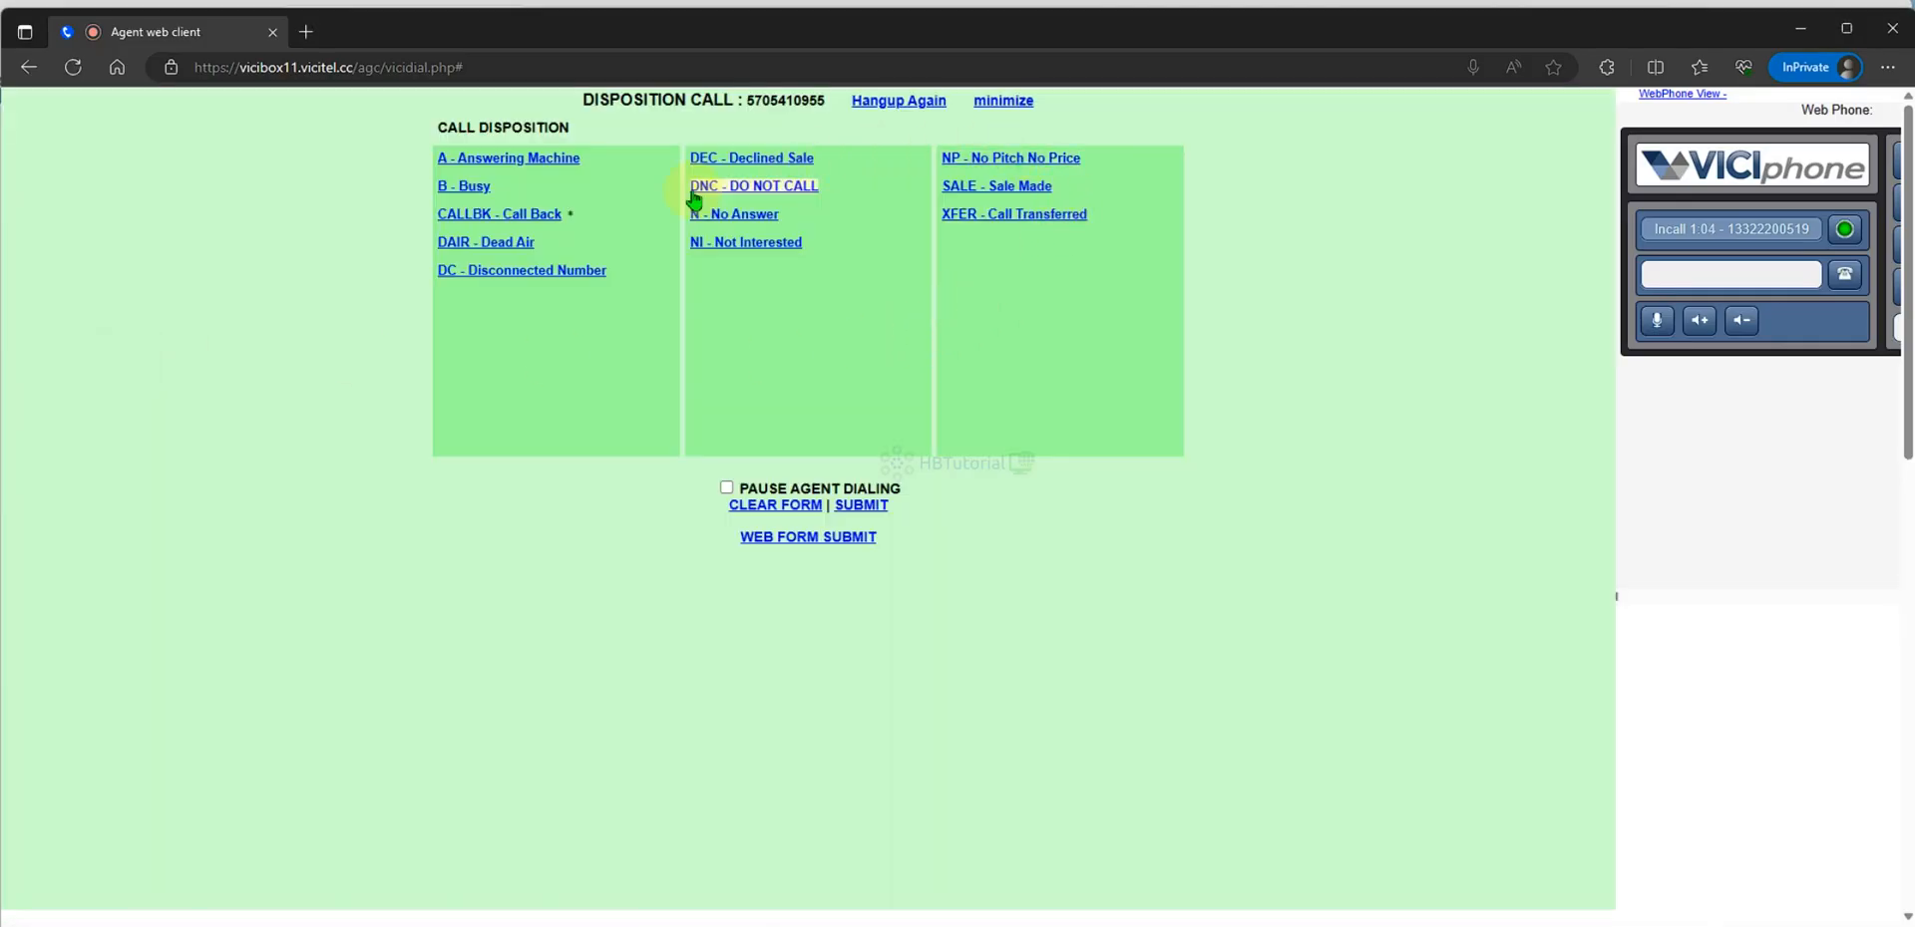
pyautogui.click(752, 186)
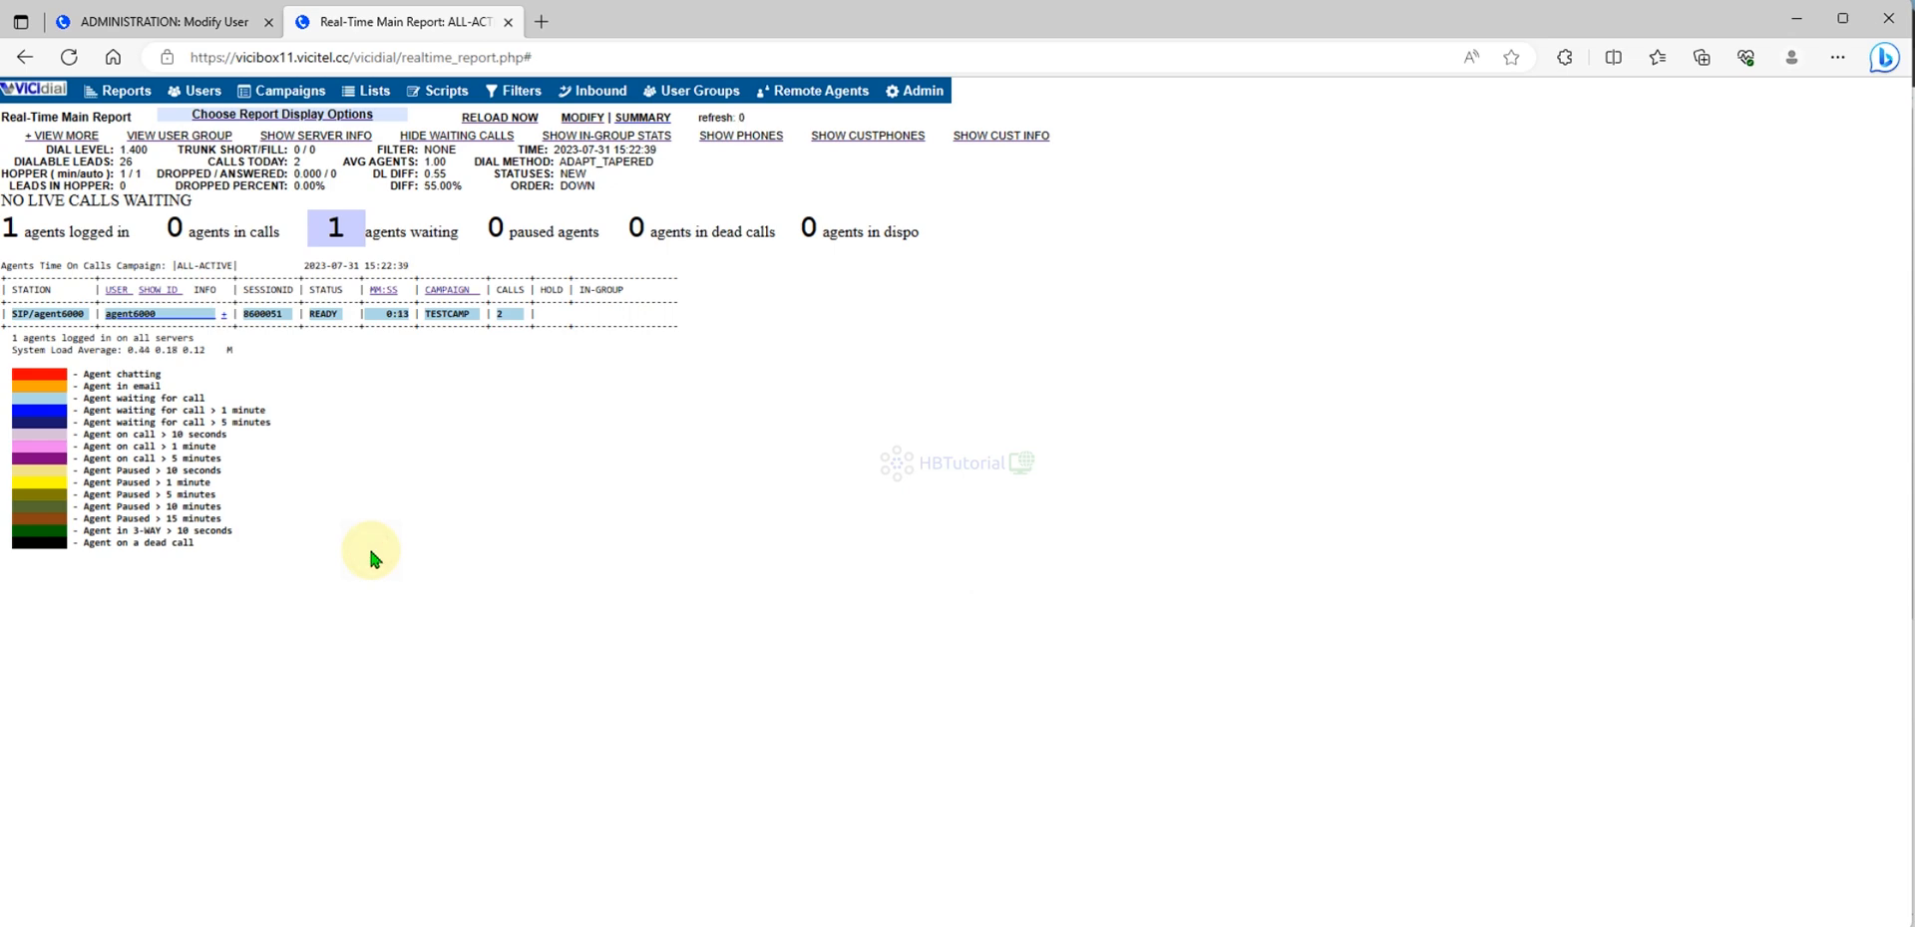
pyautogui.moveTo(409, 552)
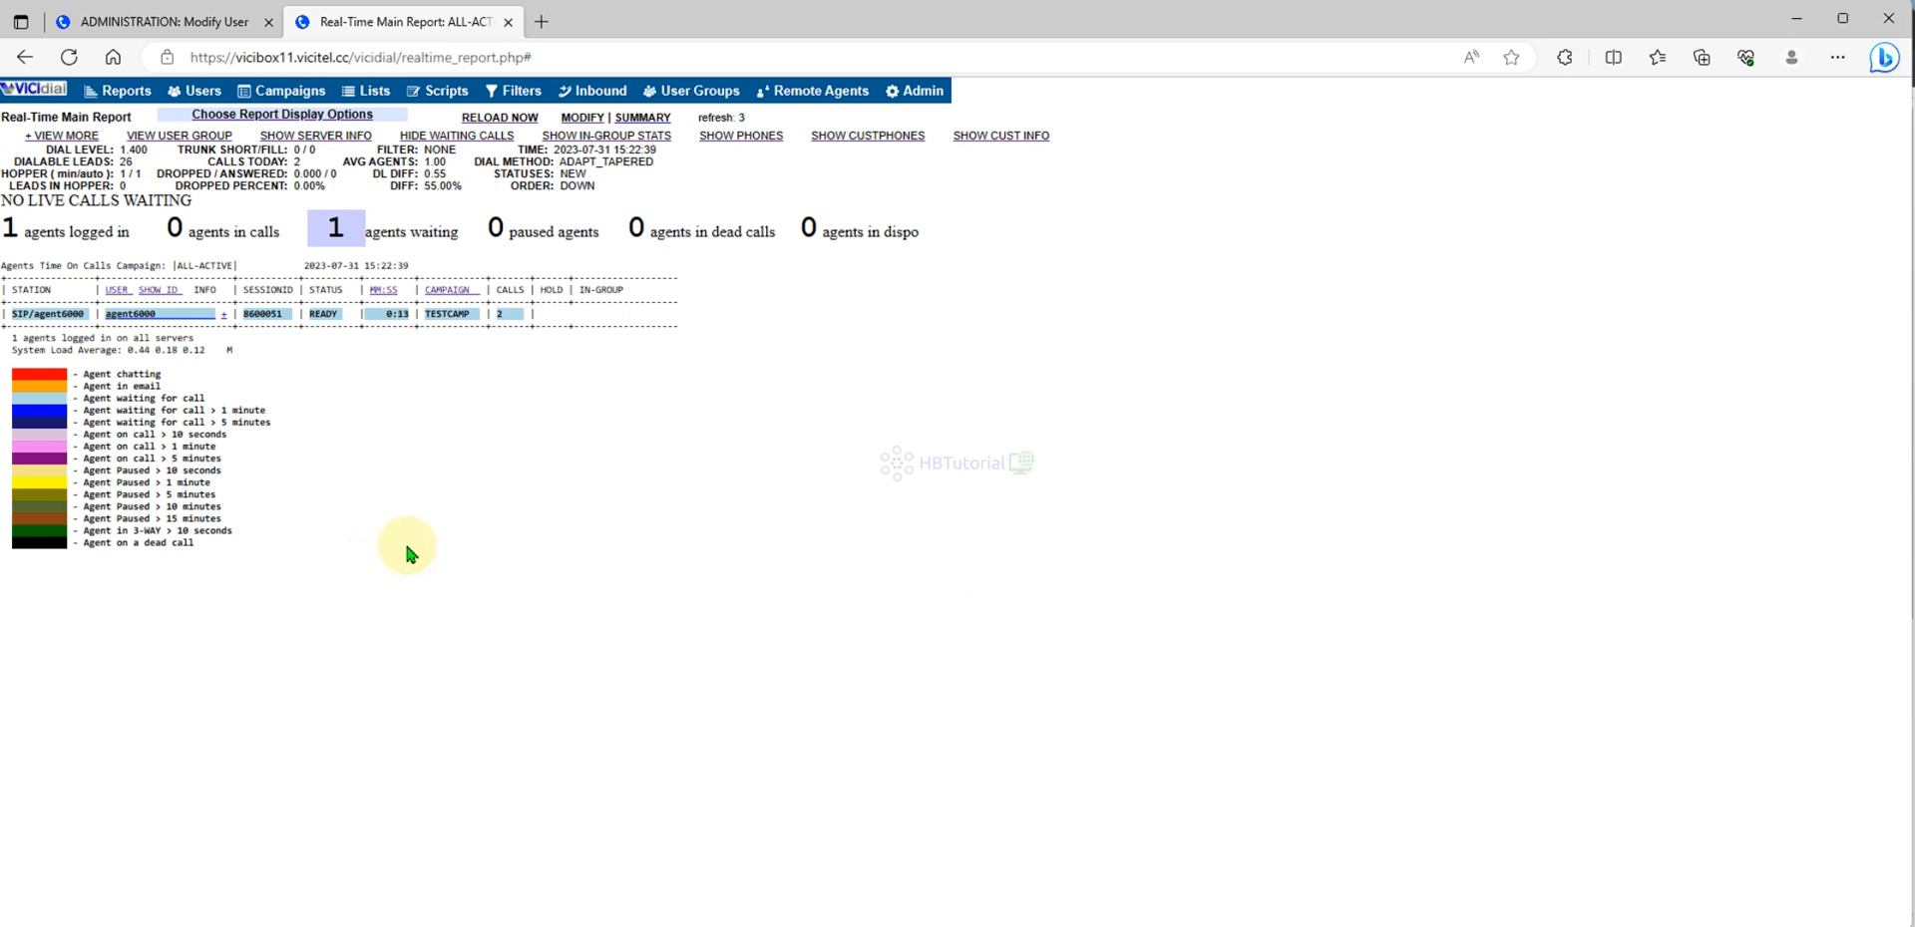
pyautogui.moveTo(442, 522)
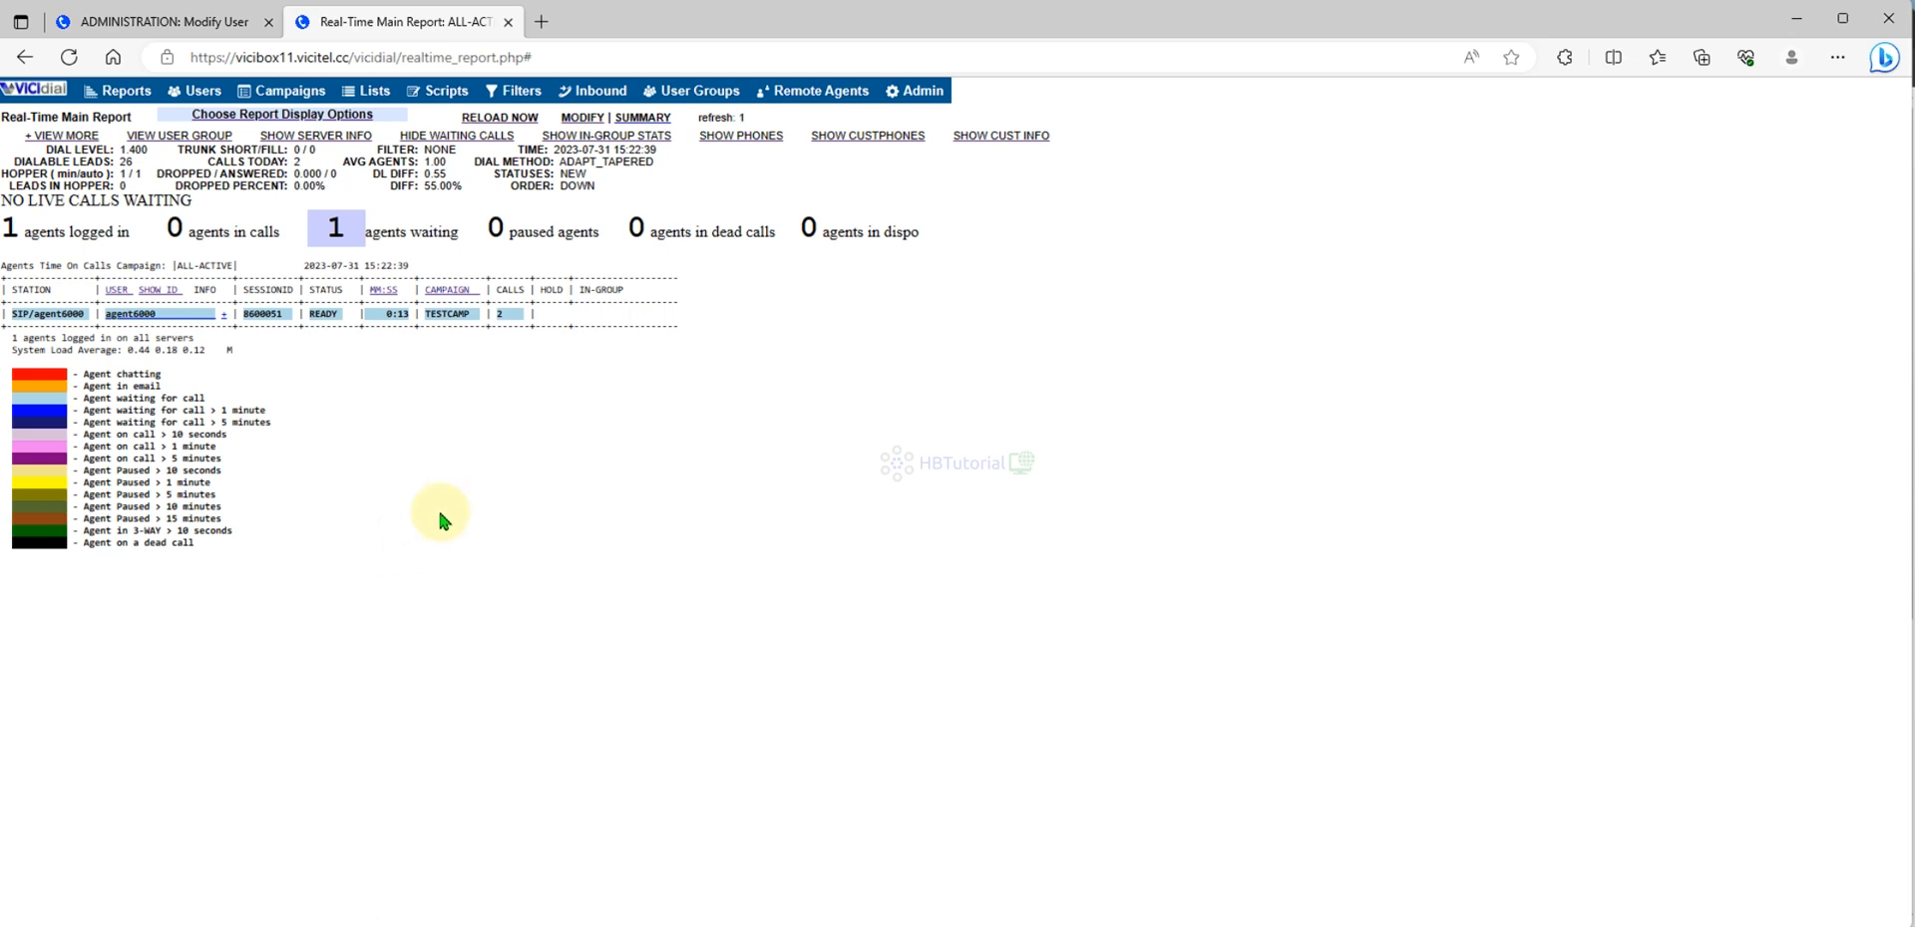
pyautogui.moveTo(500, 489)
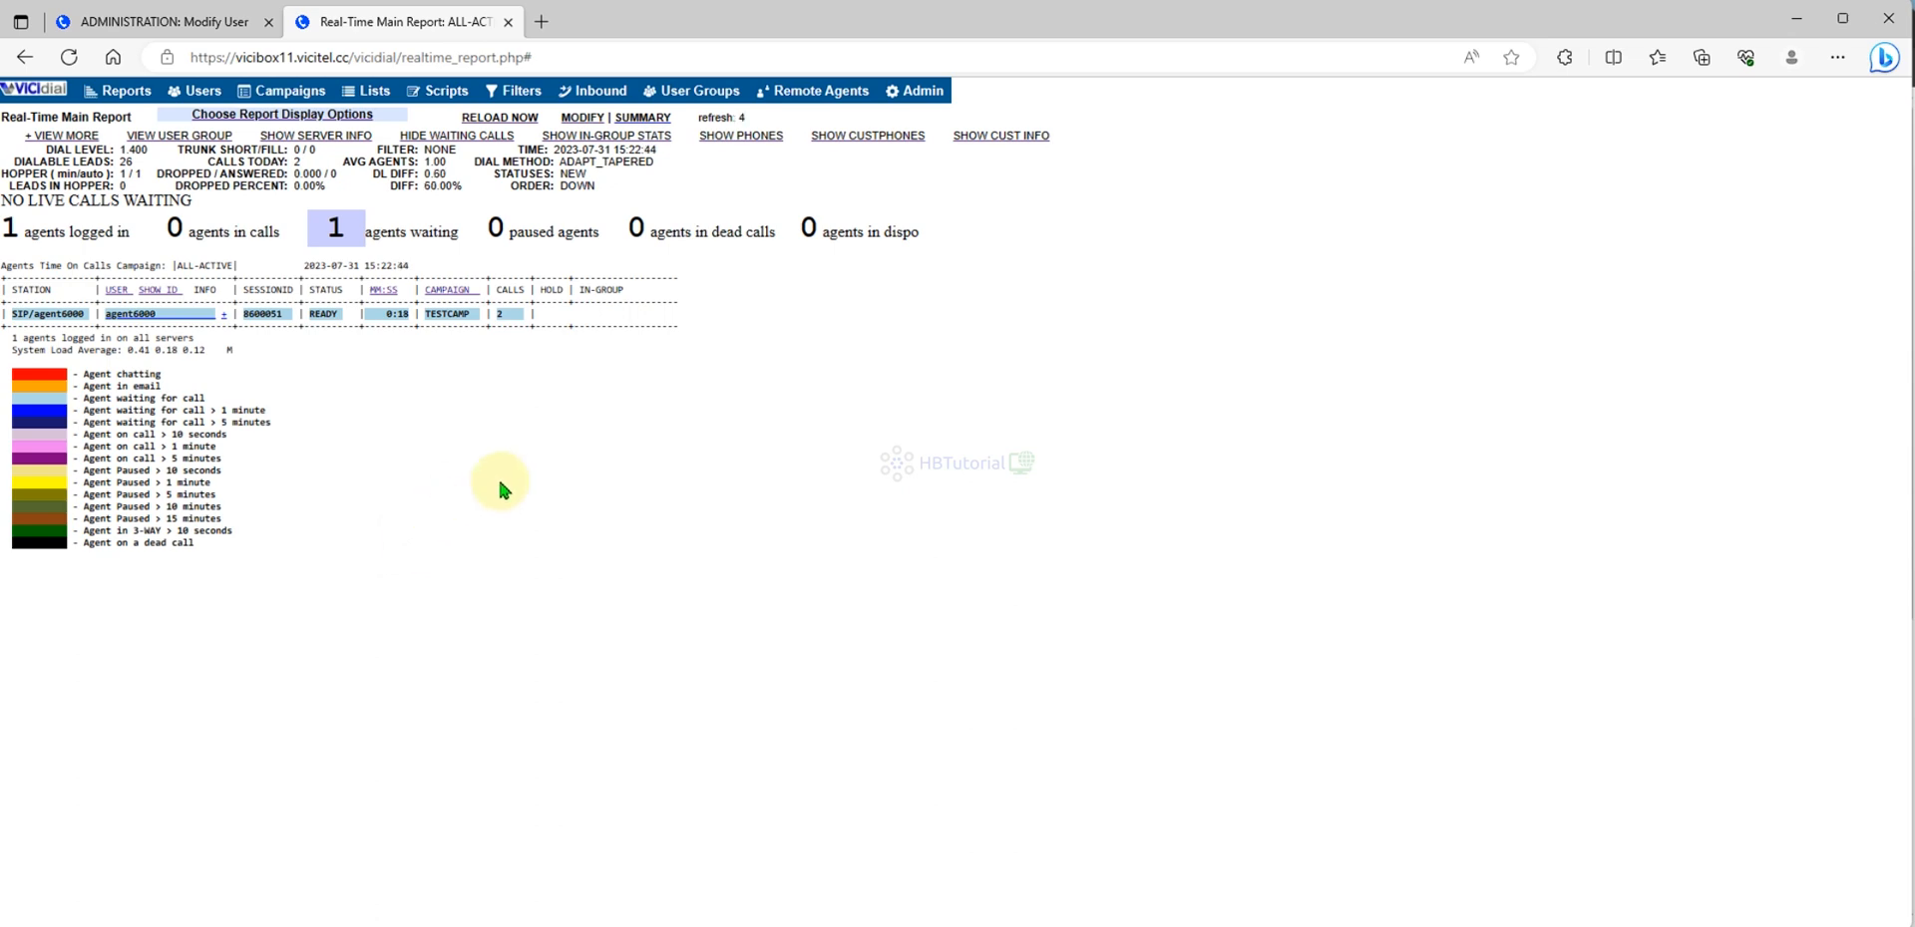
pyautogui.moveTo(530, 441)
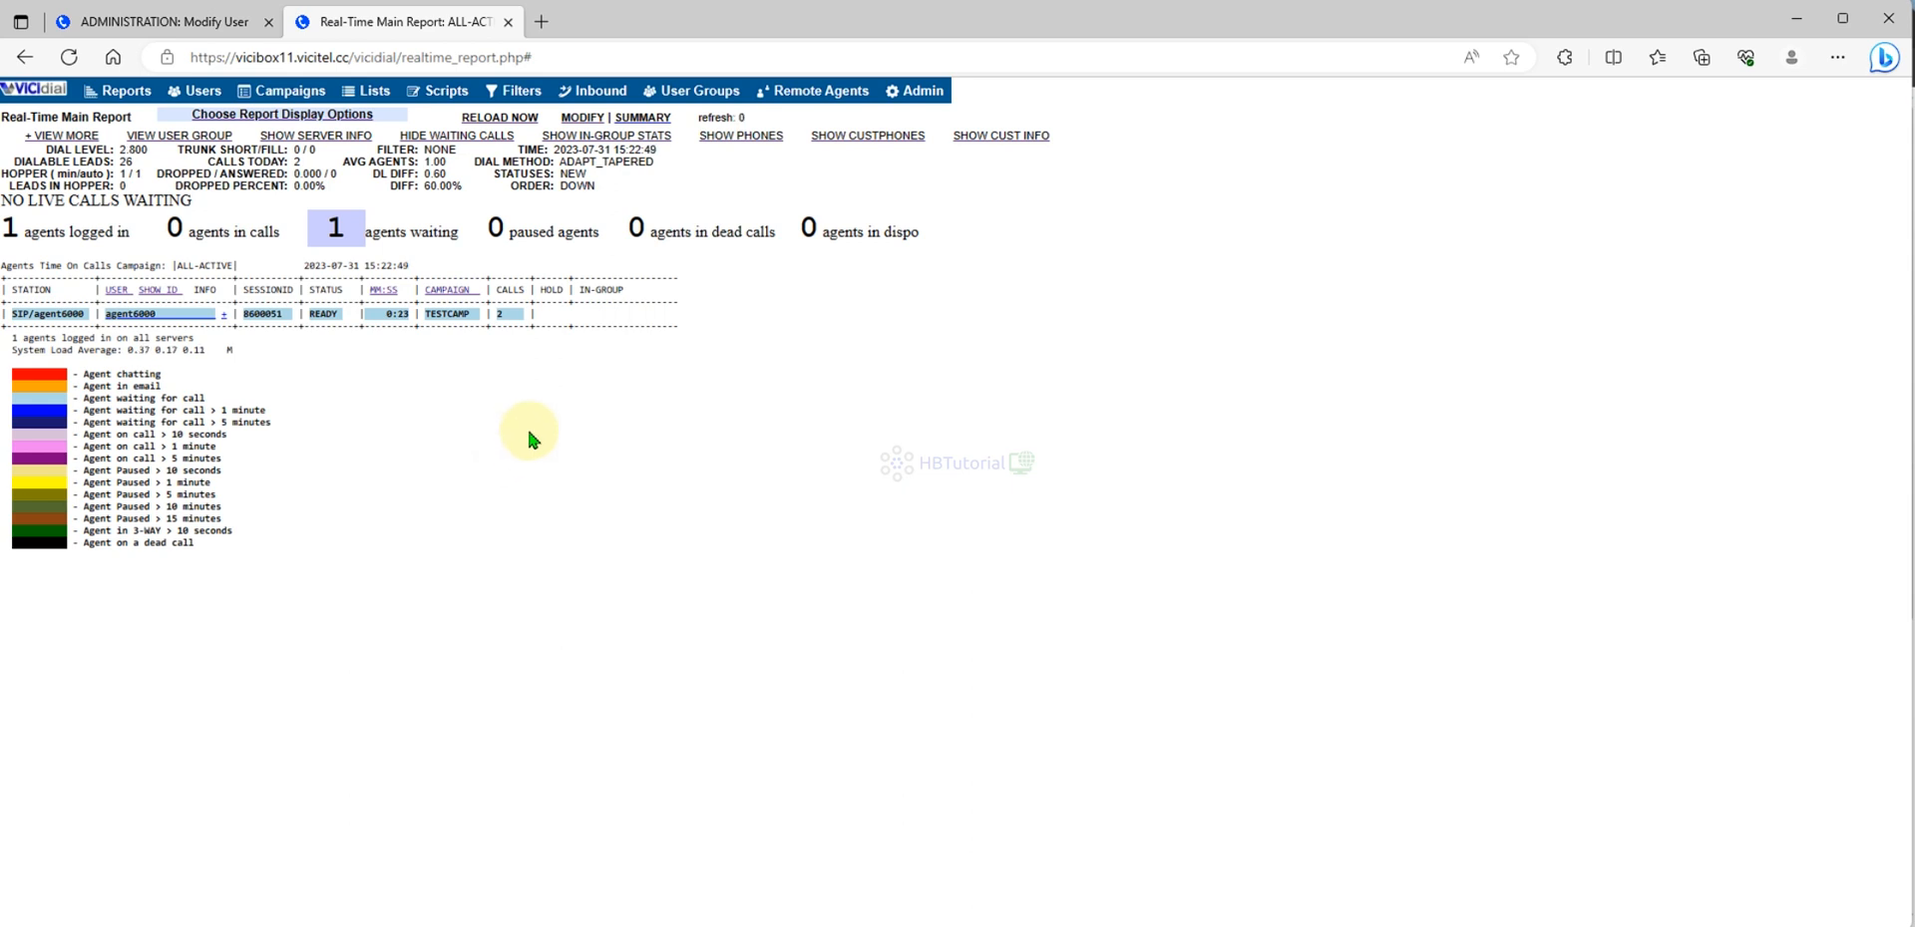
pyautogui.moveTo(817, 488)
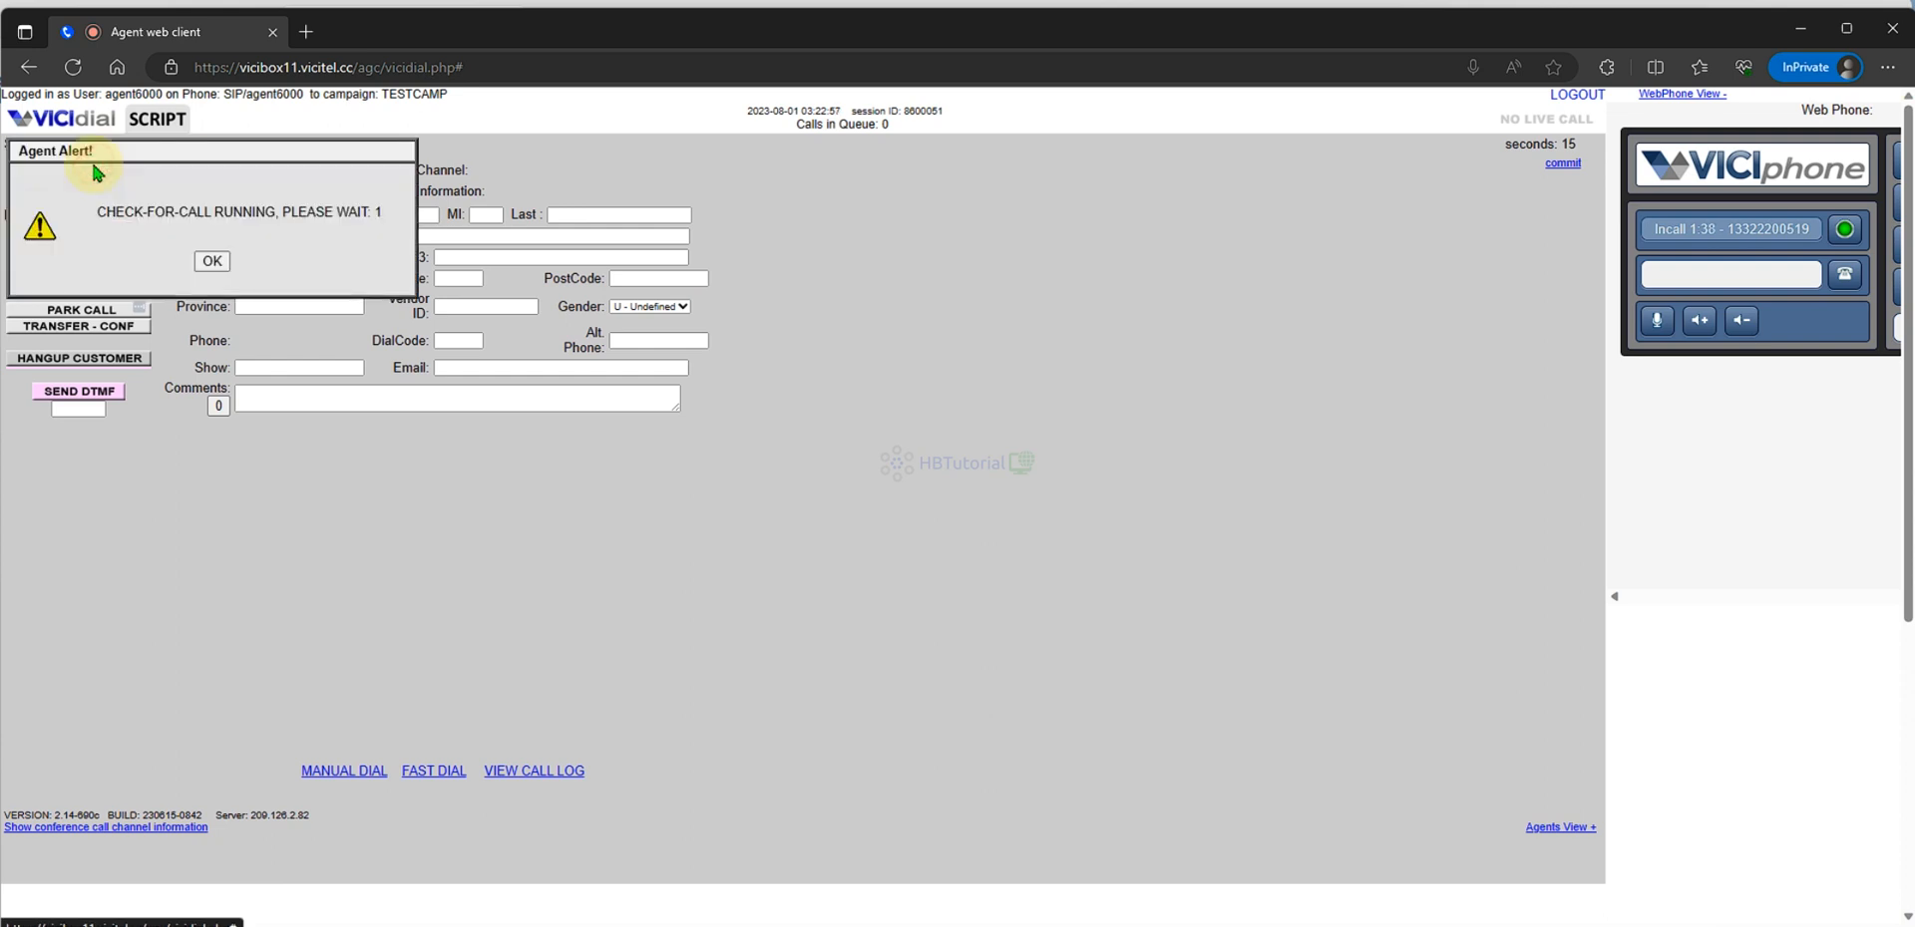
# - Dismiss the call alert, log agent6000 out, and return to the Real-Time Main Report
pyautogui.click(210, 261)
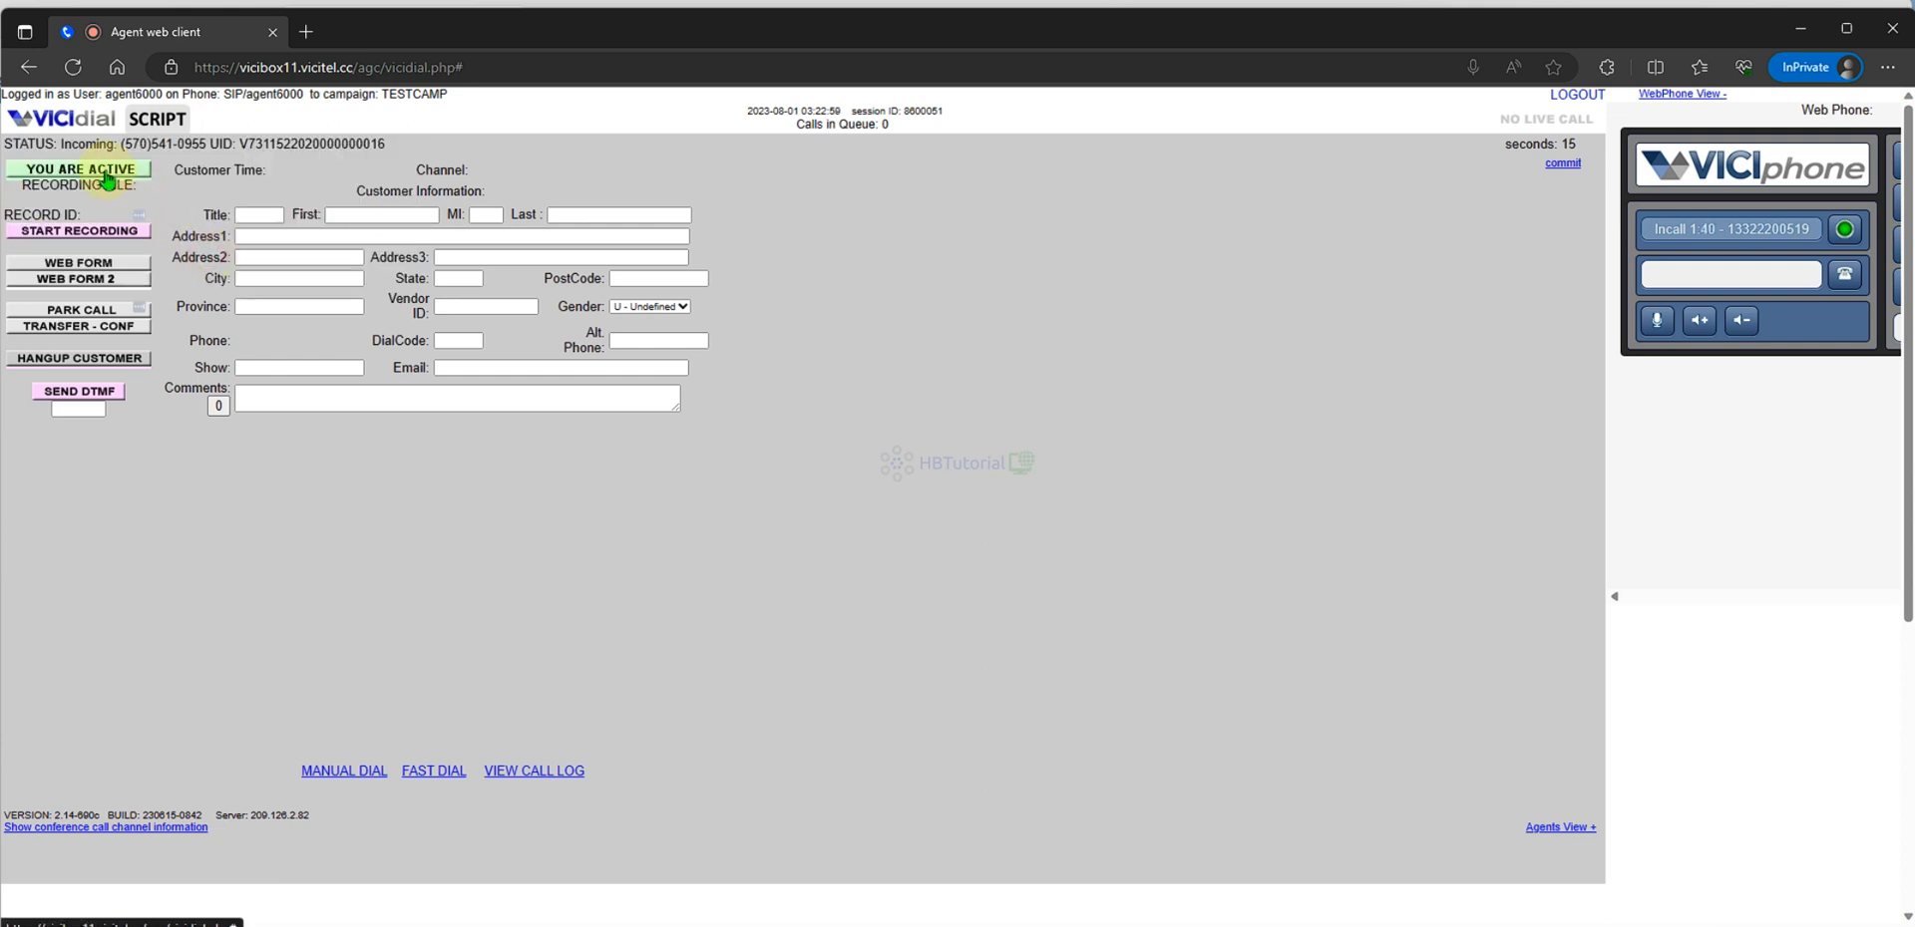
pyautogui.click(78, 169)
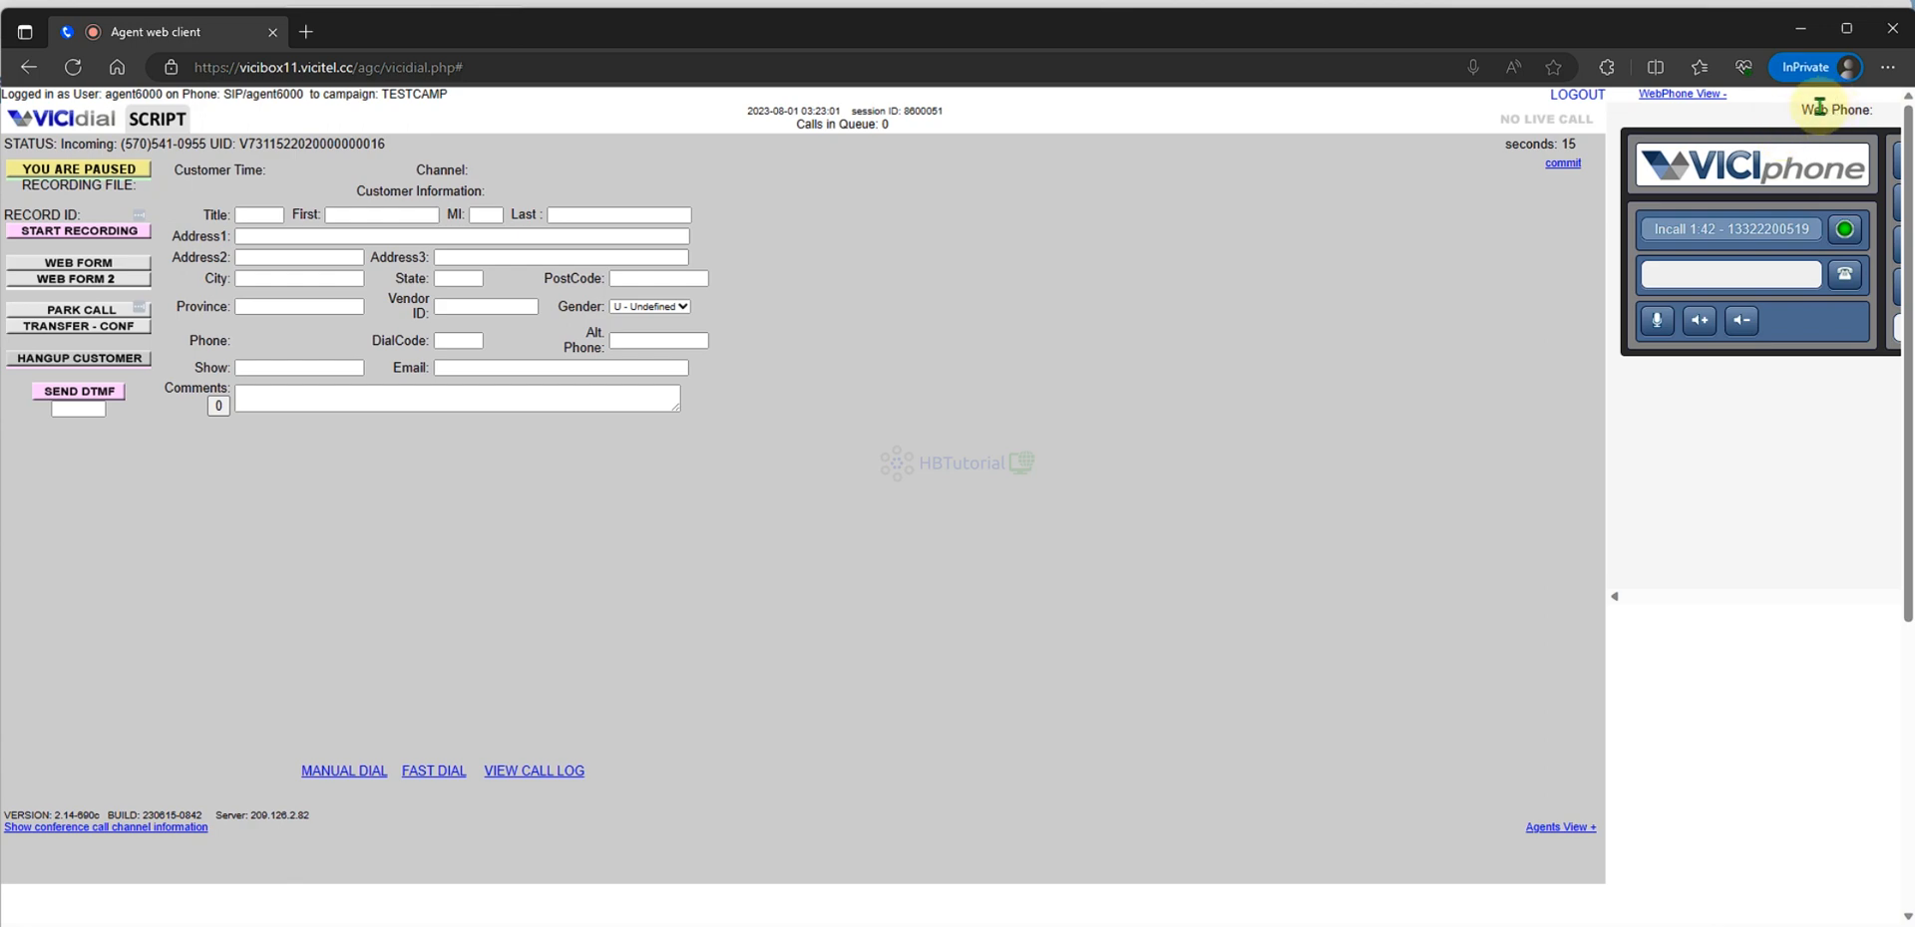
pyautogui.click(1577, 95)
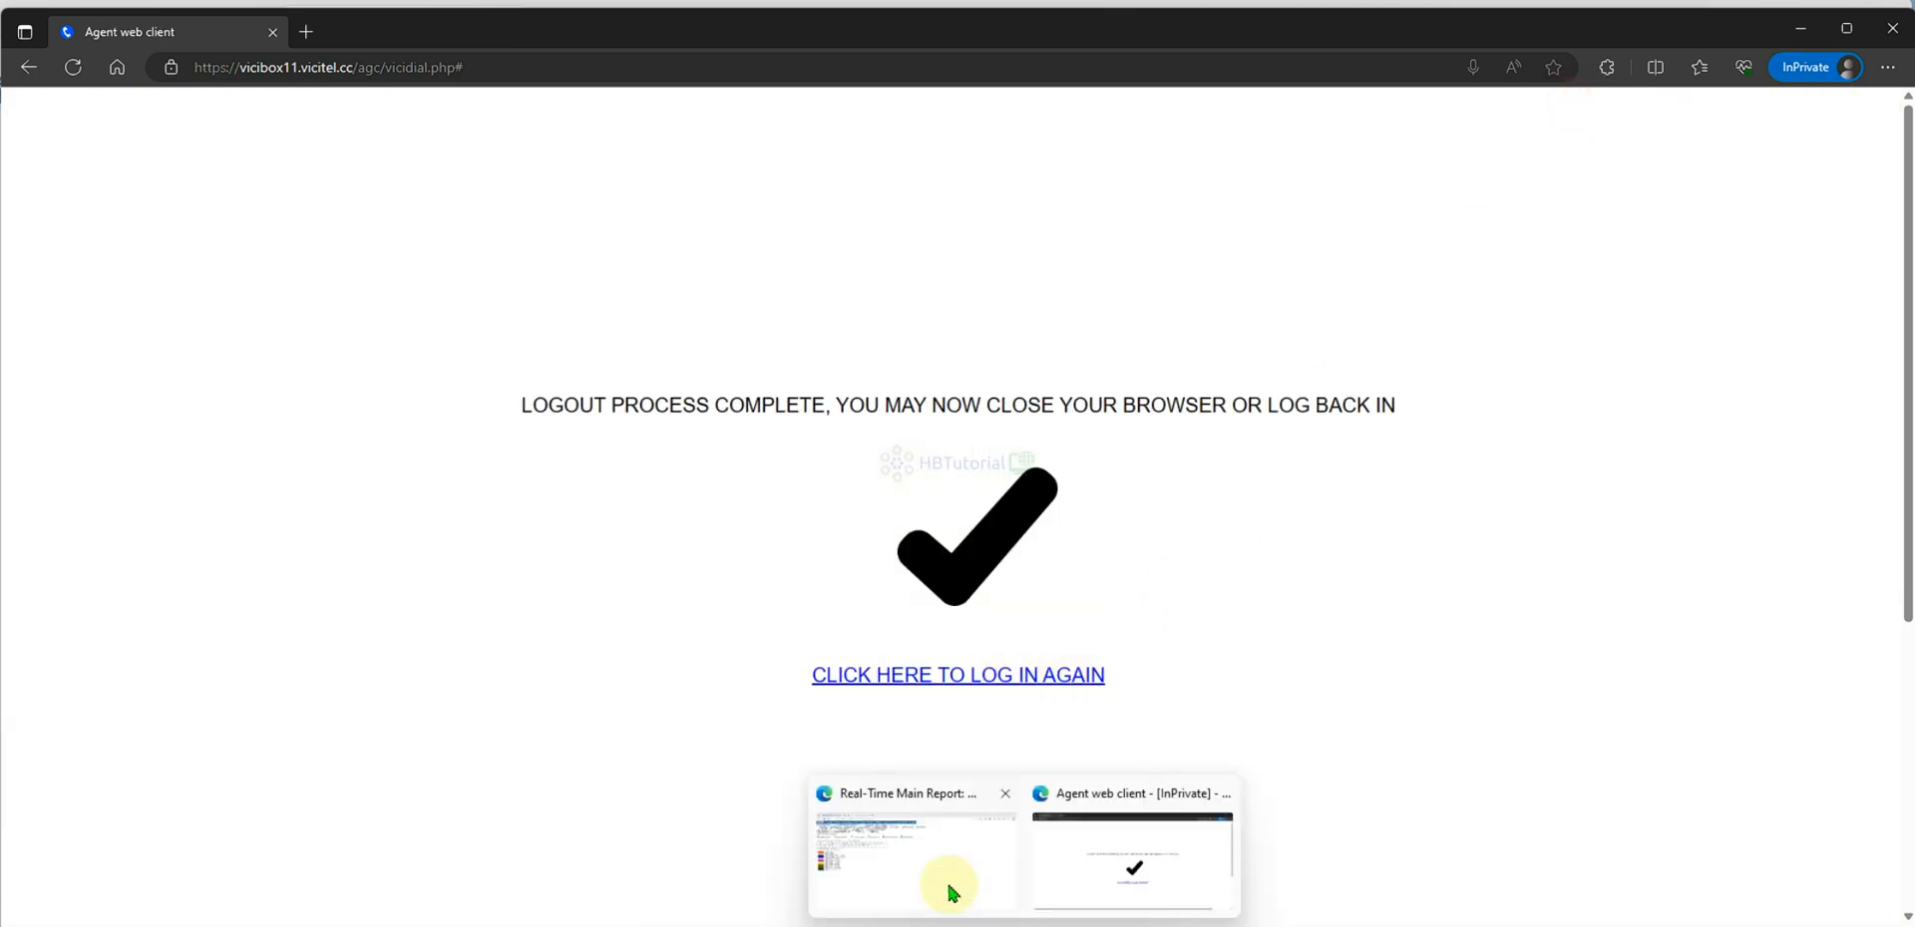
pyautogui.click(913, 861)
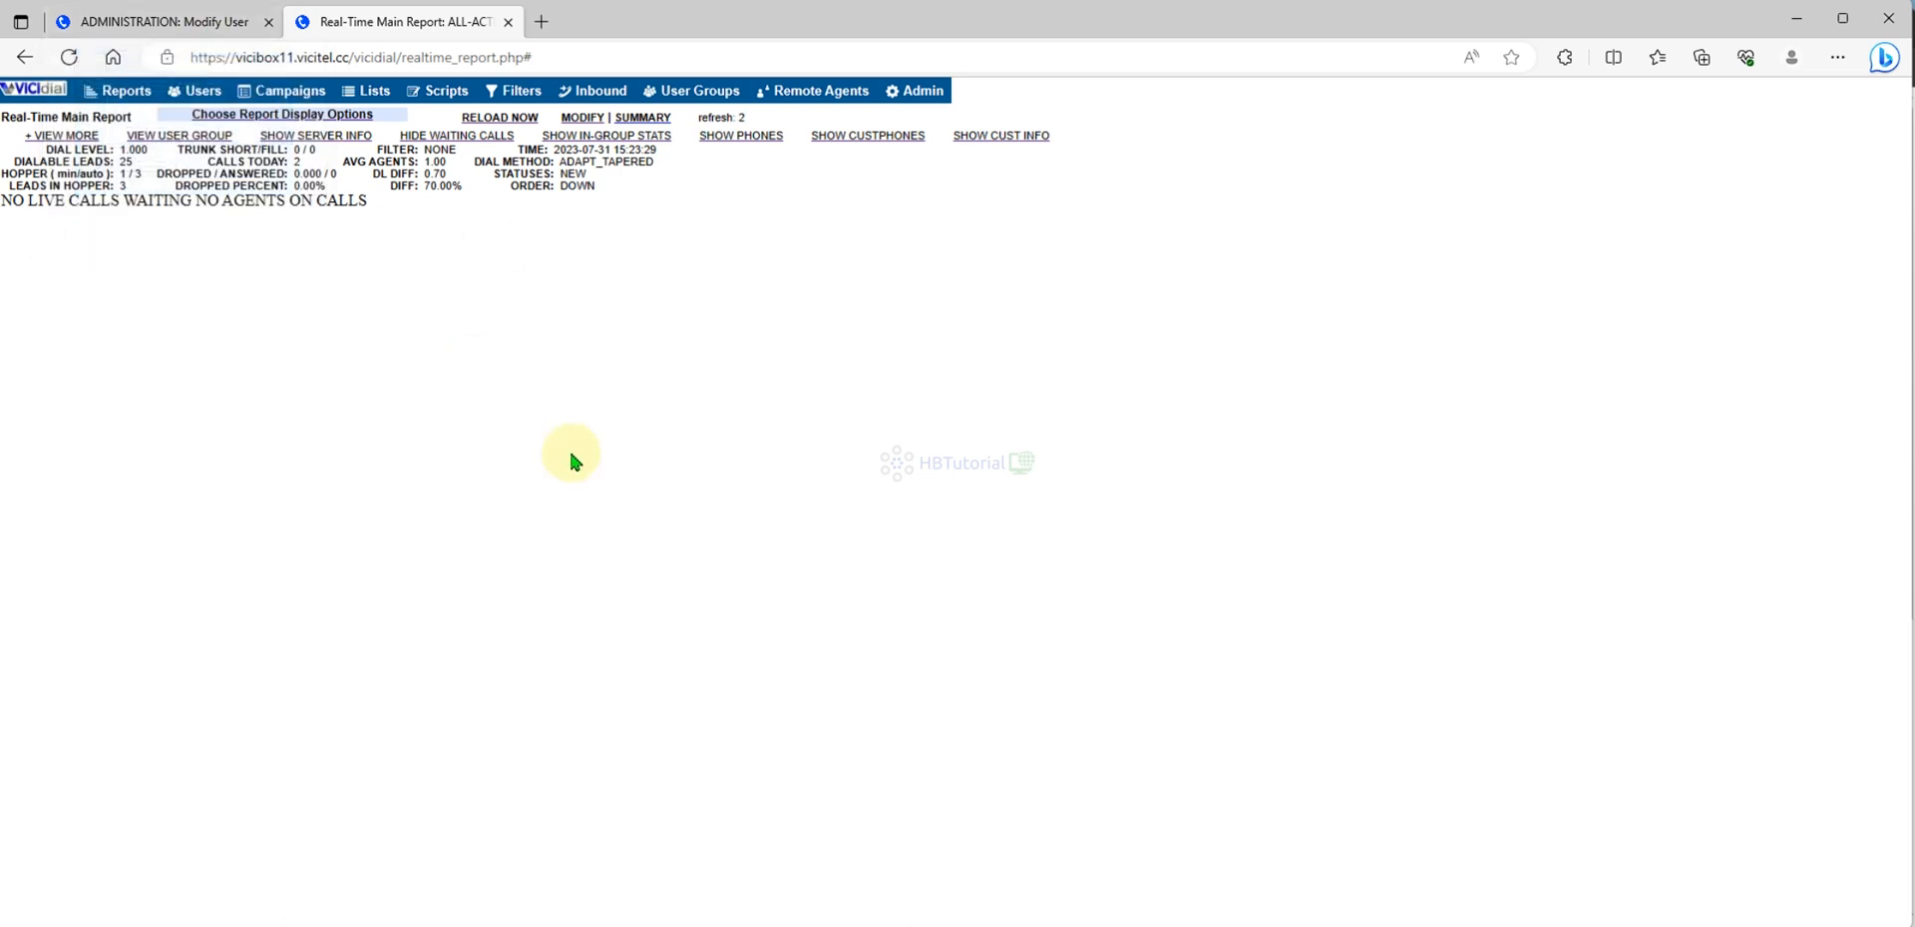
# - List the campaigns from ADMINISTRATION, showing TestCamp on ADAPT_TAPERED at level 1.0
pyautogui.click(164, 22)
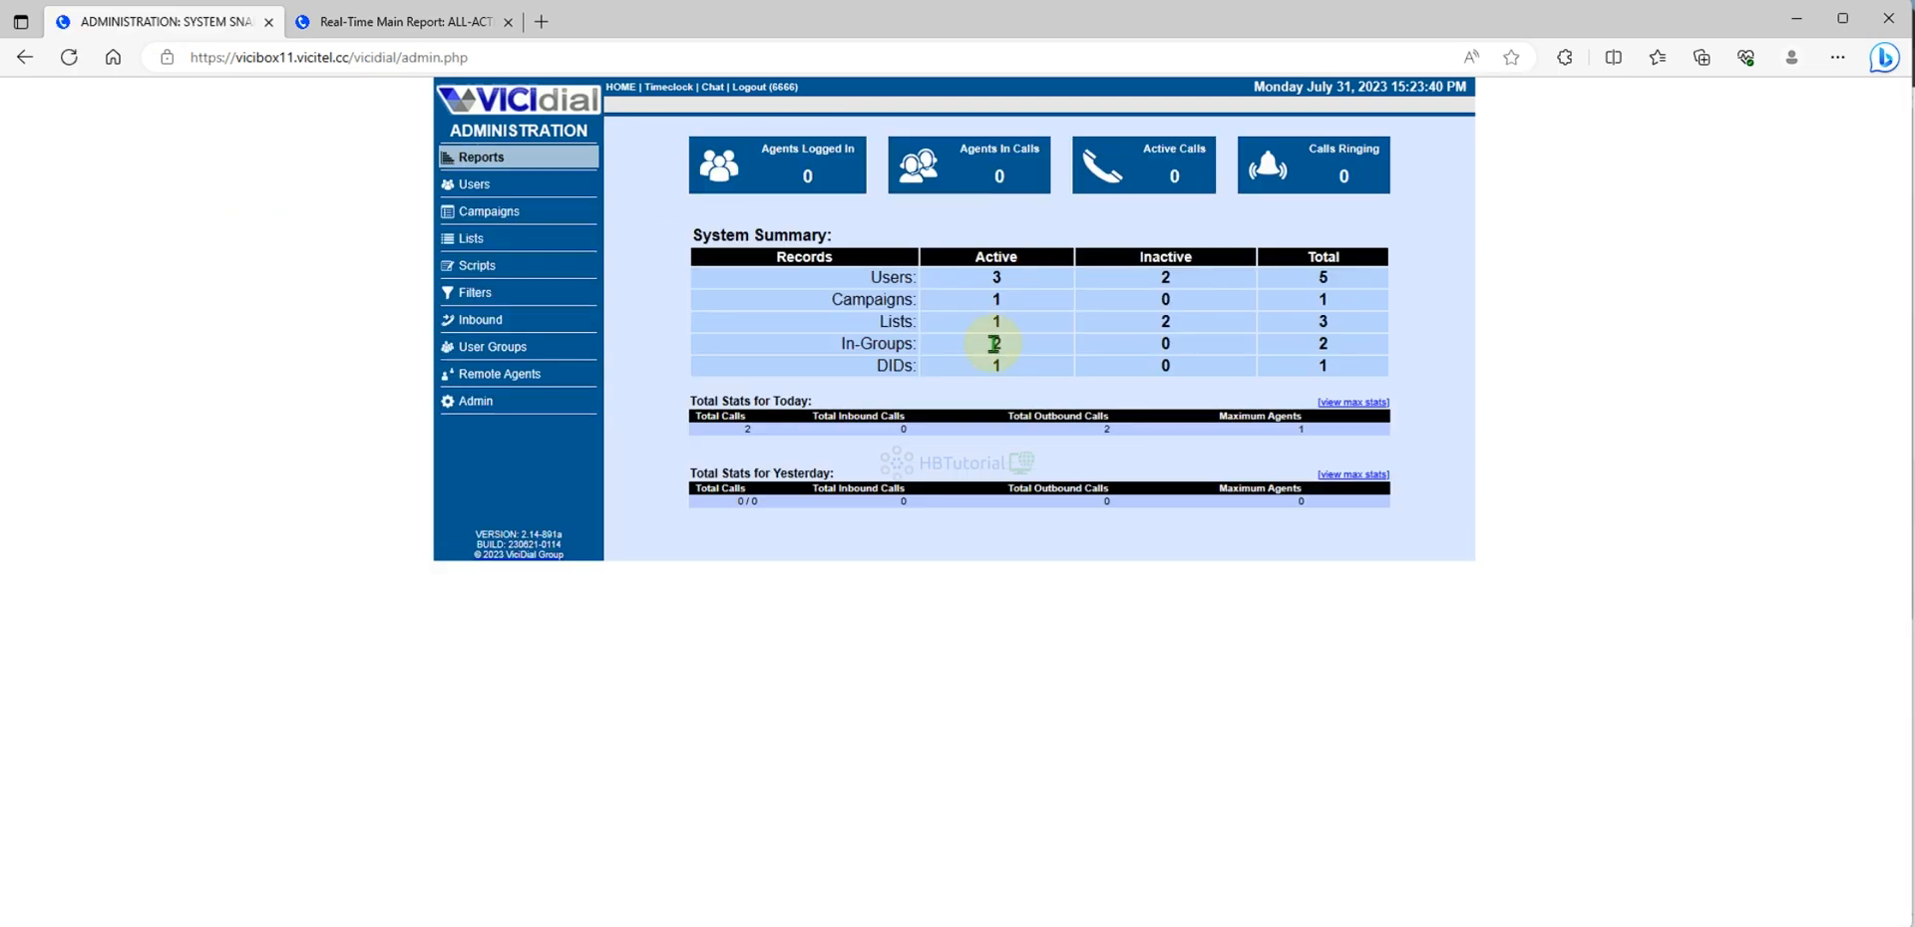
pyautogui.moveTo(1133, 242)
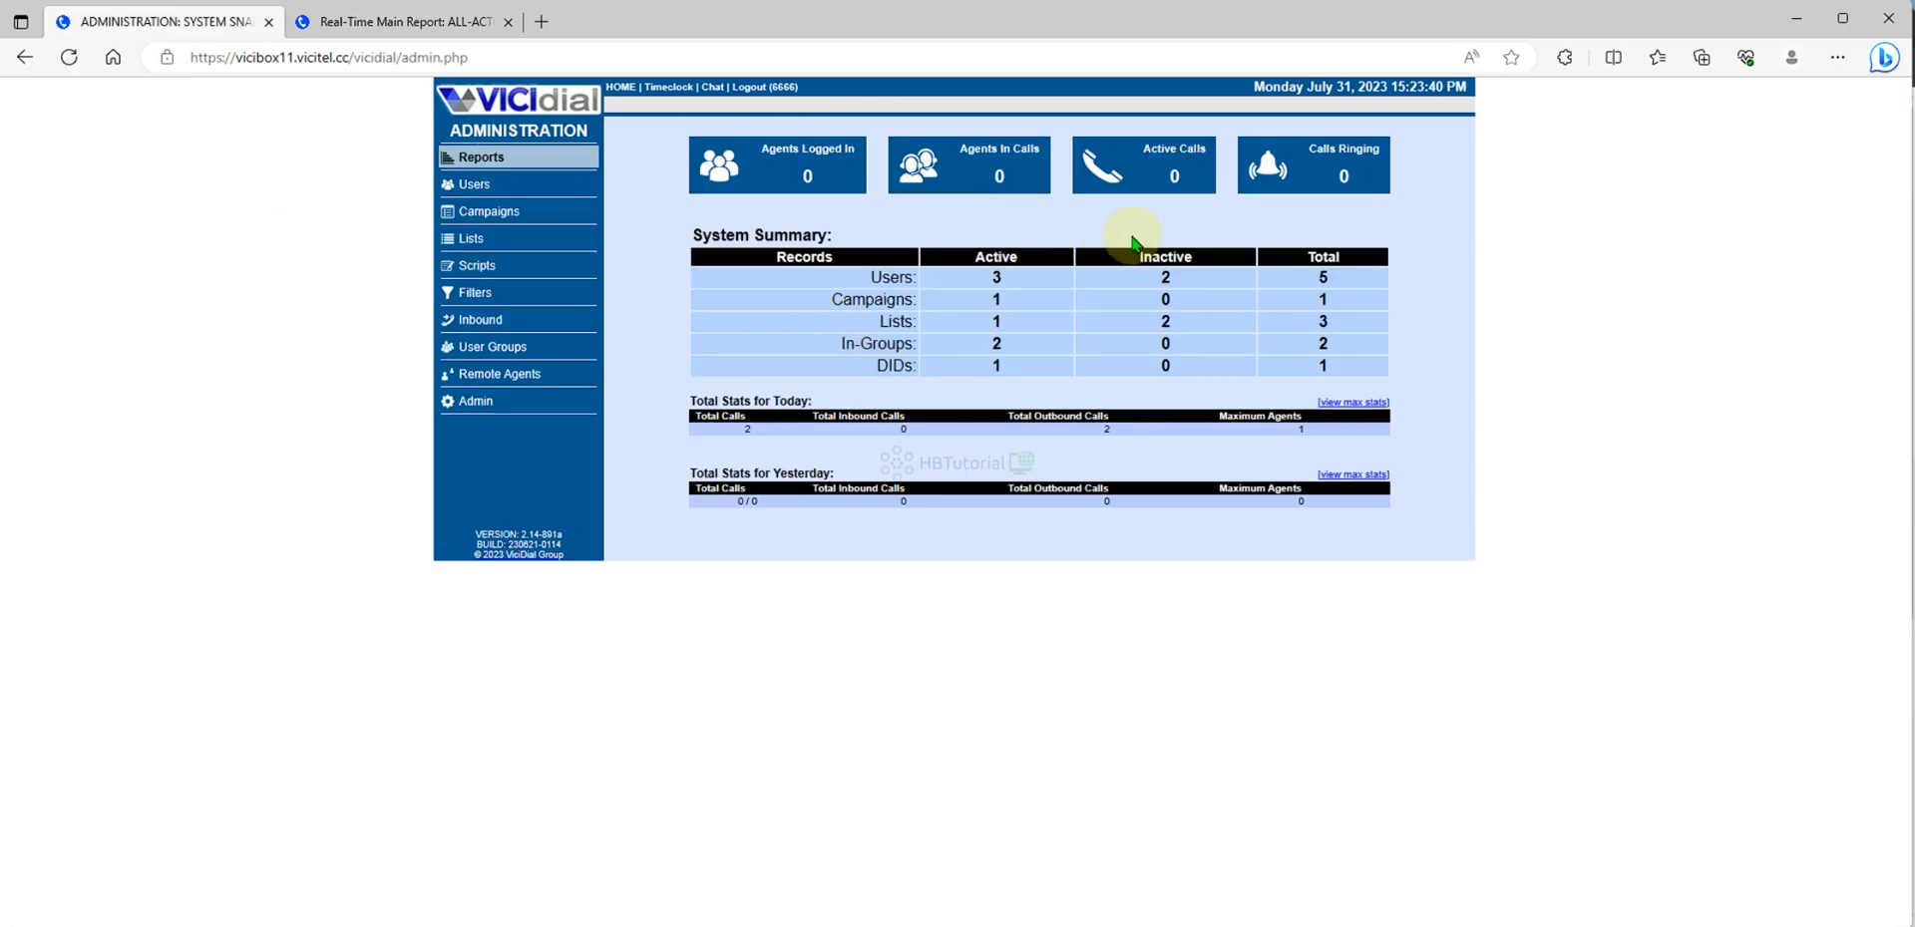
pyautogui.moveTo(489, 211)
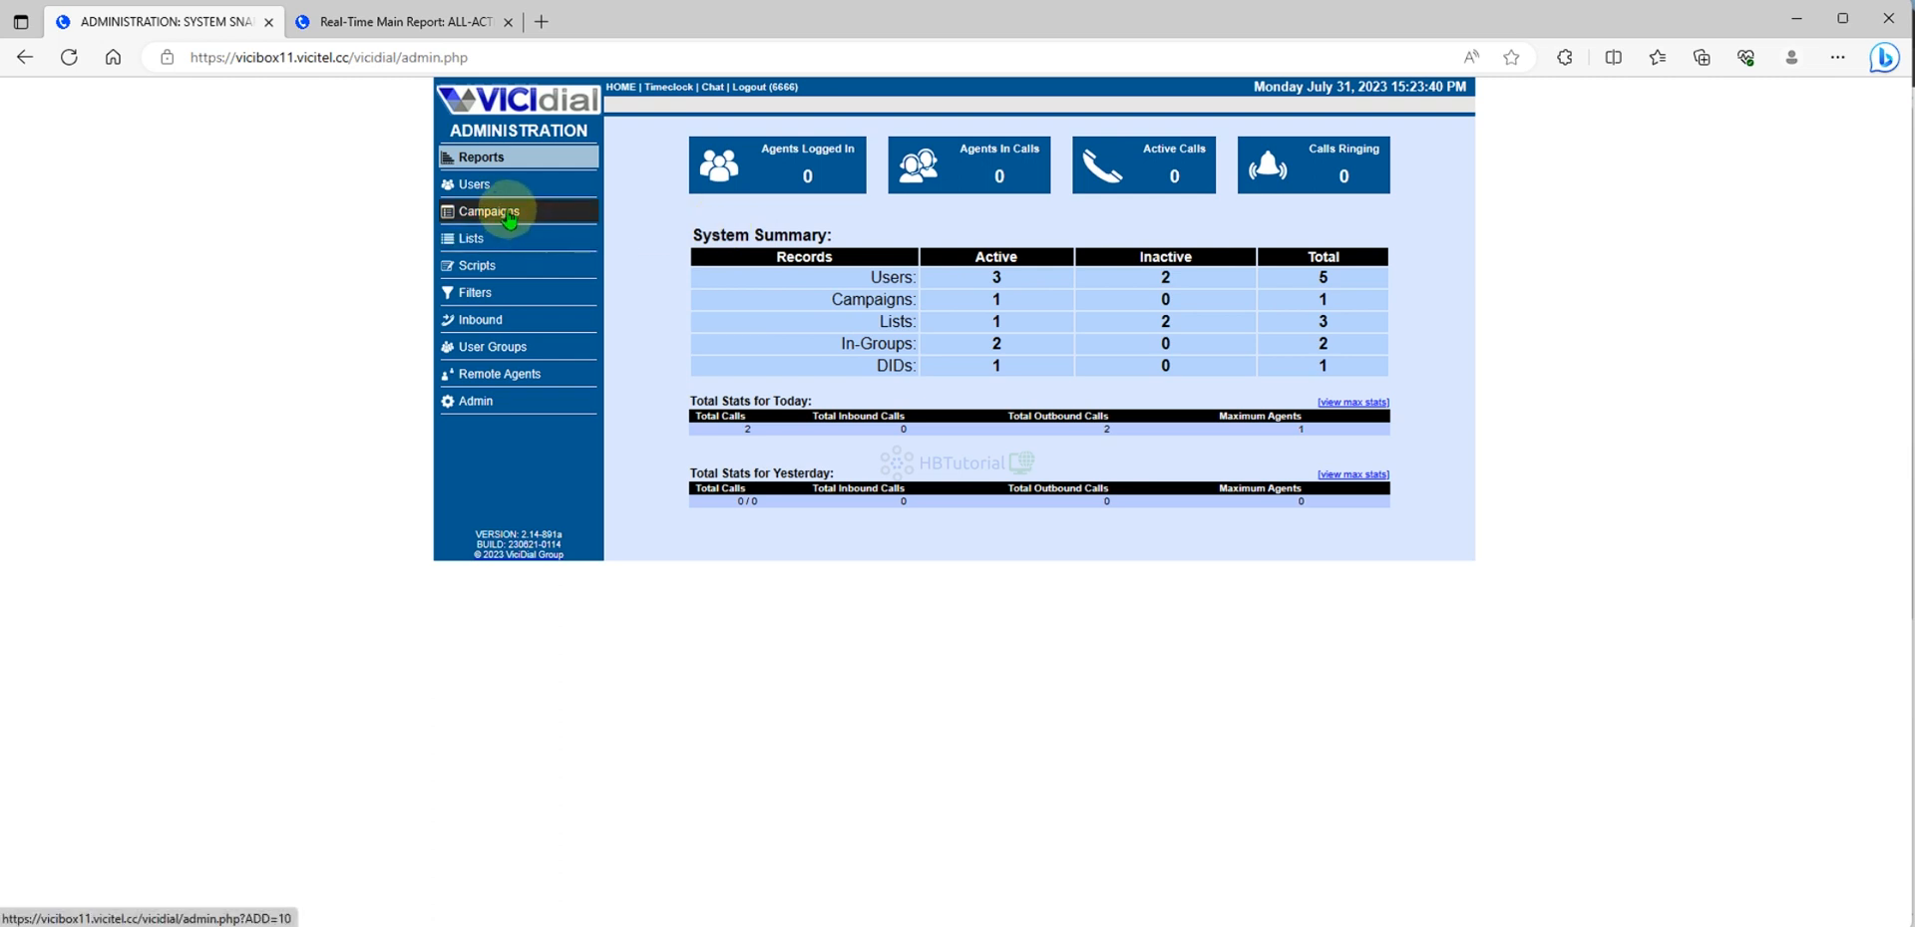
pyautogui.moveTo(919, 440)
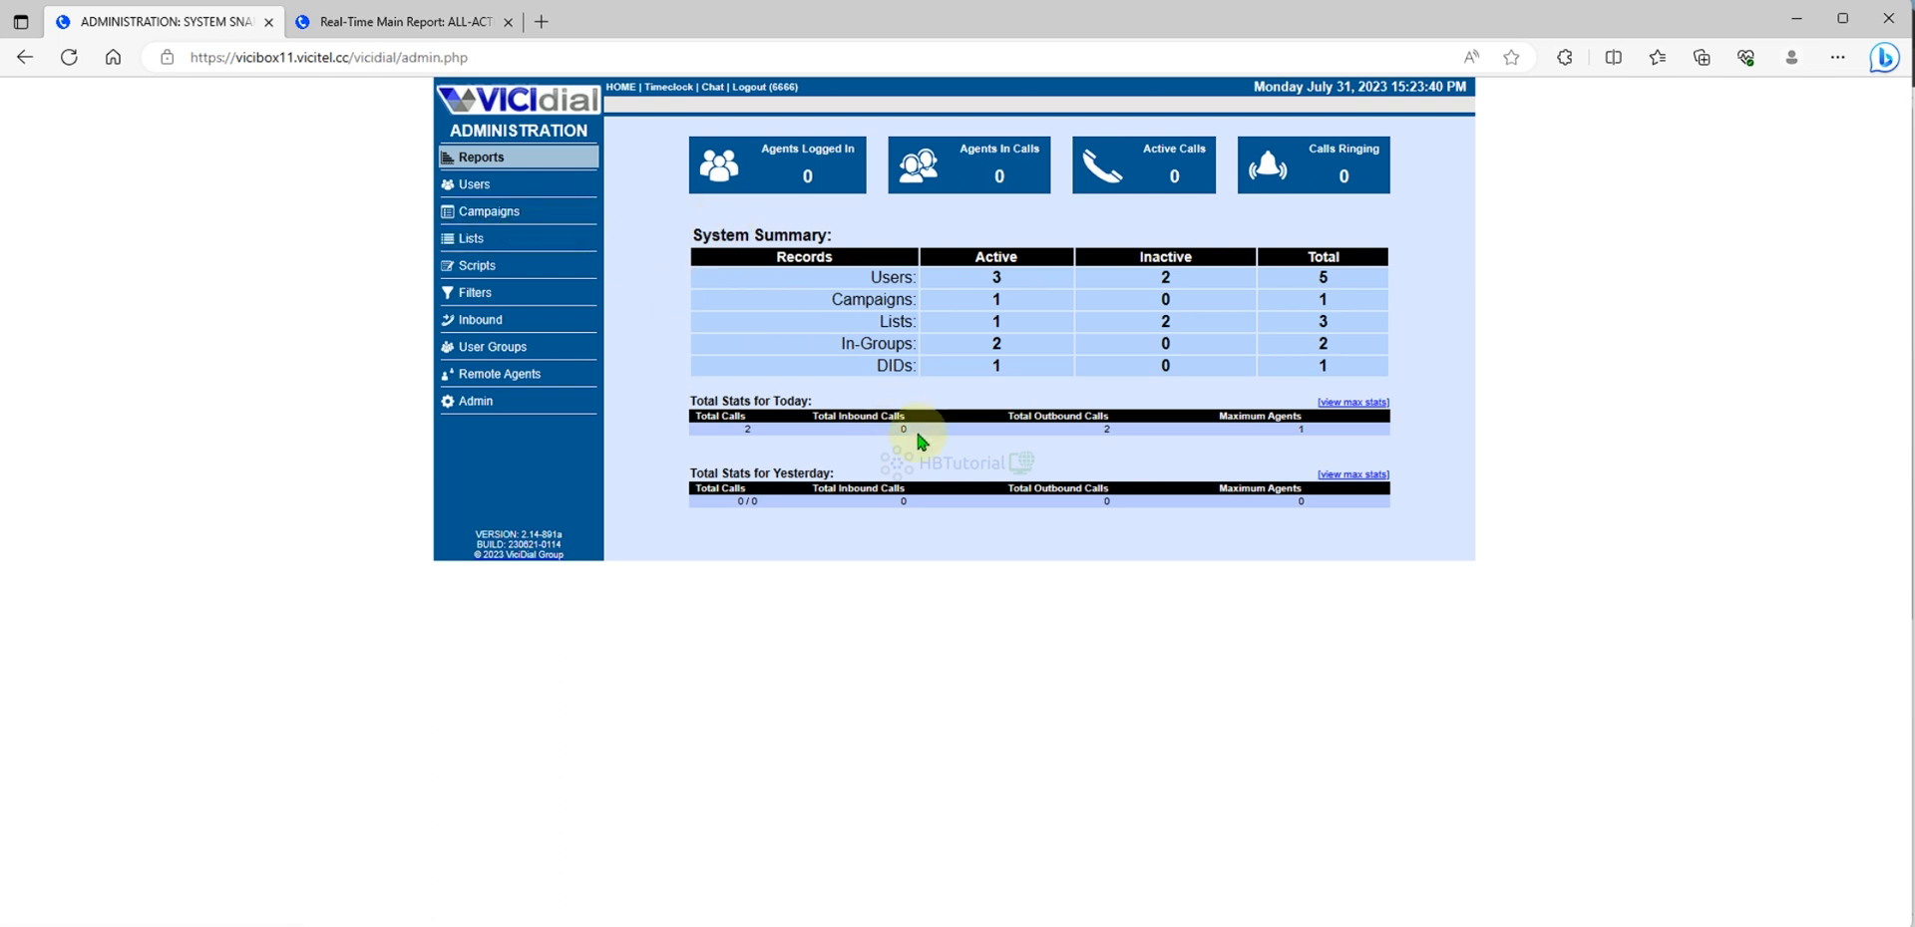
pyautogui.click(490, 212)
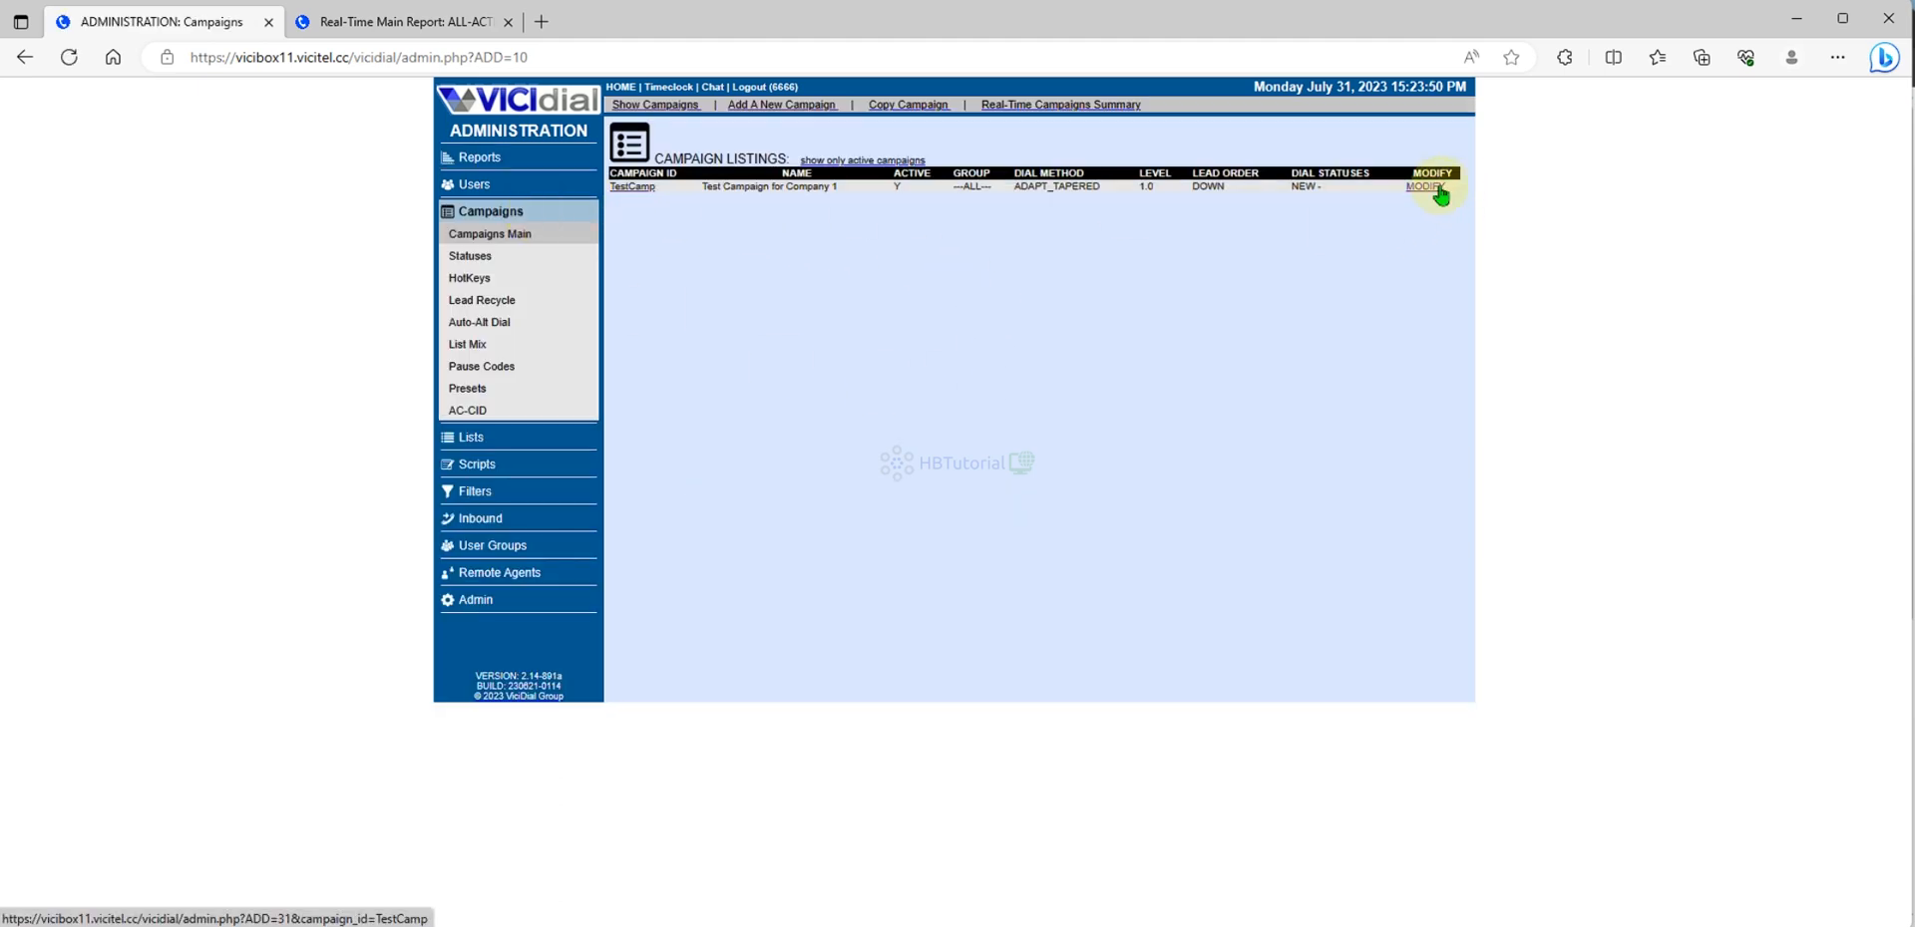
# - Open TestCamp's settings, select the RATIO dial method, and view the dial-method help
pyautogui.click(1426, 187)
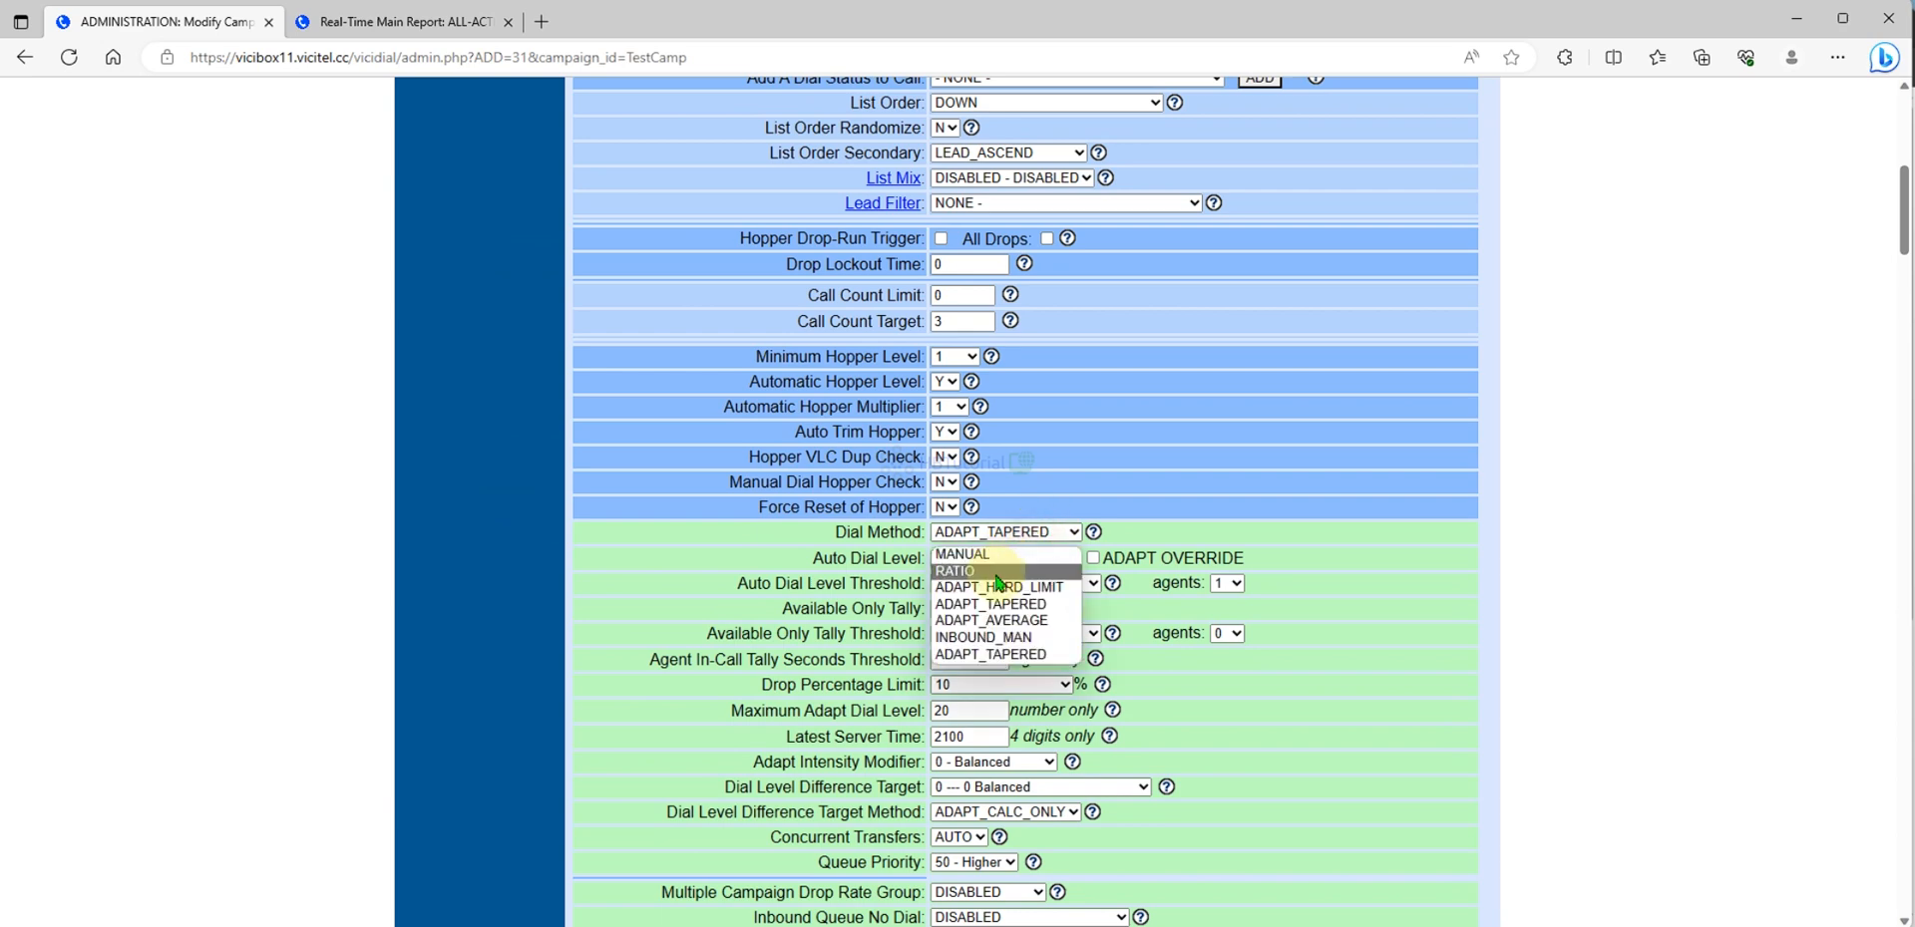
pyautogui.click(956, 572)
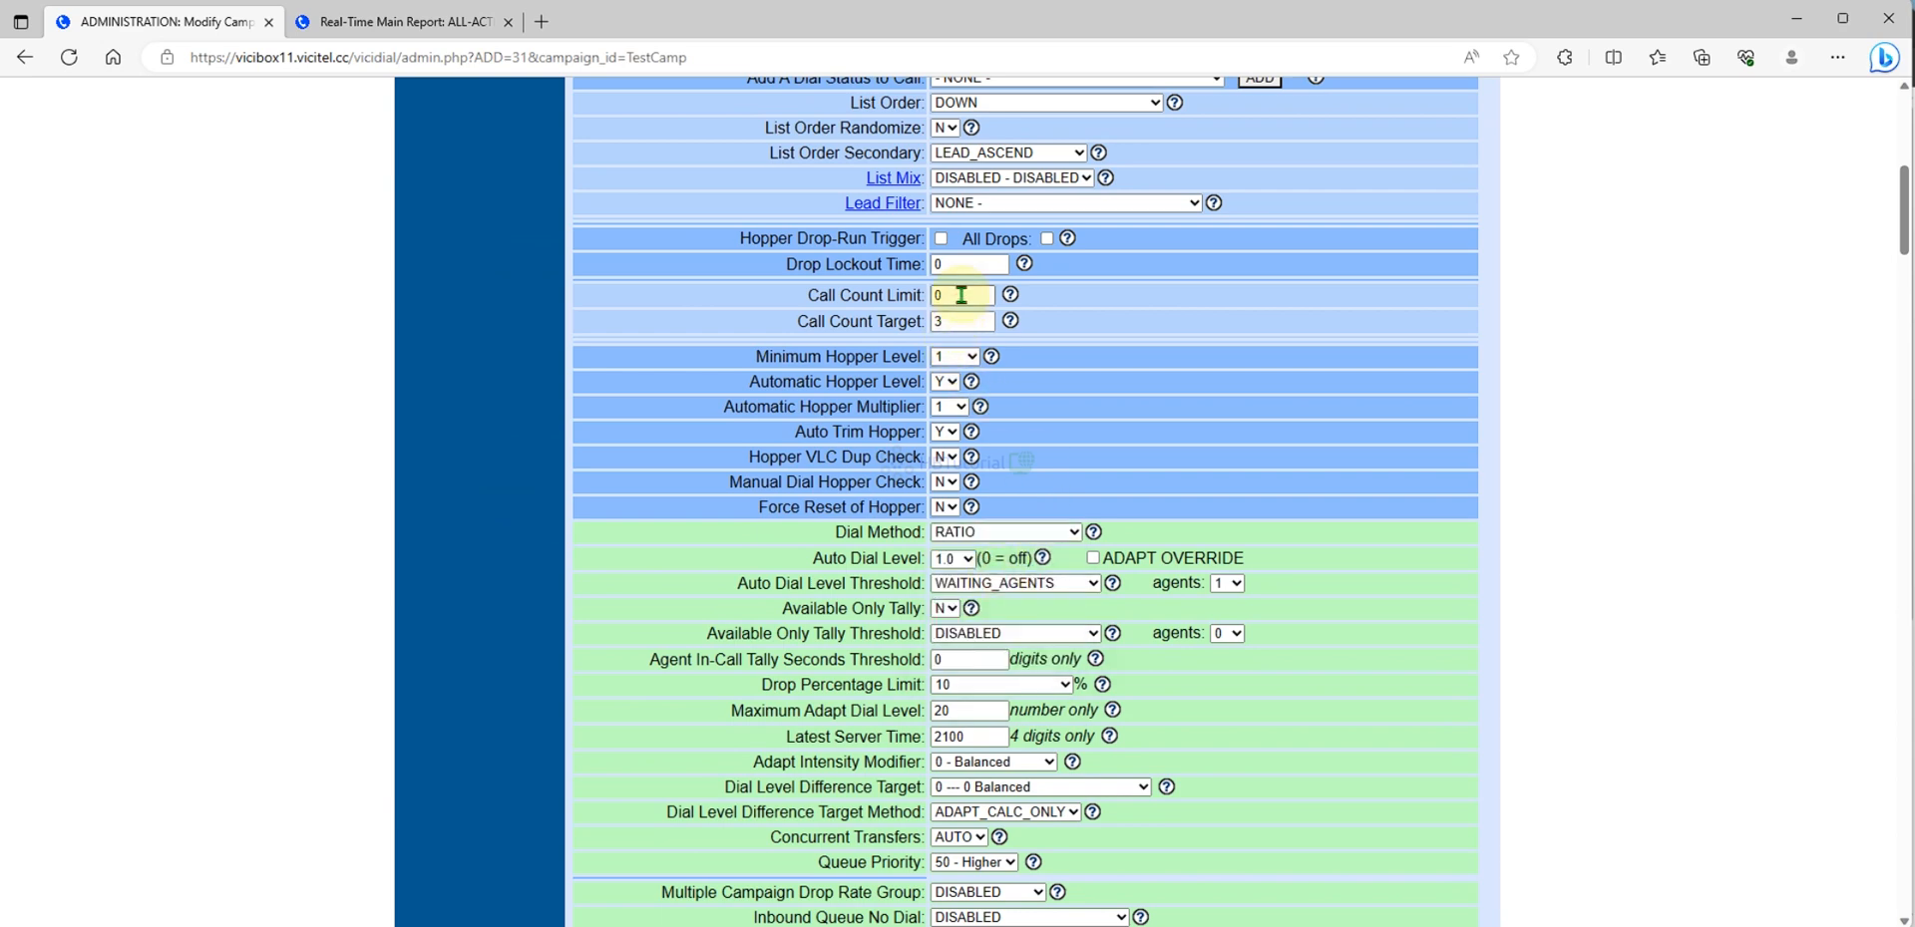
pyautogui.click(1094, 532)
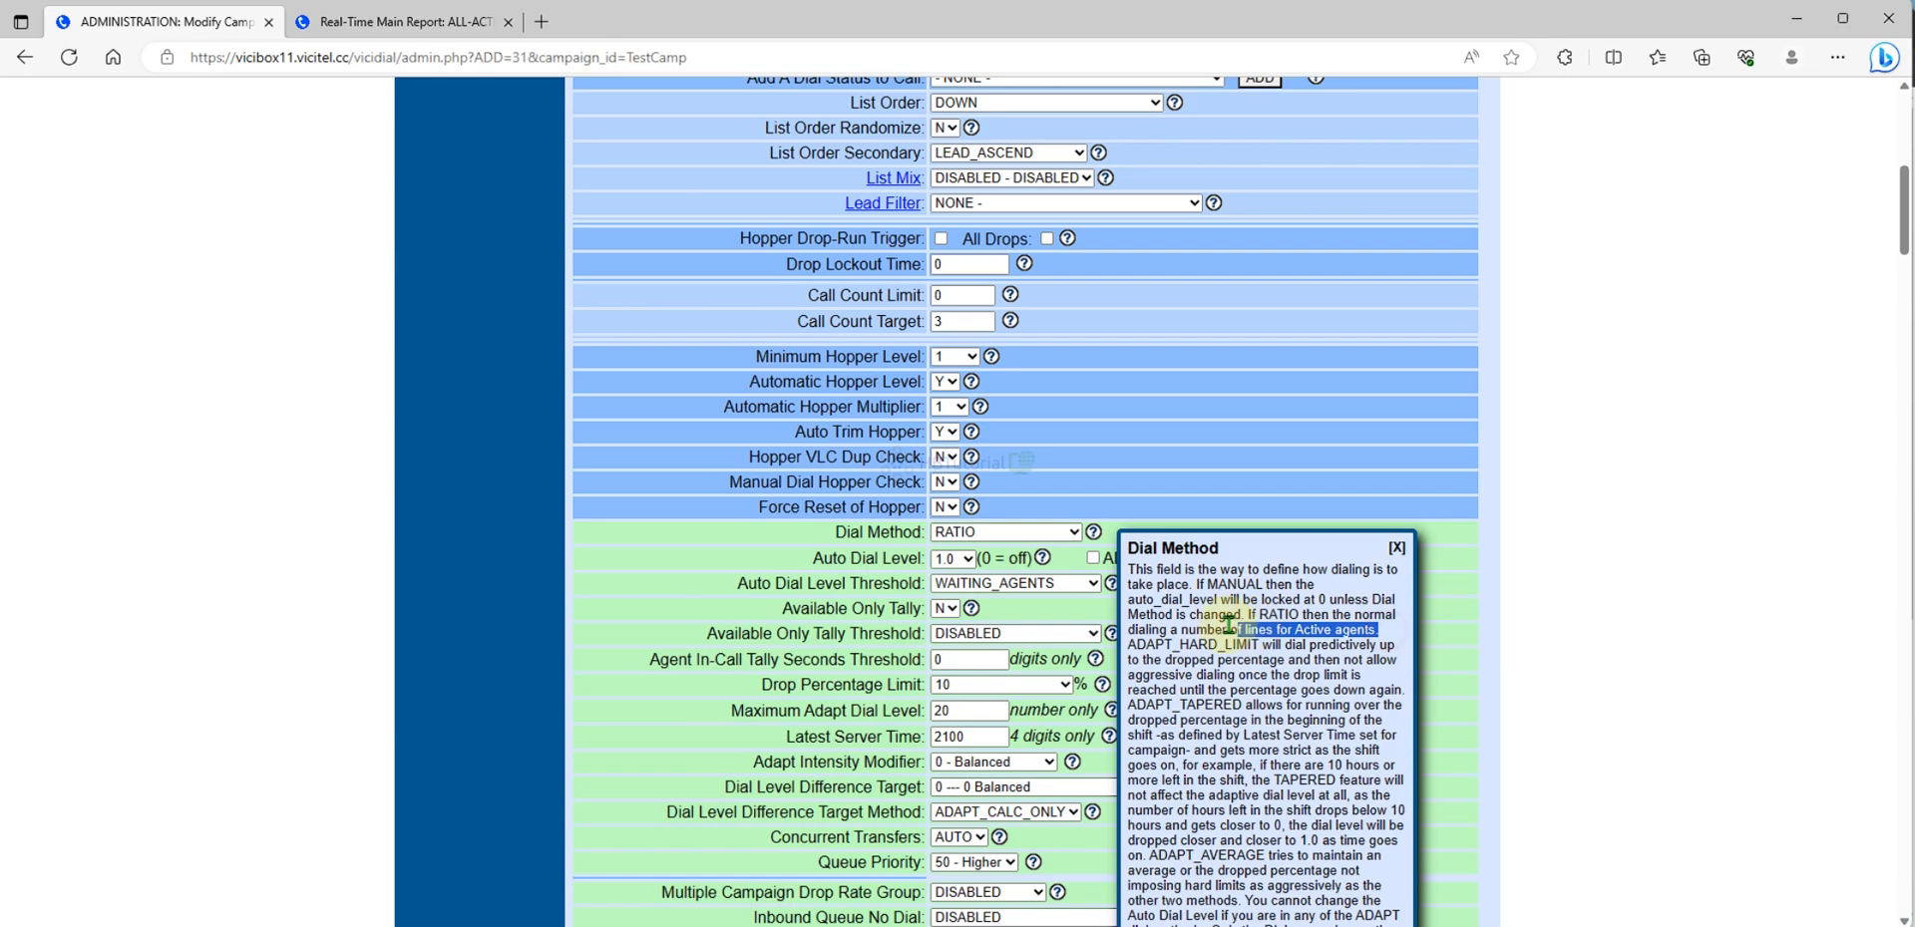
# - Scroll through the dial-method explanation and reopen the Real-Time report's display options
pyautogui.scroll(-3)
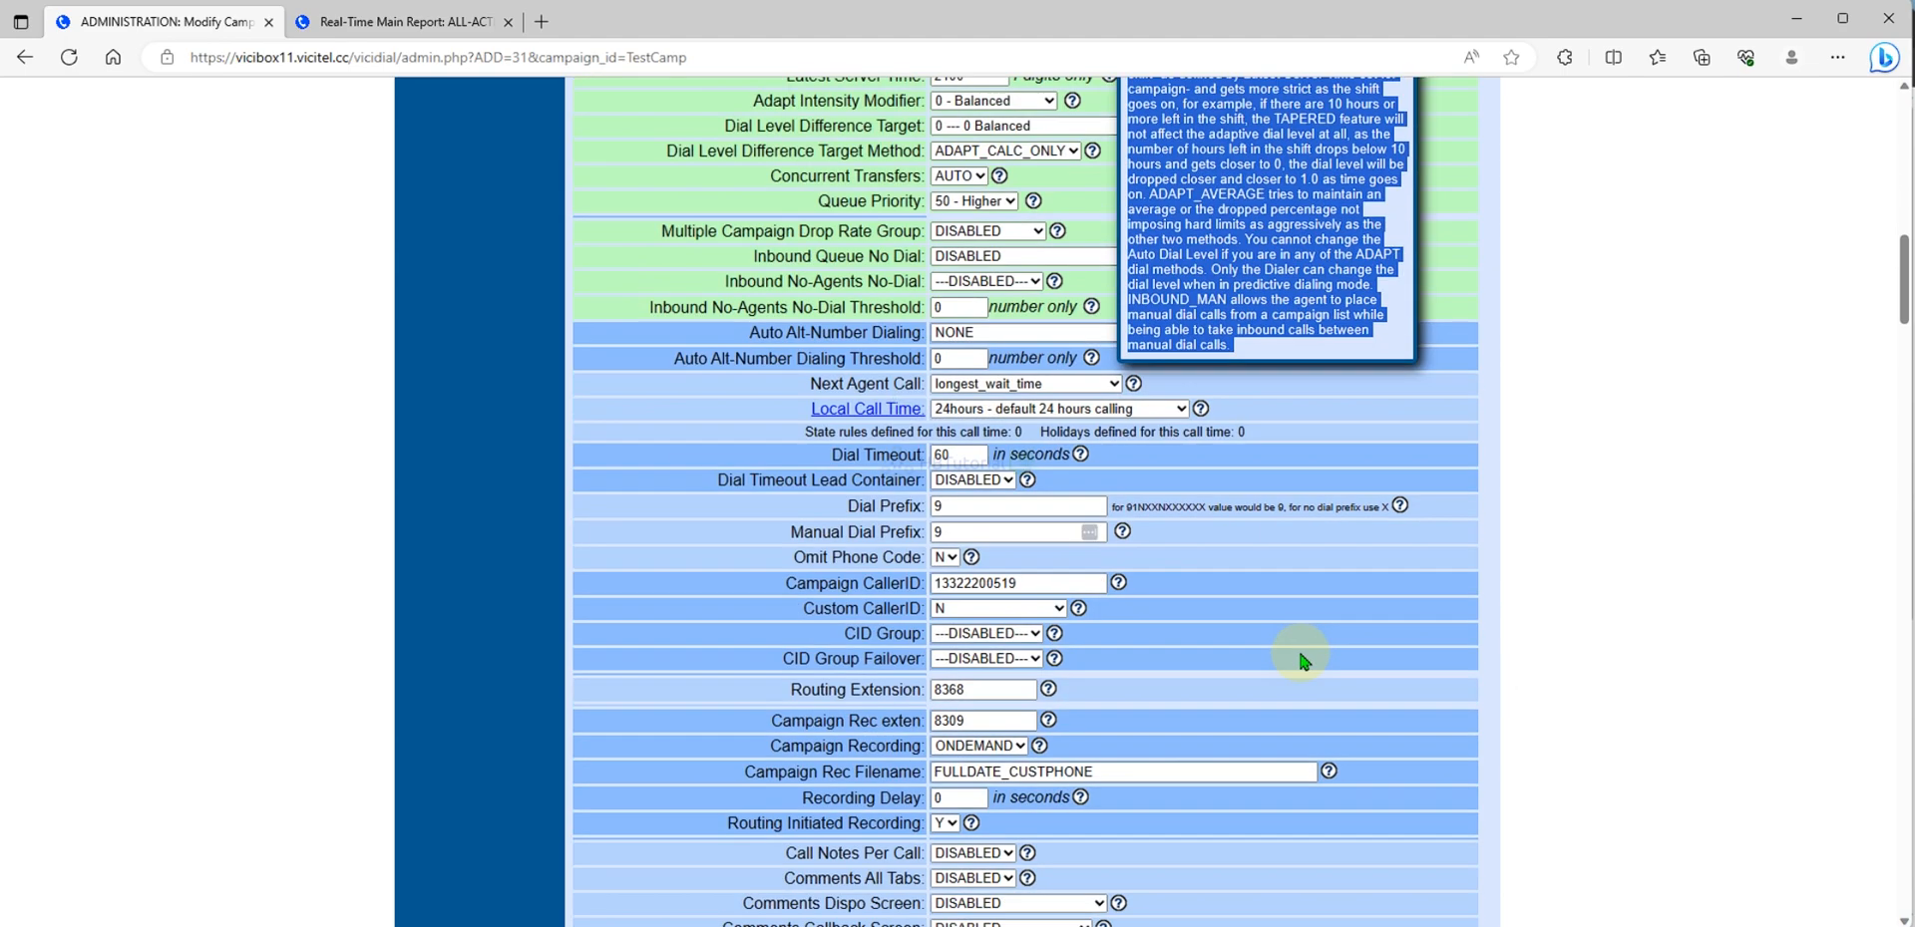
pyautogui.scroll(3)
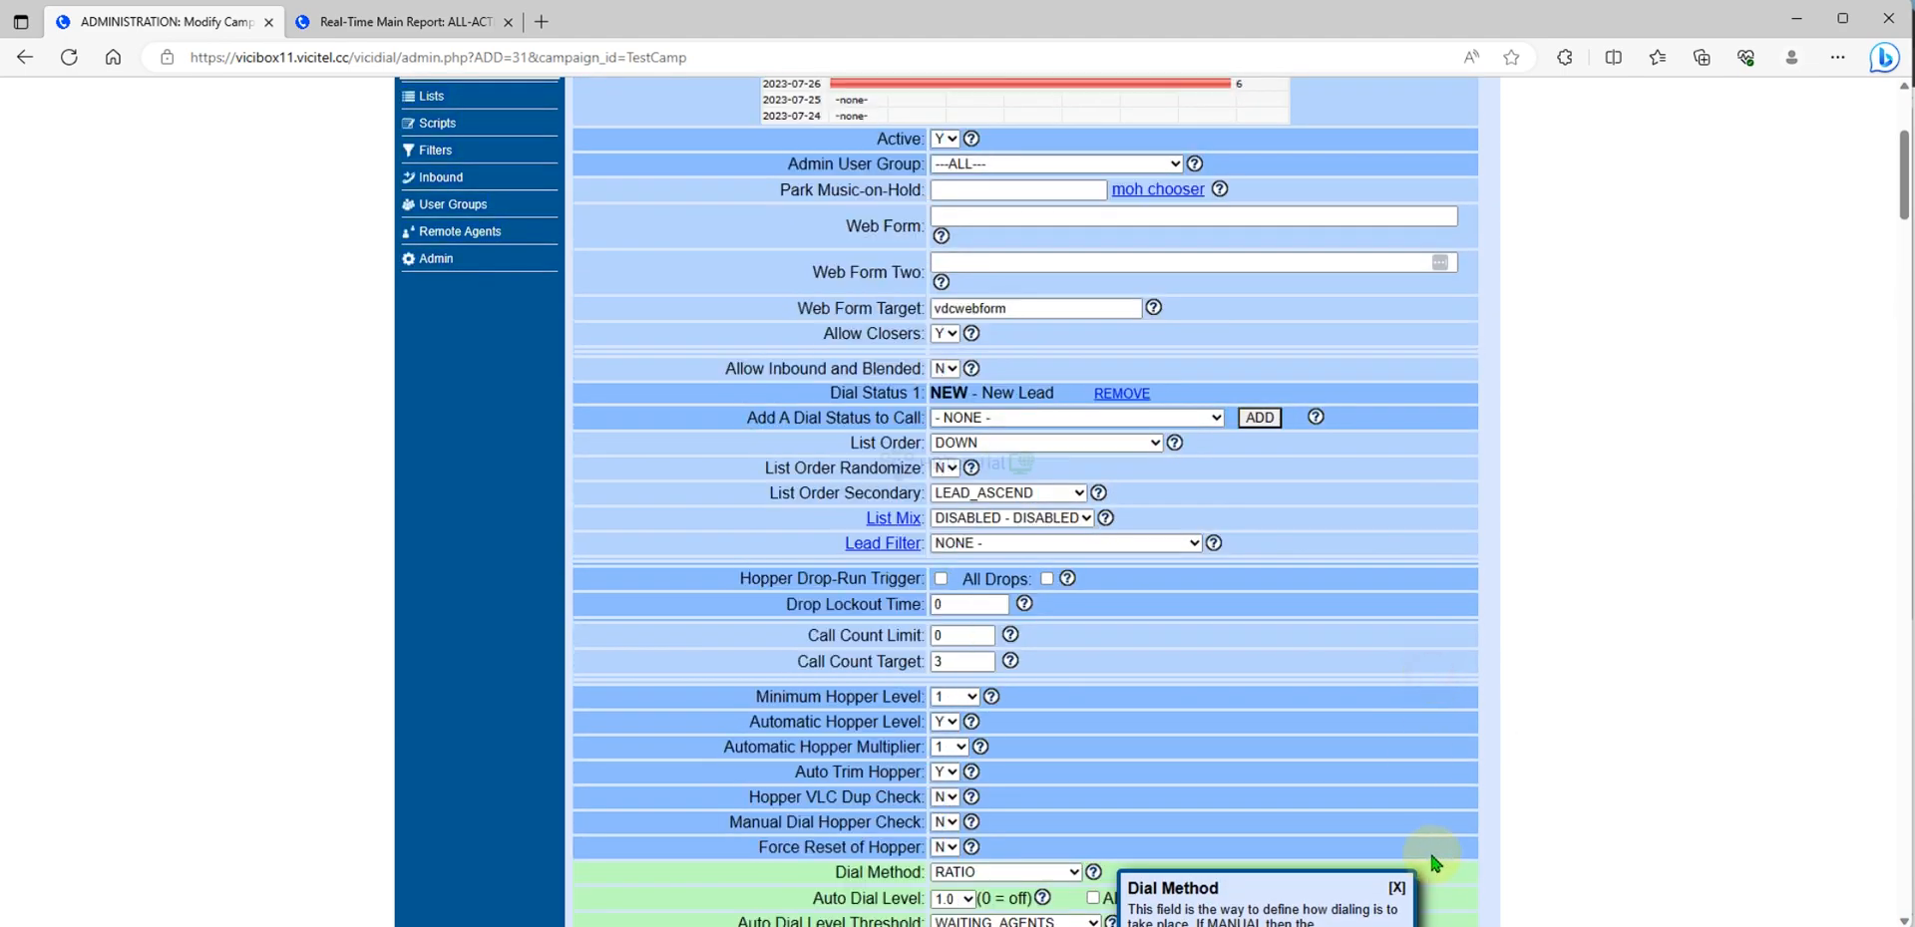
pyautogui.scroll(-3)
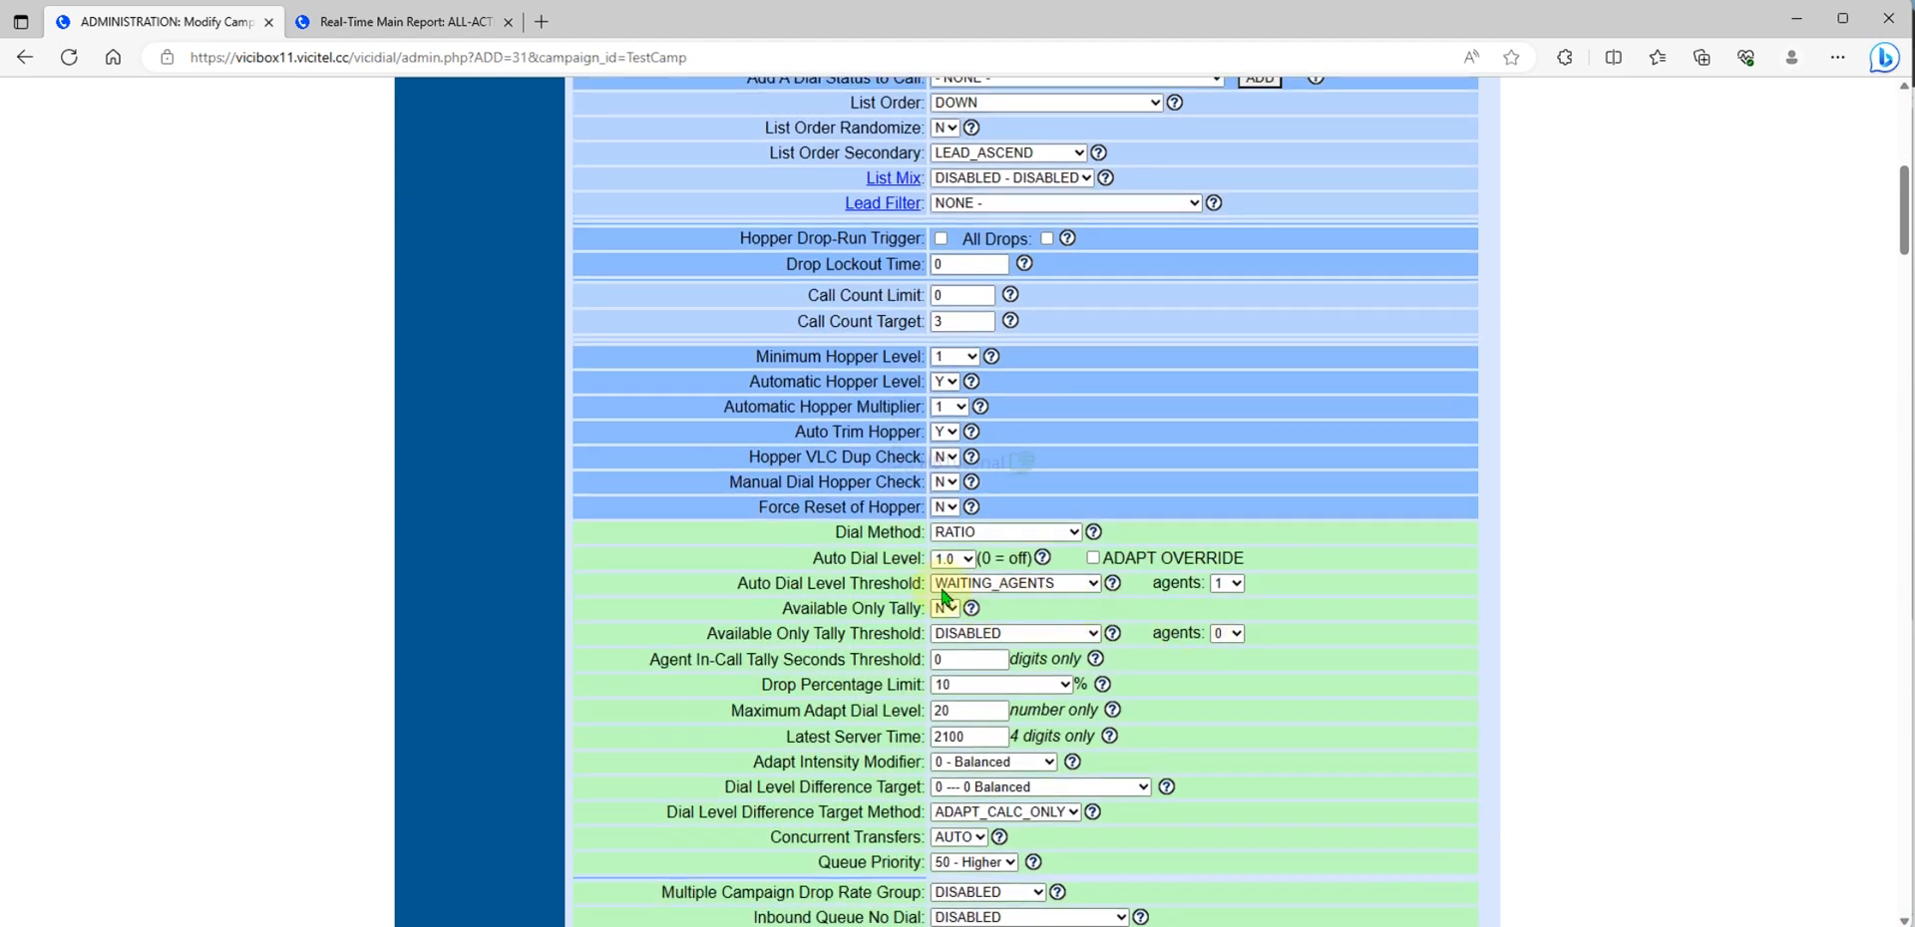
pyautogui.doubleClick(866, 557)
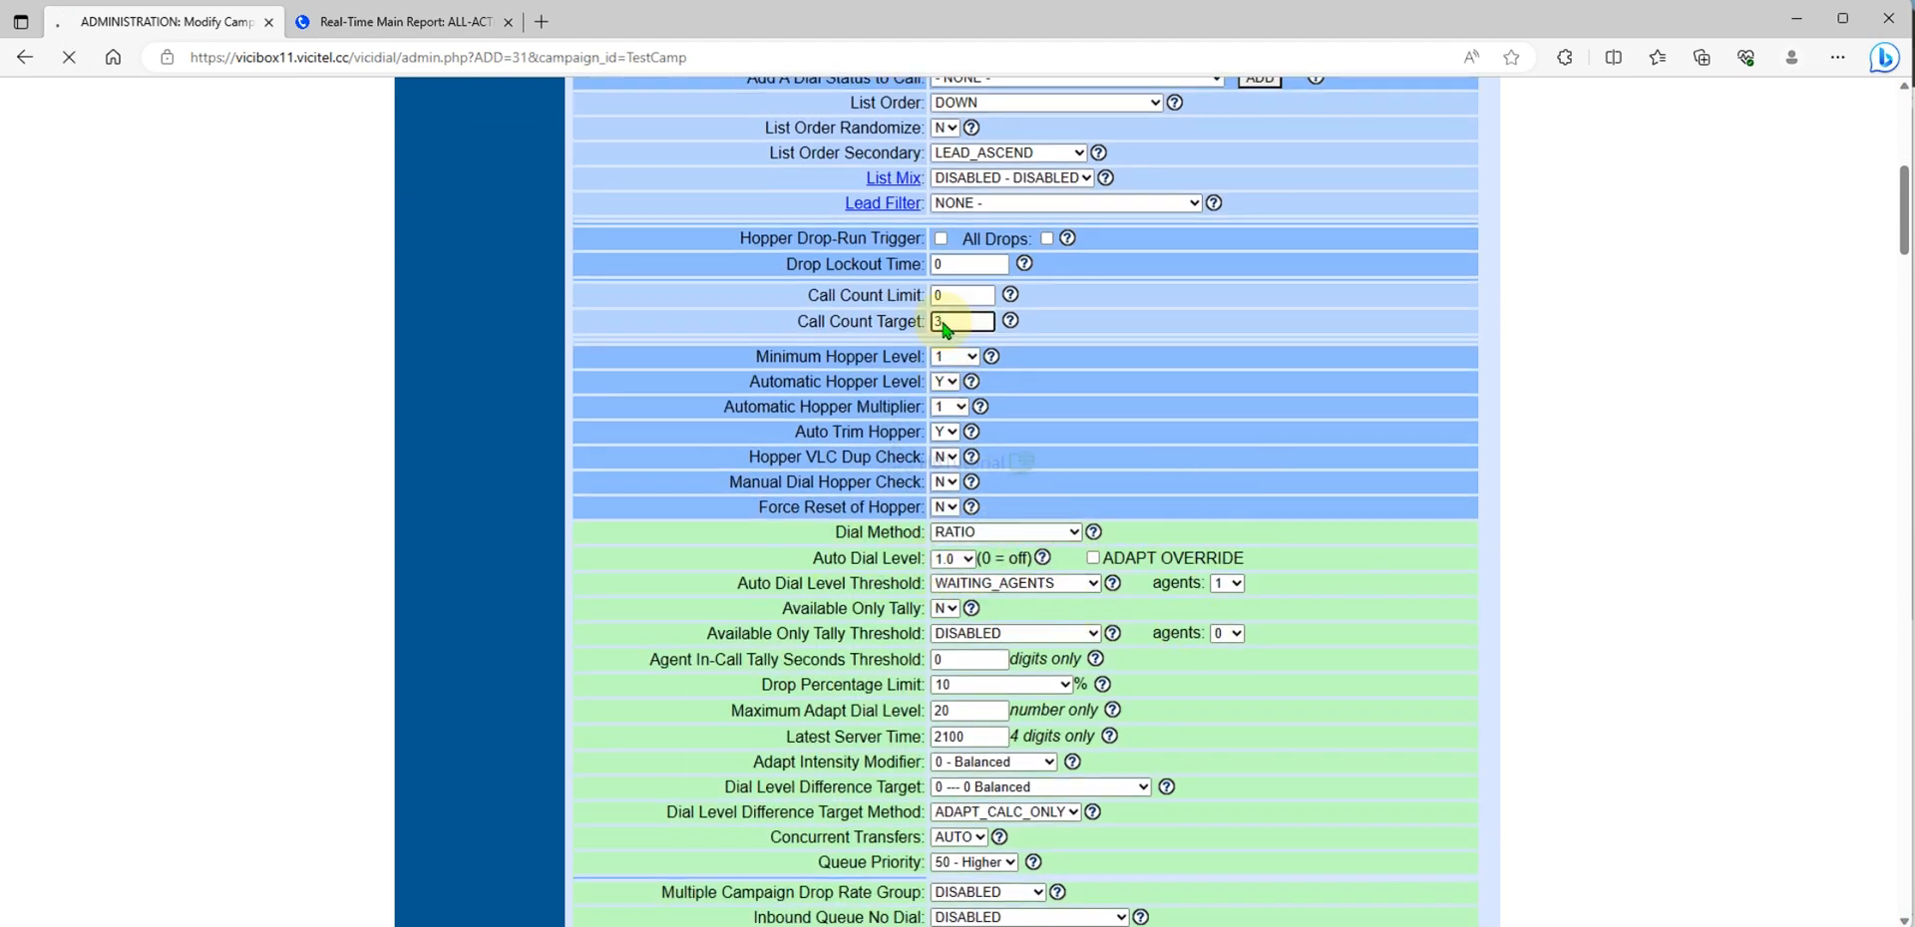
pyautogui.click(679, 164)
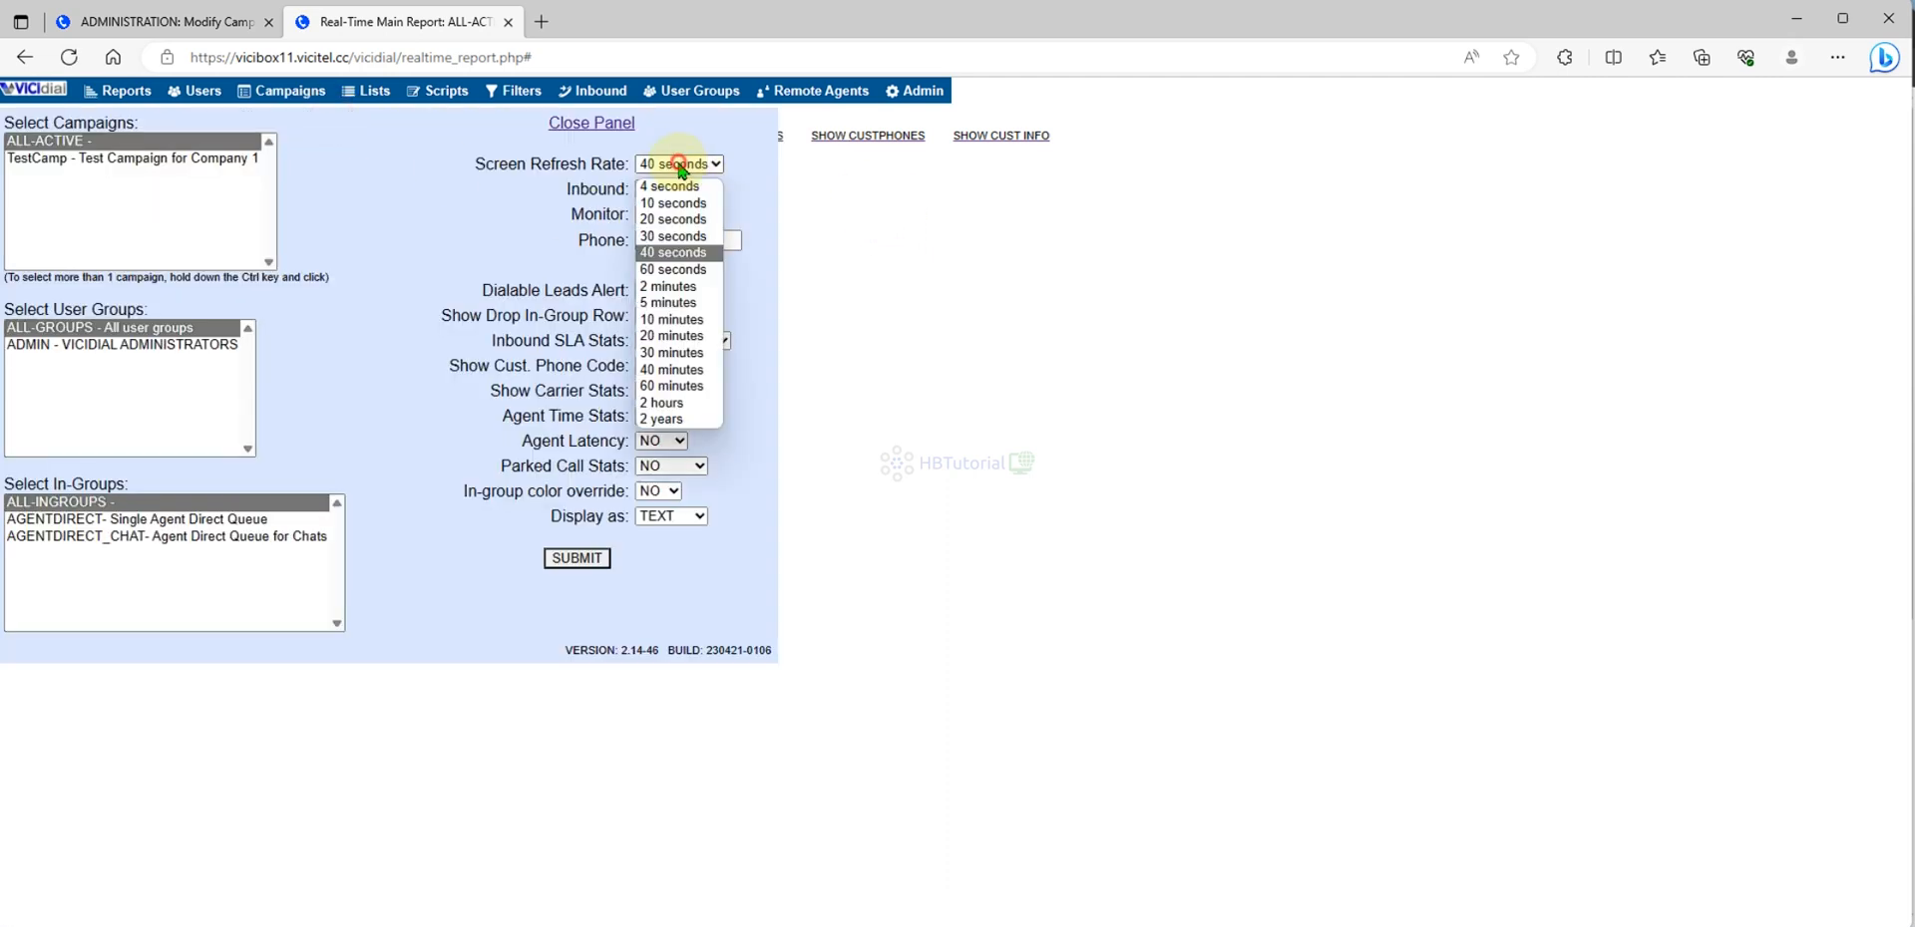
# - Return to TestCamp's settings and submit the RATIO dial method change
pyautogui.click(158, 21)
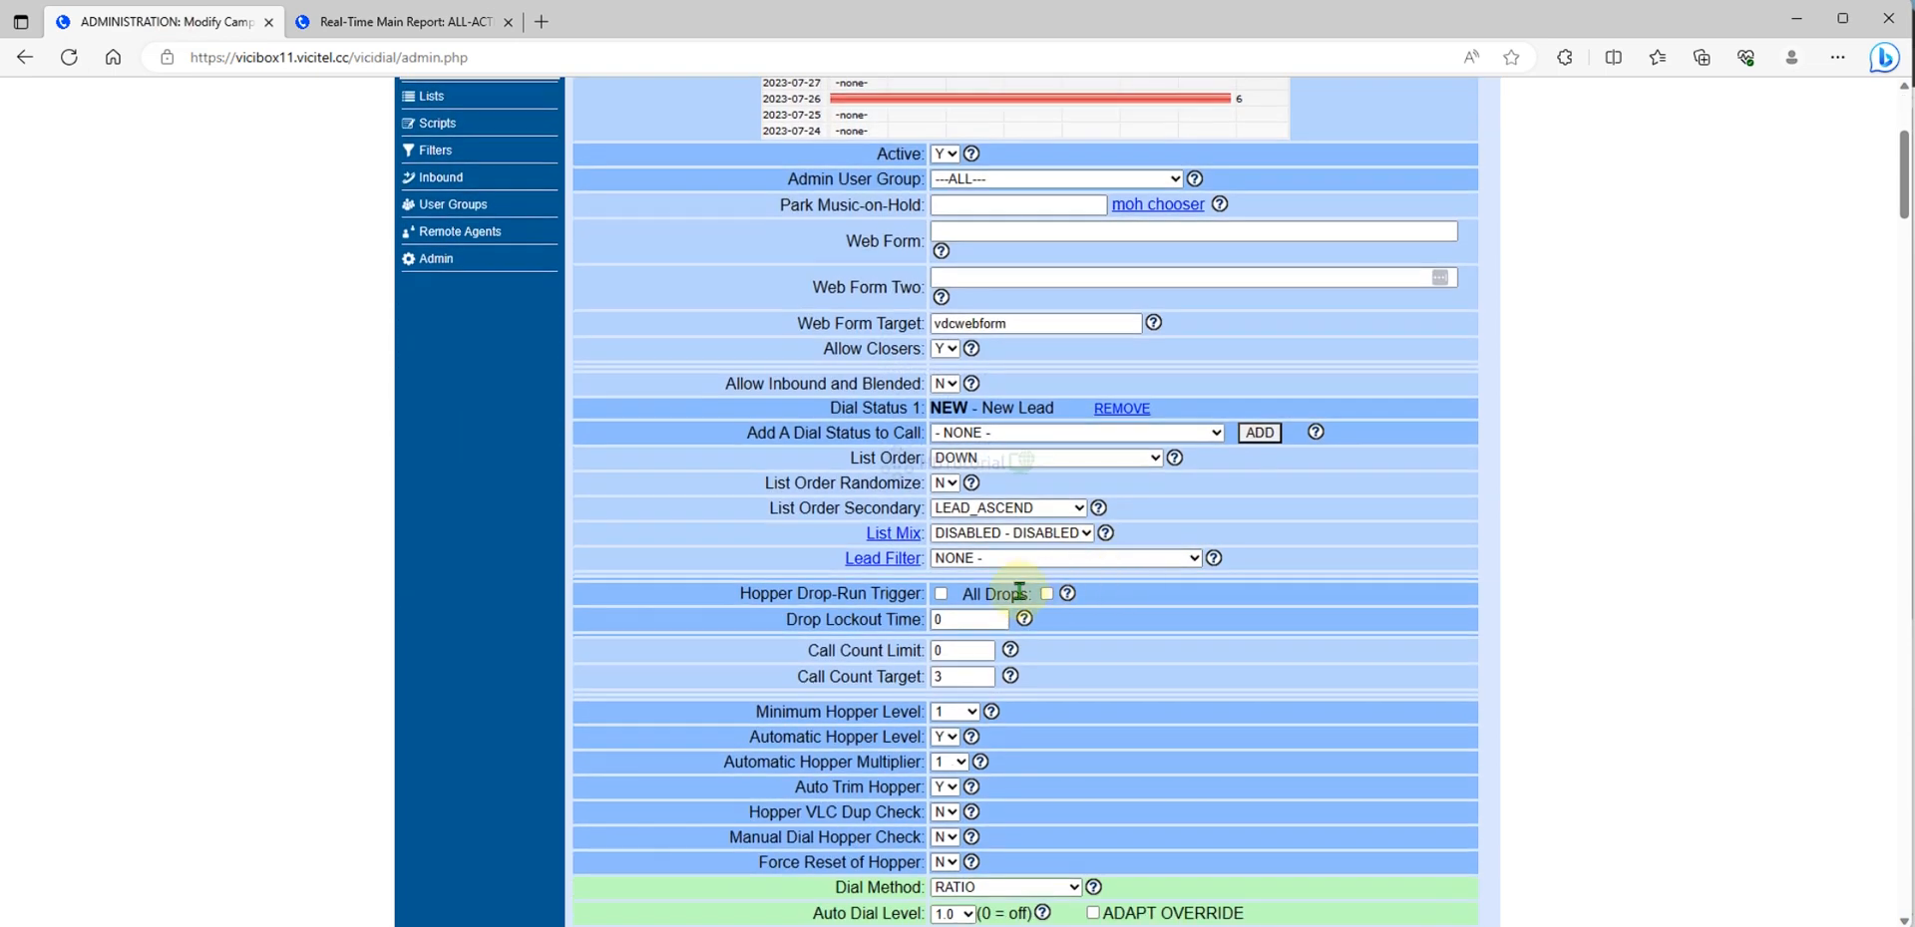
pyautogui.scroll(-3)
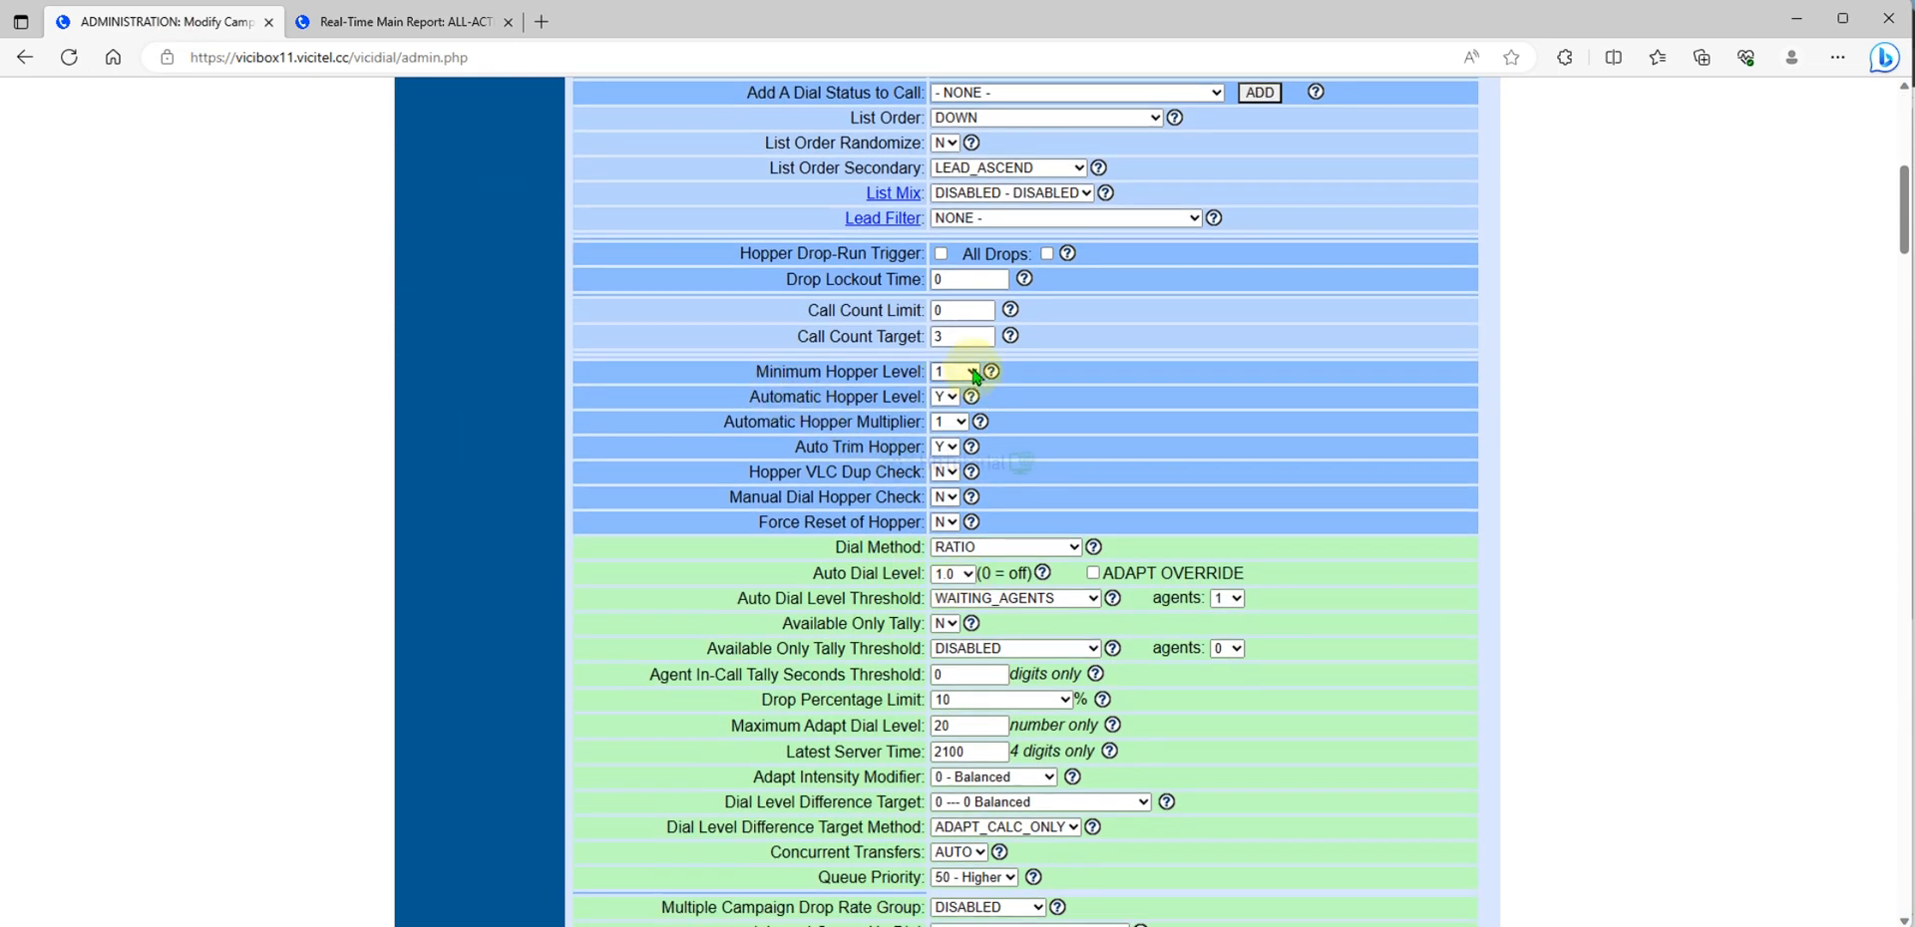
pyautogui.click(954, 573)
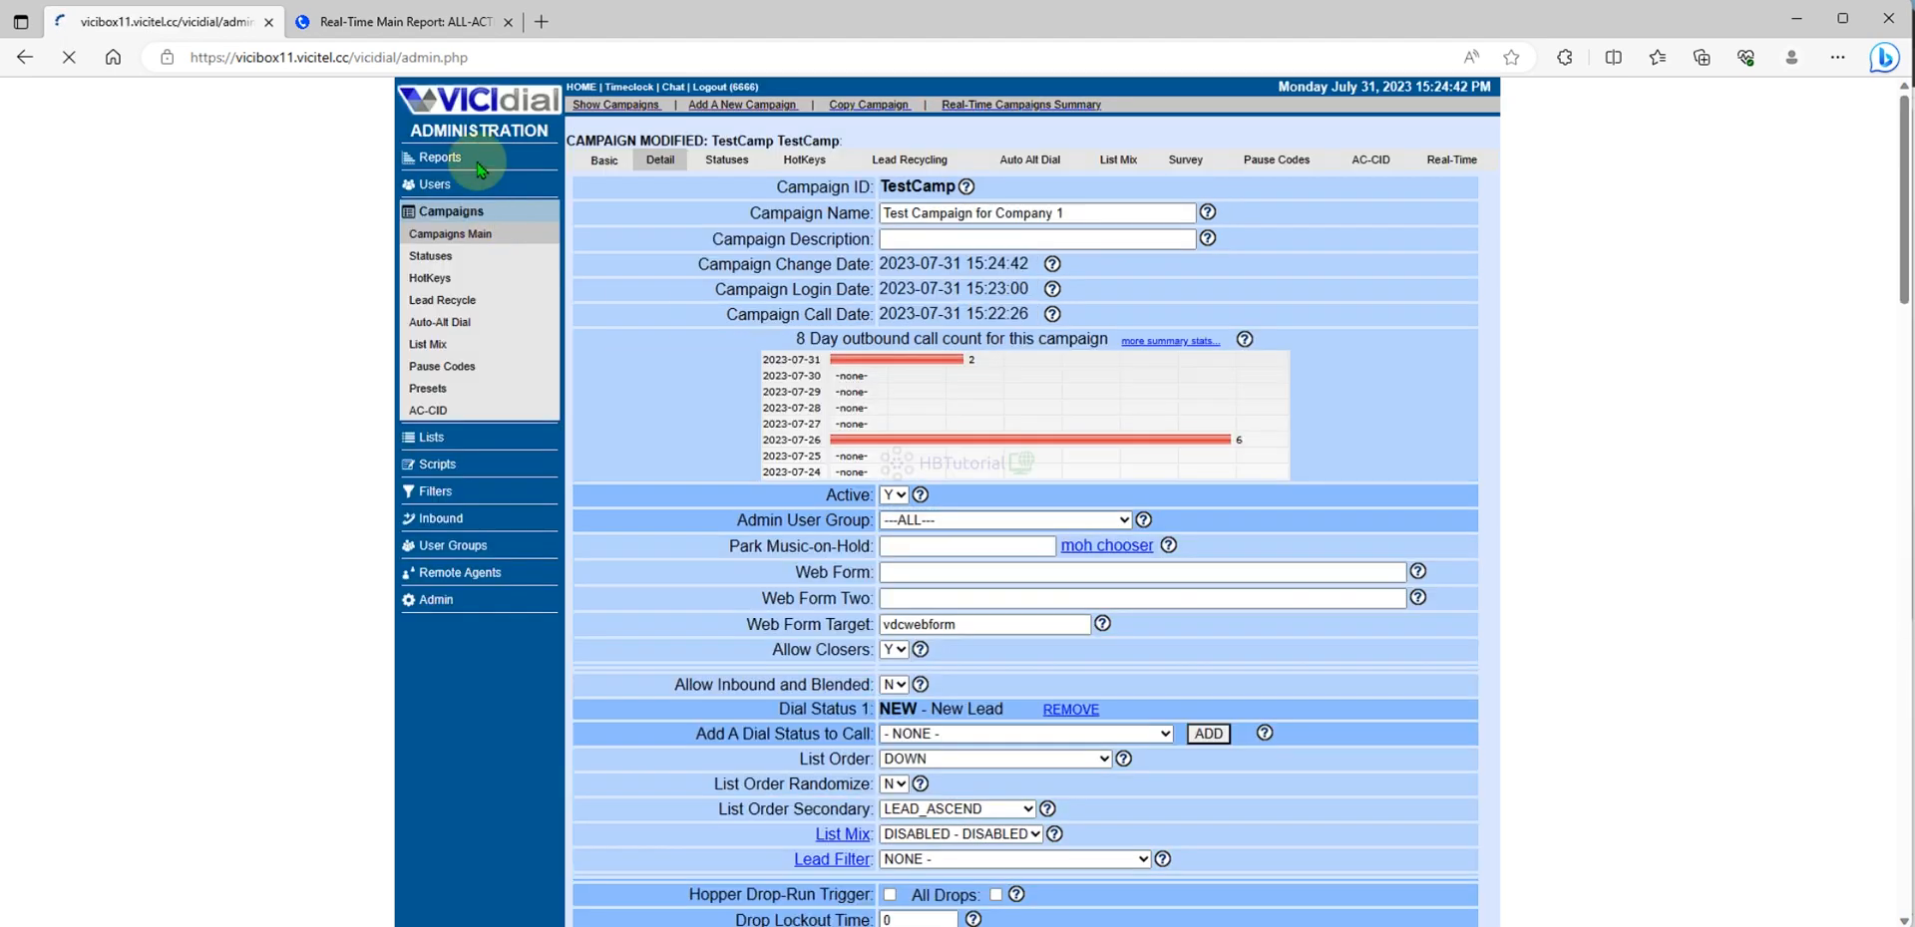
pyautogui.click(402, 21)
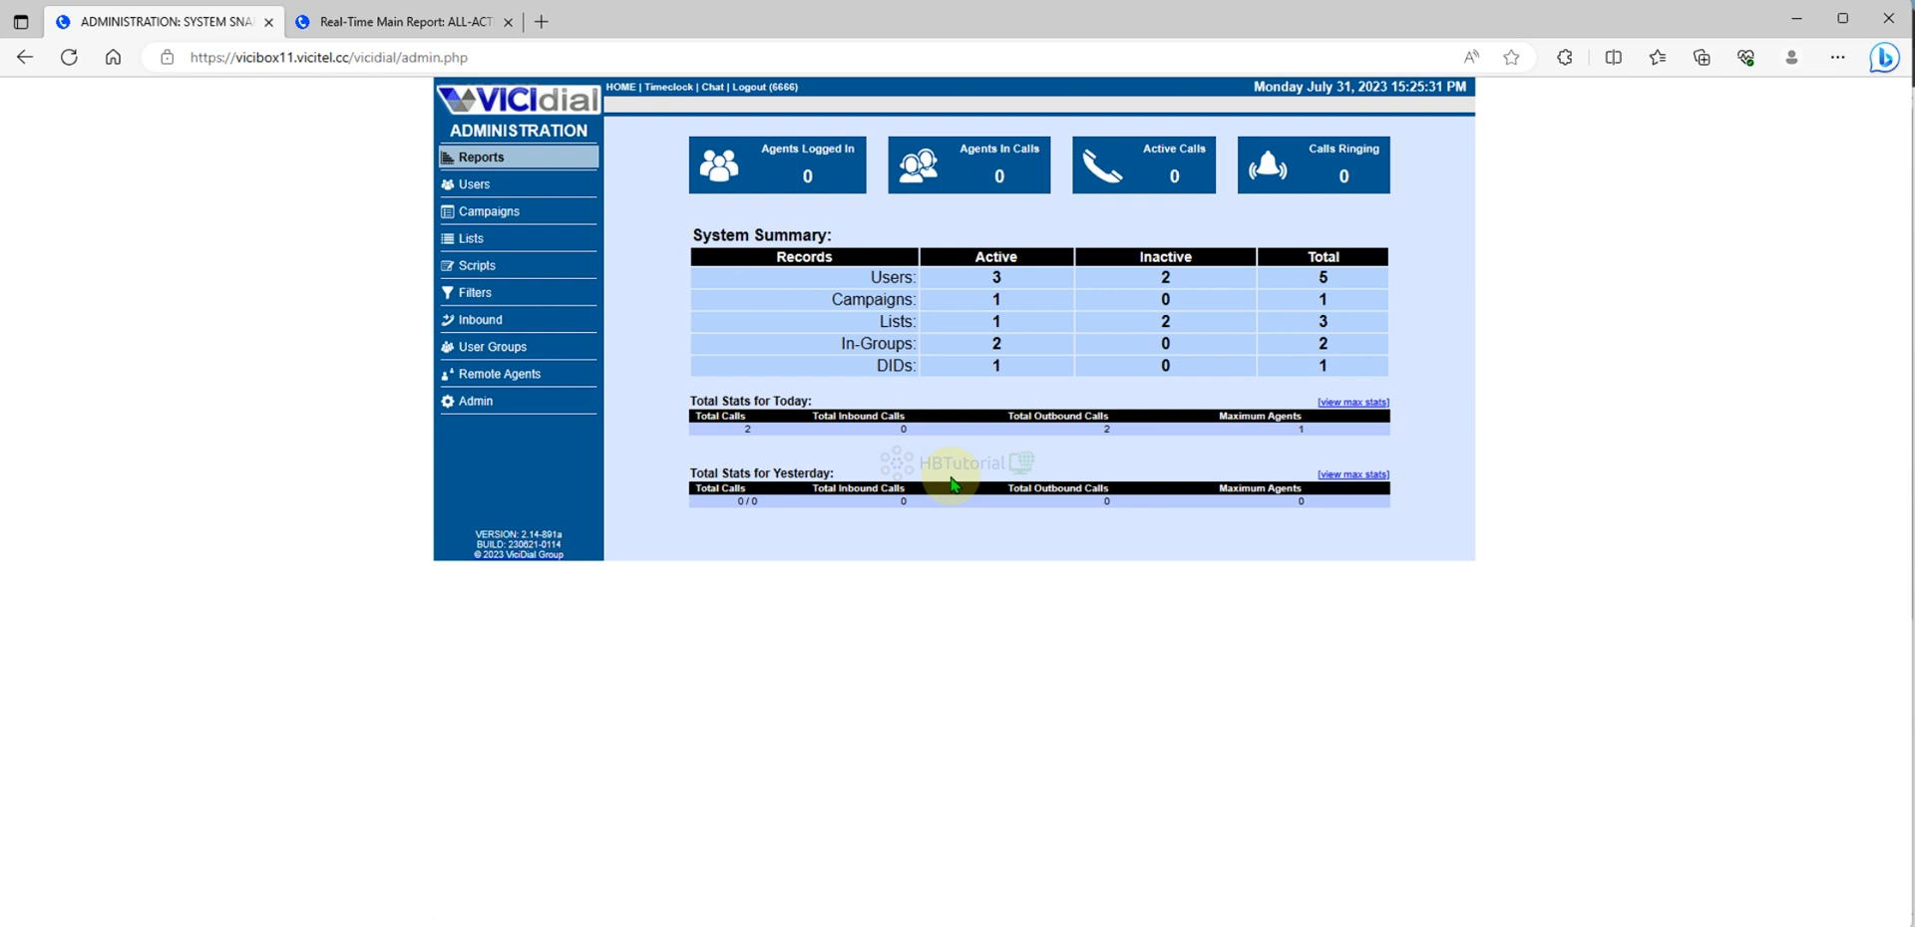
pyautogui.moveTo(213, 406)
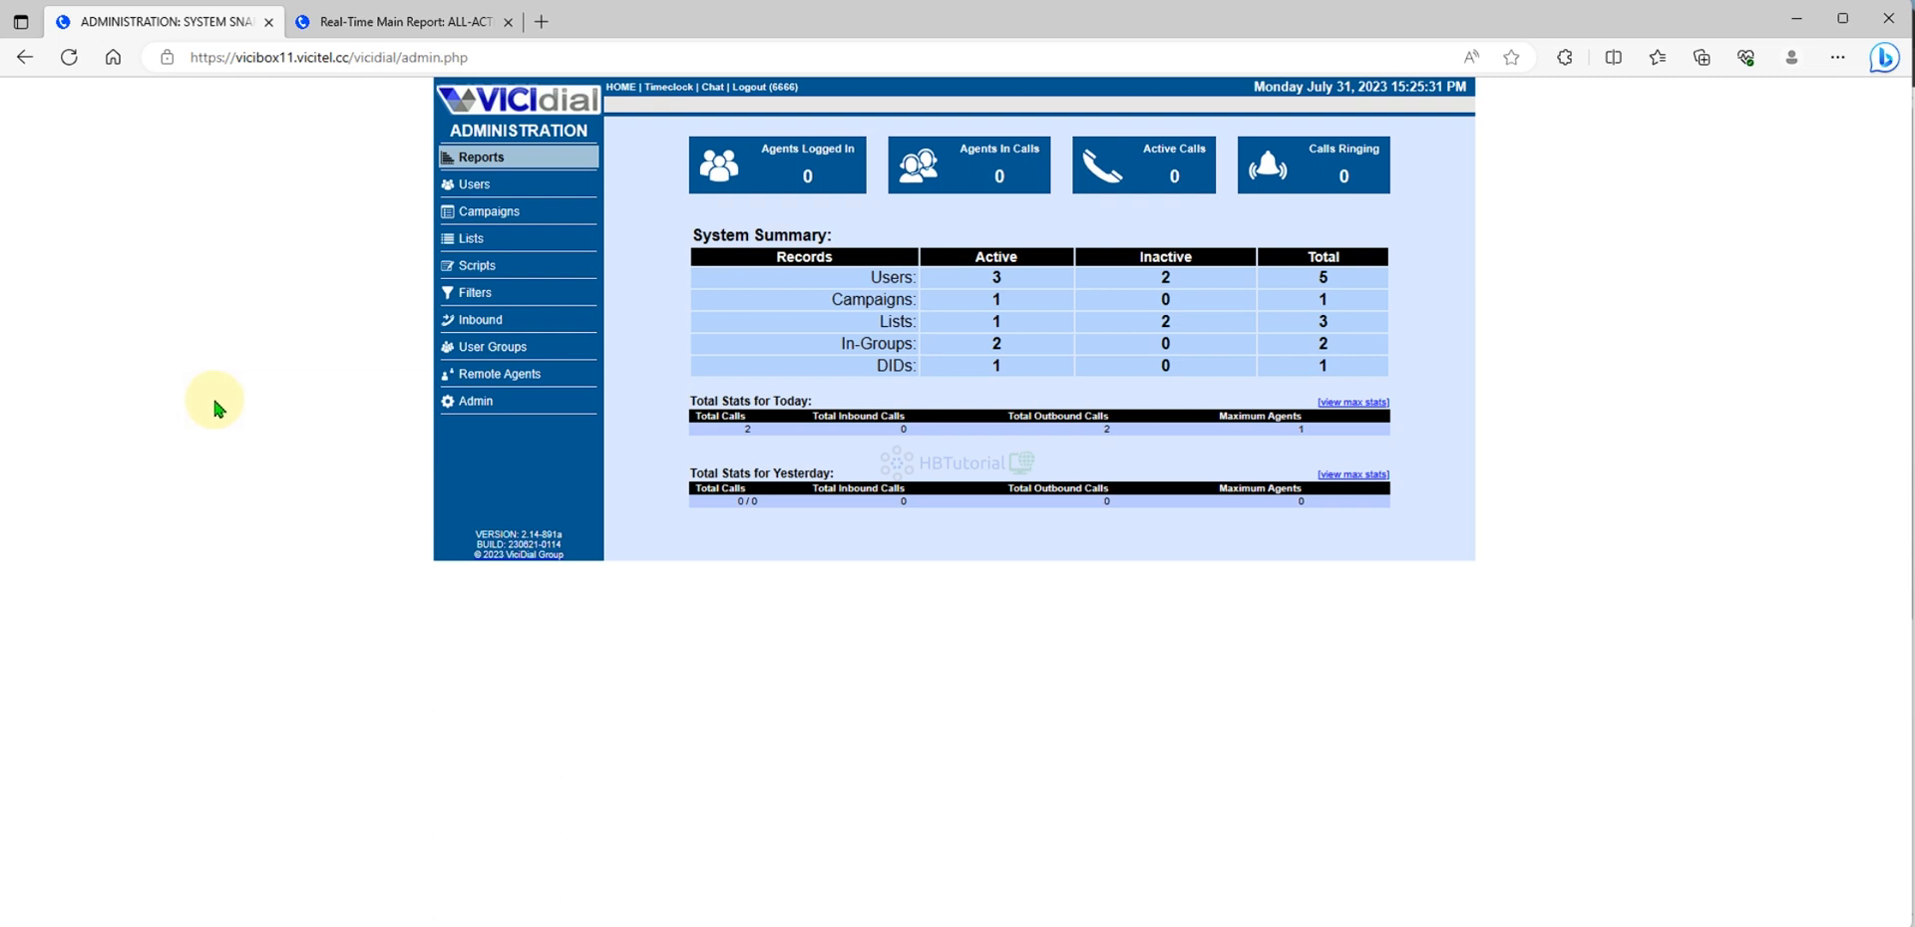
pyautogui.moveTo(1011, 474)
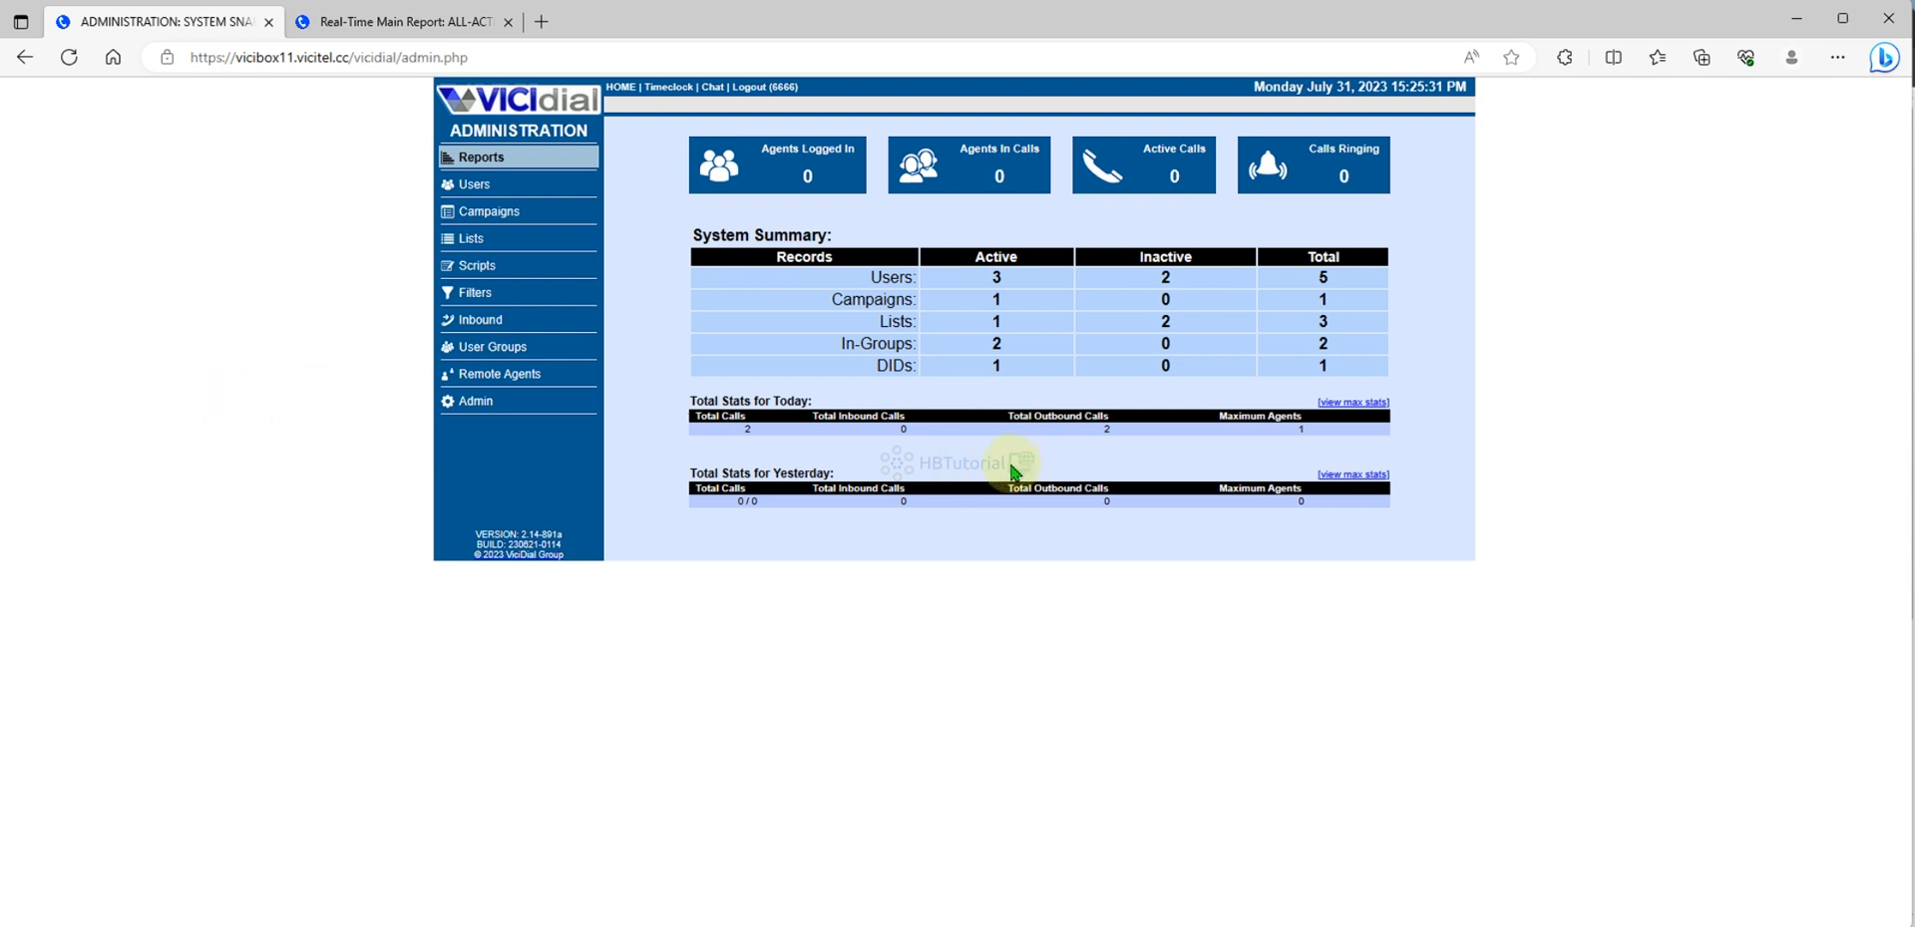
pyautogui.moveTo(995, 478)
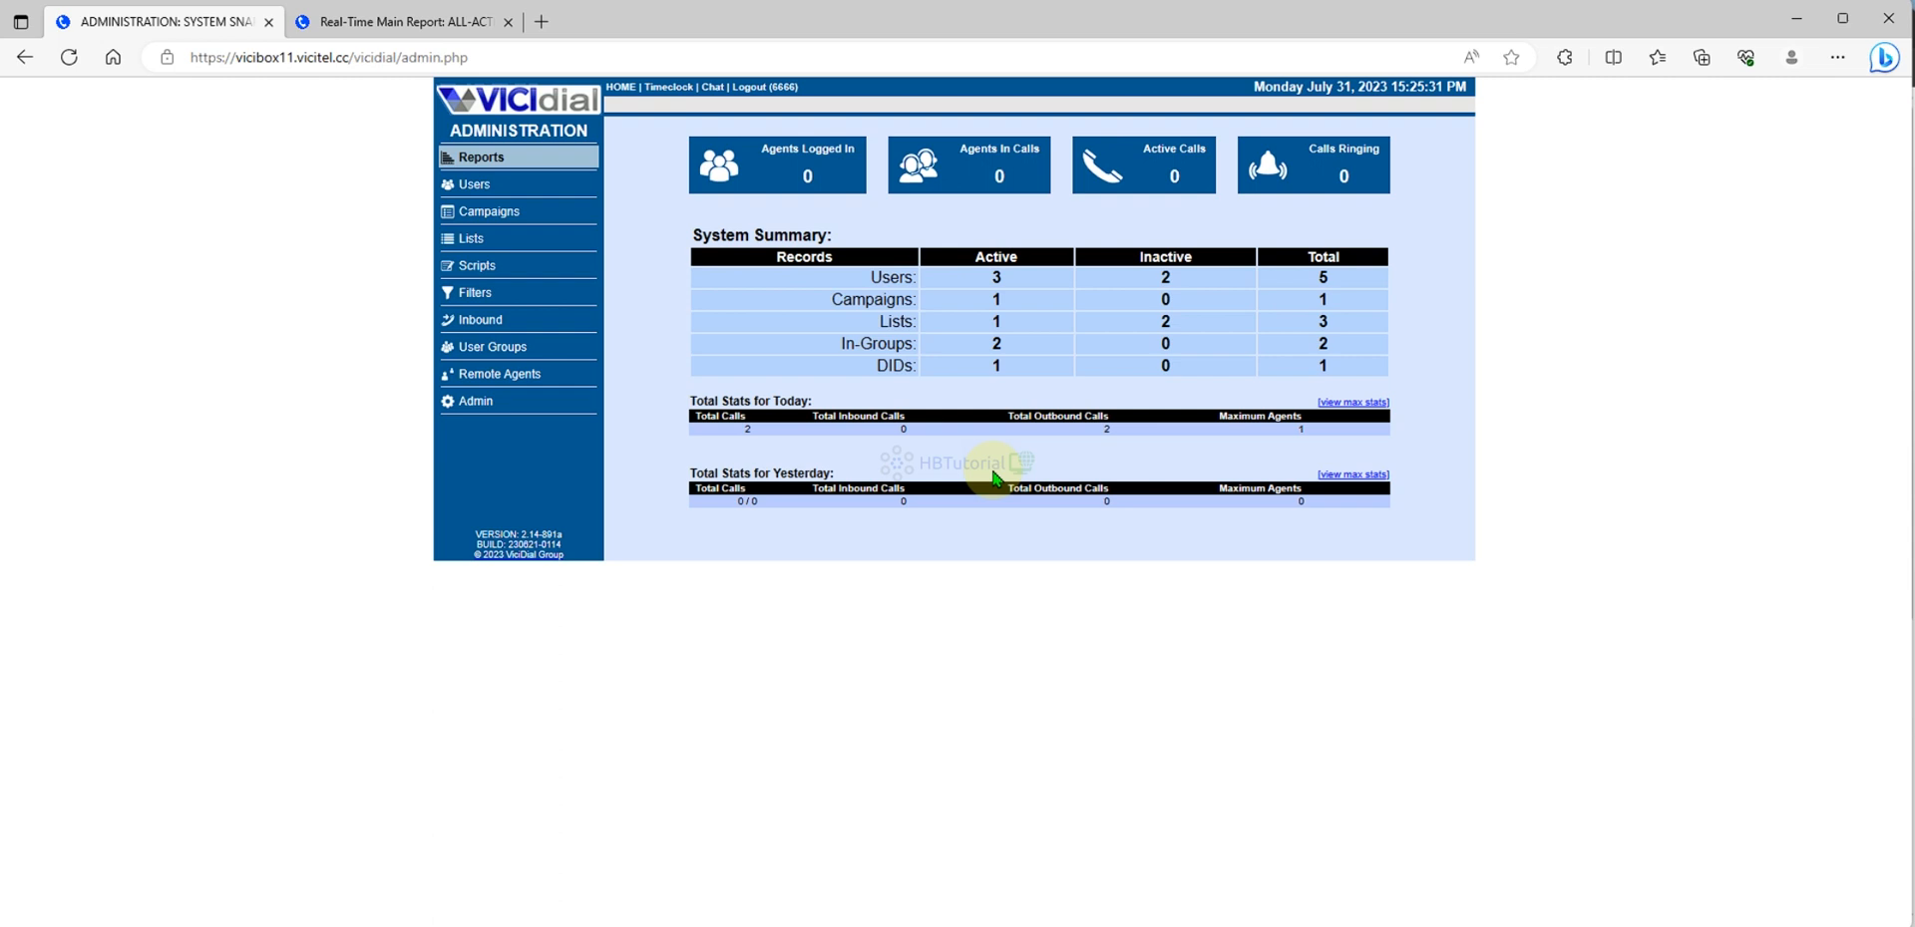
pyautogui.moveTo(993, 474)
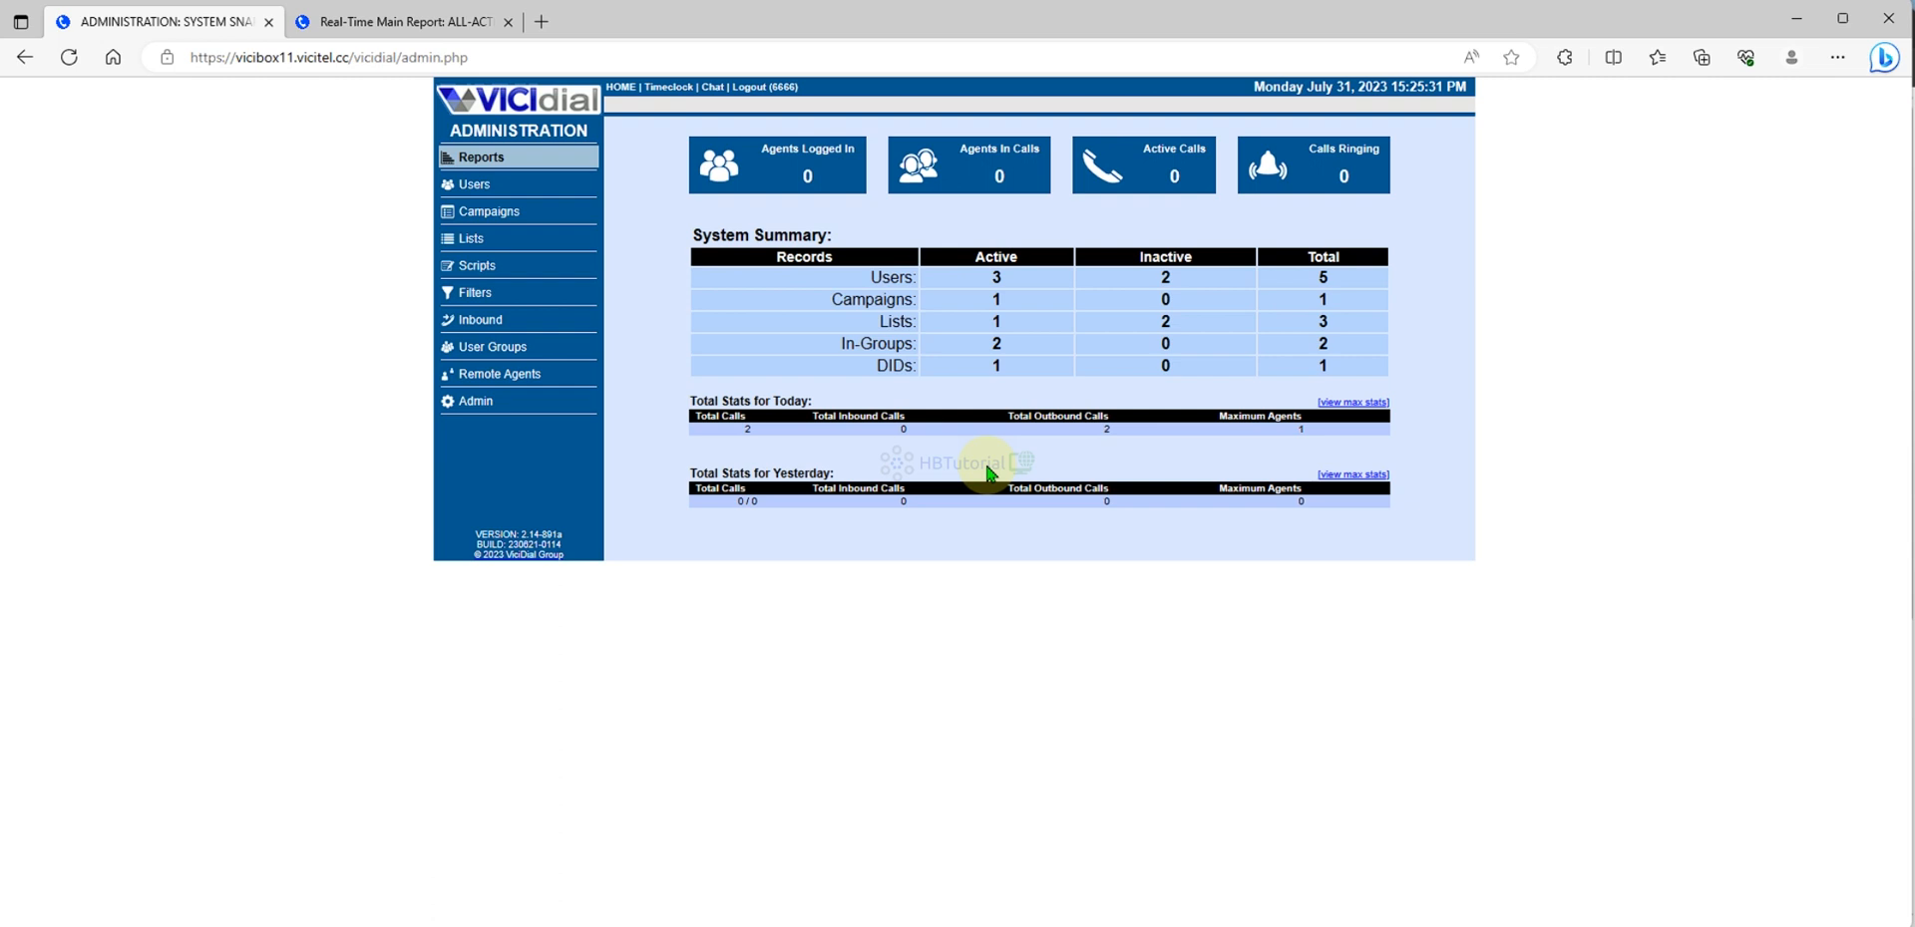
pyautogui.moveTo(1077, 342)
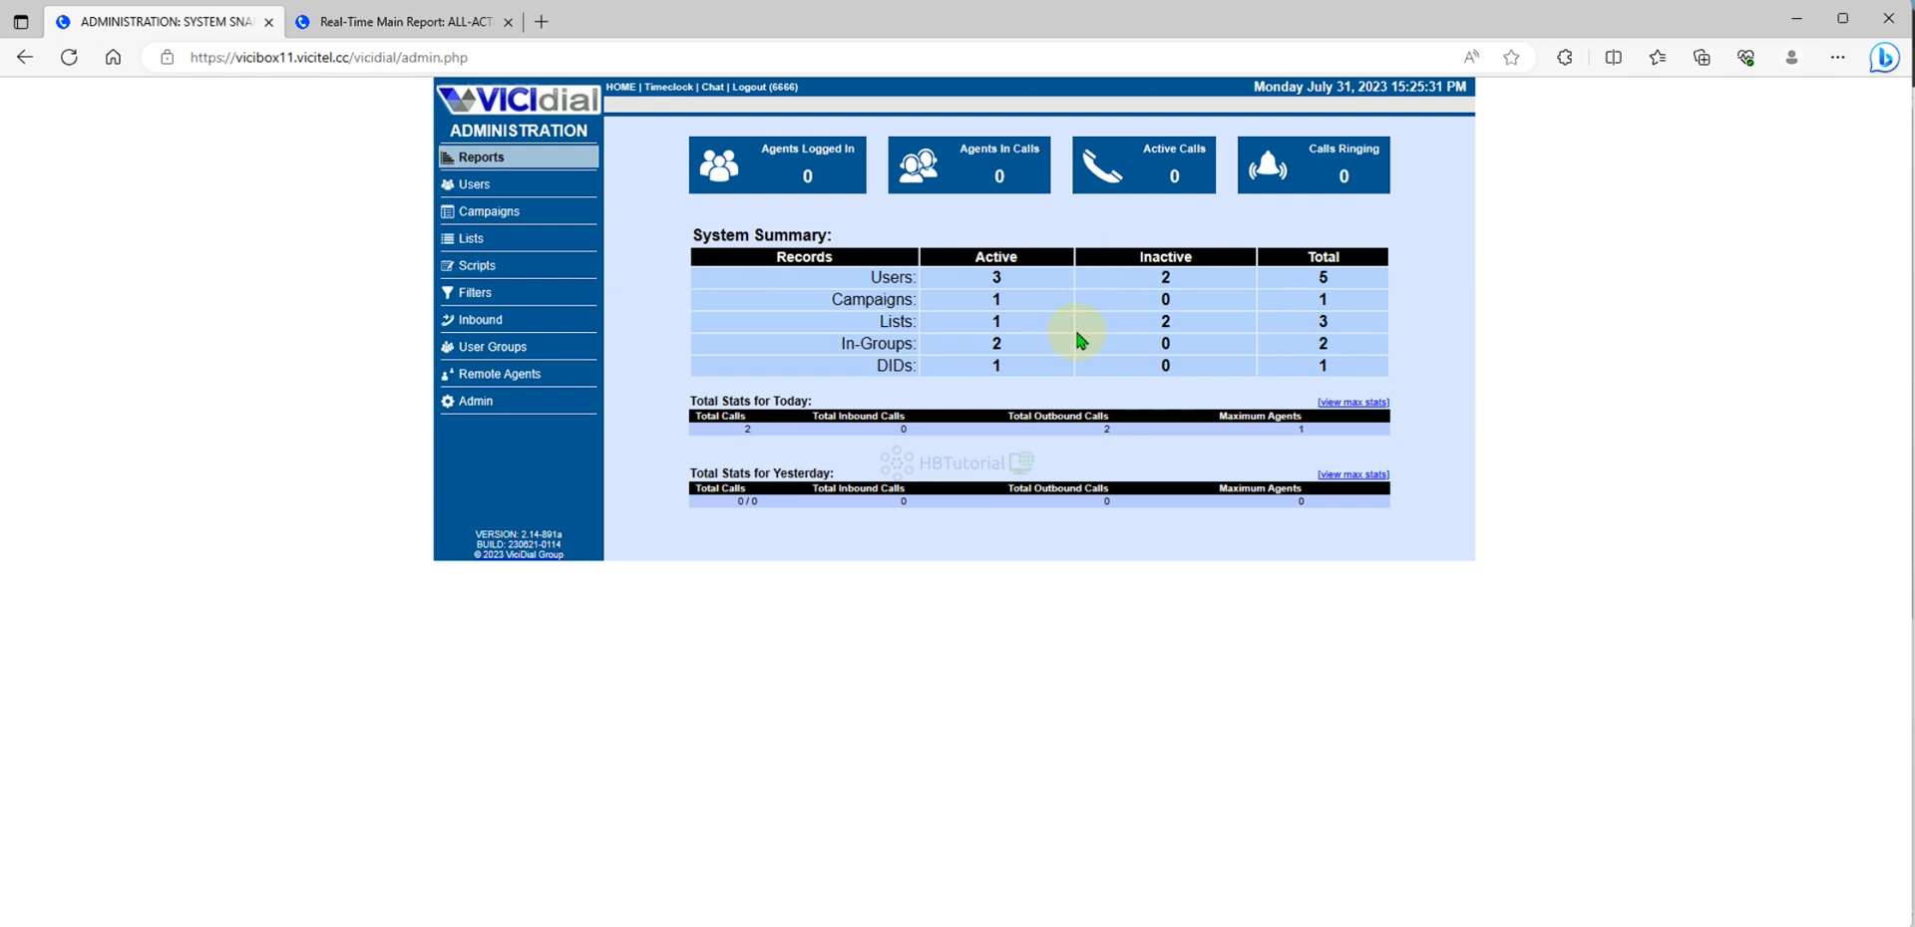
pyautogui.moveTo(1565, 153)
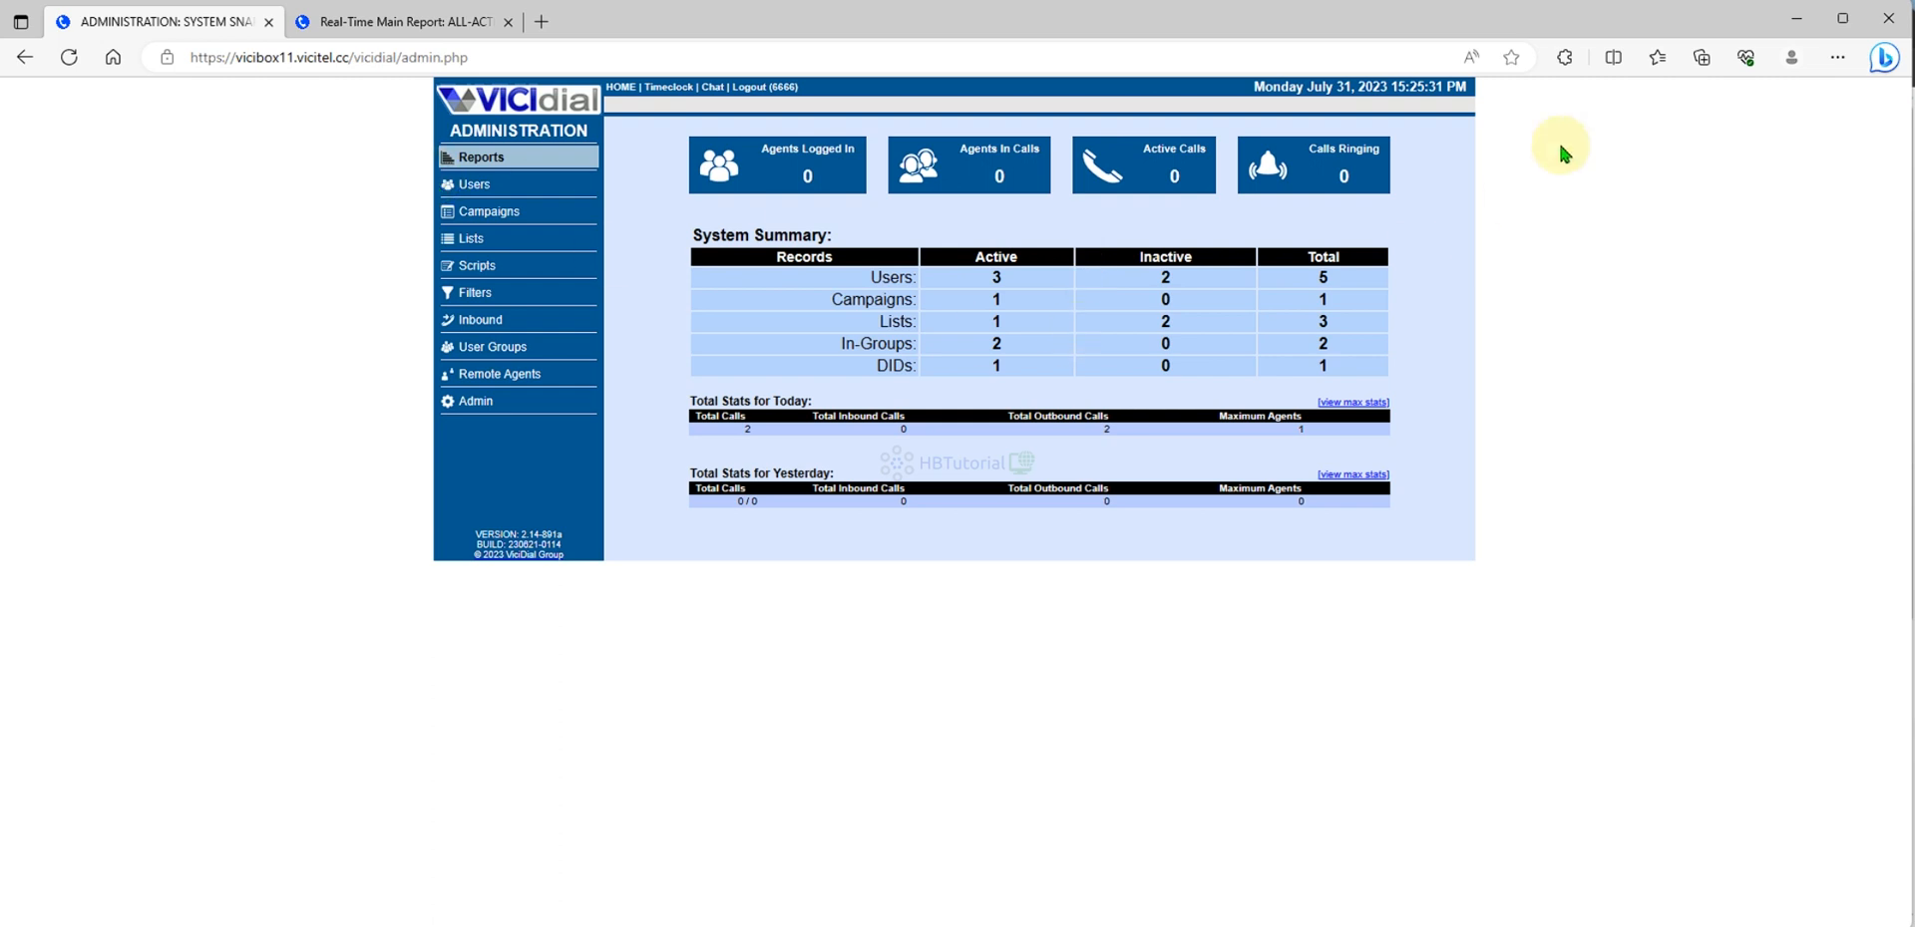
pyautogui.moveTo(1820, 10)
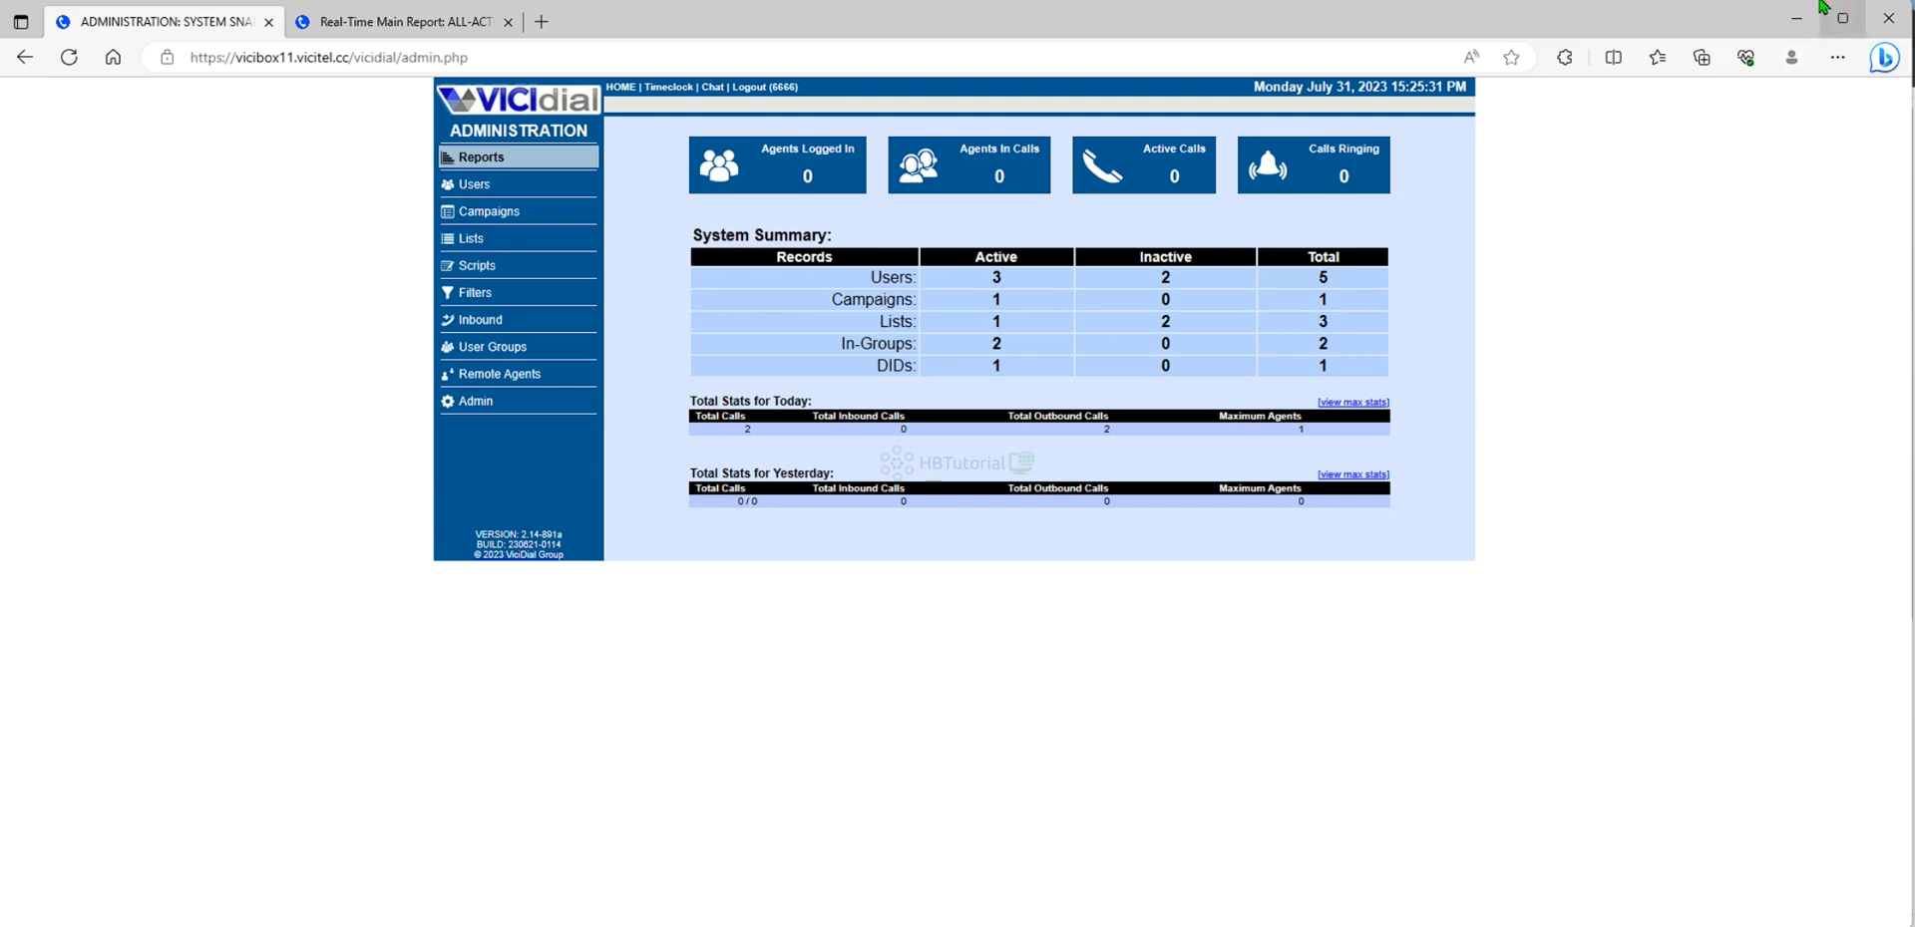